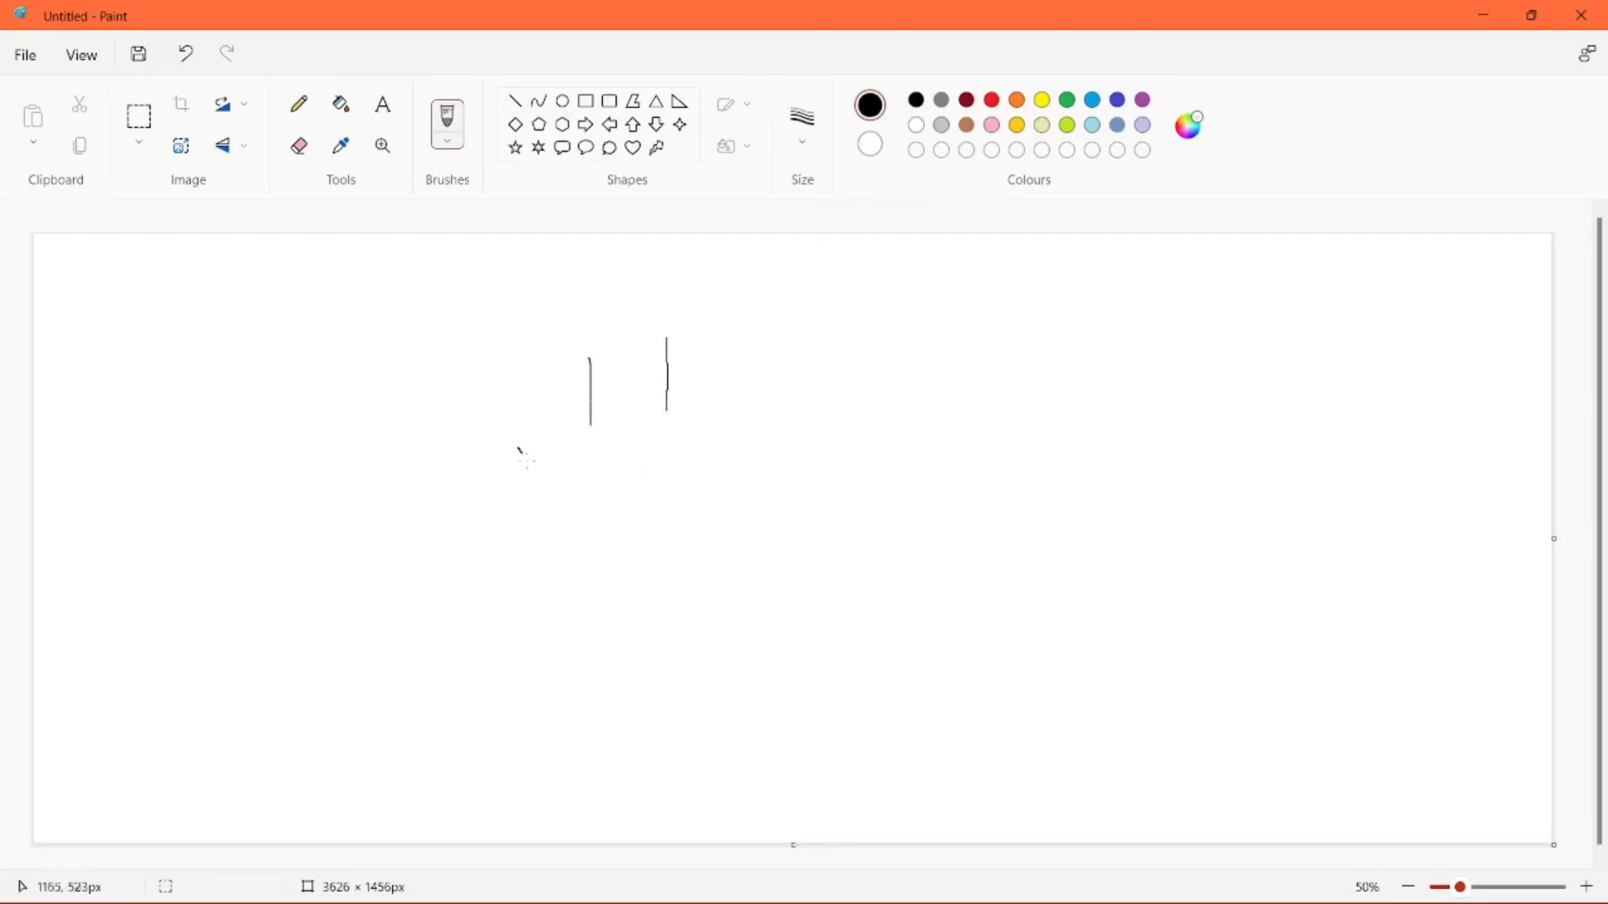
# - Doodle a black smiley and lettering, add red streaks, then clear and pick green
pyautogui.moveTo(517, 451); pyautogui.dragTo(734, 415)
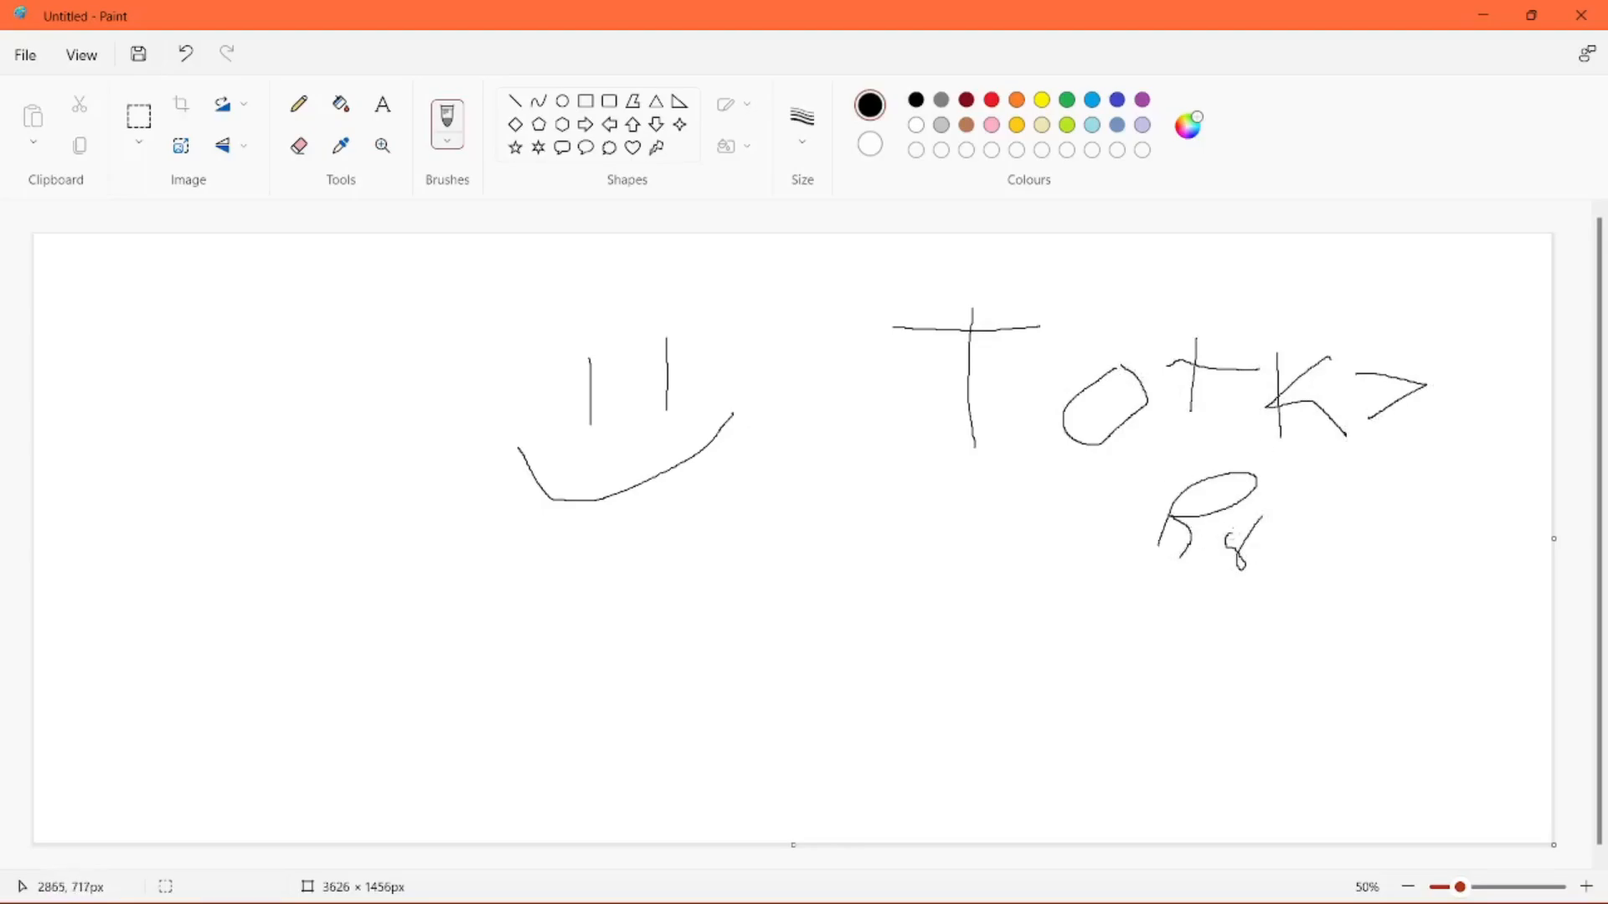
pyautogui.moveTo(1271, 502); pyautogui.dragTo(1466, 554)
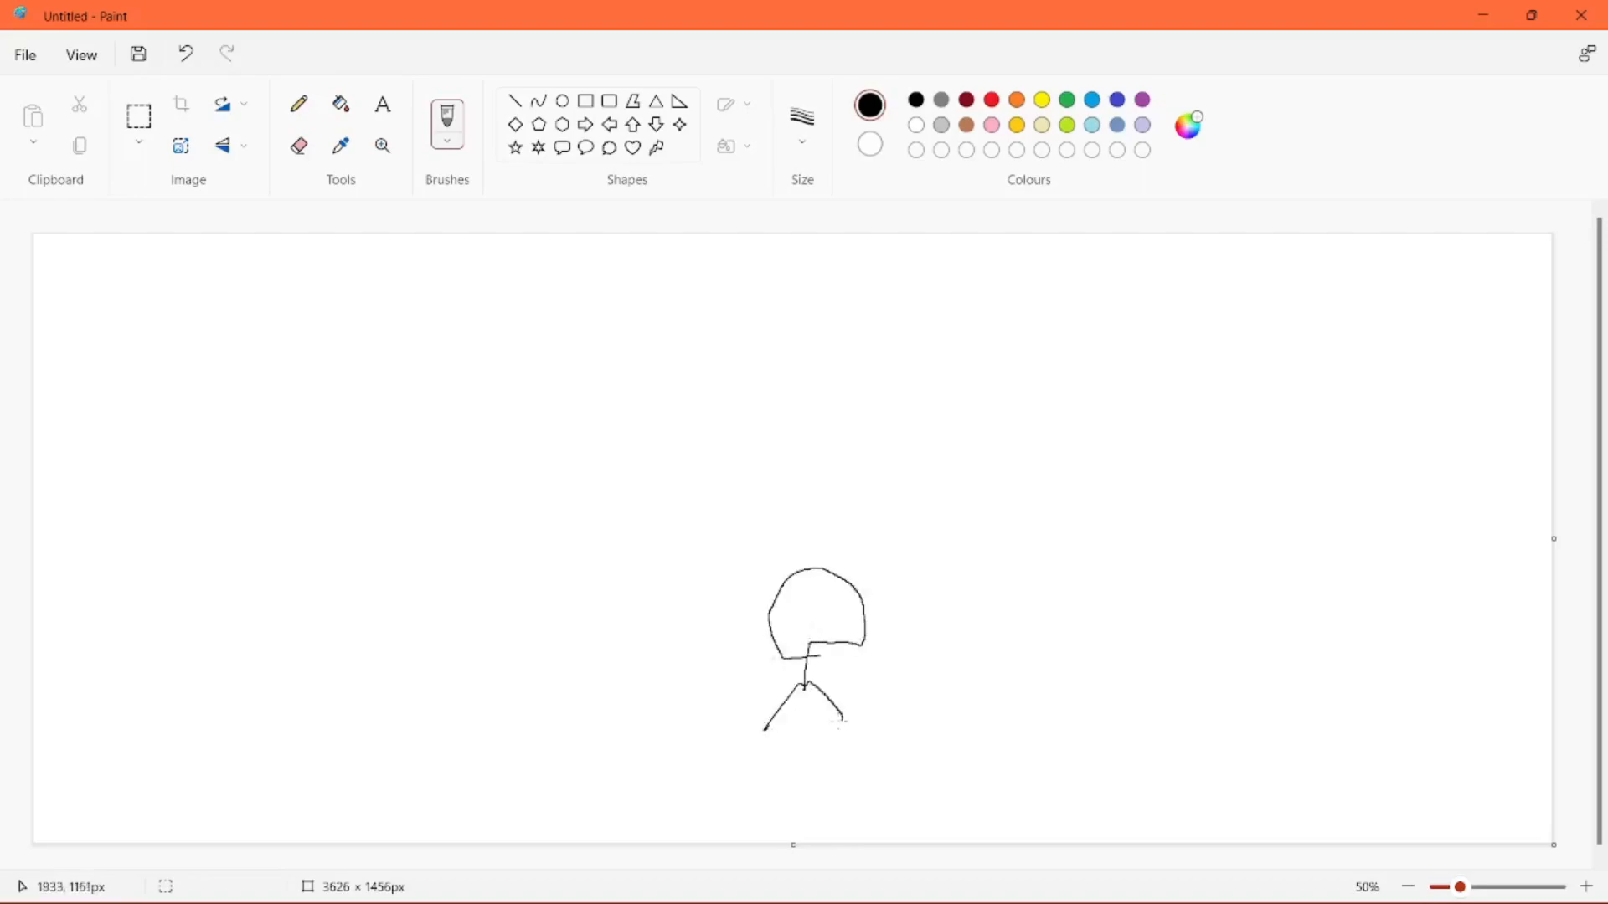
pyautogui.click(990, 100)
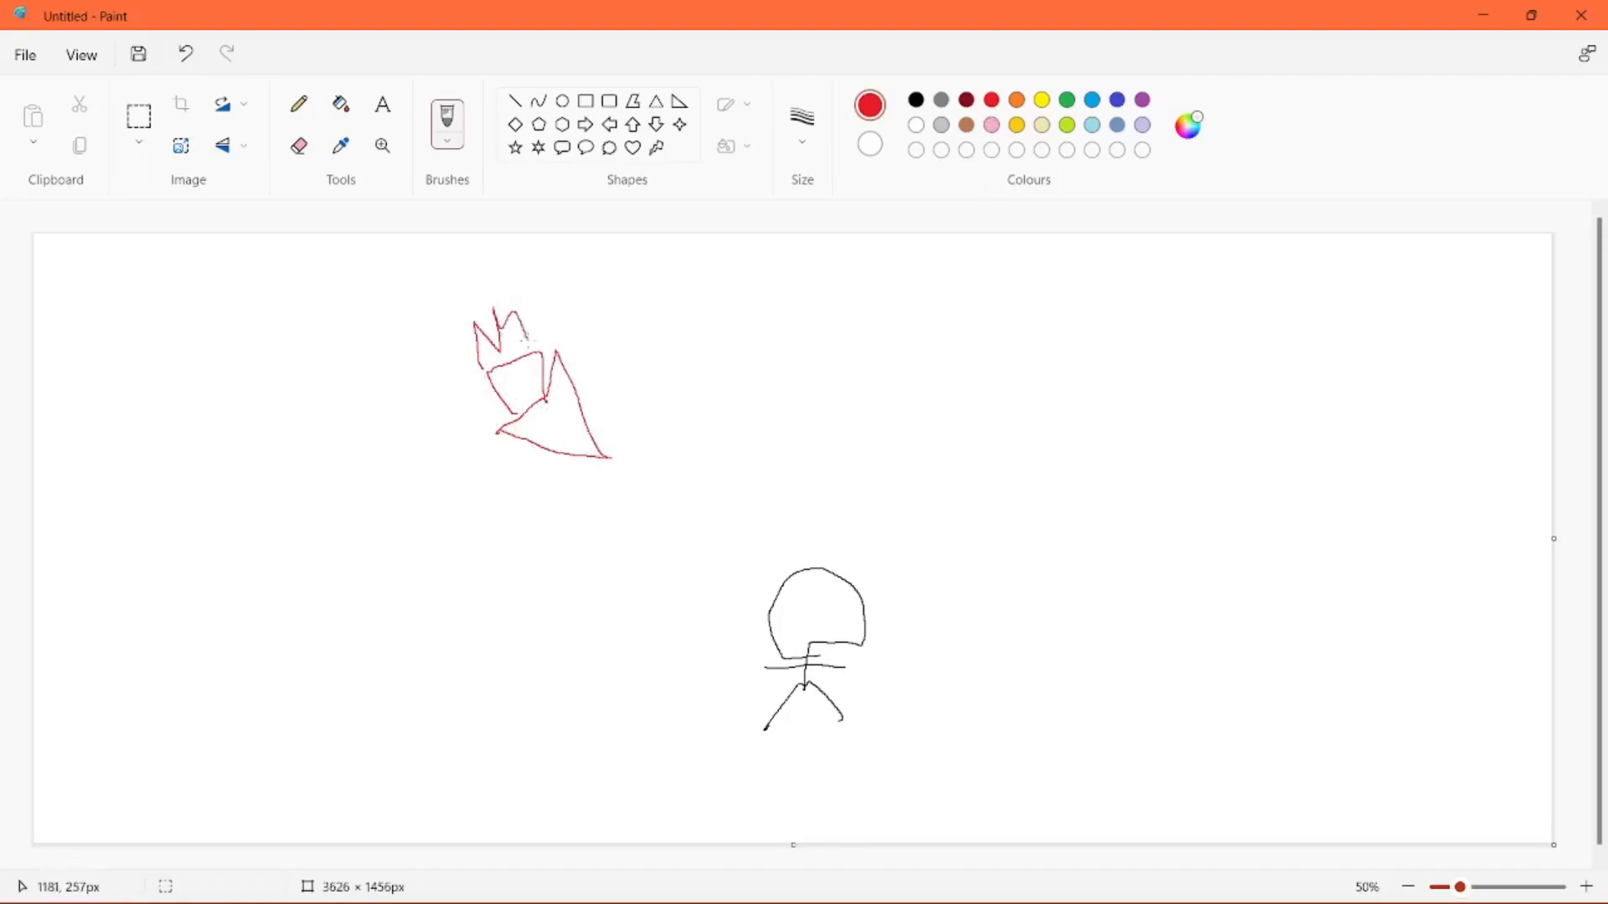
pyautogui.moveTo(593, 501); pyautogui.dragTo(736, 605)
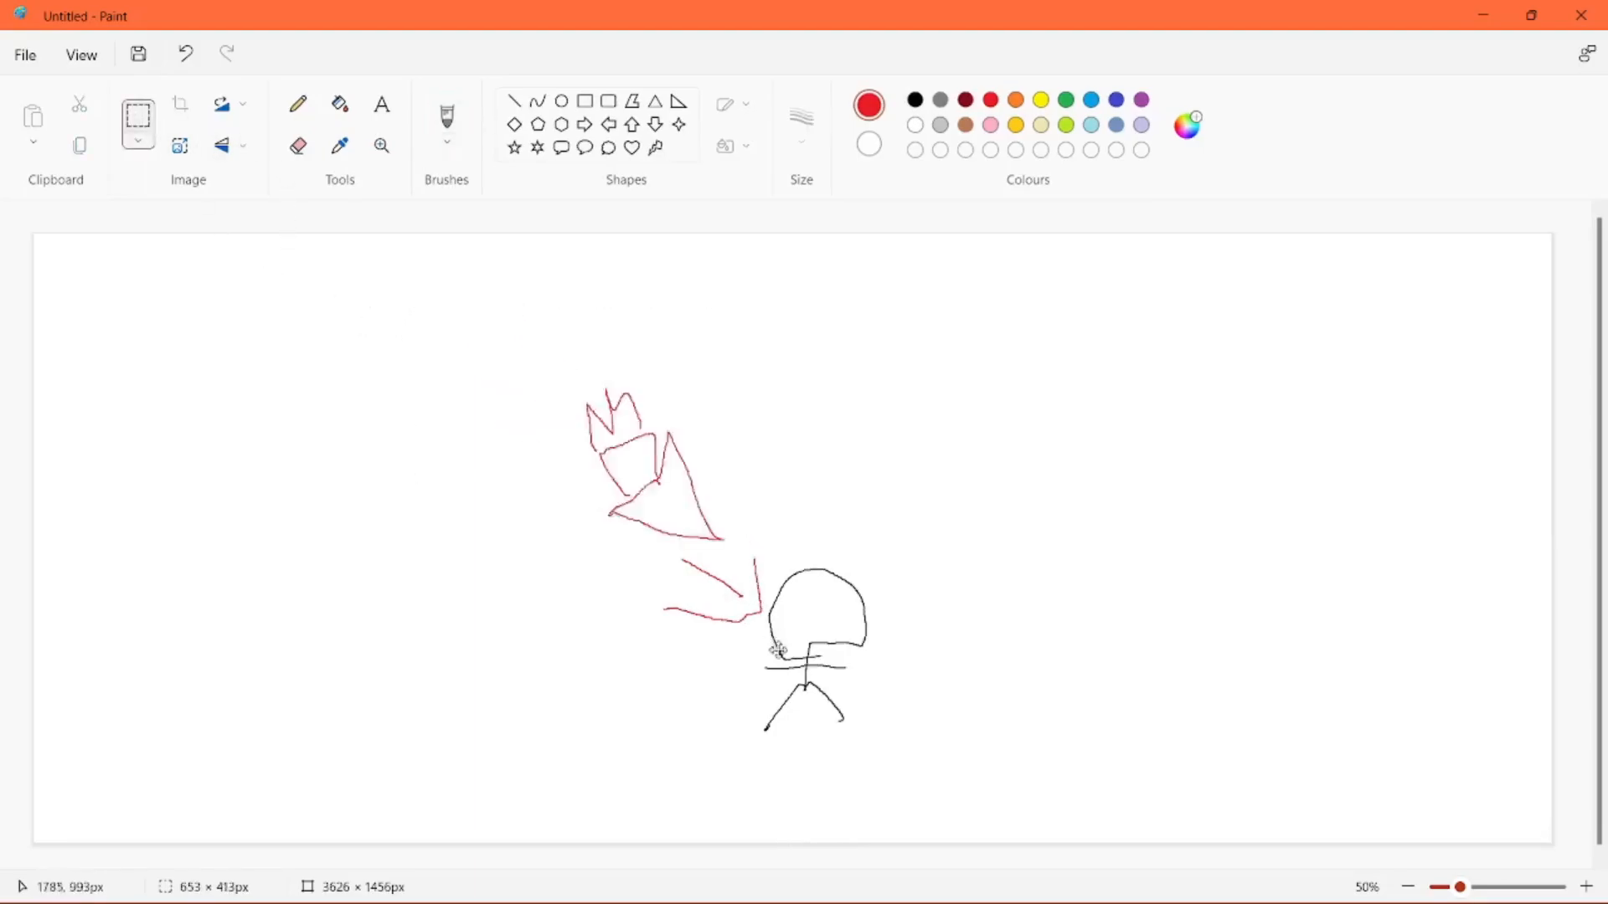
pyautogui.click(186, 54)
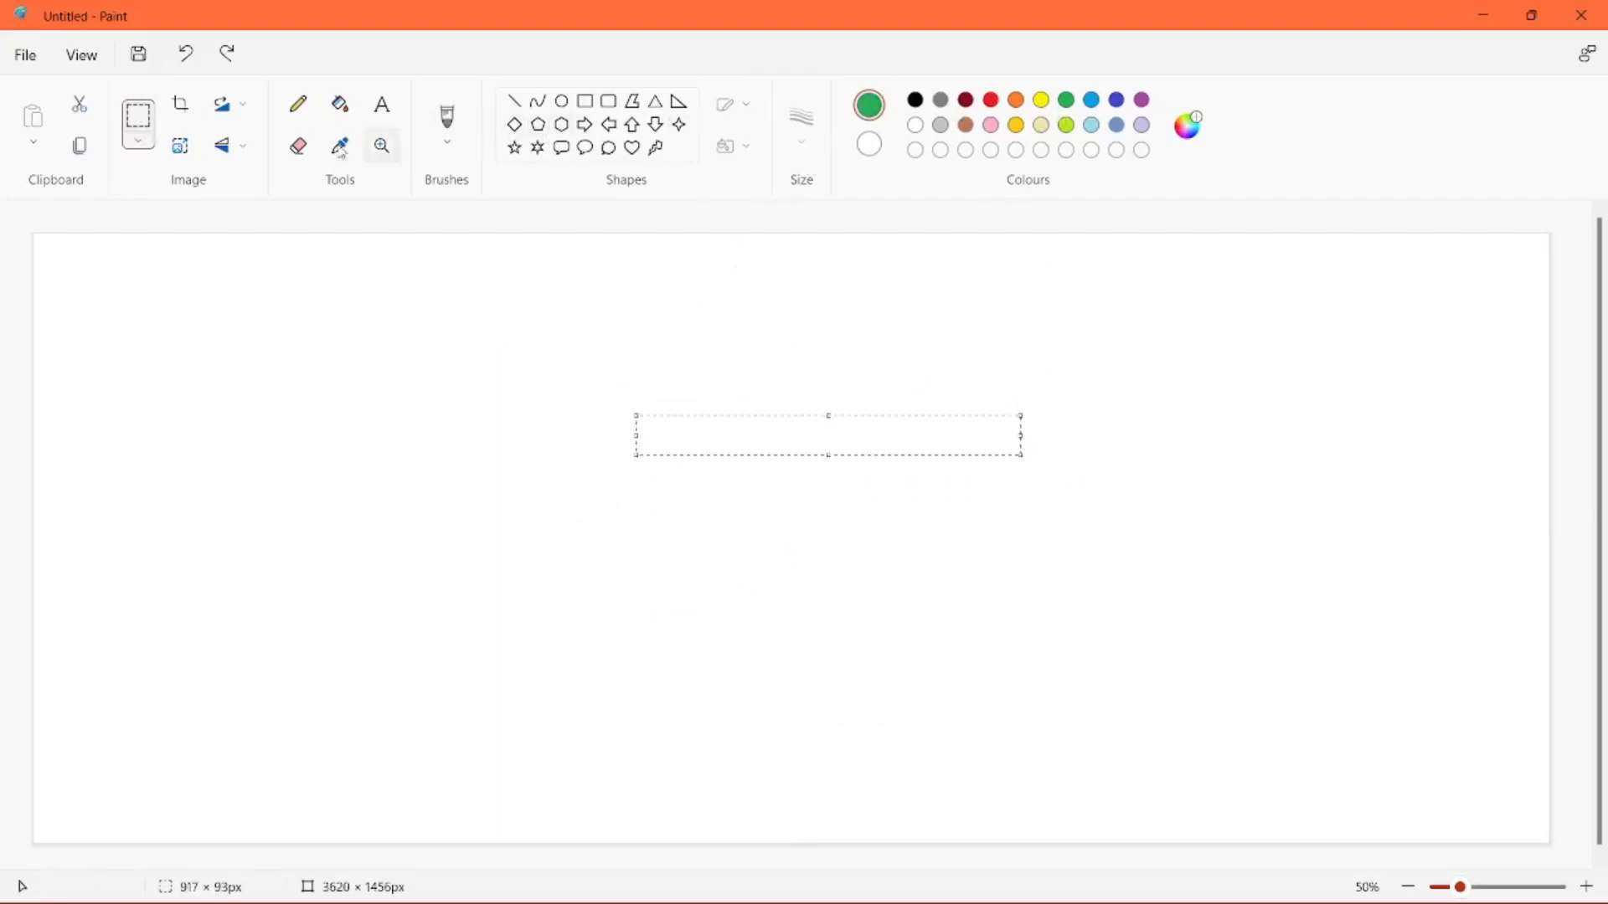
# - Draw a green stick figure with a round head, body and one arm raised
pyautogui.moveTo(610, 434); pyautogui.dragTo(661, 561)
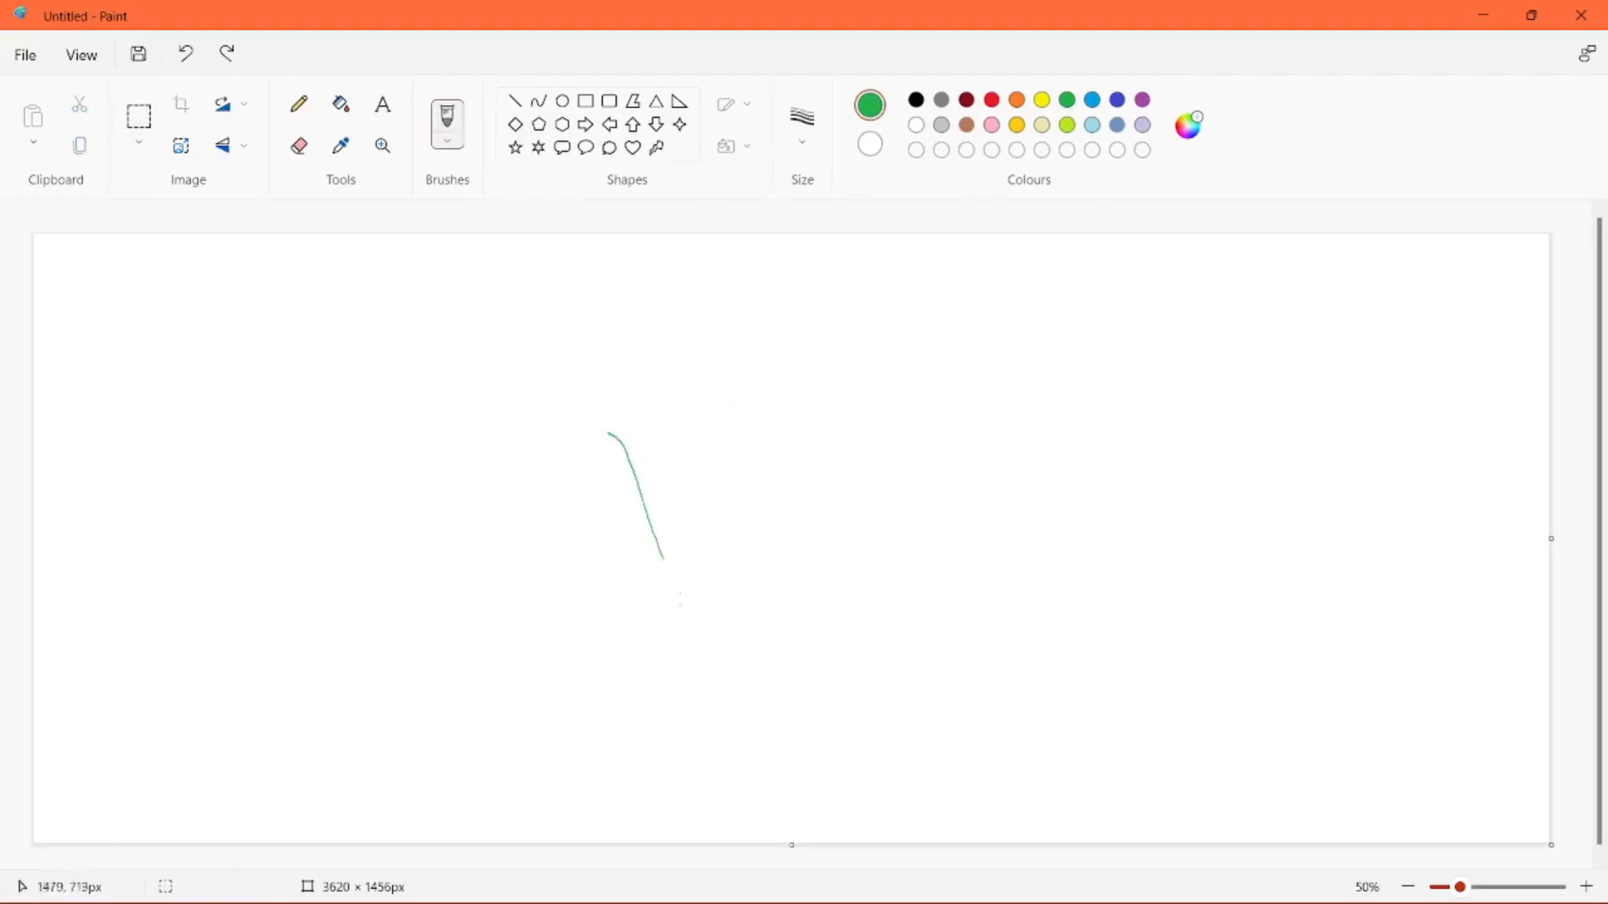
pyautogui.moveTo(321, 382); pyautogui.dragTo(1196, 361)
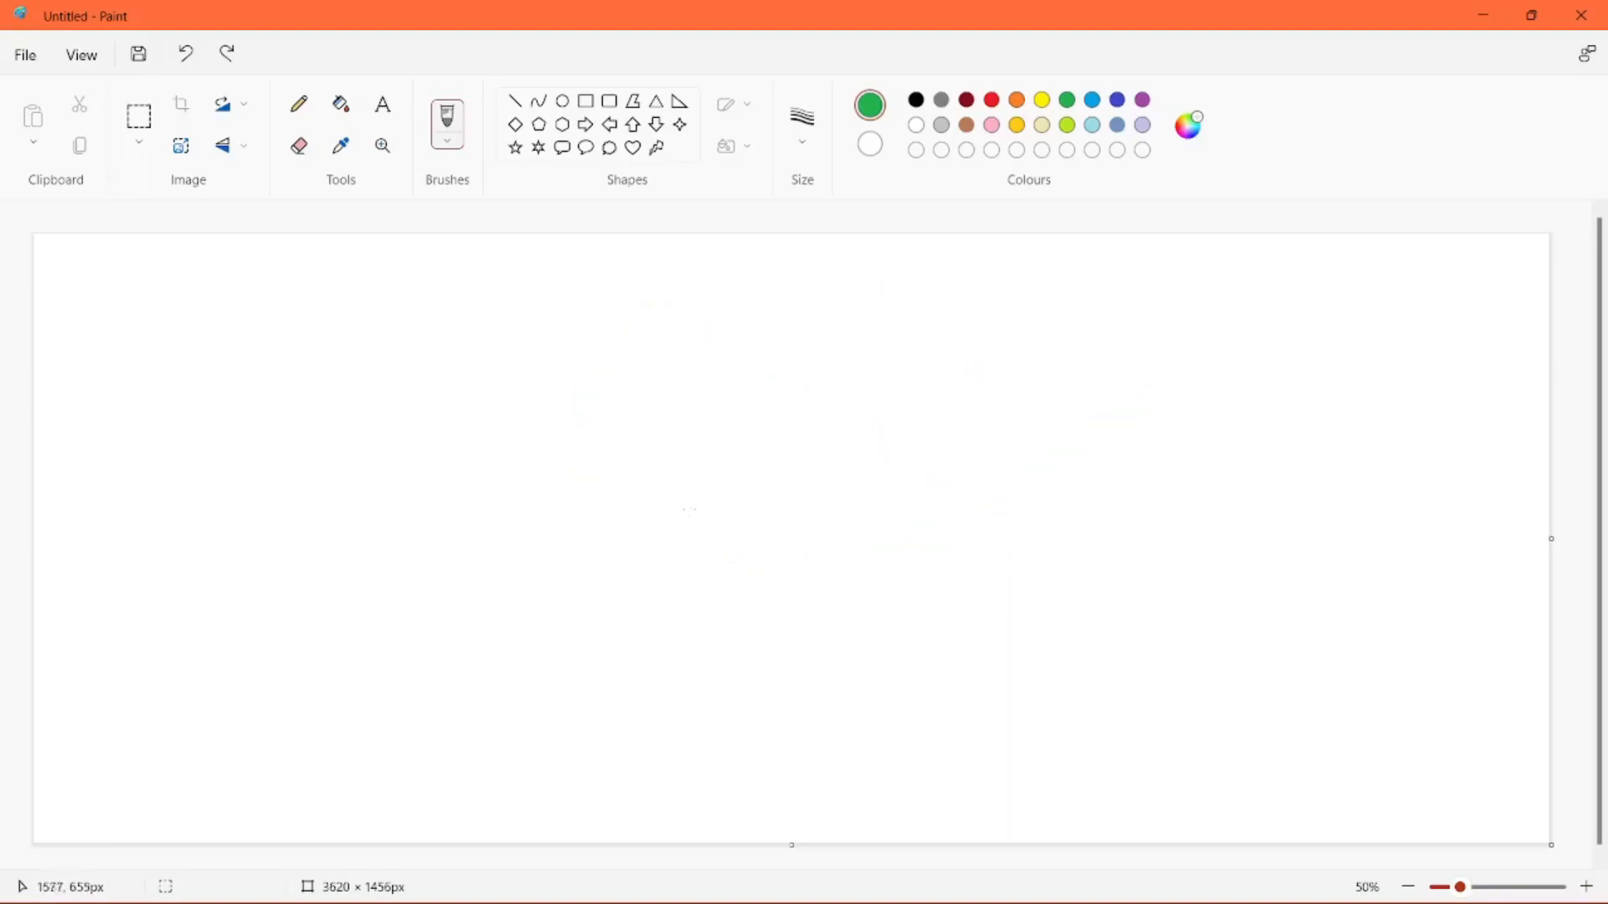
pyautogui.moveTo(328, 307); pyautogui.dragTo(476, 415)
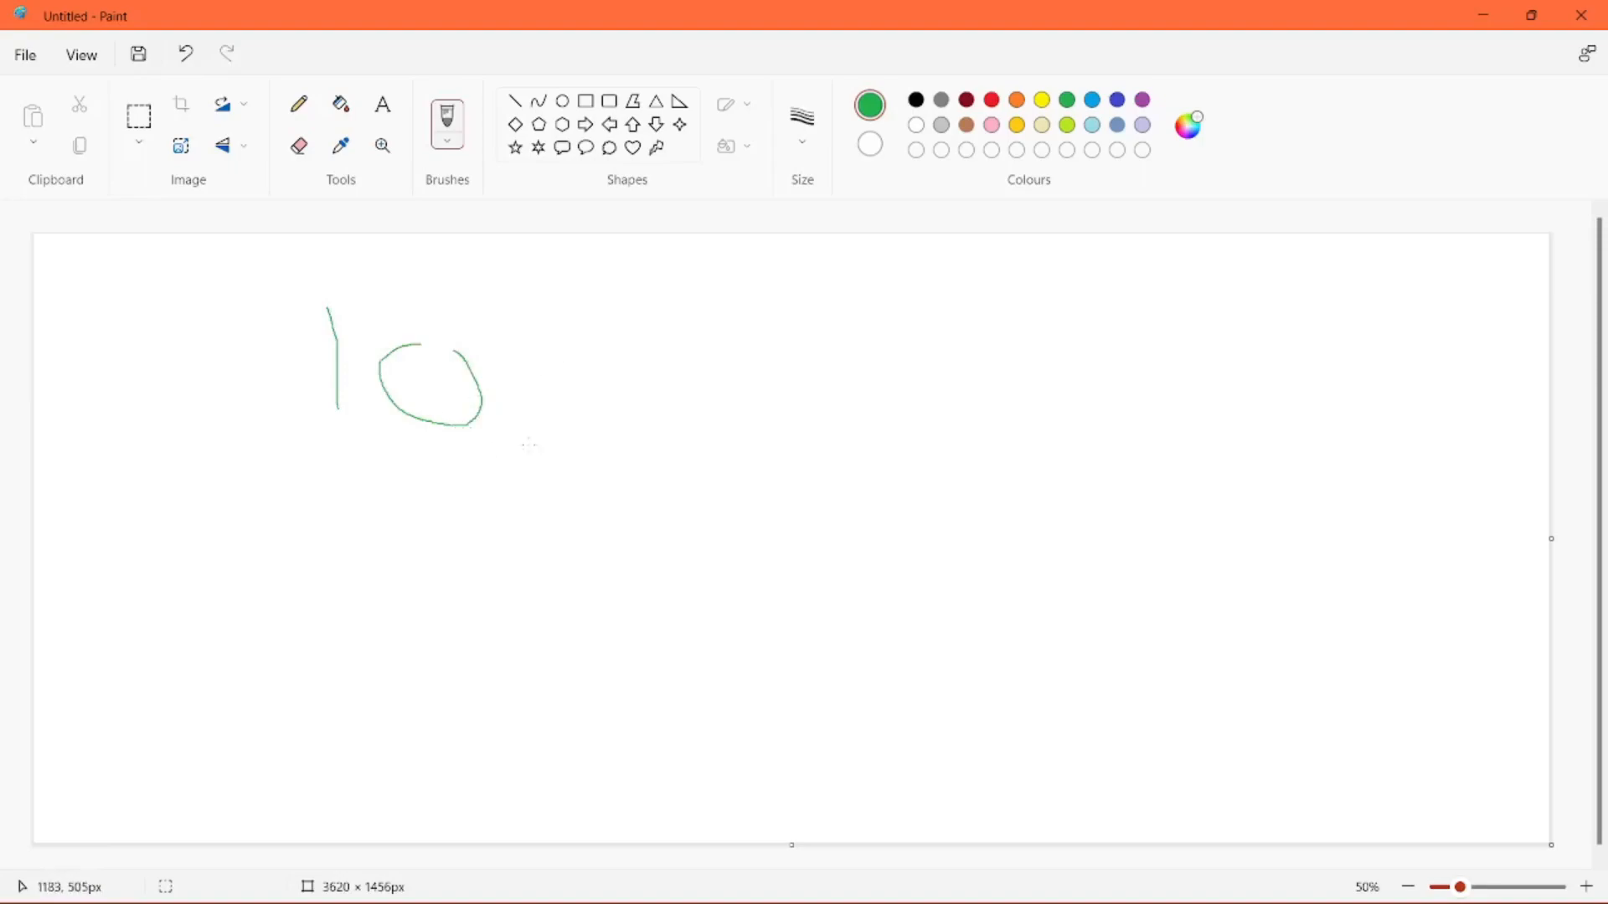
pyautogui.moveTo(525, 443); pyautogui.dragTo(592, 356)
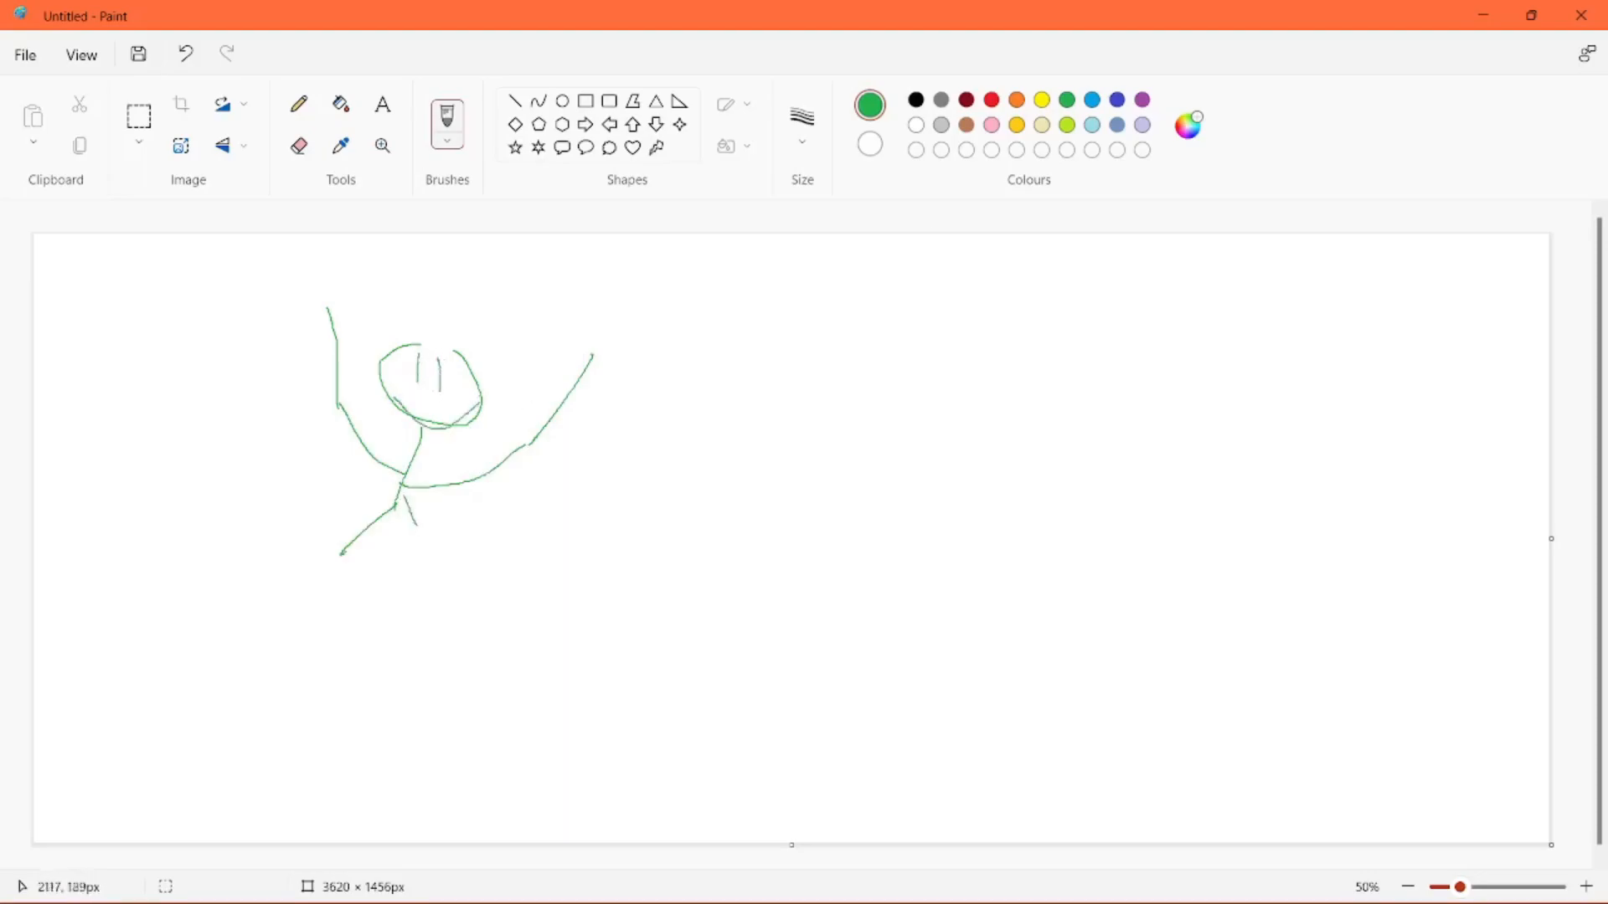
# - Switch to black, add lettering on the right, then clear everything
pyautogui.click(868, 105)
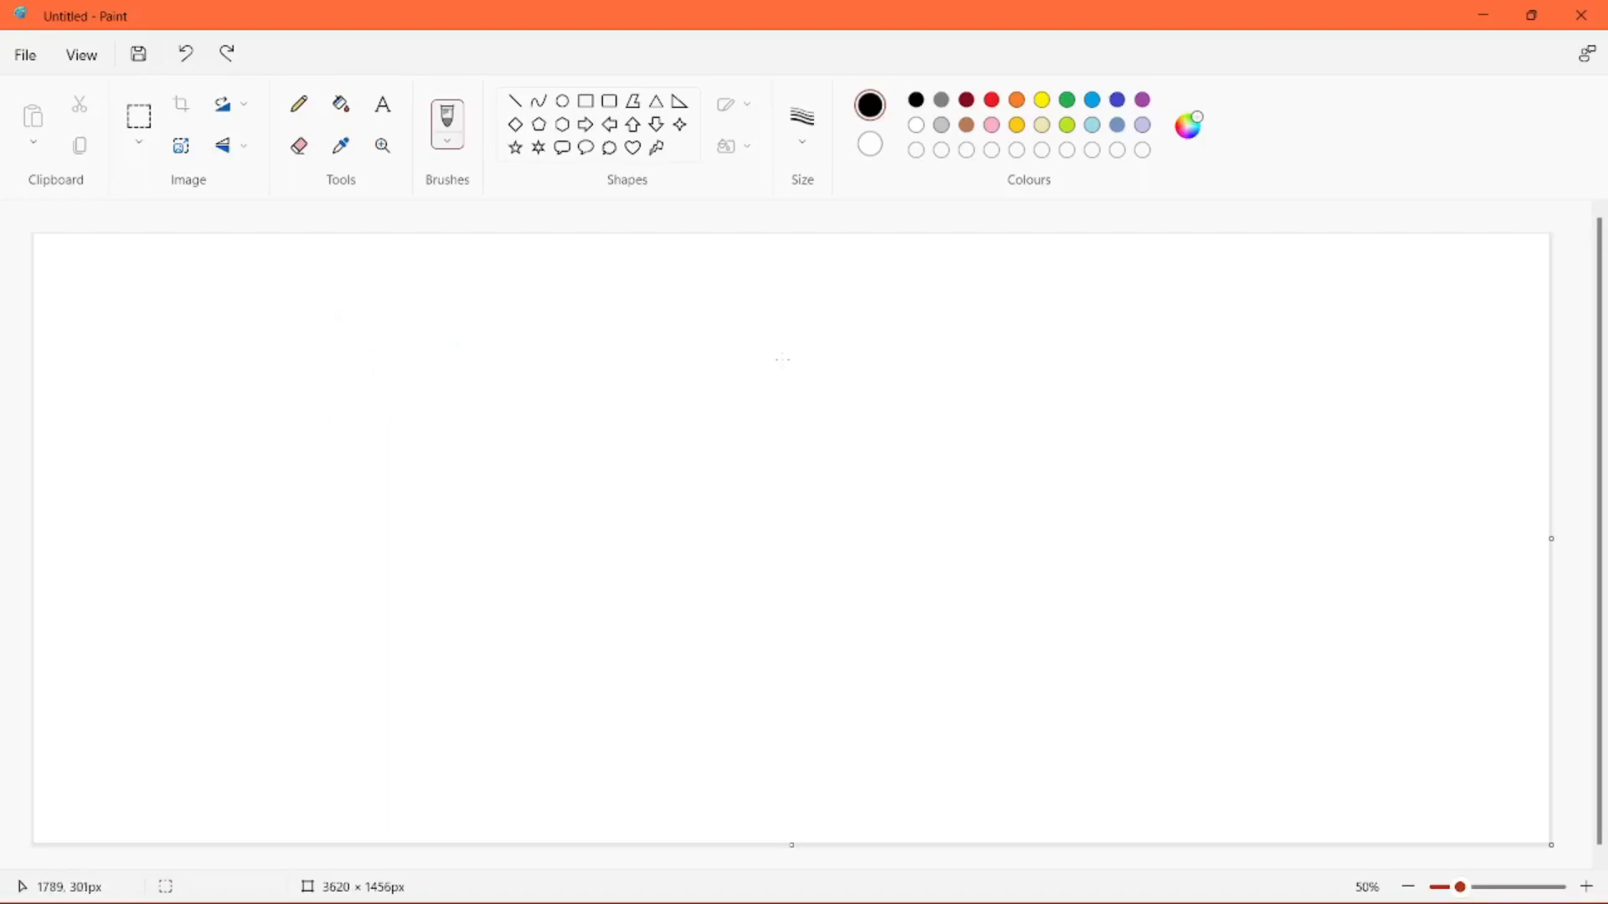
pyautogui.moveTo(732, 382)
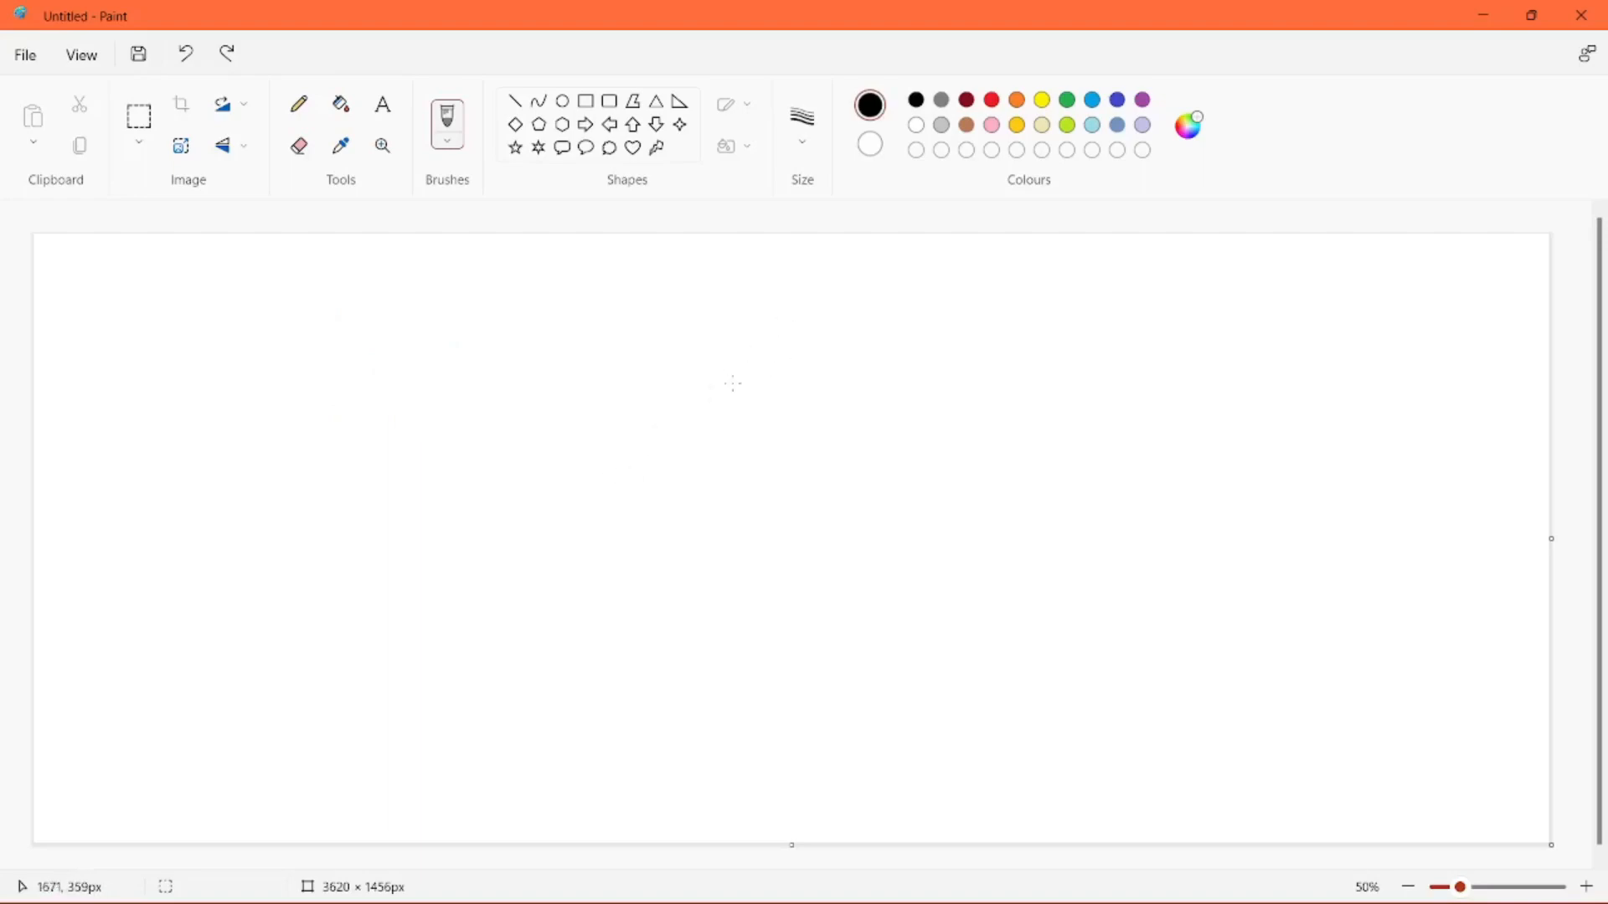
pyautogui.moveTo(361, 517)
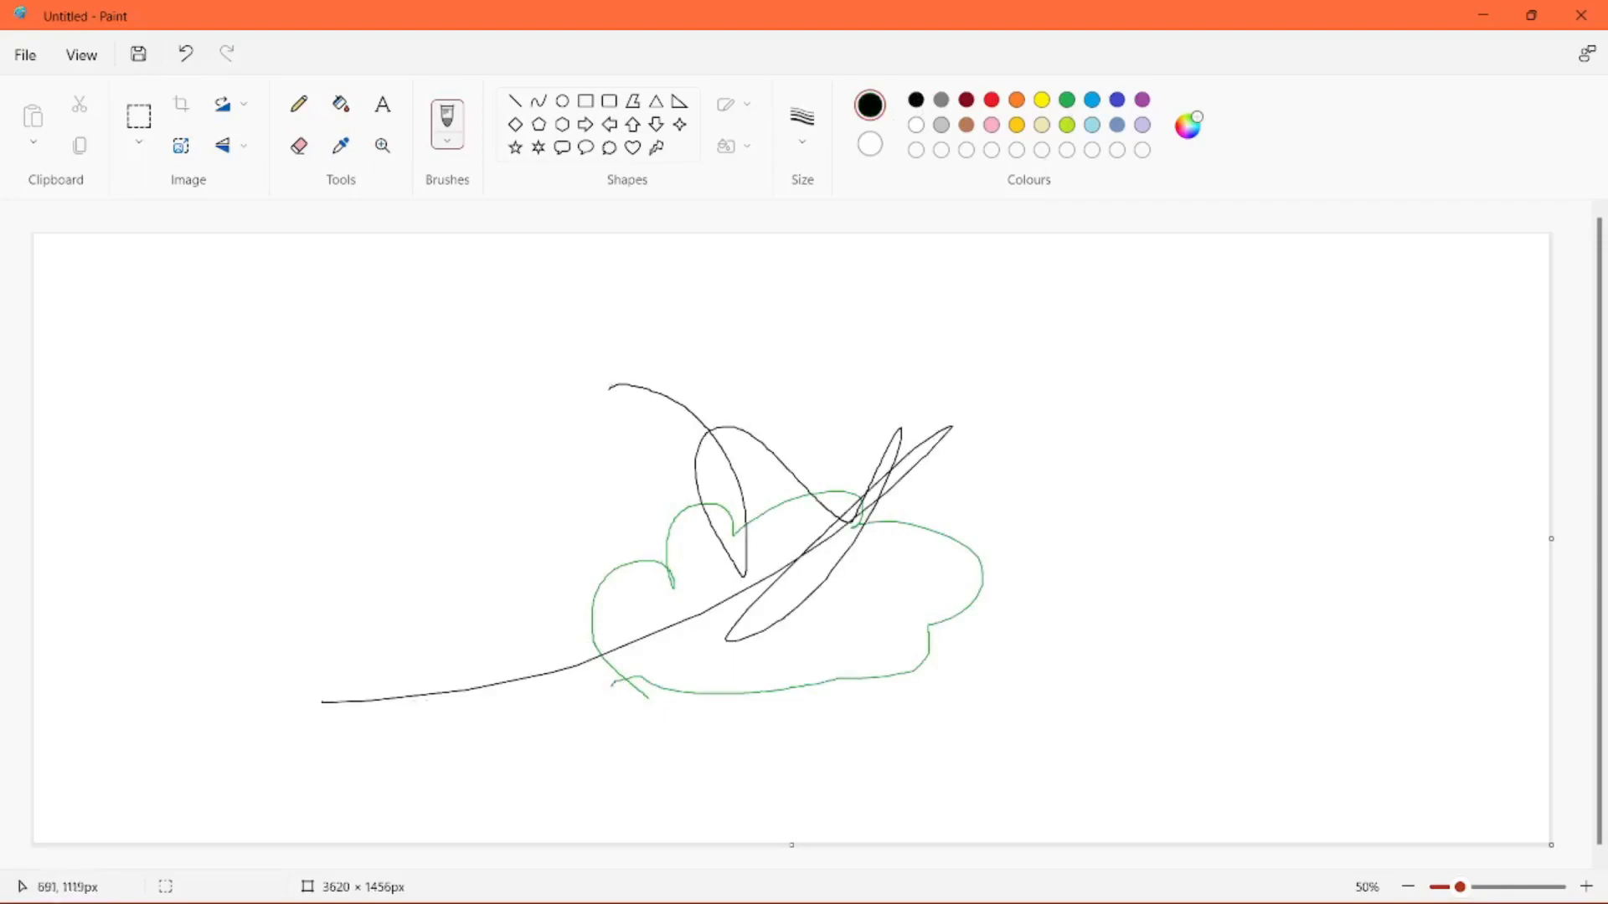
pyautogui.click(186, 54)
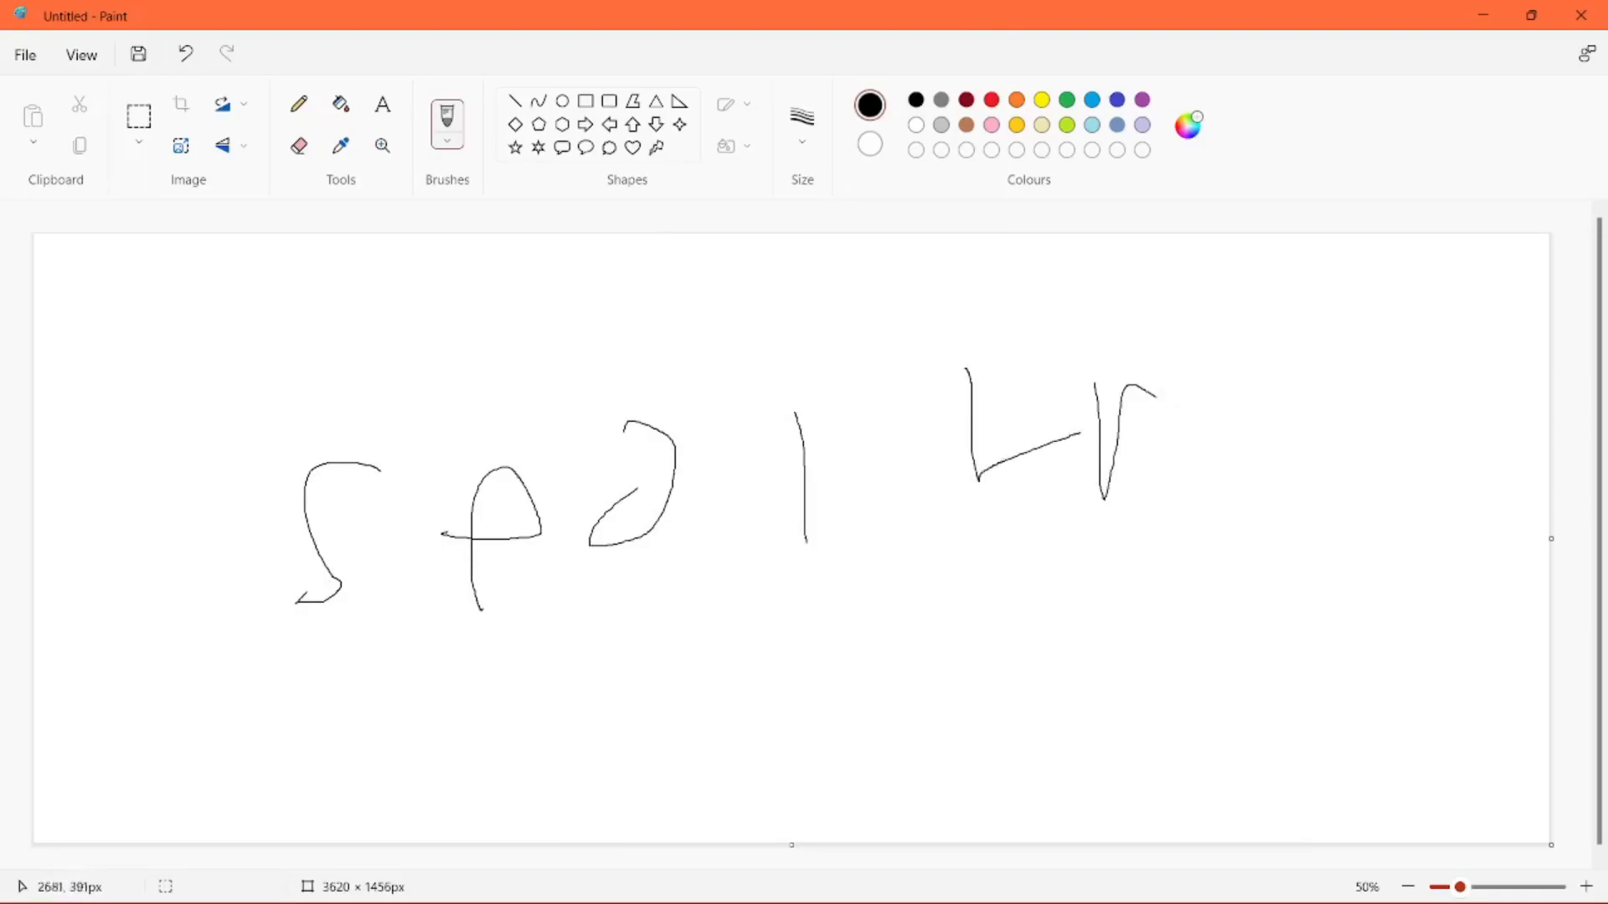
pyautogui.moveTo(1077, 502); pyautogui.dragTo(1384, 461)
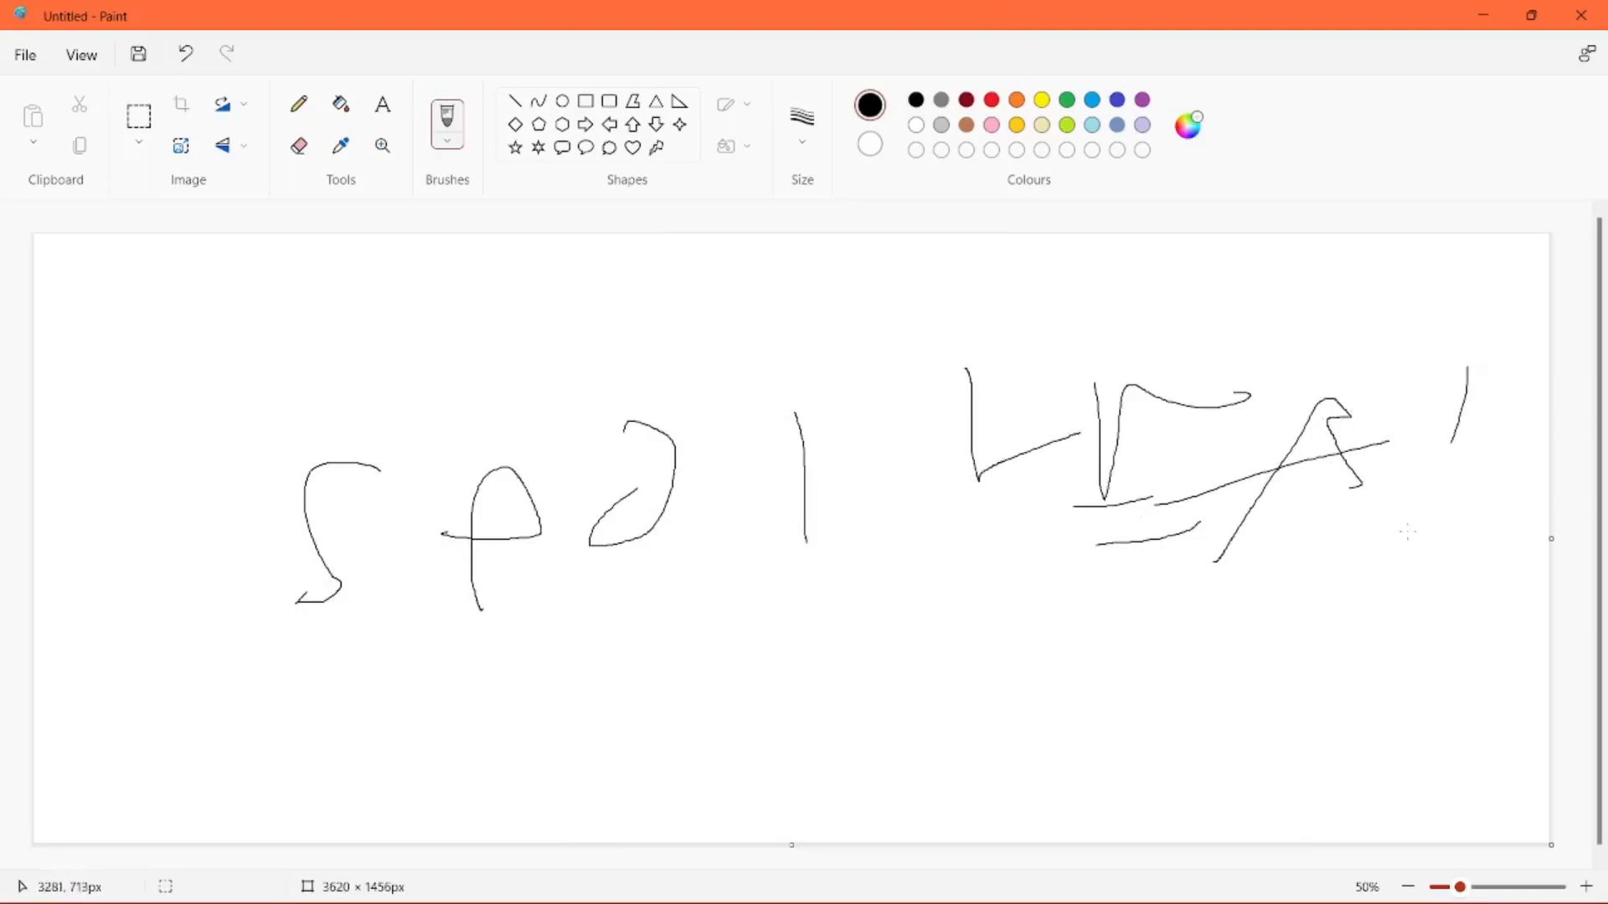
pyautogui.click(186, 53)
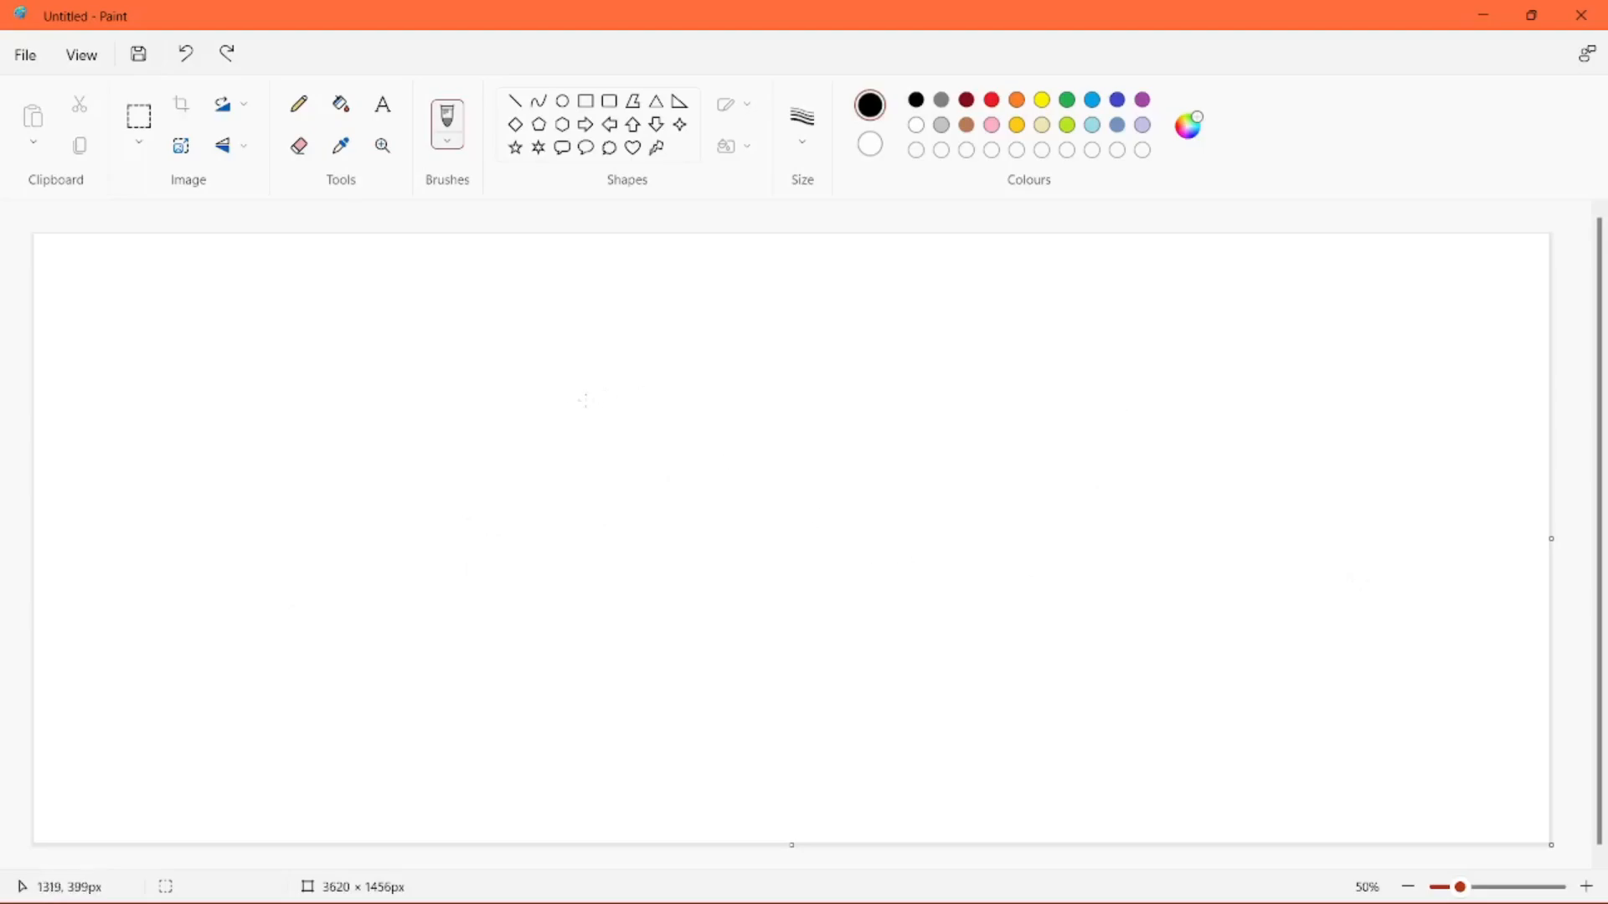
pyautogui.moveTo(388, 520)
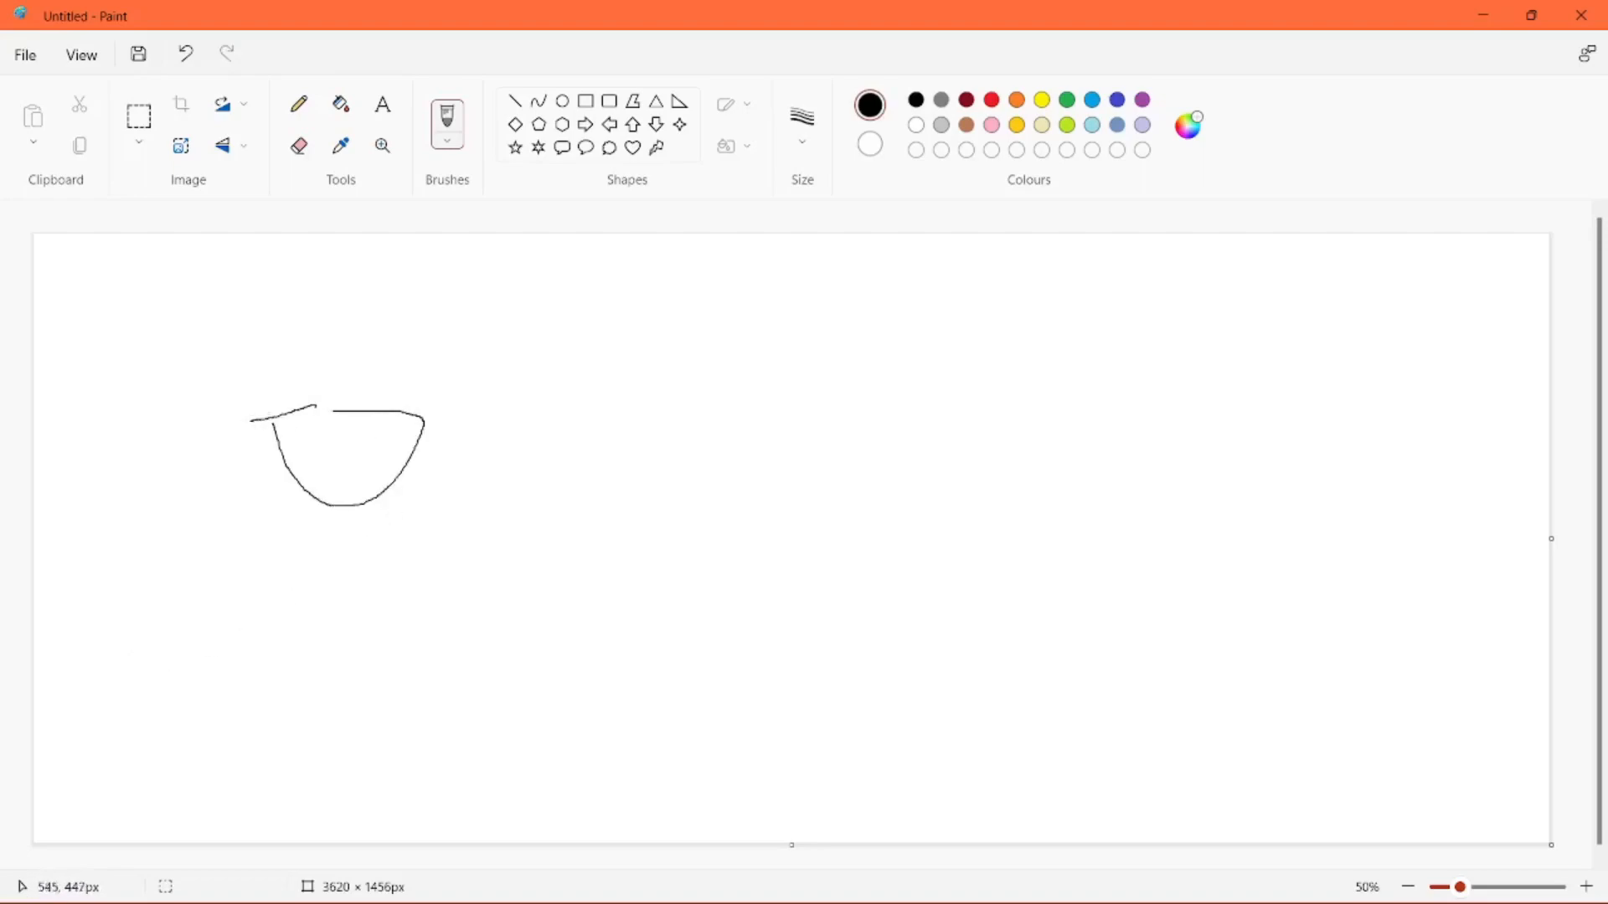
pyautogui.moveTo(328, 419); pyautogui.dragTo(328, 343)
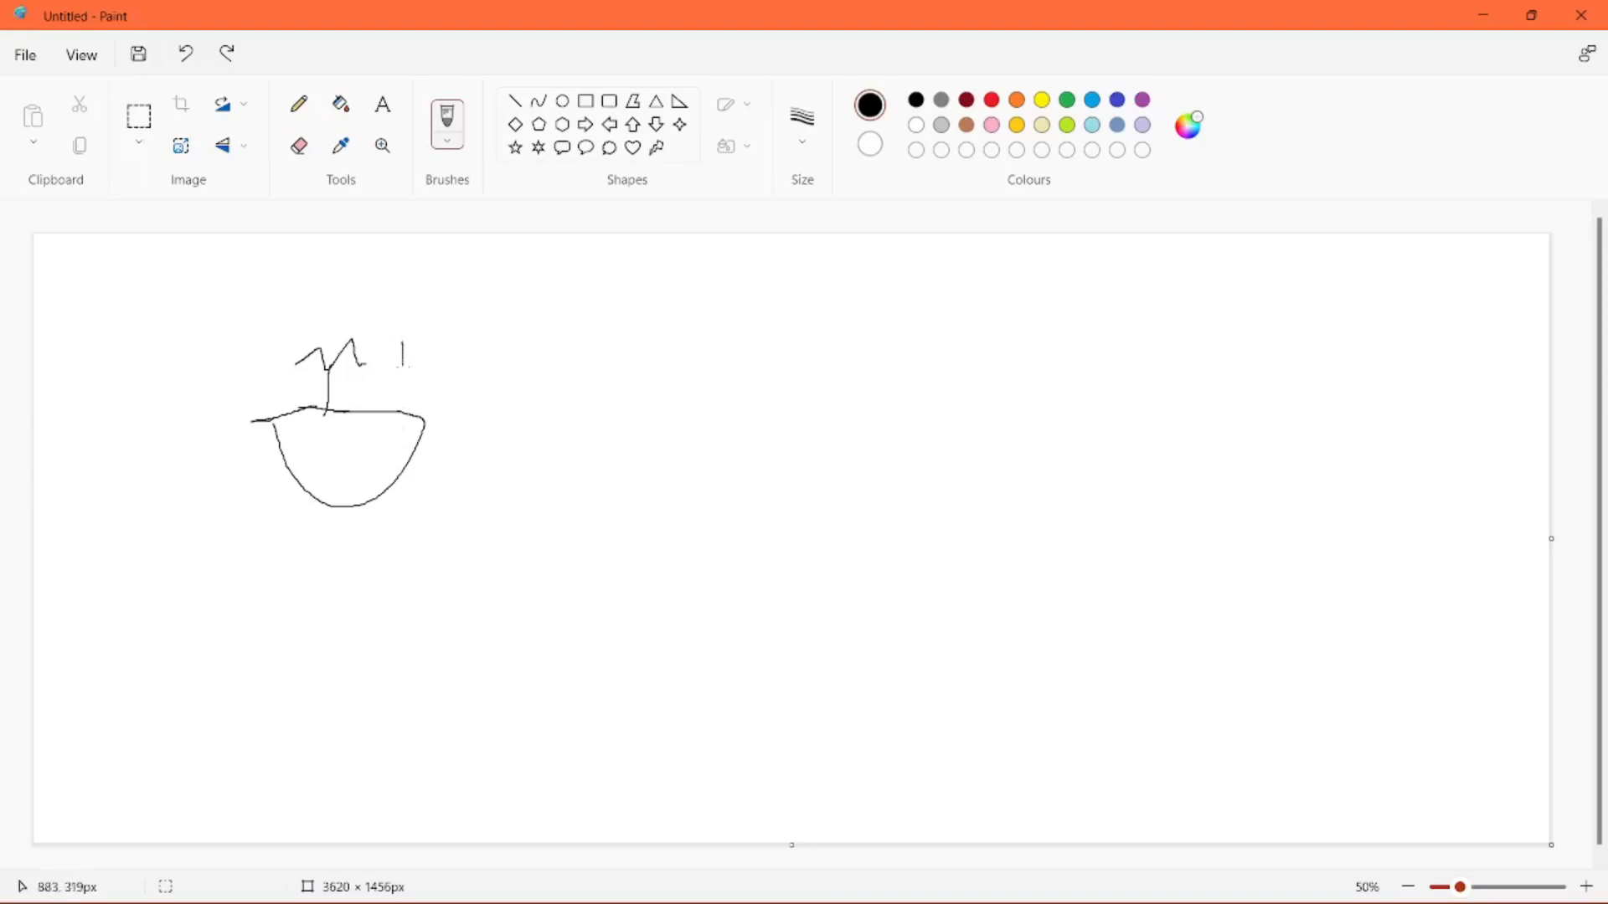
pyautogui.moveTo(403, 323); pyautogui.dragTo(415, 394)
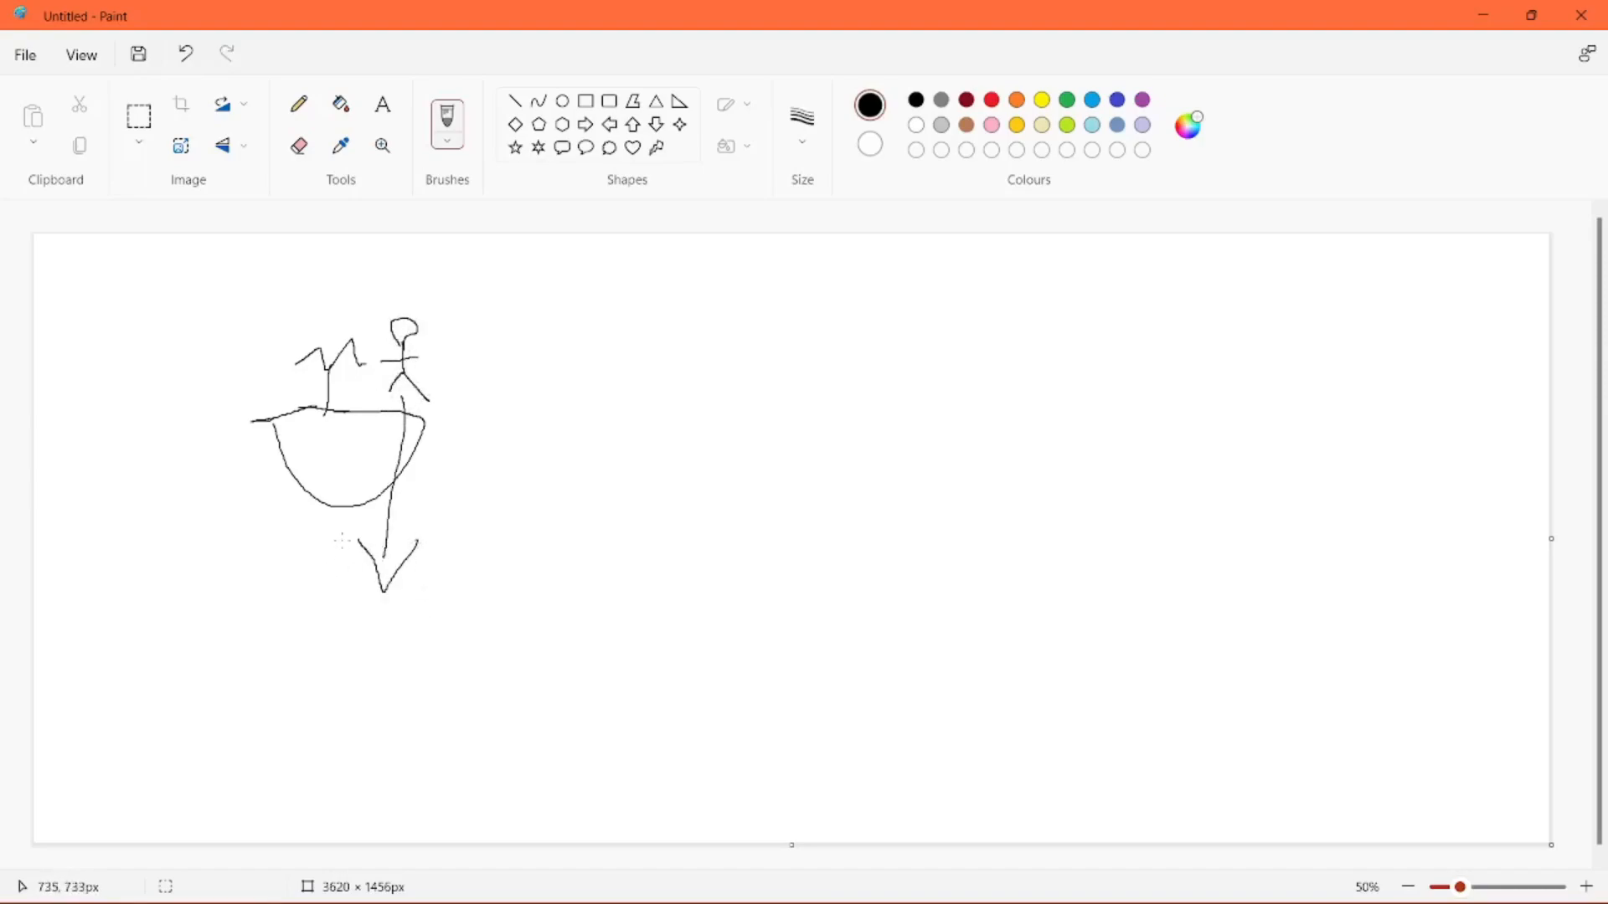
pyautogui.moveTo(353, 546); pyautogui.dragTo(435, 542)
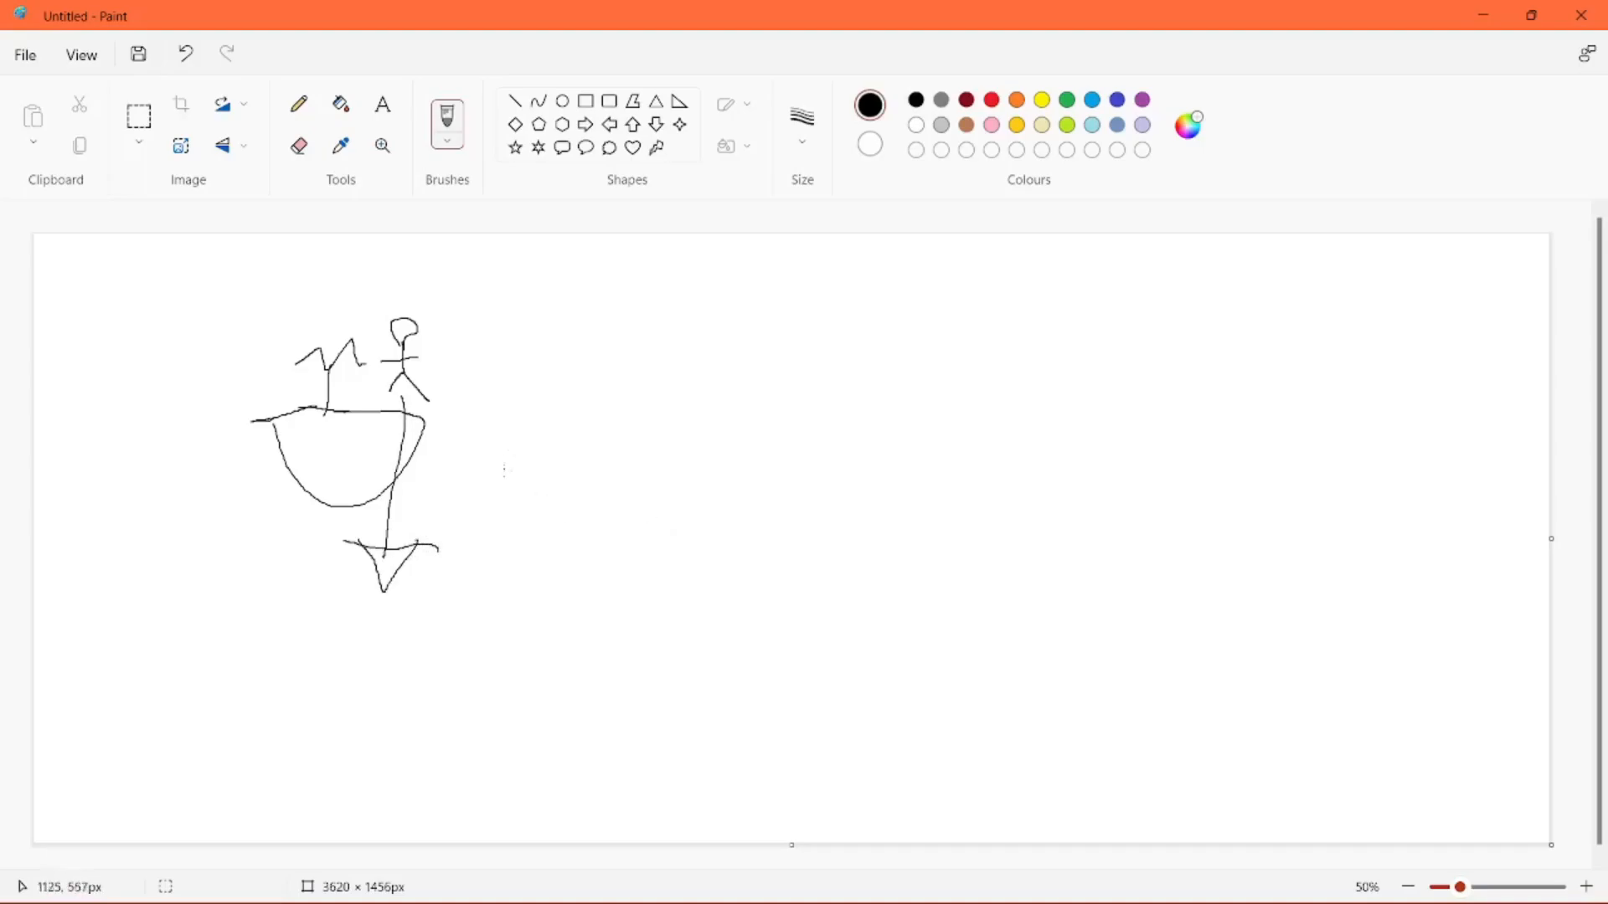
pyautogui.moveTo(420, 734); pyautogui.dragTo(1259, 728)
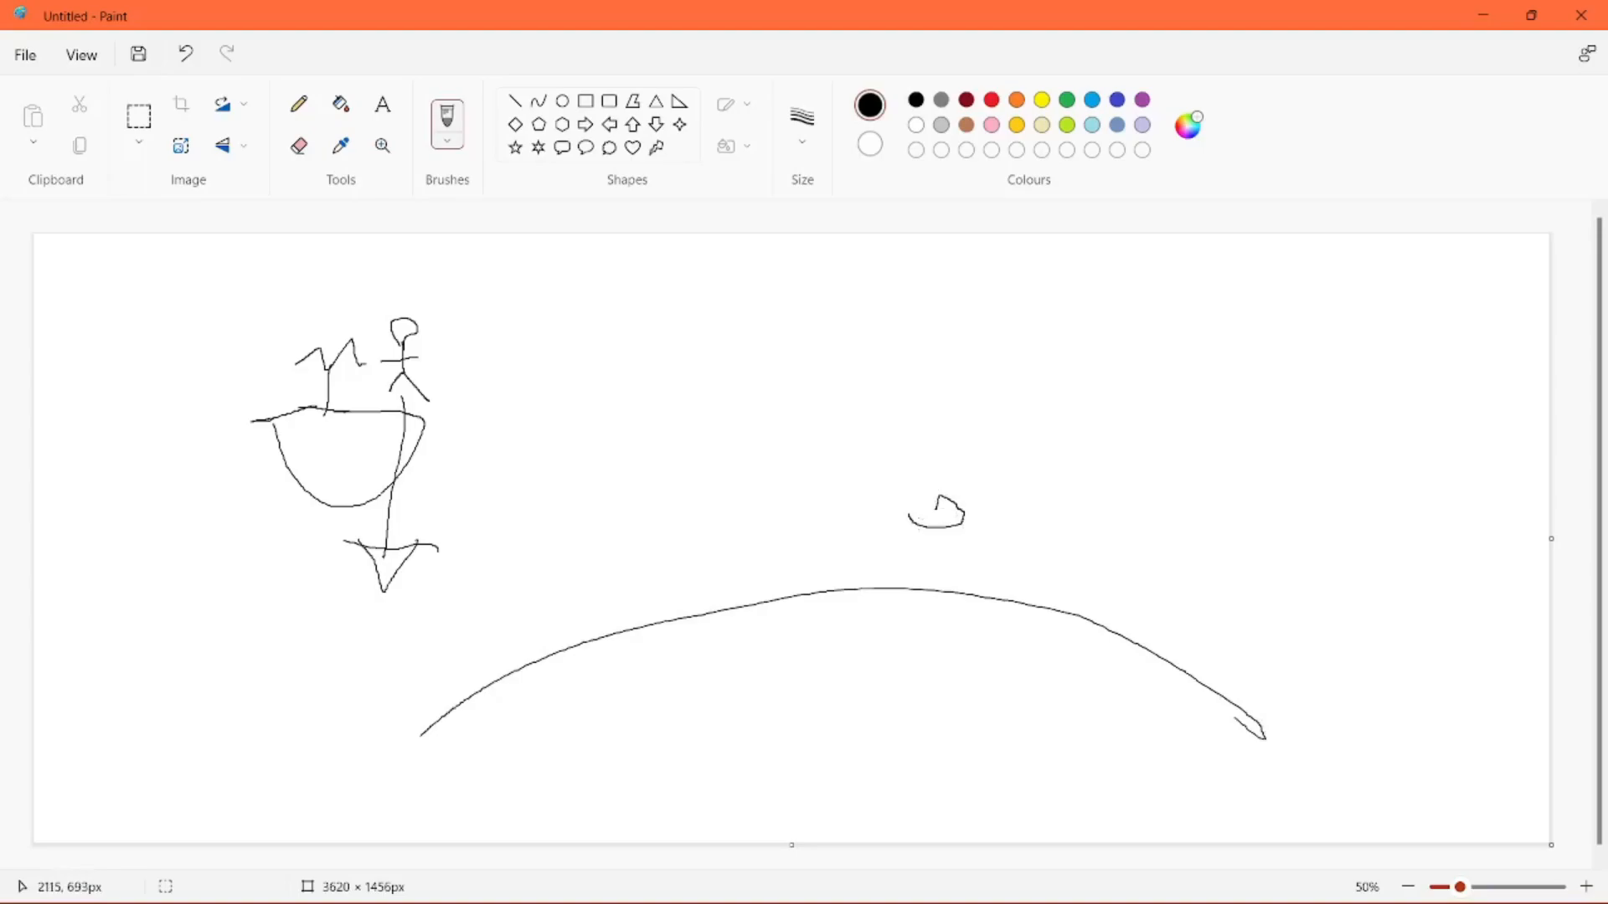
pyautogui.moveTo(913, 522); pyautogui.dragTo(908, 585)
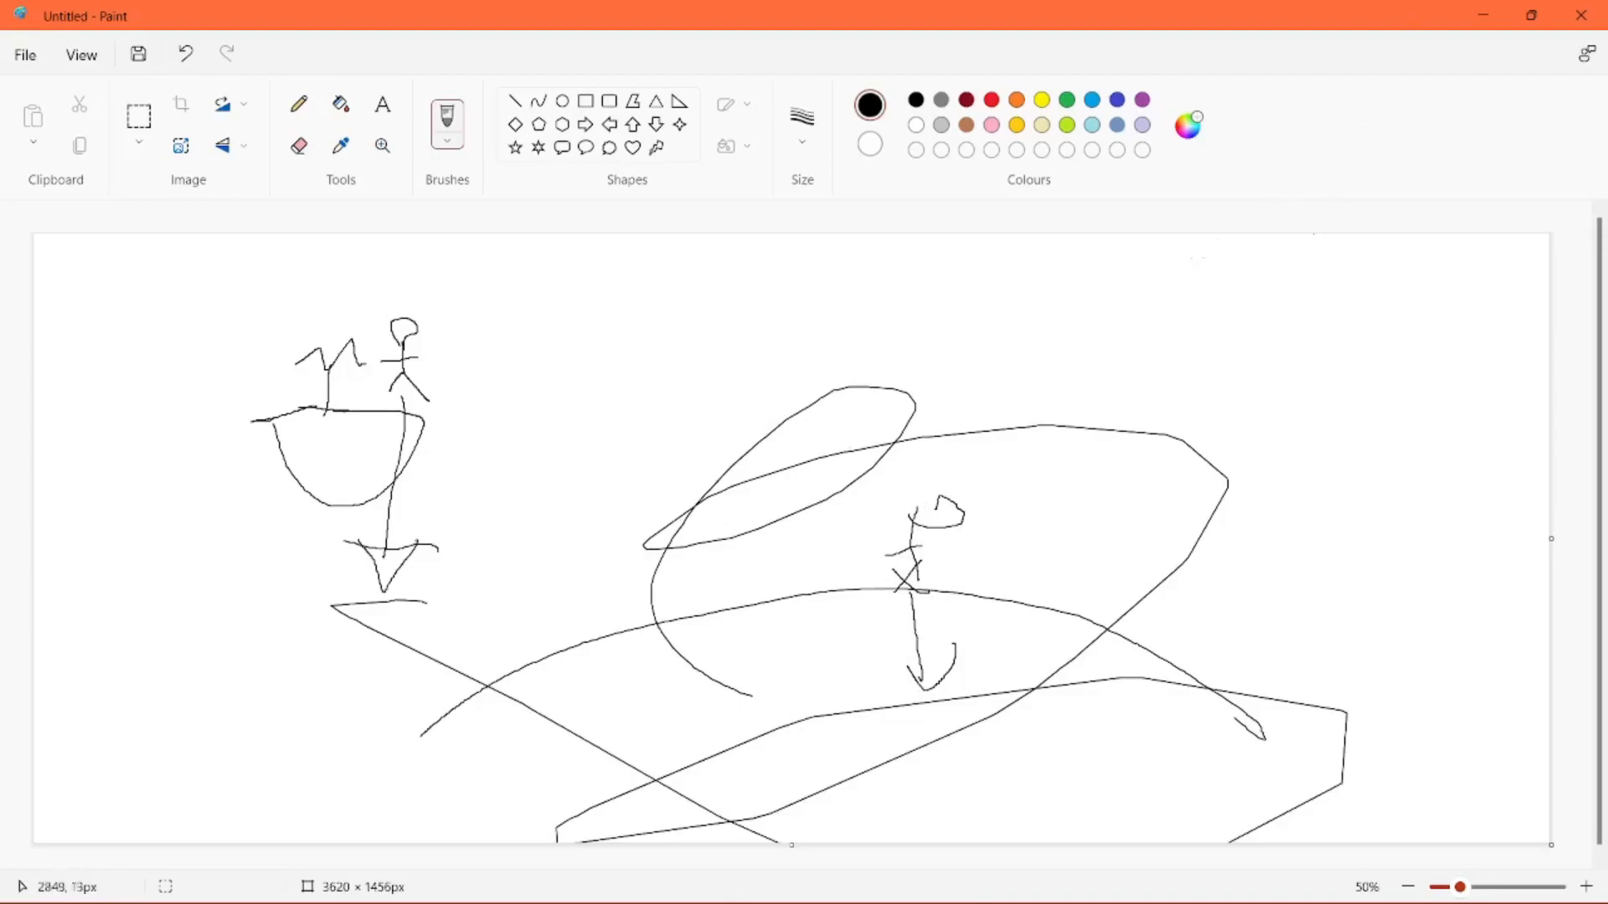
pyautogui.moveTo(995, 441); pyautogui.dragTo(1025, 472)
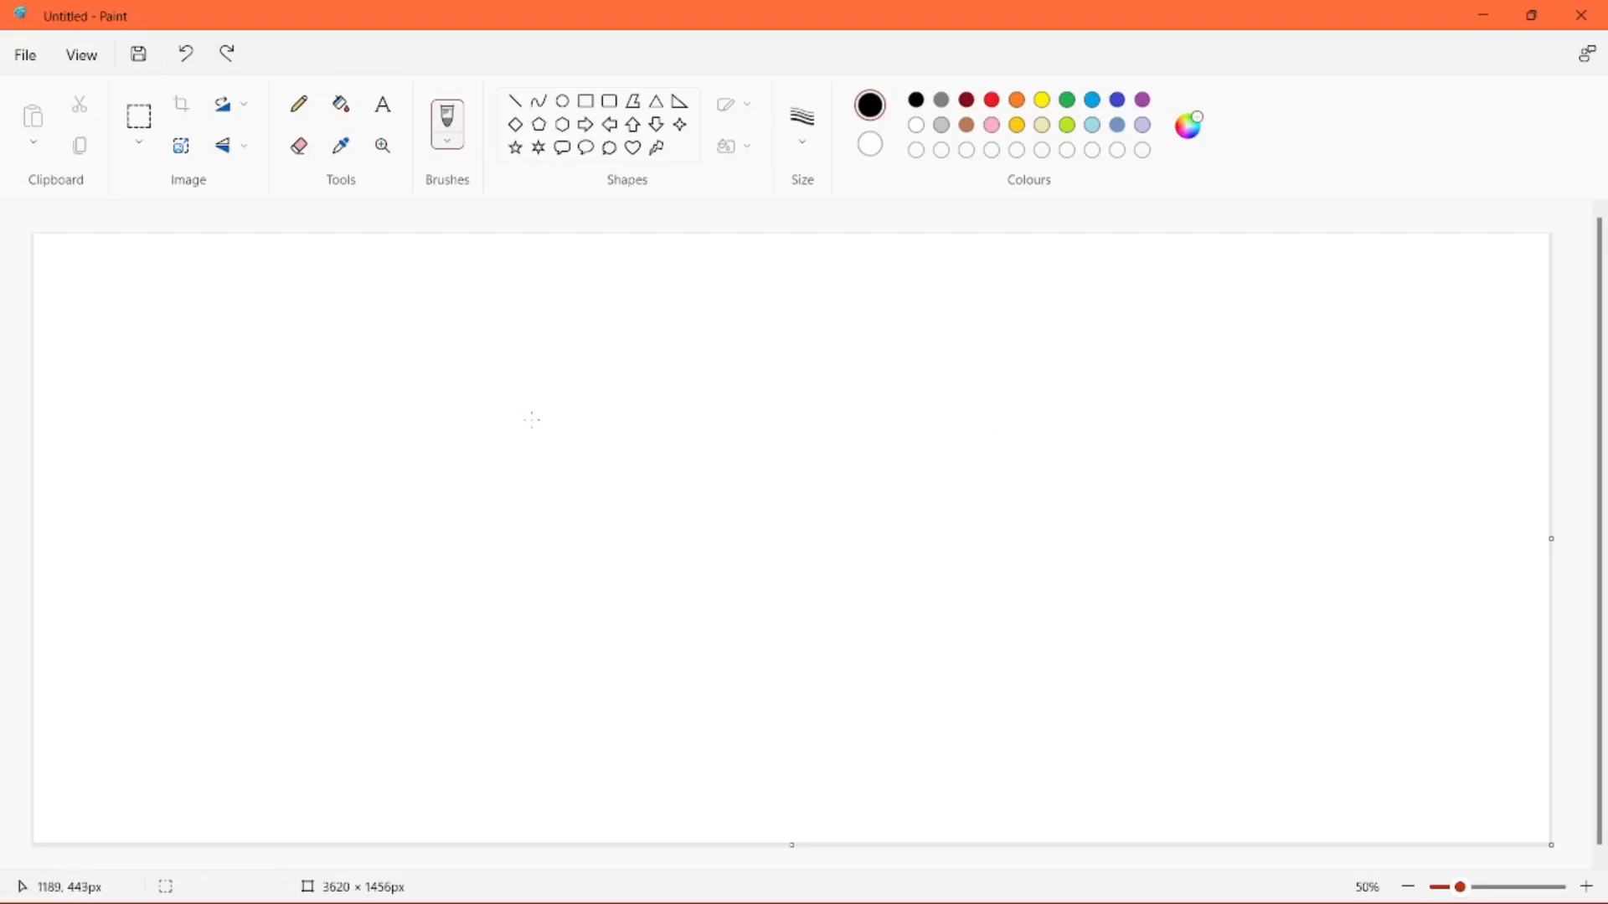
pyautogui.moveTo(530, 507)
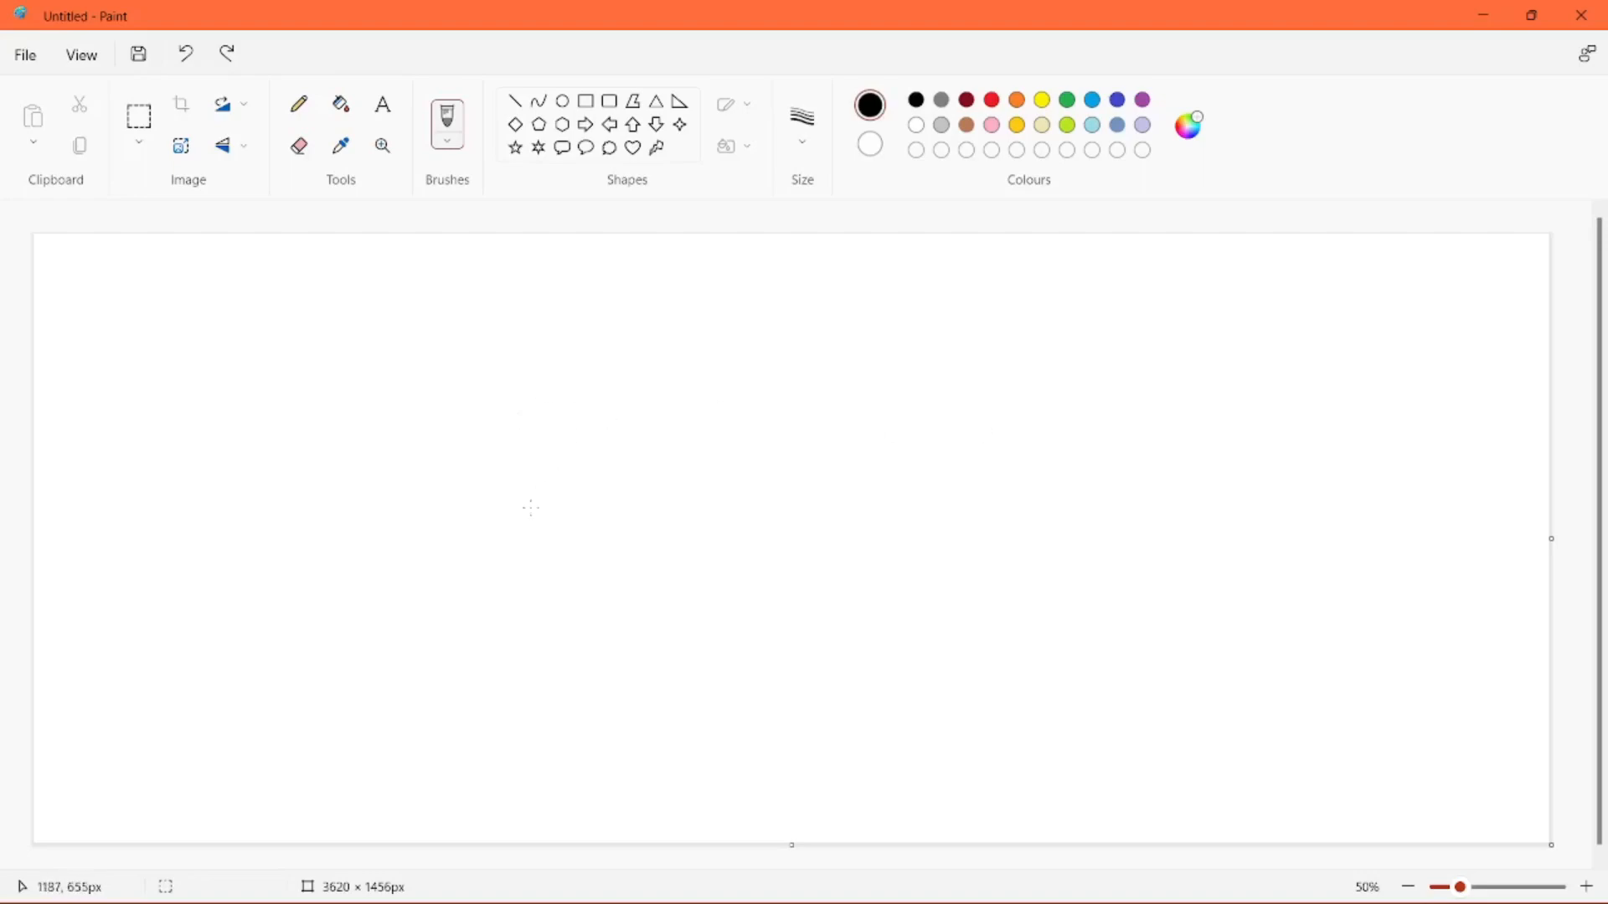
pyautogui.moveTo(458, 526)
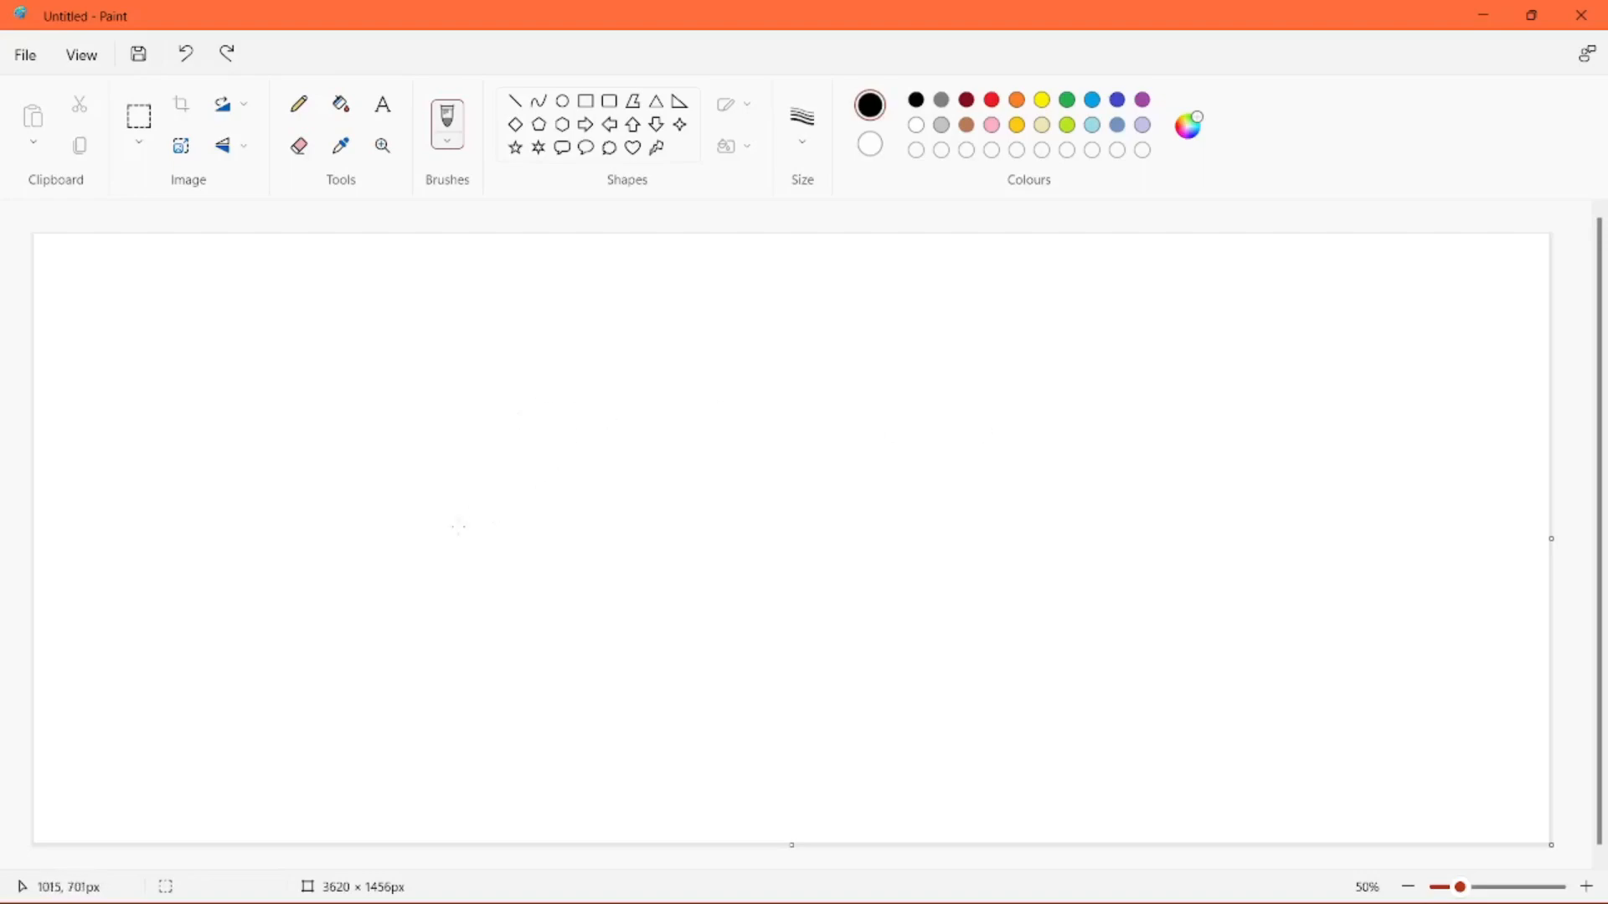
pyautogui.moveTo(396, 536)
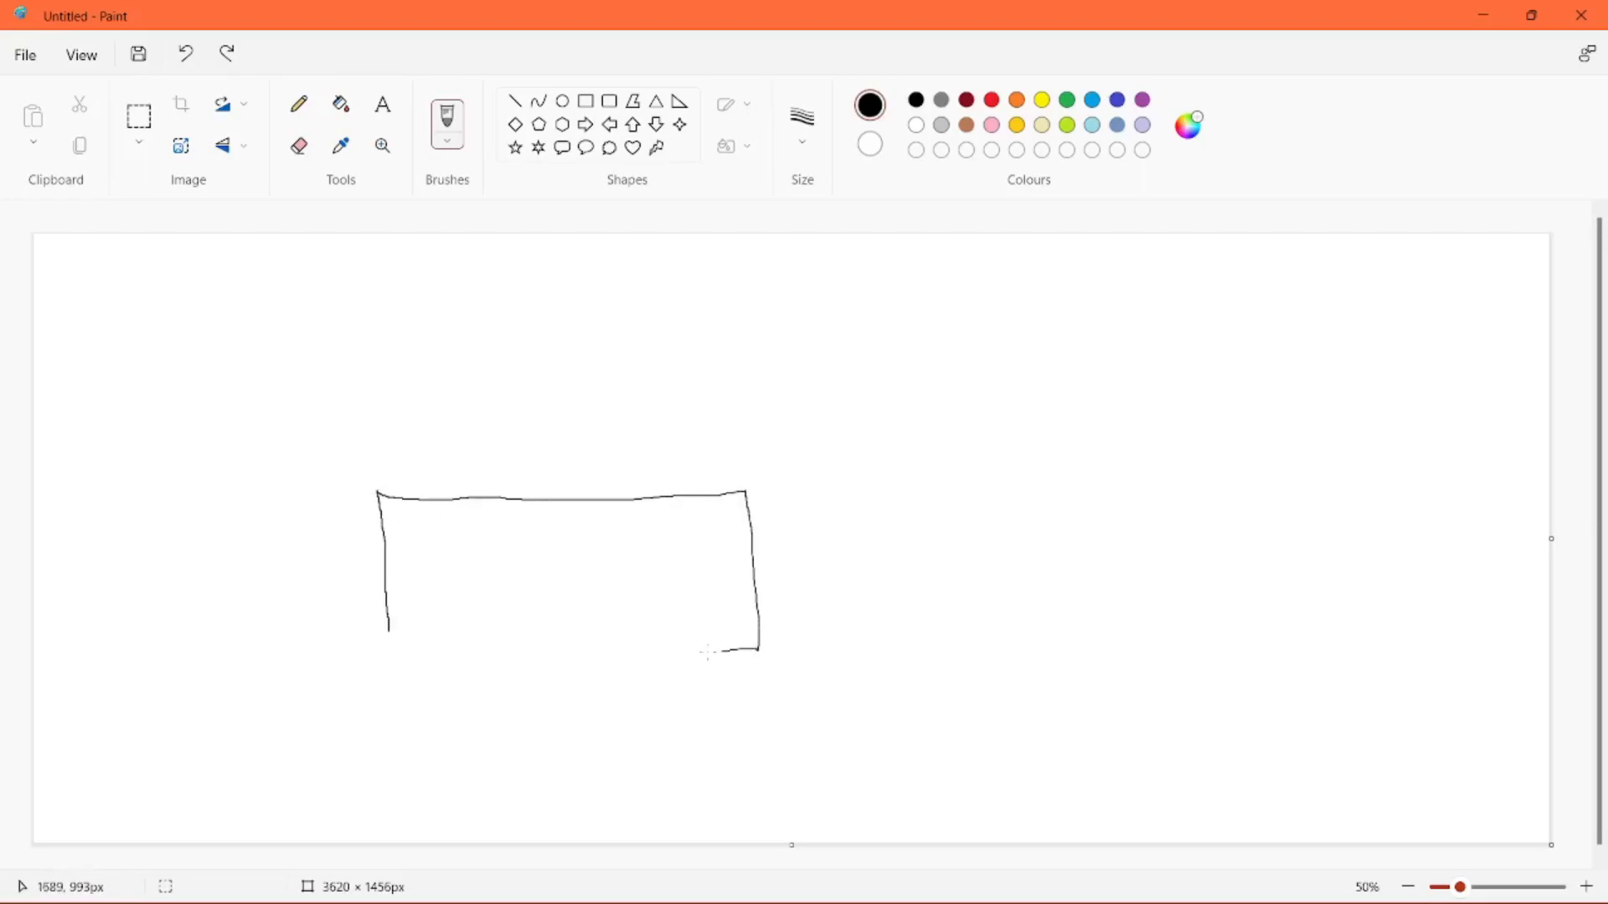
# - Finish the cart with two wheels, crossing lines and a right arrow, then undo it all
pyautogui.moveTo(387, 644); pyautogui.dragTo(758, 646)
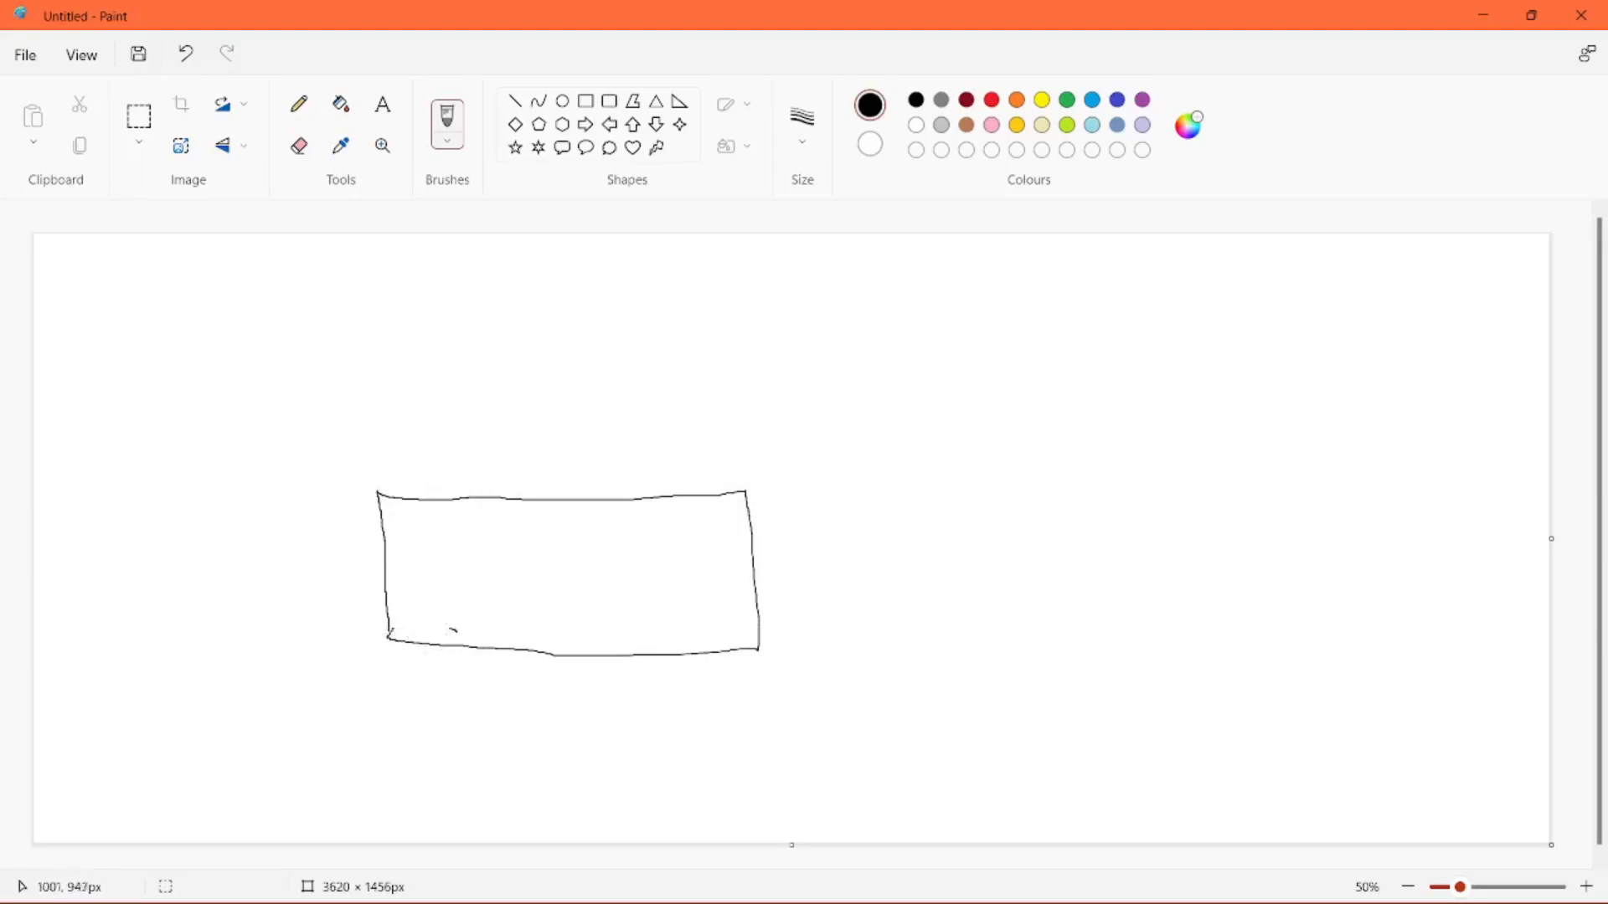
pyautogui.moveTo(441, 630); pyautogui.dragTo(430, 717)
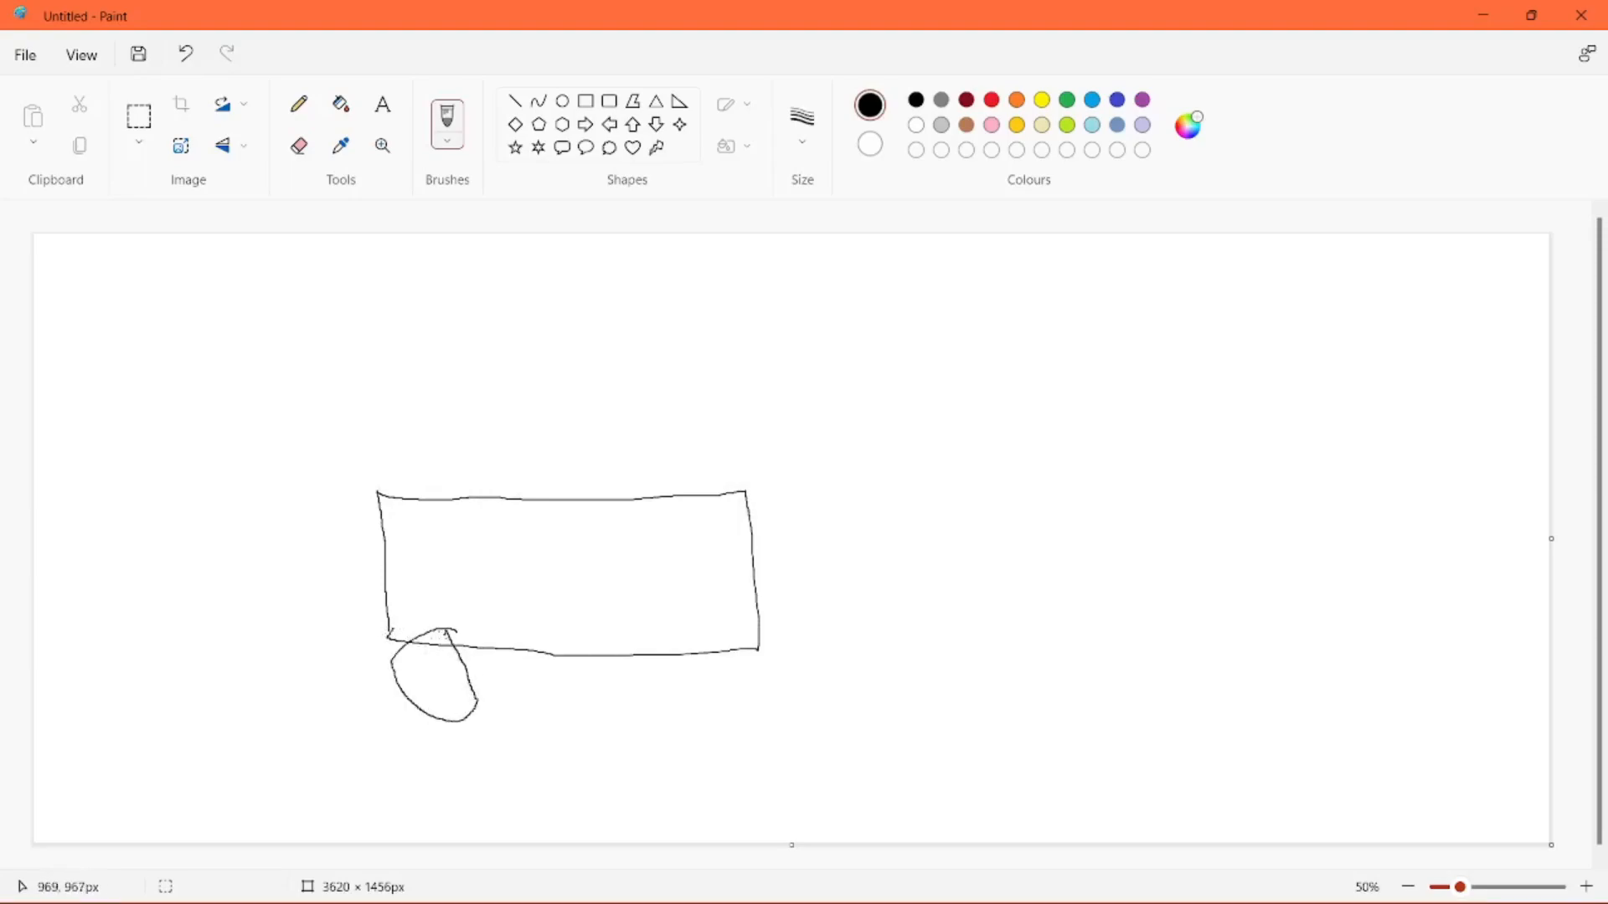
pyautogui.moveTo(667, 625); pyautogui.dragTo(636, 693)
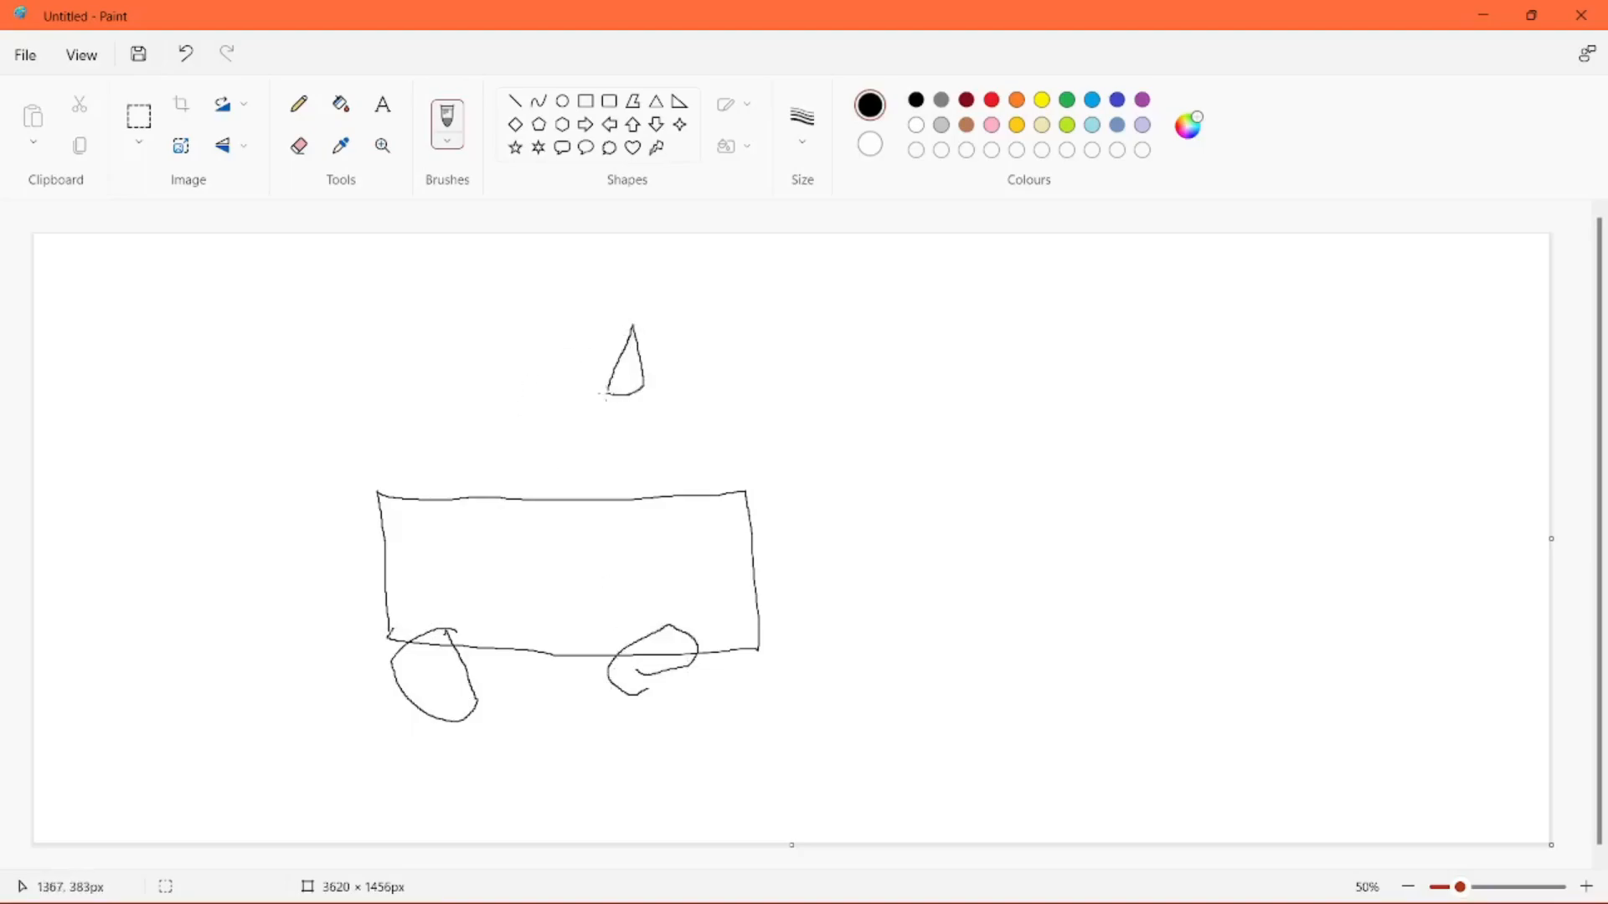
pyautogui.moveTo(616, 400); pyautogui.dragTo(630, 452)
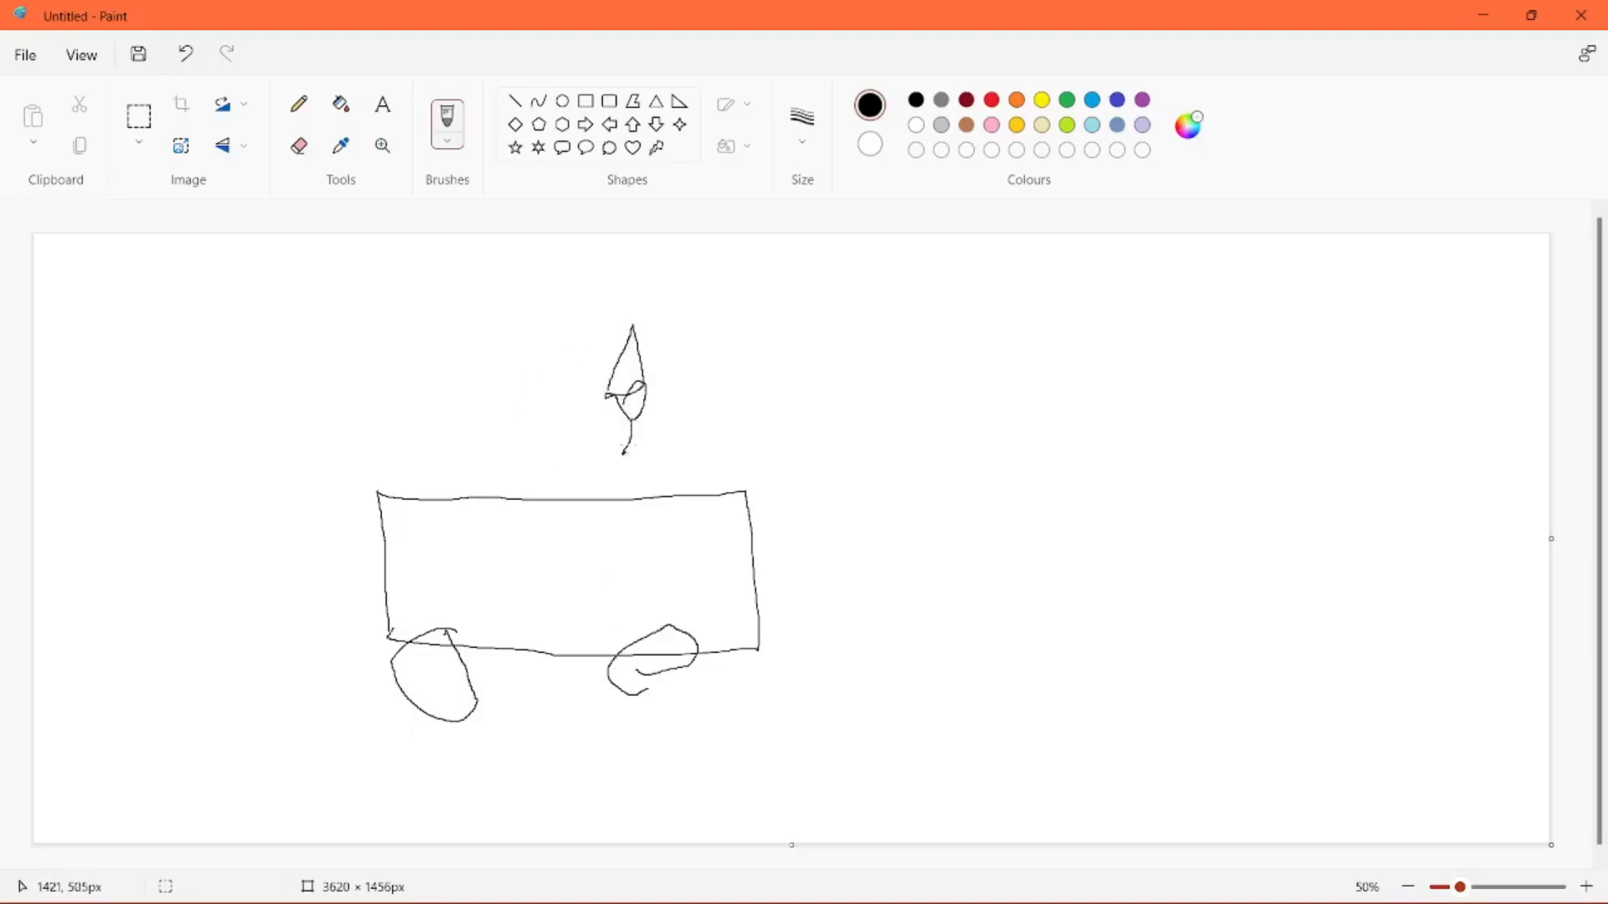
pyautogui.moveTo(621, 426); pyautogui.dragTo(641, 462)
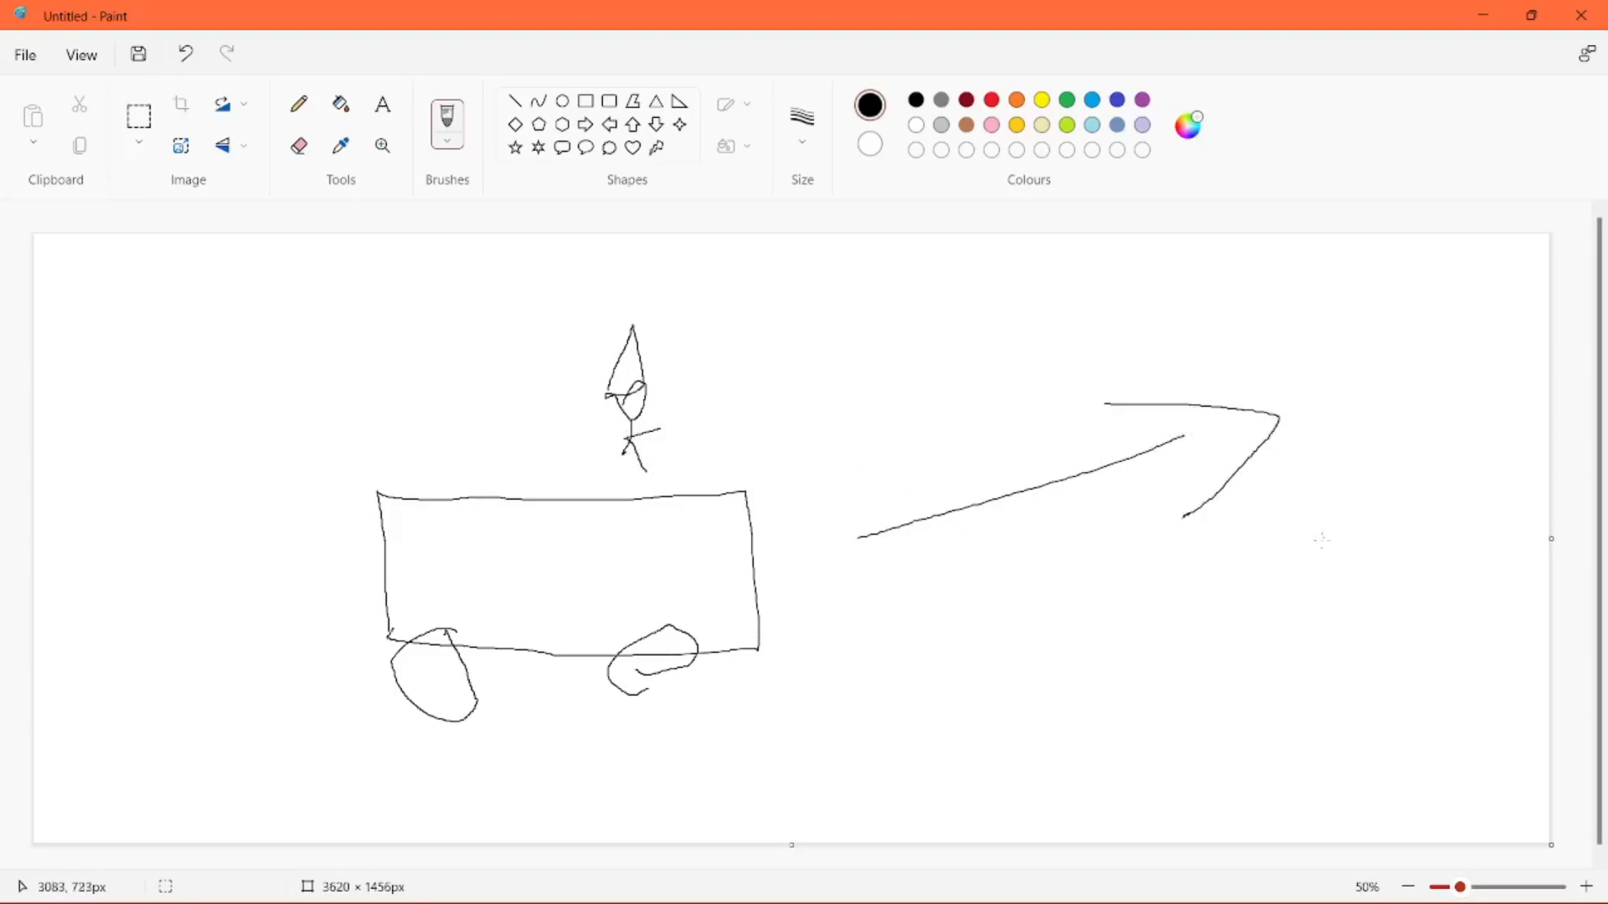
pyautogui.click(184, 53)
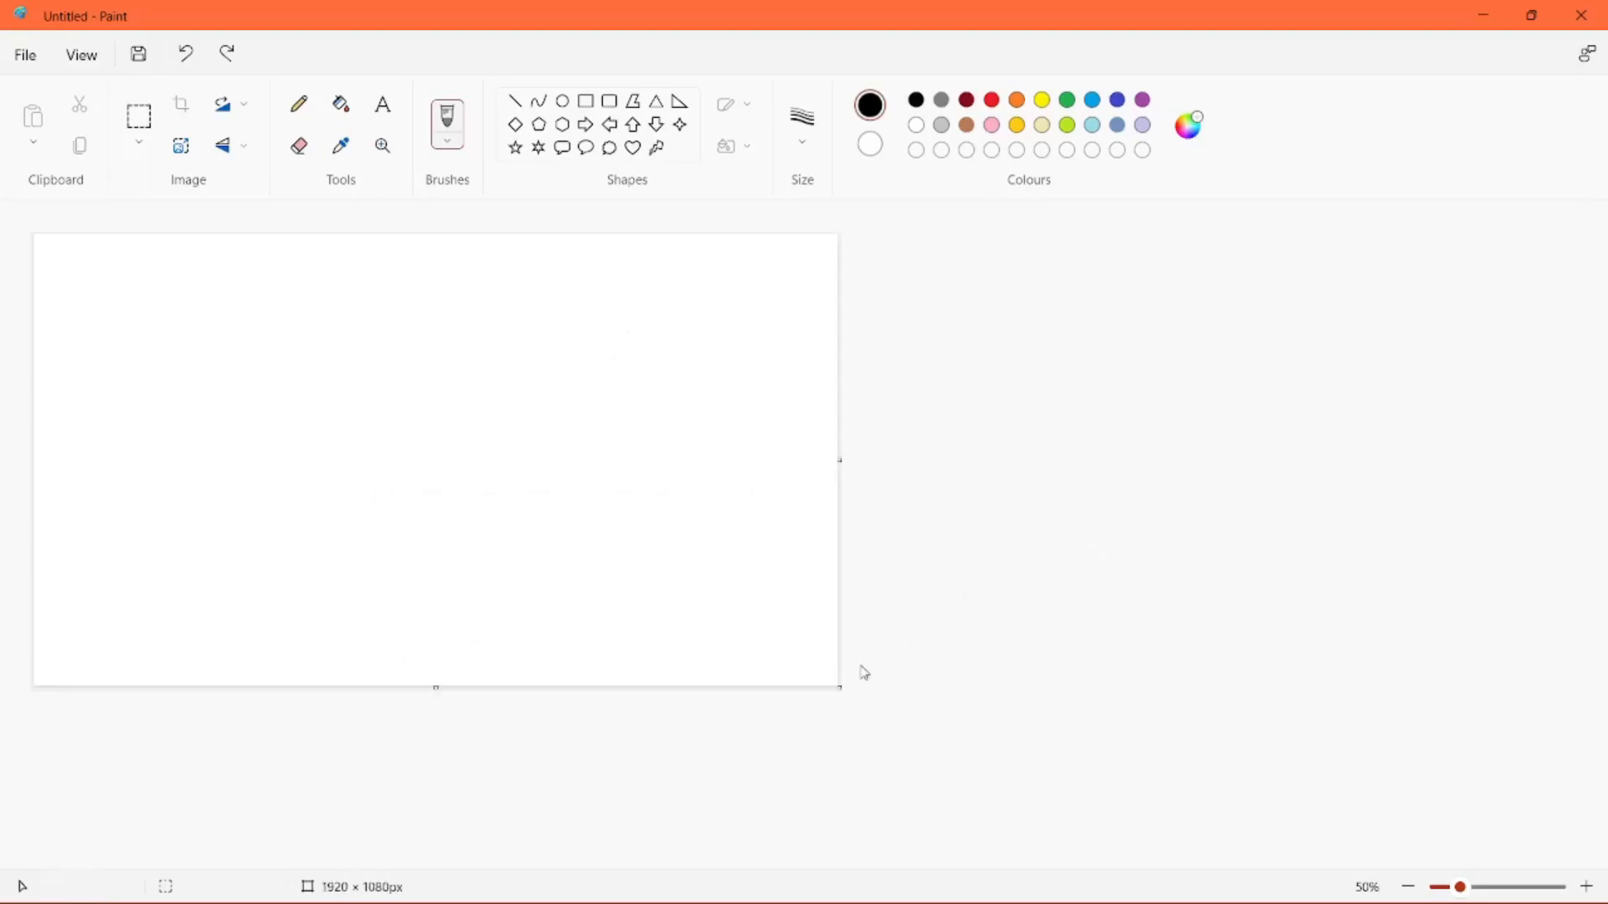
# - Enlarge the canvas and draw a rounded blob near the centre
pyautogui.moveTo(839, 688); pyautogui.dragTo(1558, 860)
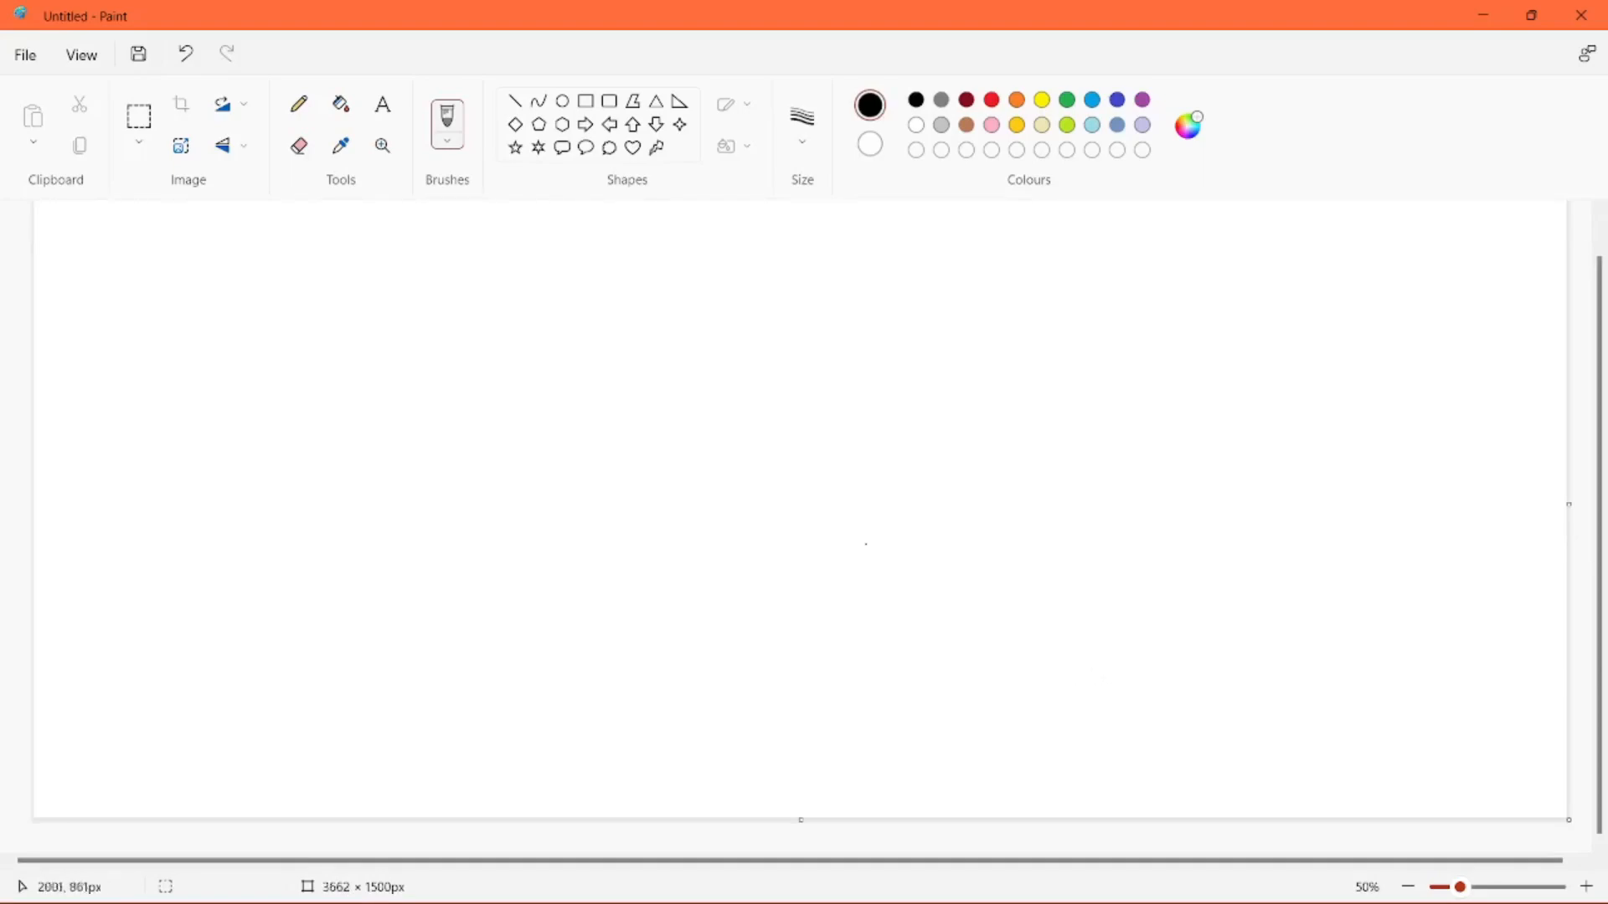
pyautogui.moveTo(342, 360); pyautogui.dragTo(243, 510)
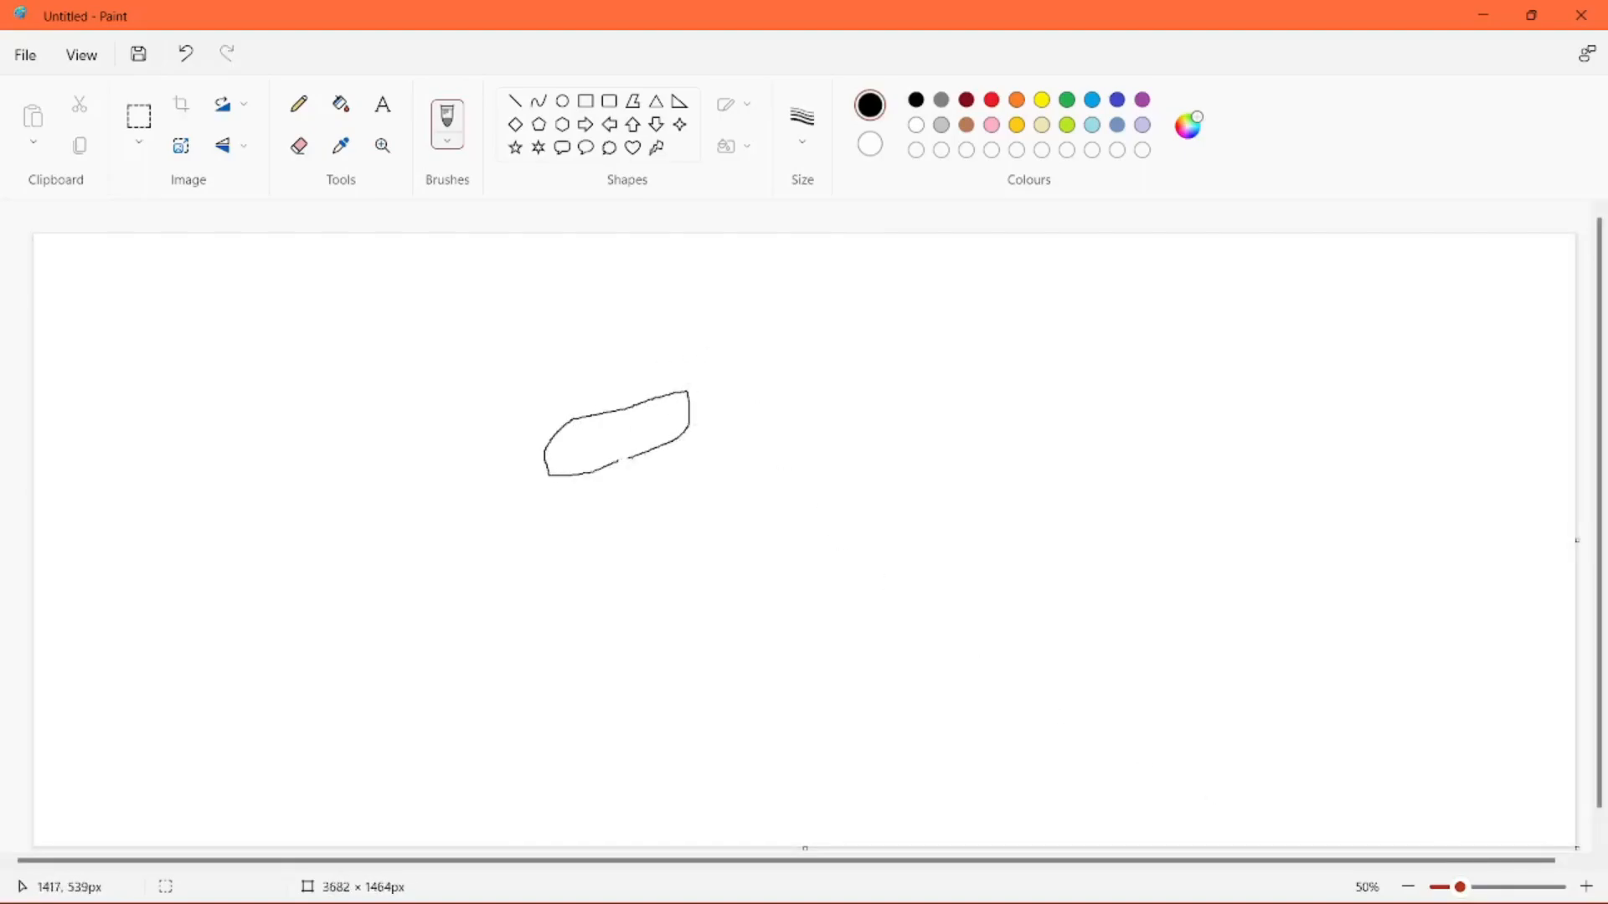
pyautogui.moveTo(622, 462); pyautogui.dragTo(677, 534)
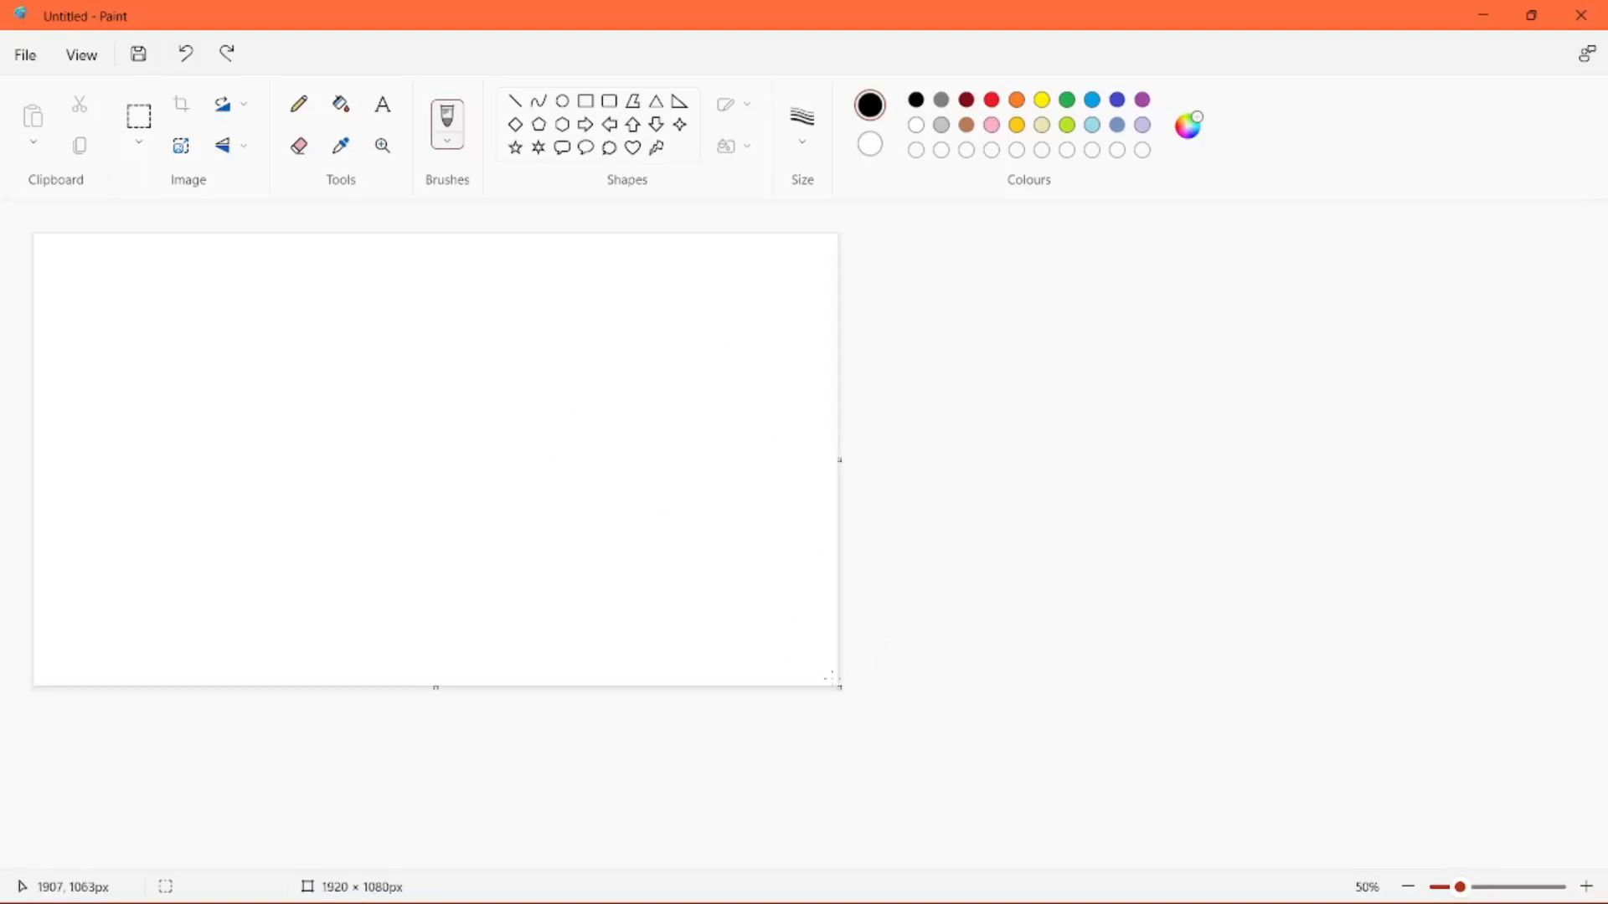
# - Enlarge the canvas again and draw a line to a fingered shape at upper left
pyautogui.moveTo(836, 685); pyautogui.dragTo(1535, 841)
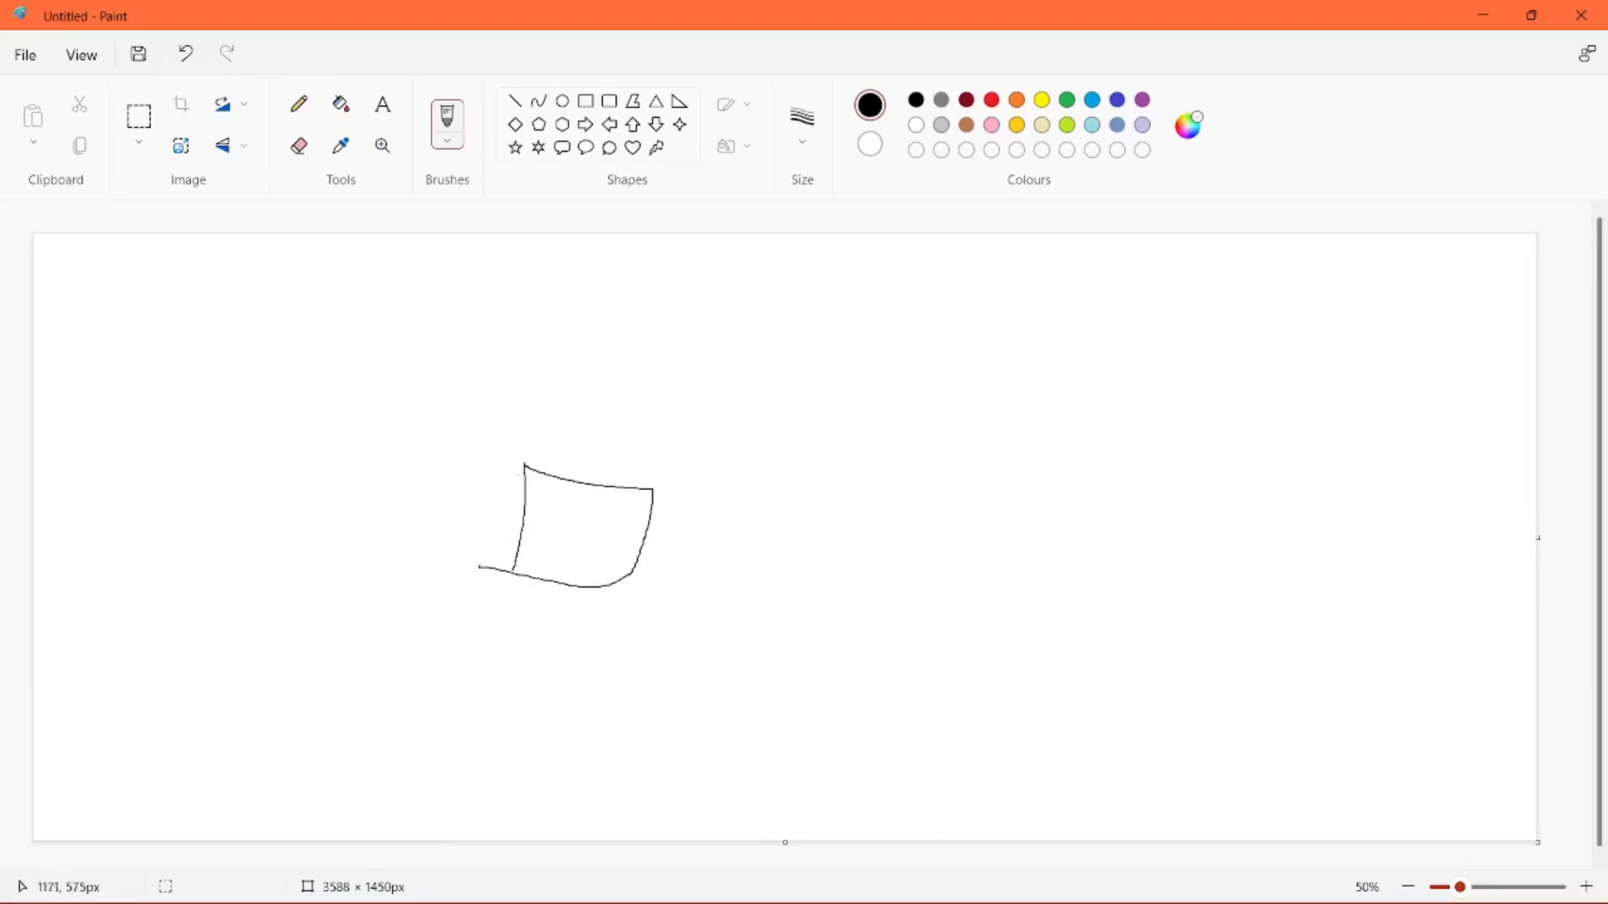
pyautogui.moveTo(518, 503); pyautogui.dragTo(646, 523)
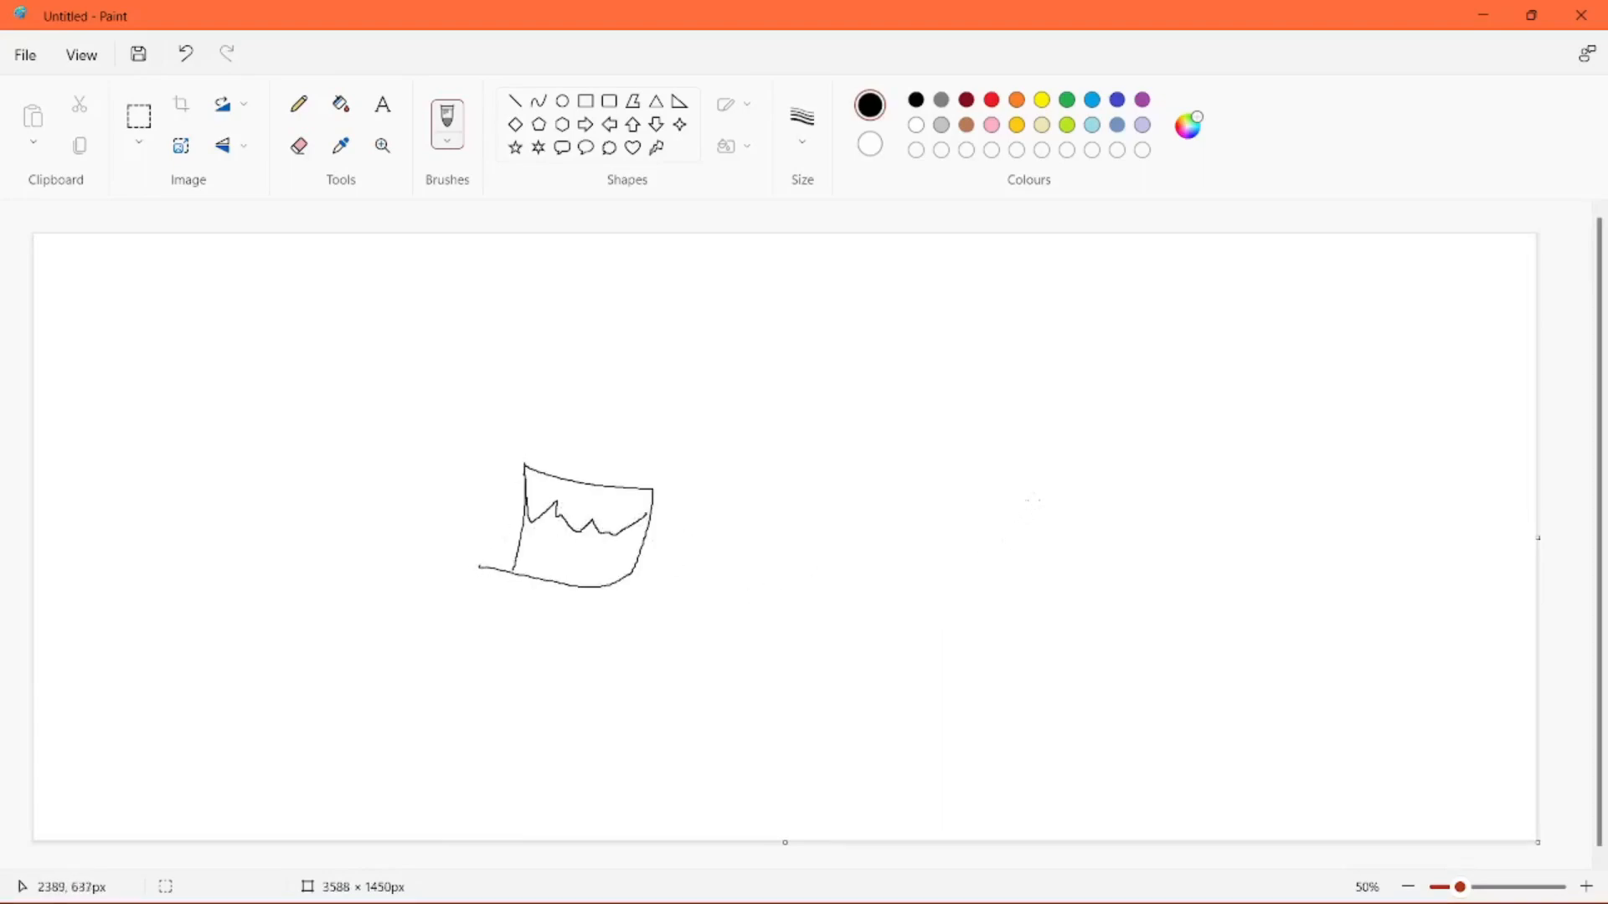
pyautogui.click(184, 54)
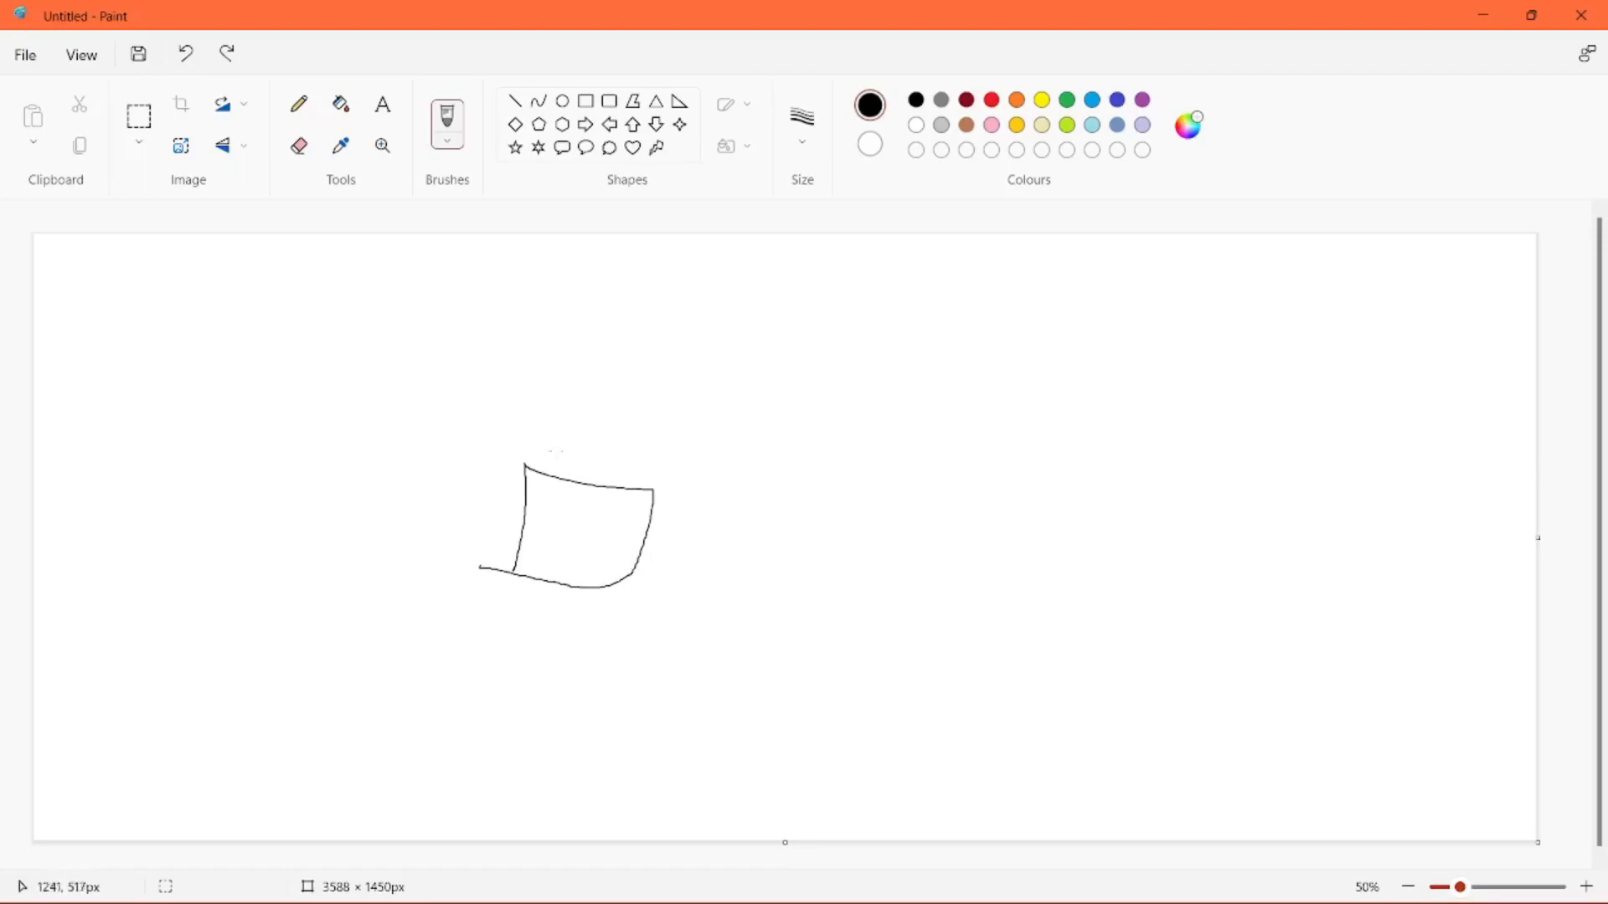
pyautogui.moveTo(277, 360); pyautogui.dragTo(585, 482)
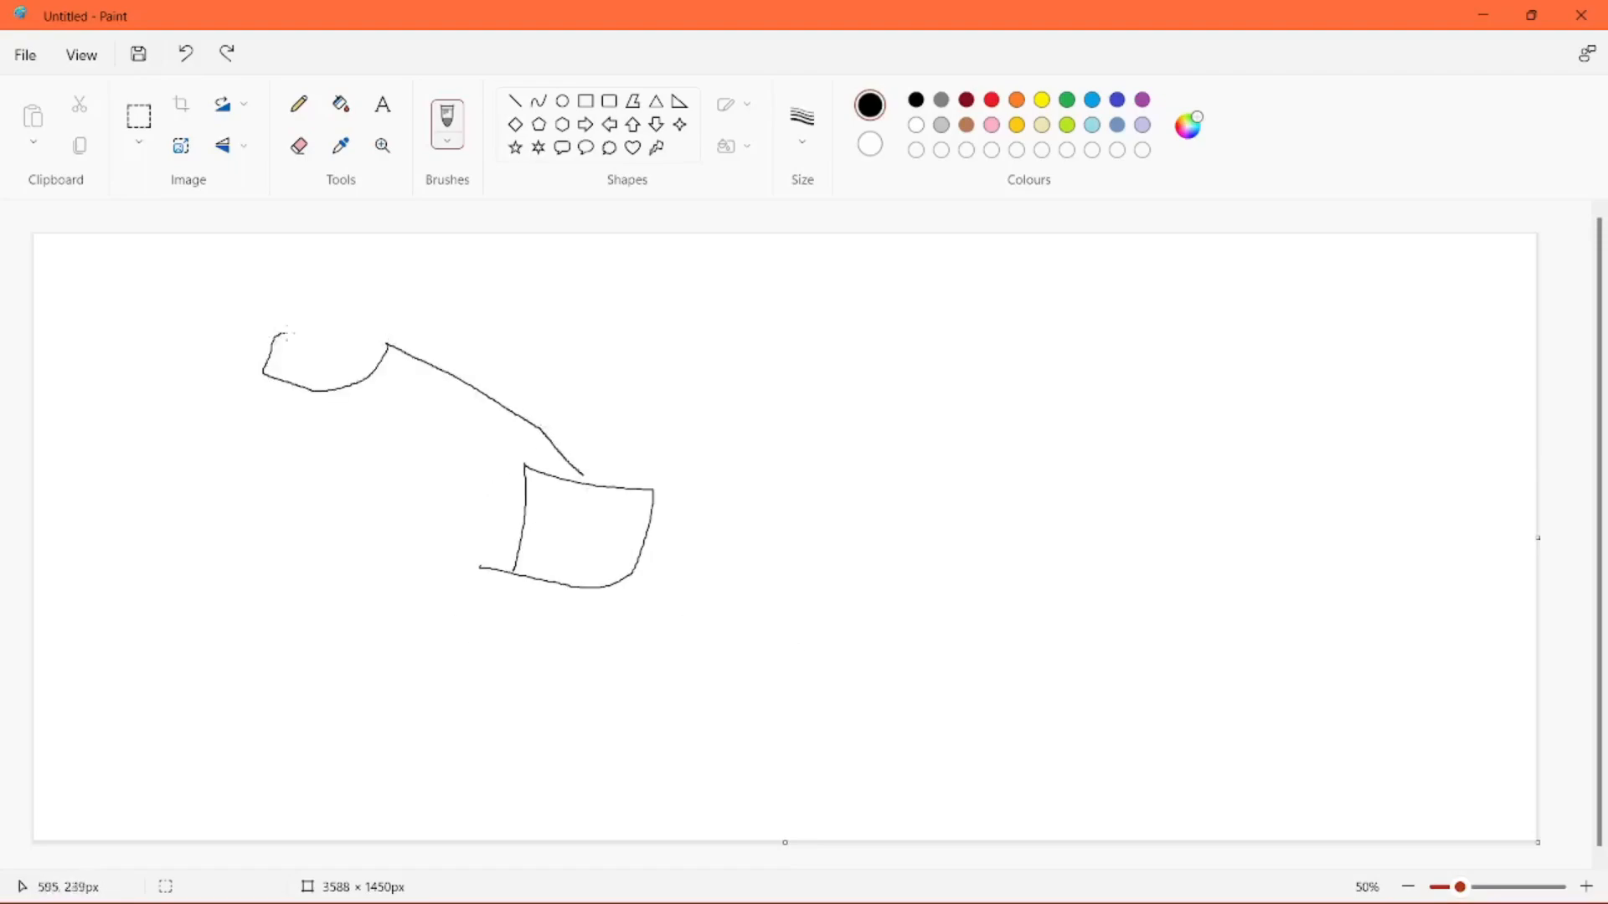
pyautogui.moveTo(293, 329); pyautogui.dragTo(365, 338)
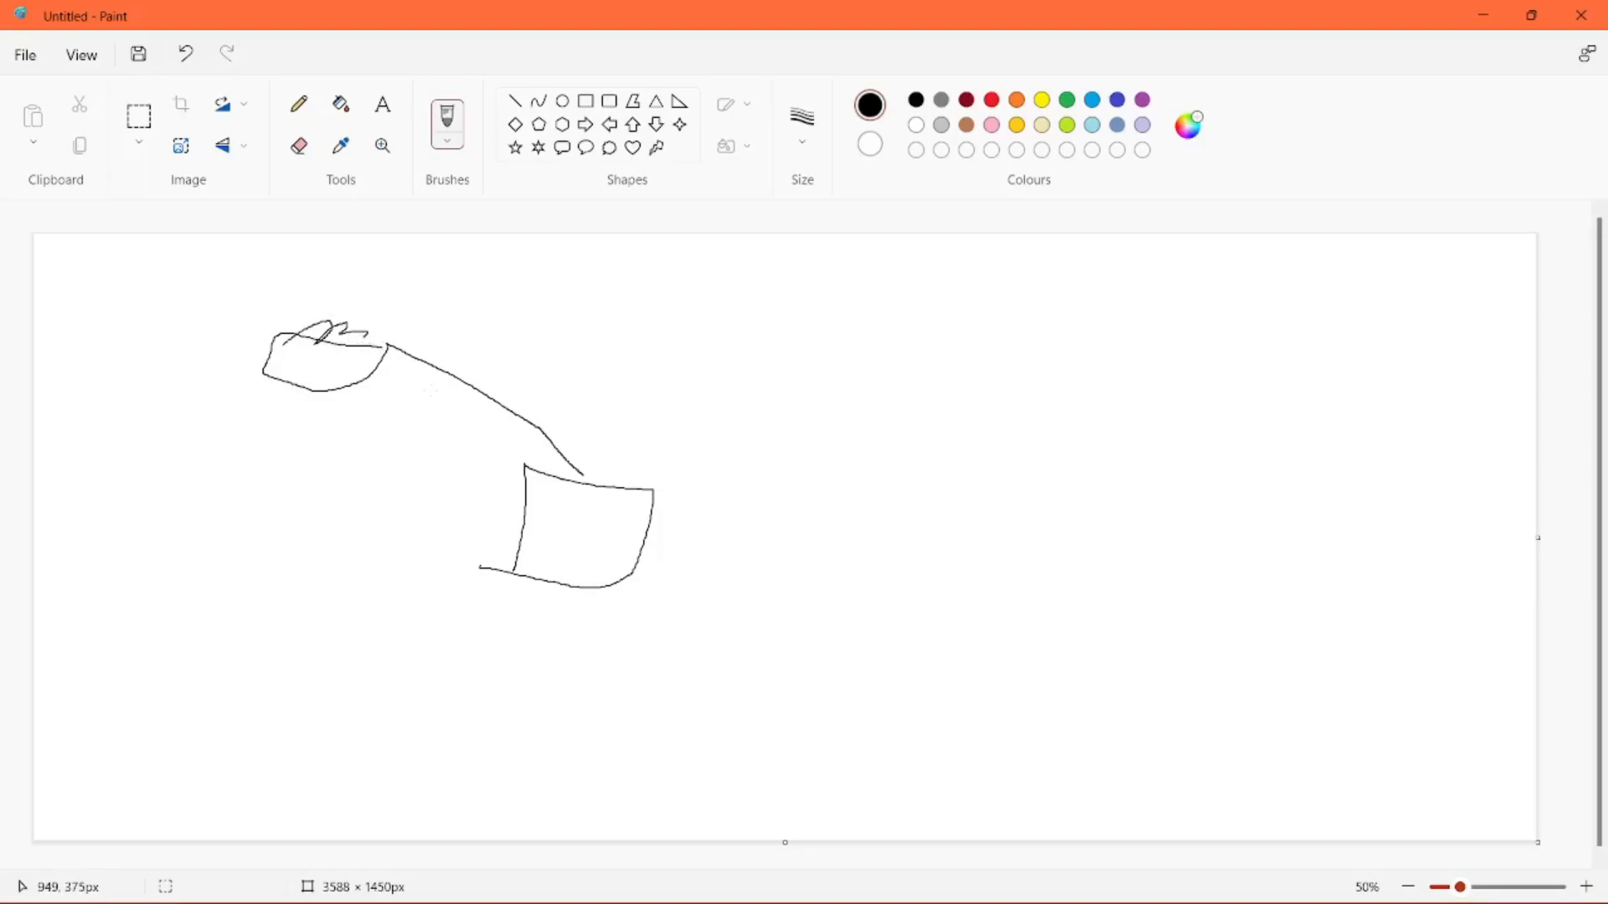
# - Clear the canvas, letter 'BOXED LIKE A FISH' by the figures, then clear again
pyautogui.click(186, 53)
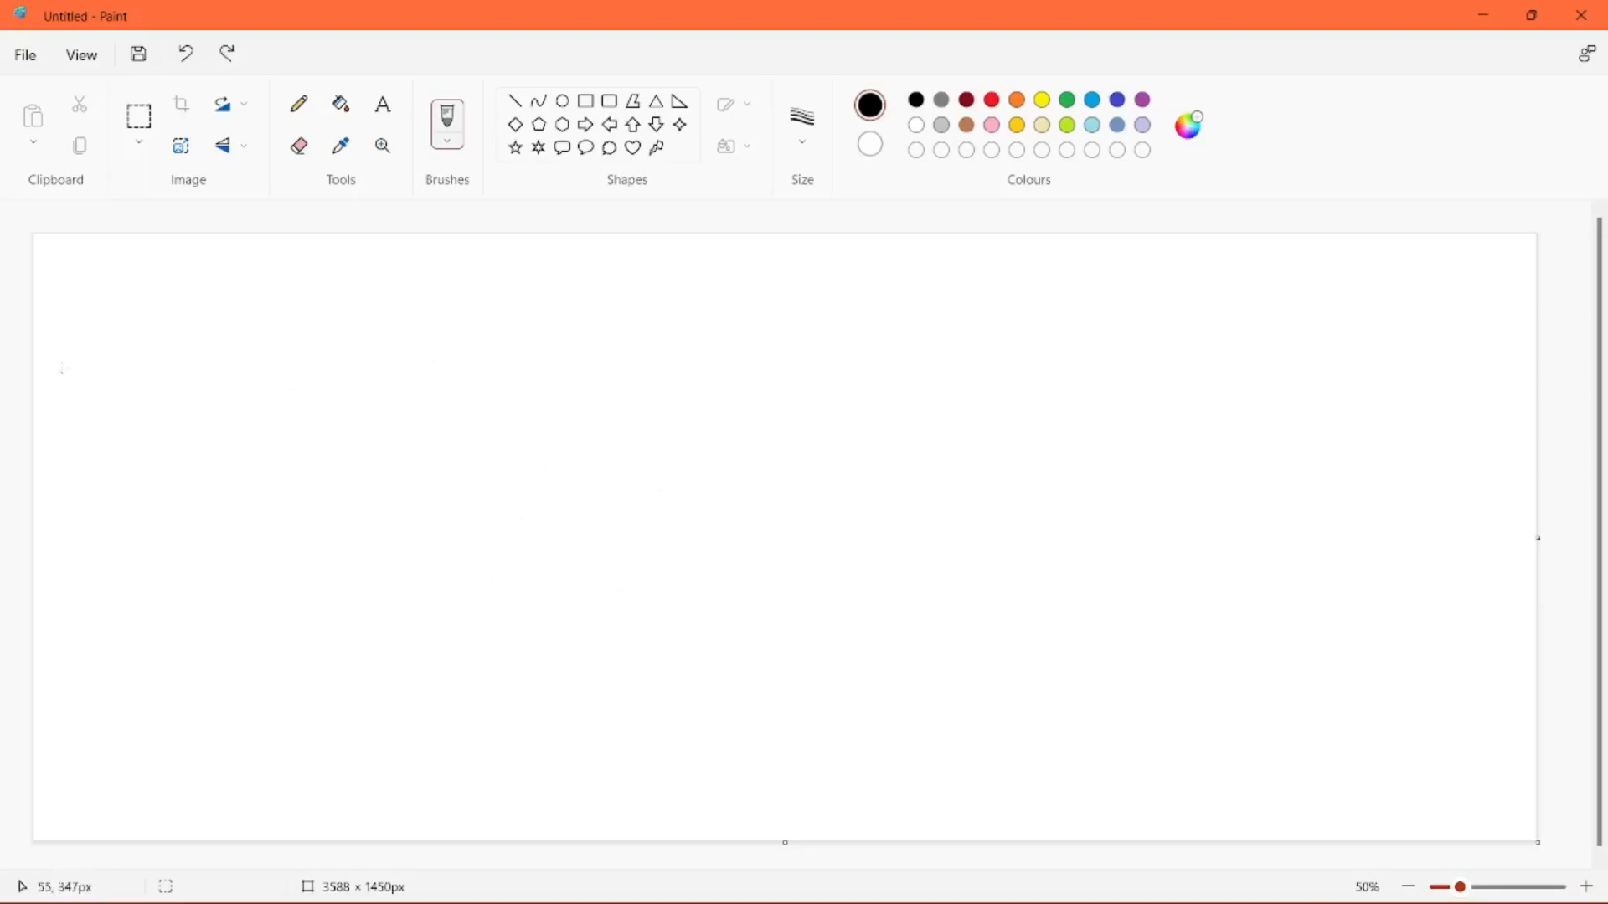
pyautogui.moveTo(1253, 415)
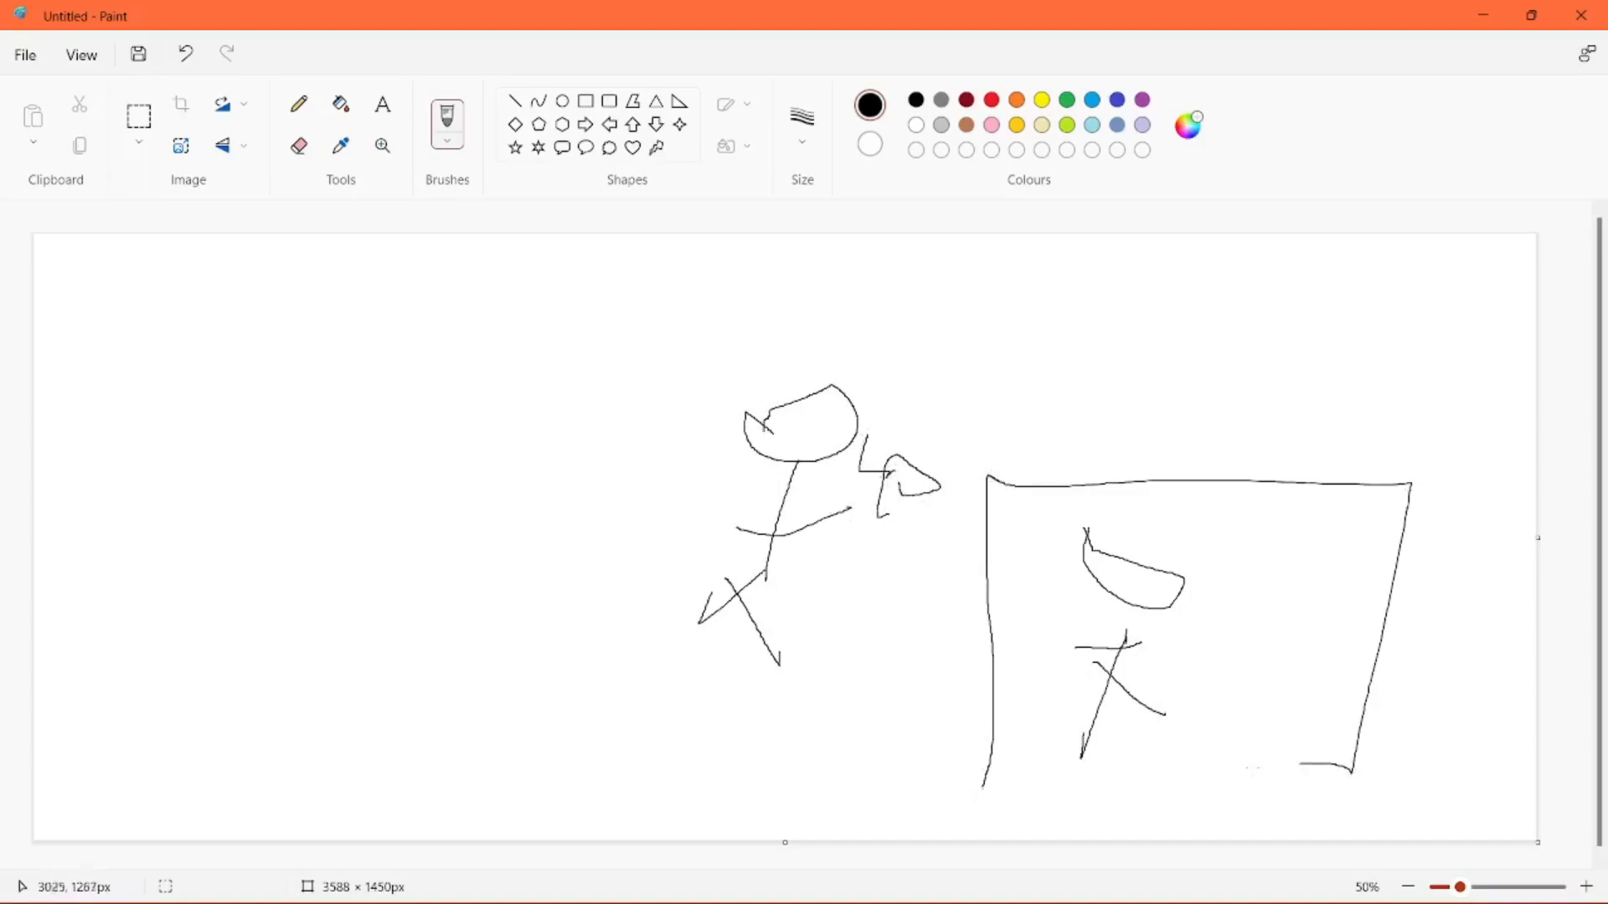
pyautogui.moveTo(228, 348); pyautogui.dragTo(253, 448)
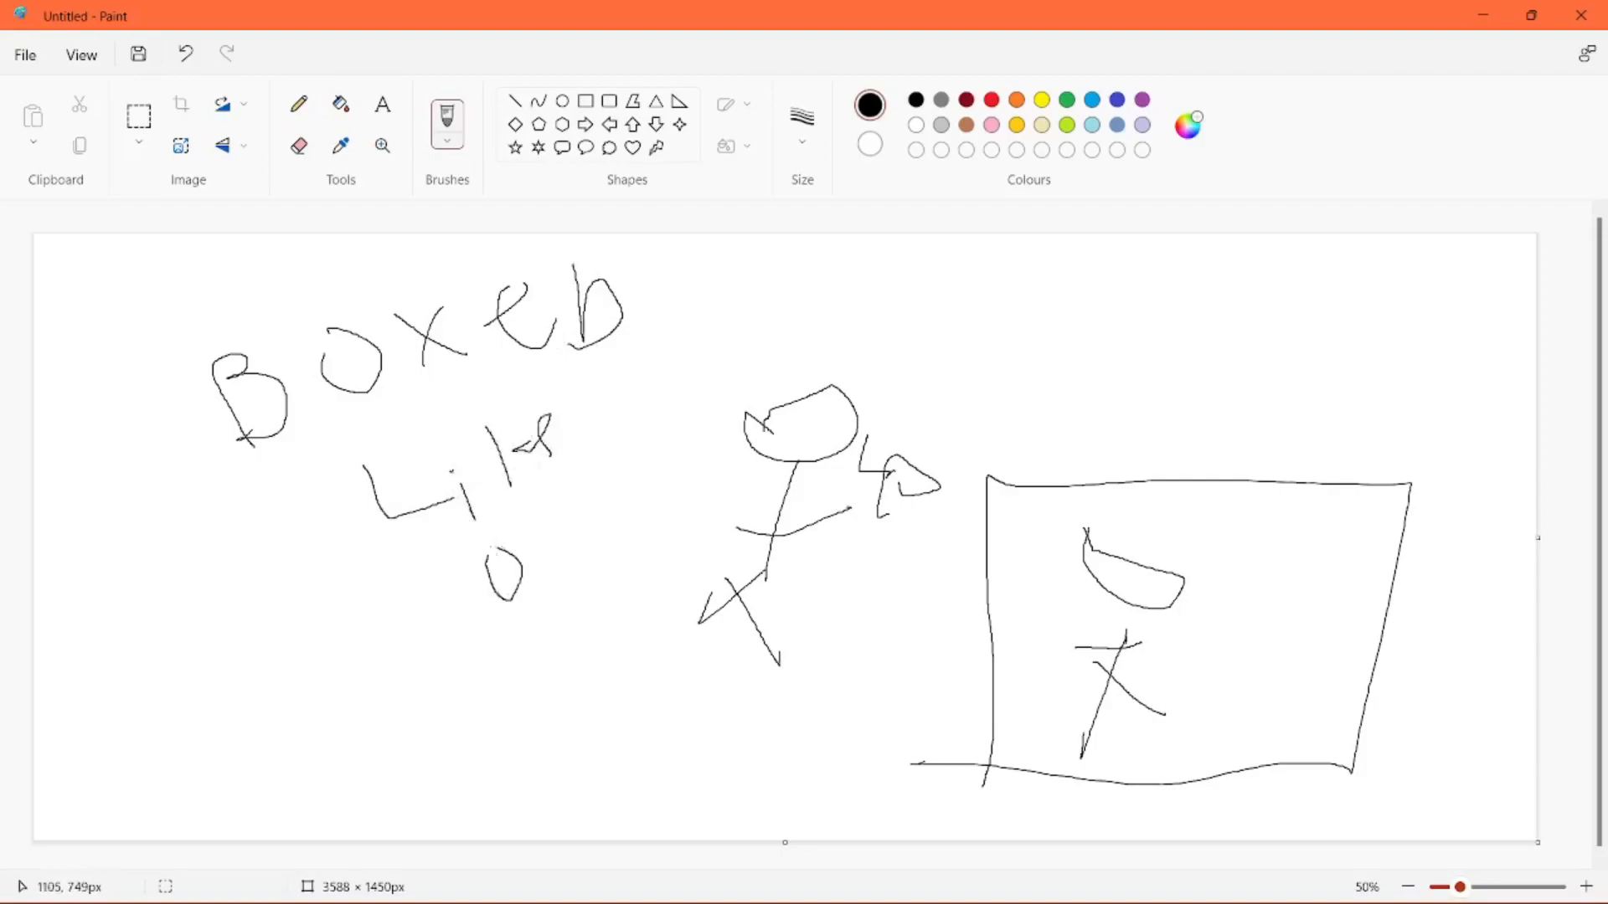
pyautogui.moveTo(471, 652); pyautogui.dragTo(626, 779)
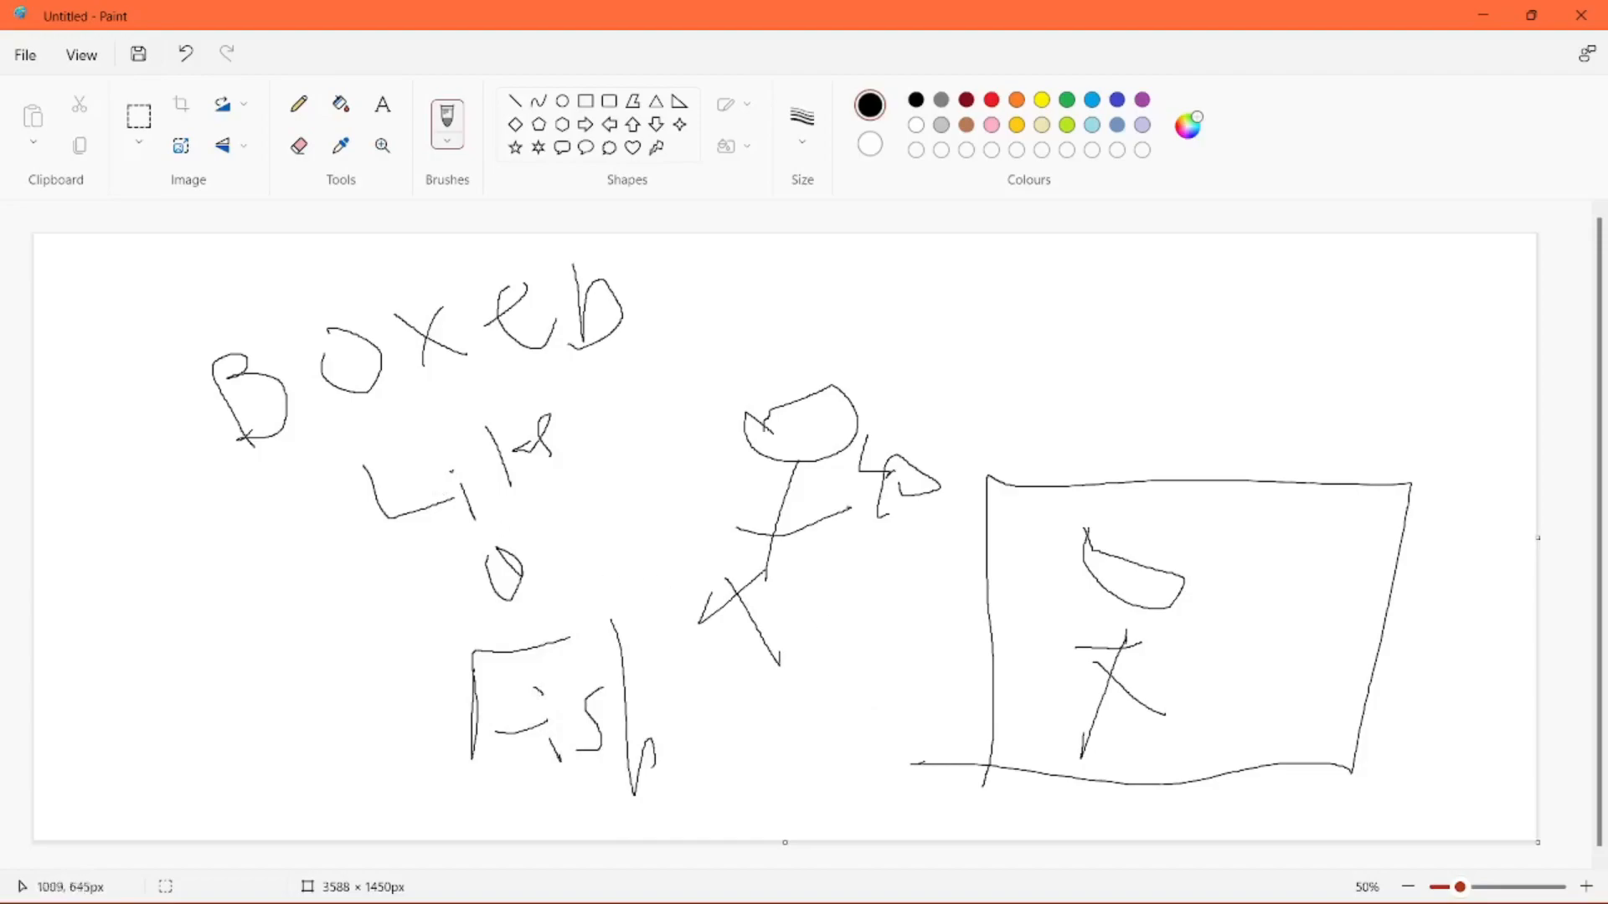
pyautogui.click(139, 115)
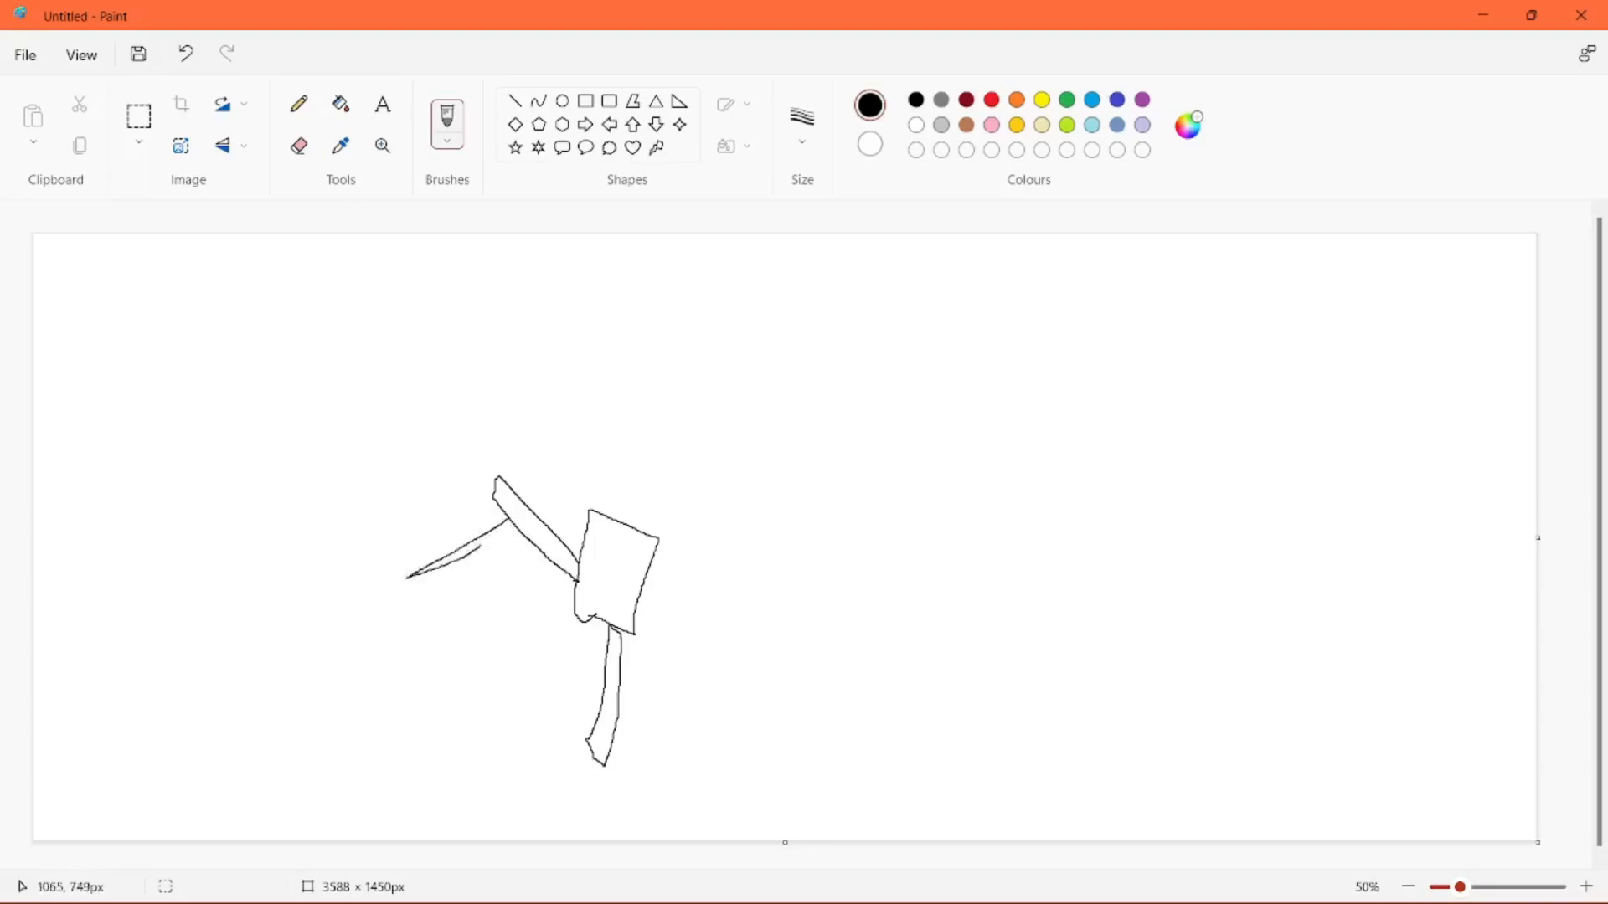
# - Add a shape and spiky piece to the stick, a long pointed shape and a flag
pyautogui.moveTo(401, 580); pyautogui.dragTo(538, 513)
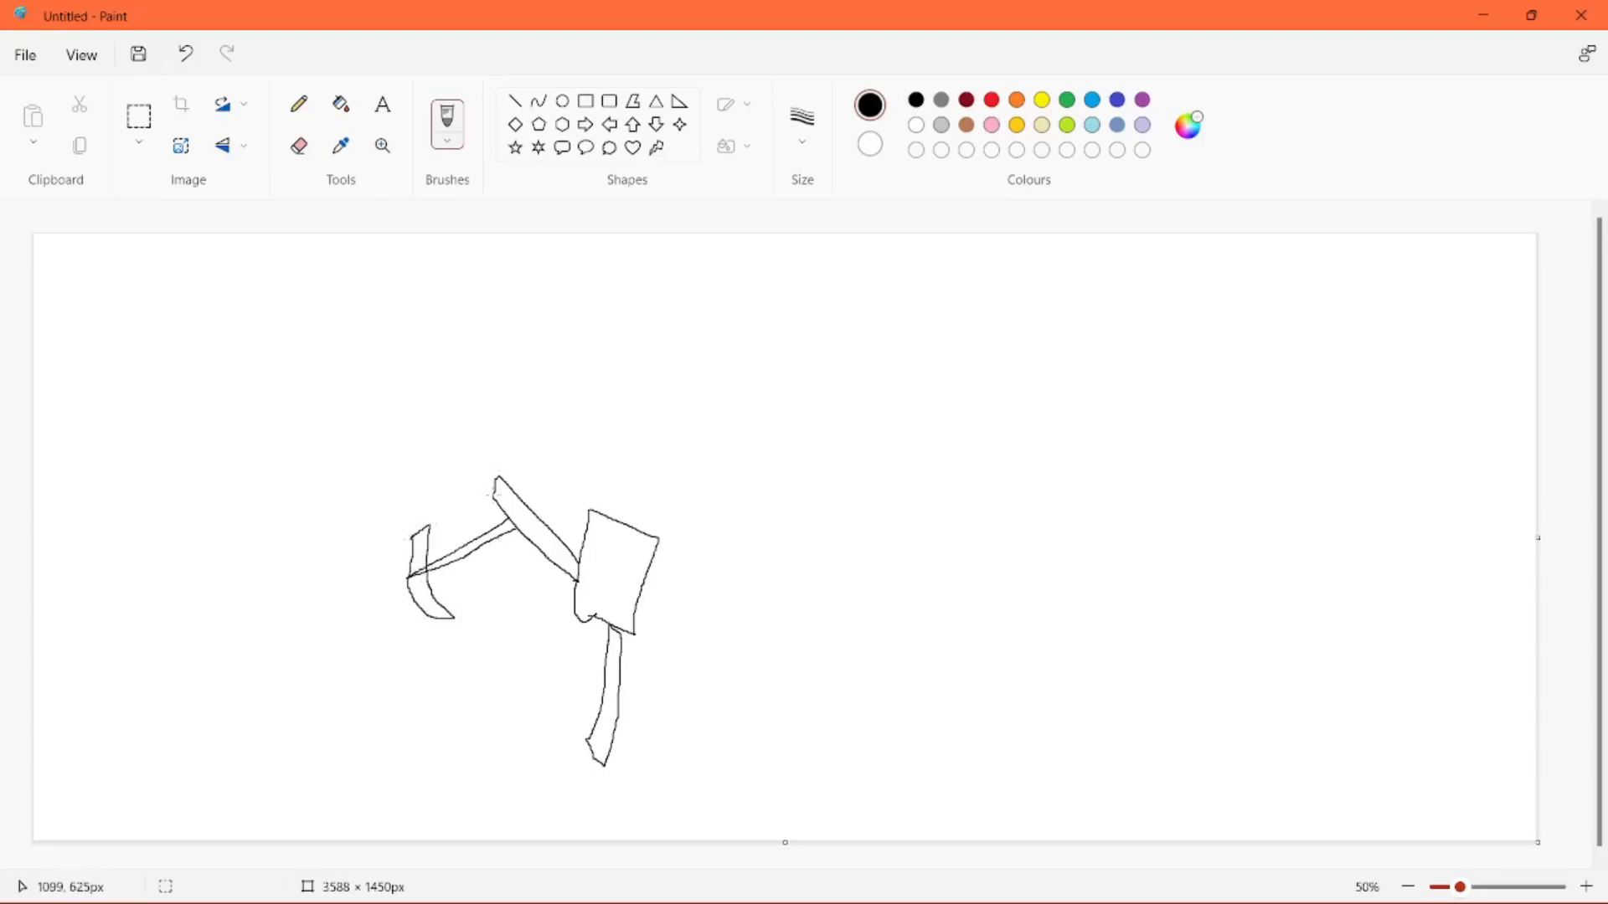
pyautogui.moveTo(498, 482); pyautogui.dragTo(436, 462)
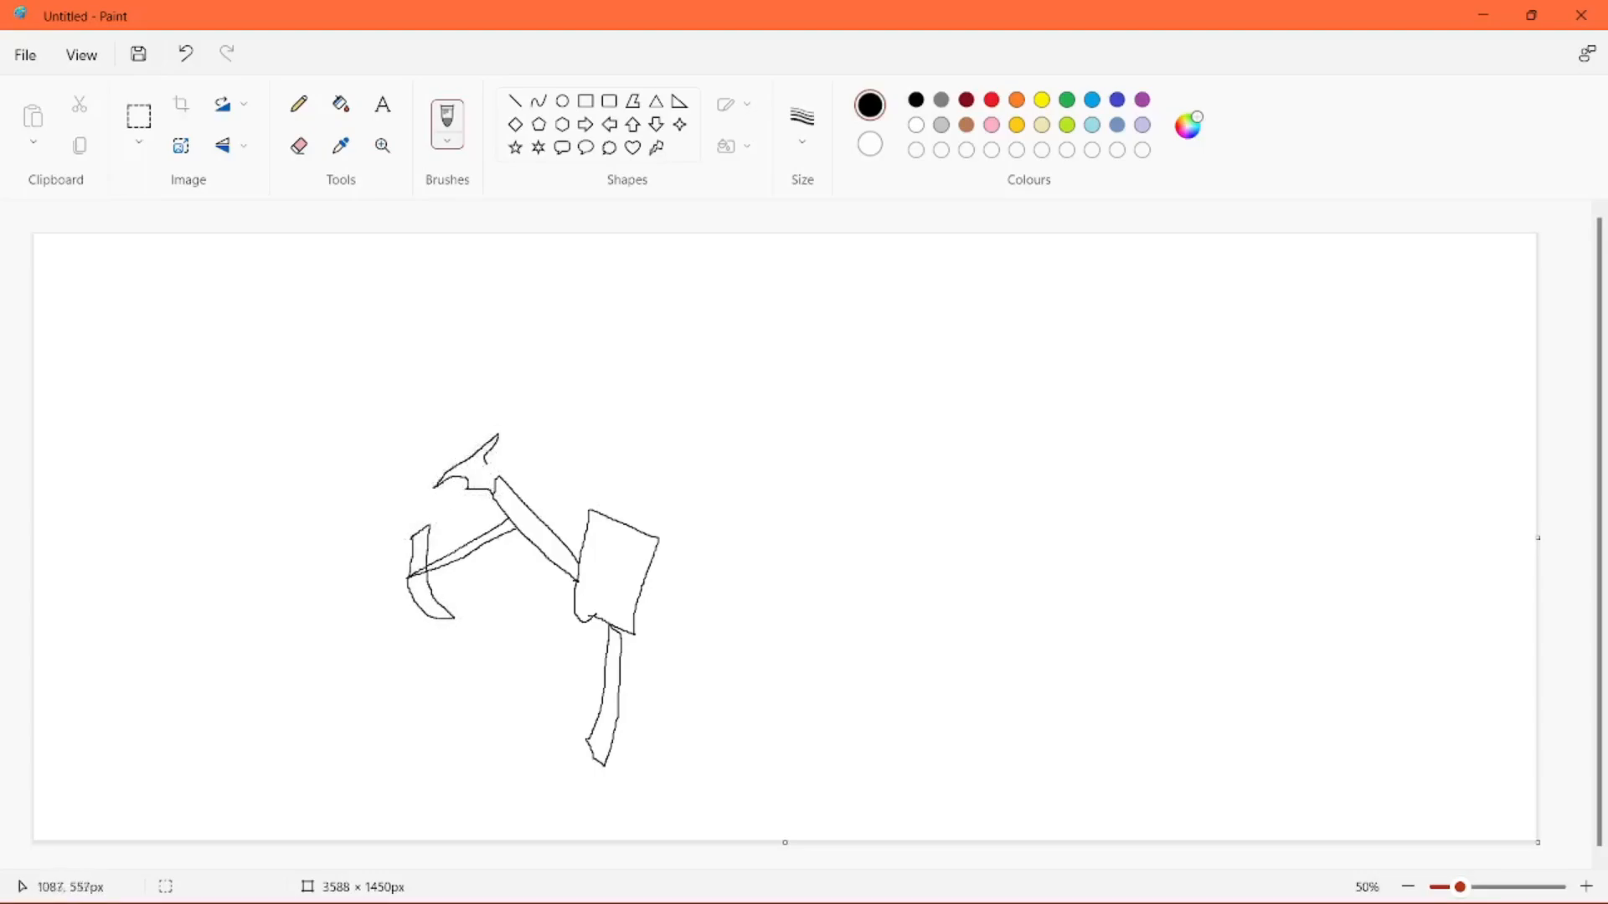
pyautogui.moveTo(467, 471); pyautogui.dragTo(358, 333)
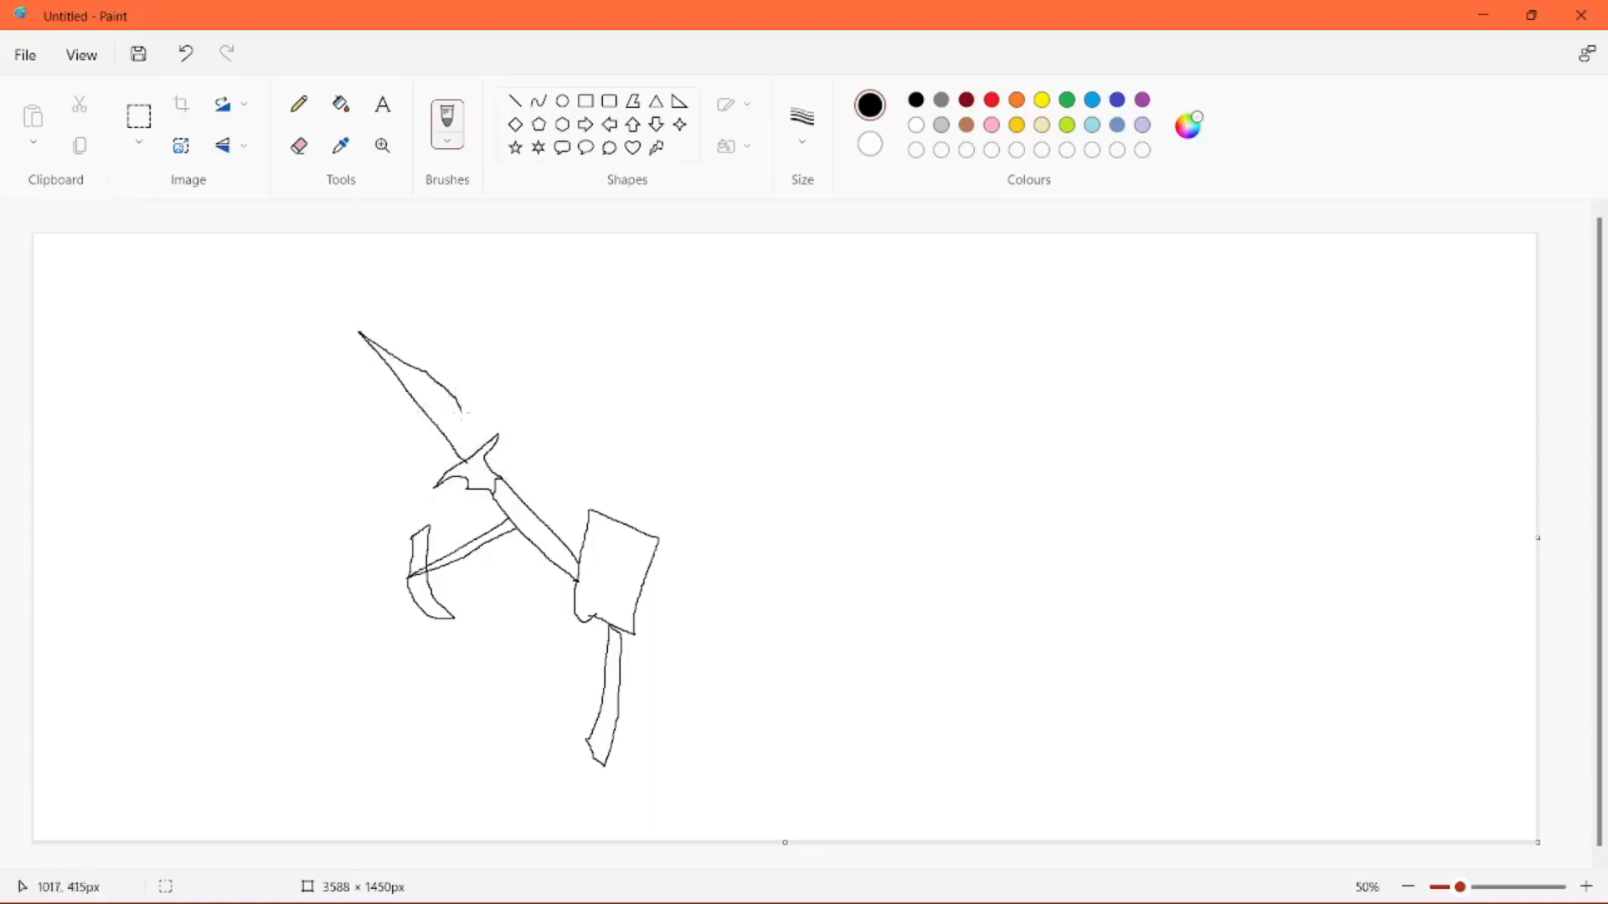
pyautogui.moveTo(627, 408); pyautogui.dragTo(613, 525)
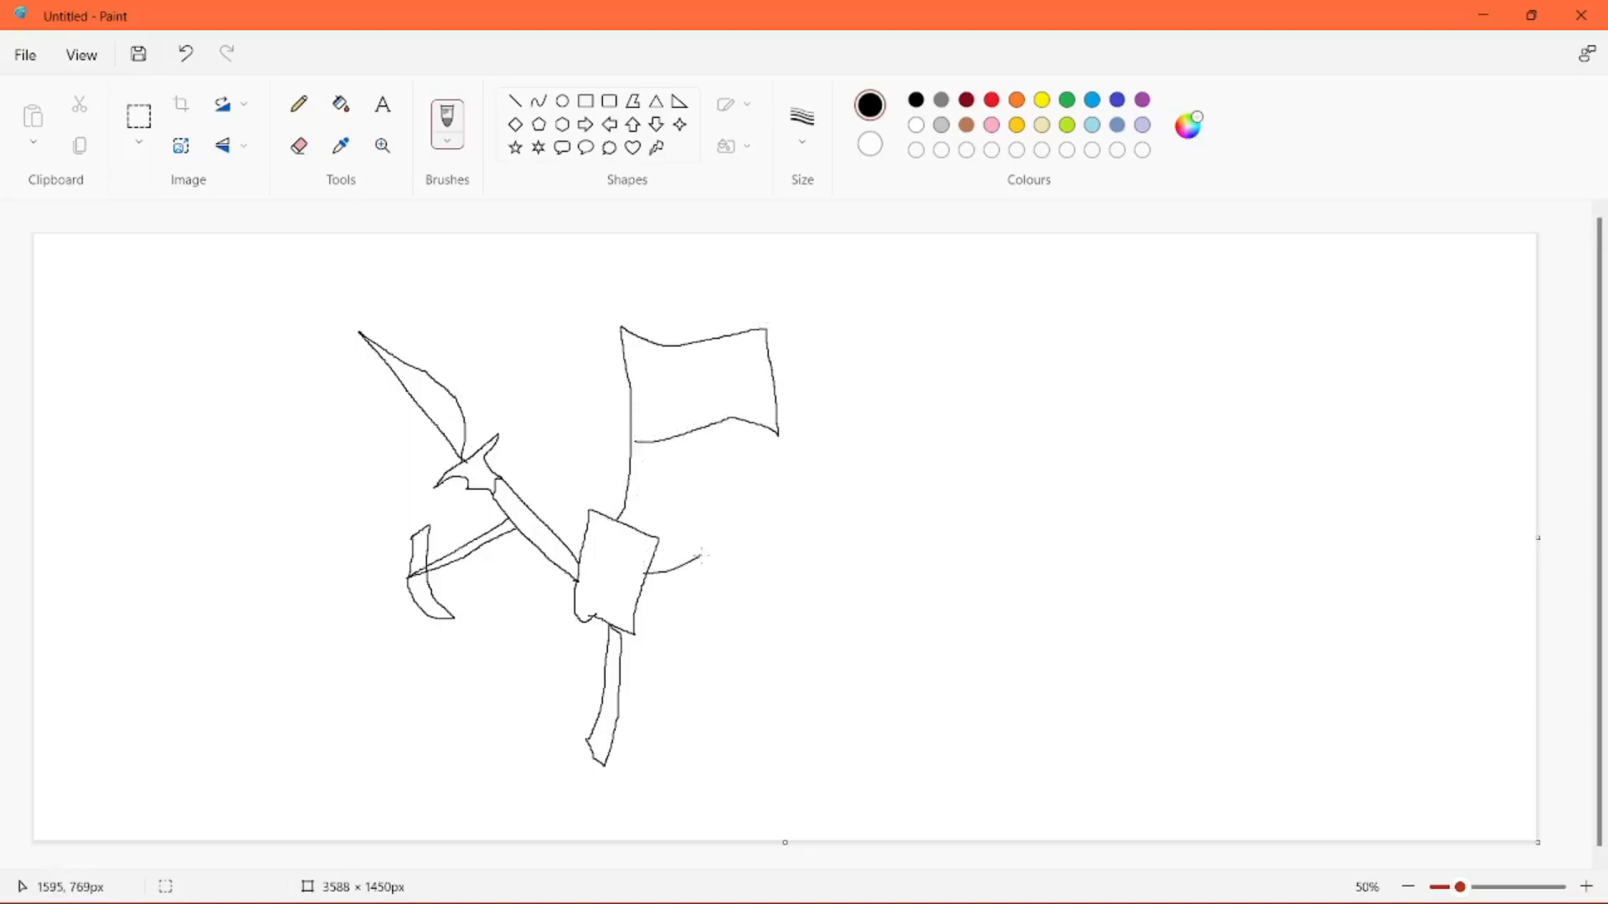
# - Draw an oval on the right arm and a large loop around the figure
pyautogui.moveTo(708, 503); pyautogui.dragTo(728, 616)
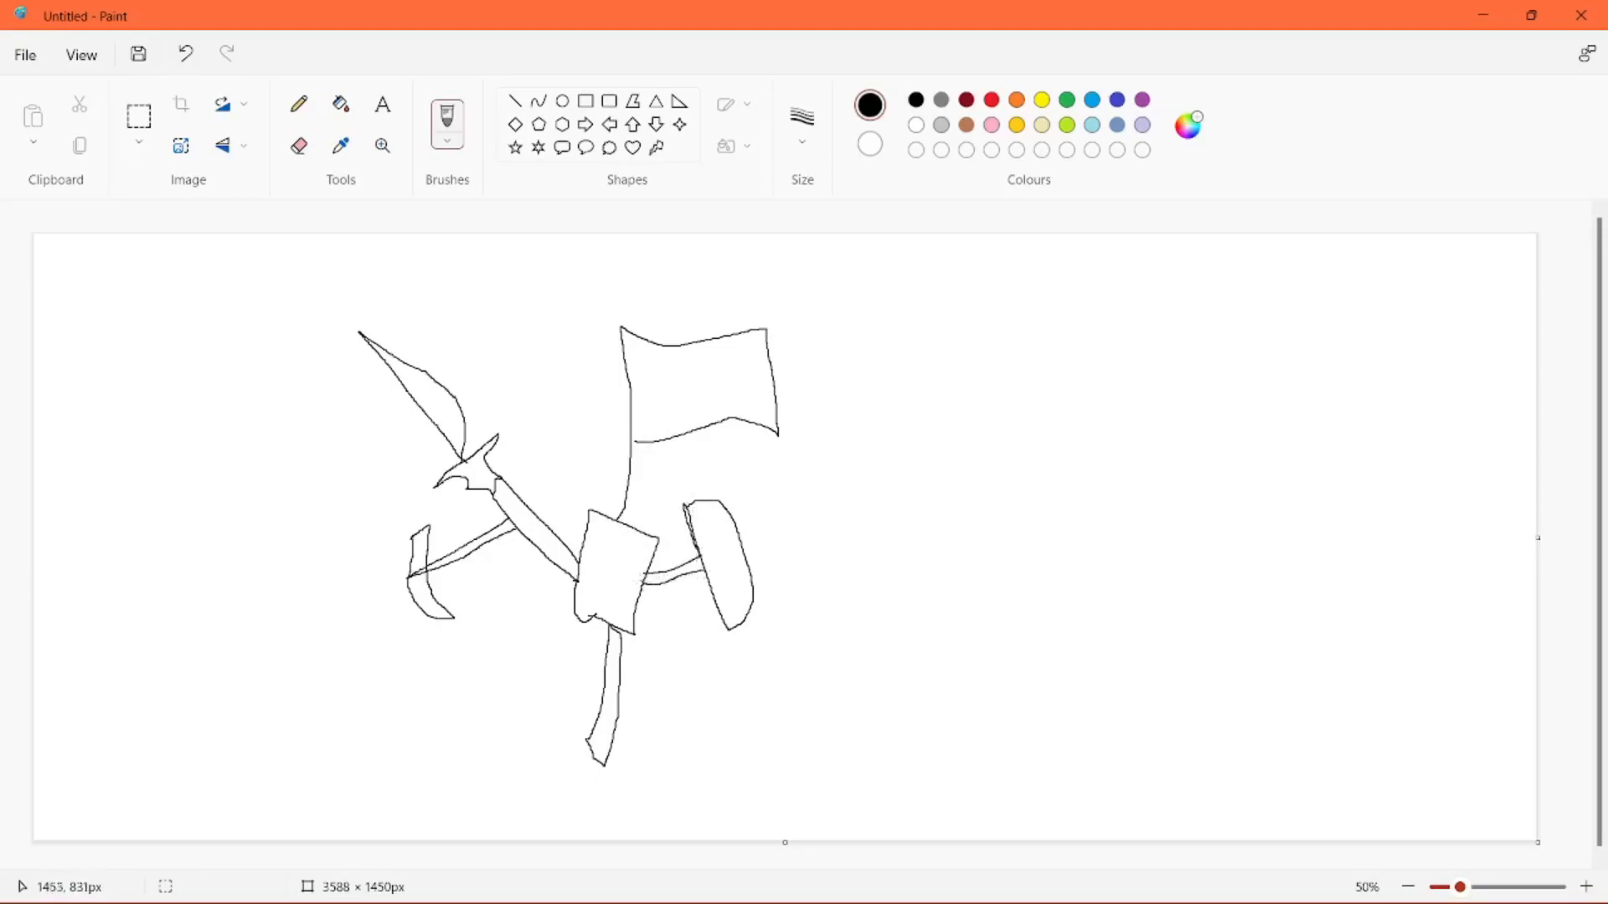
pyautogui.moveTo(307, 790); pyautogui.dragTo(739, 764)
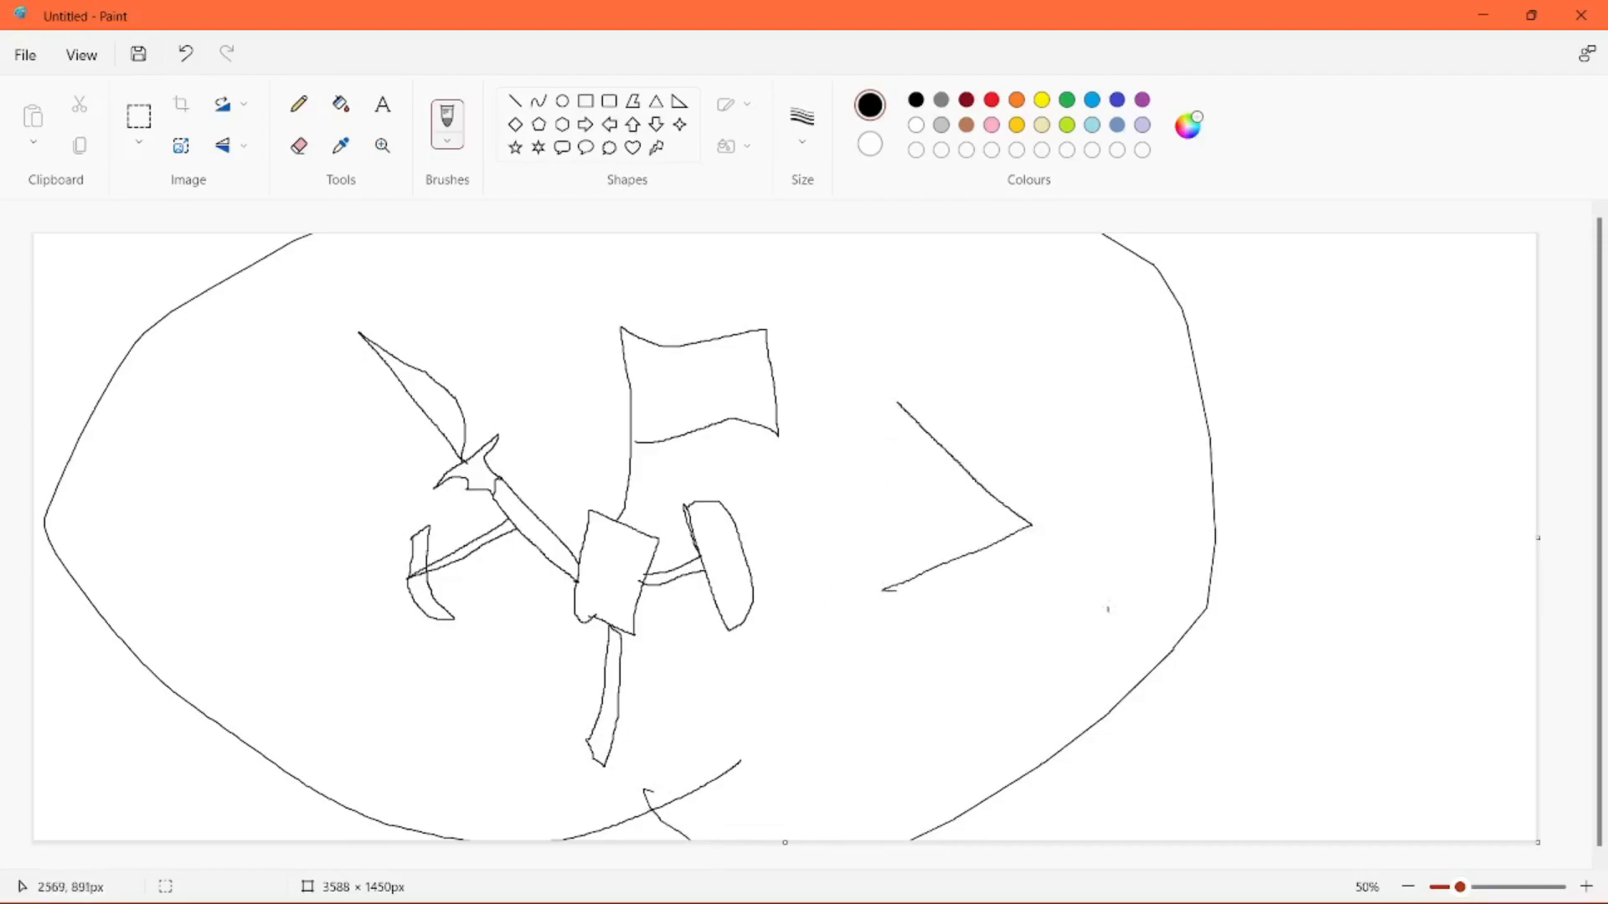
pyautogui.moveTo(1082, 421); pyautogui.dragTo(1107, 611)
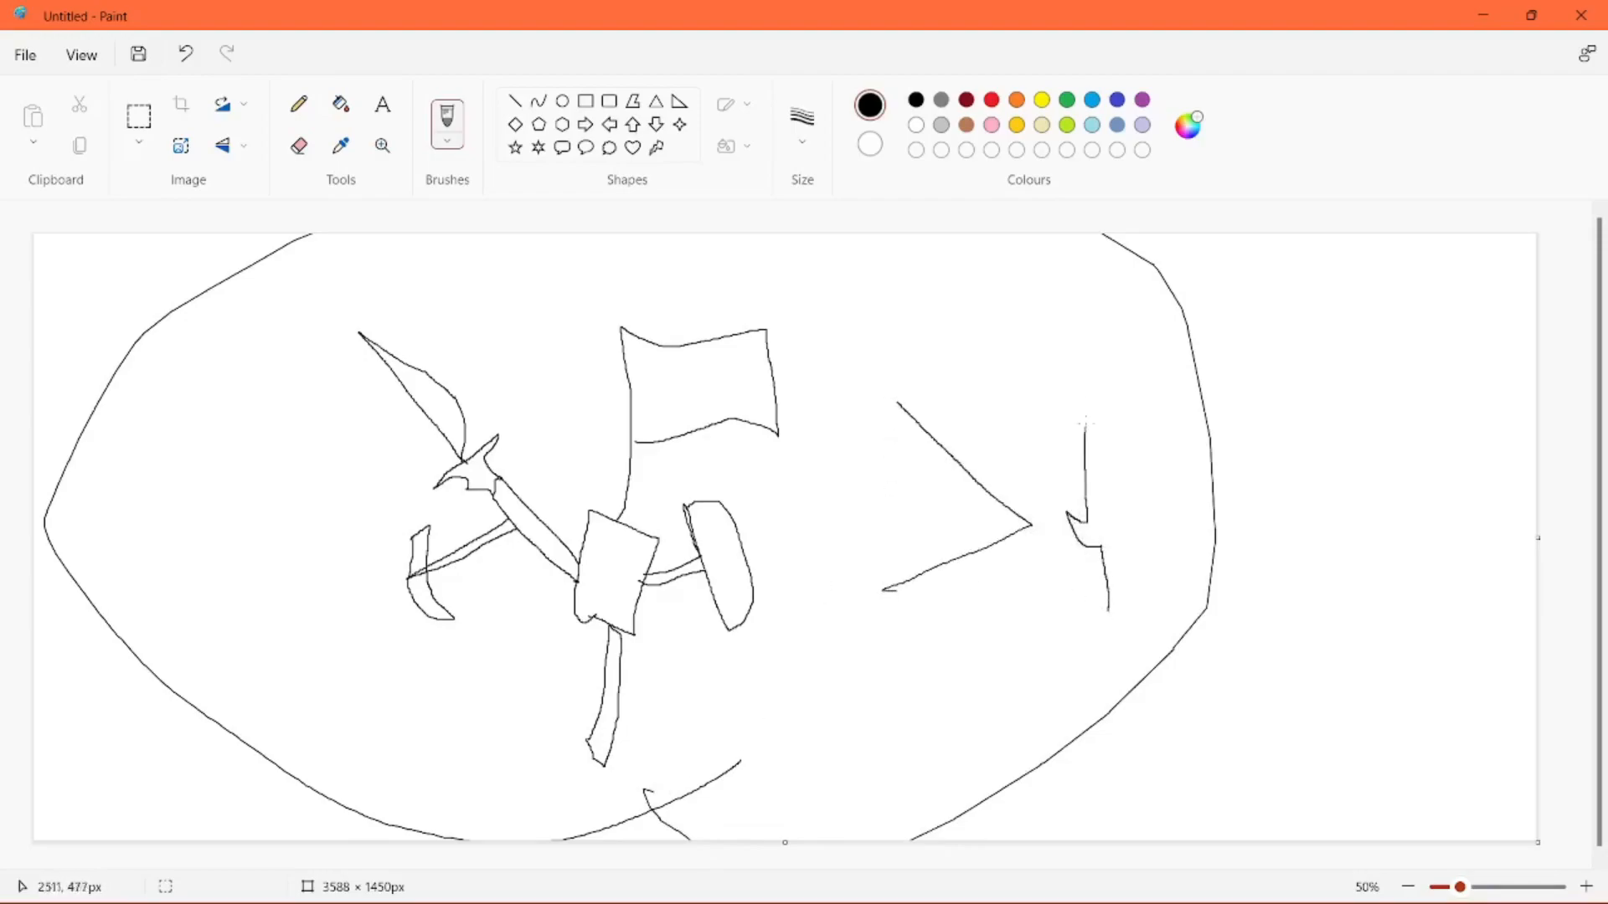
pyautogui.moveTo(1085, 379); pyautogui.dragTo(1107, 553)
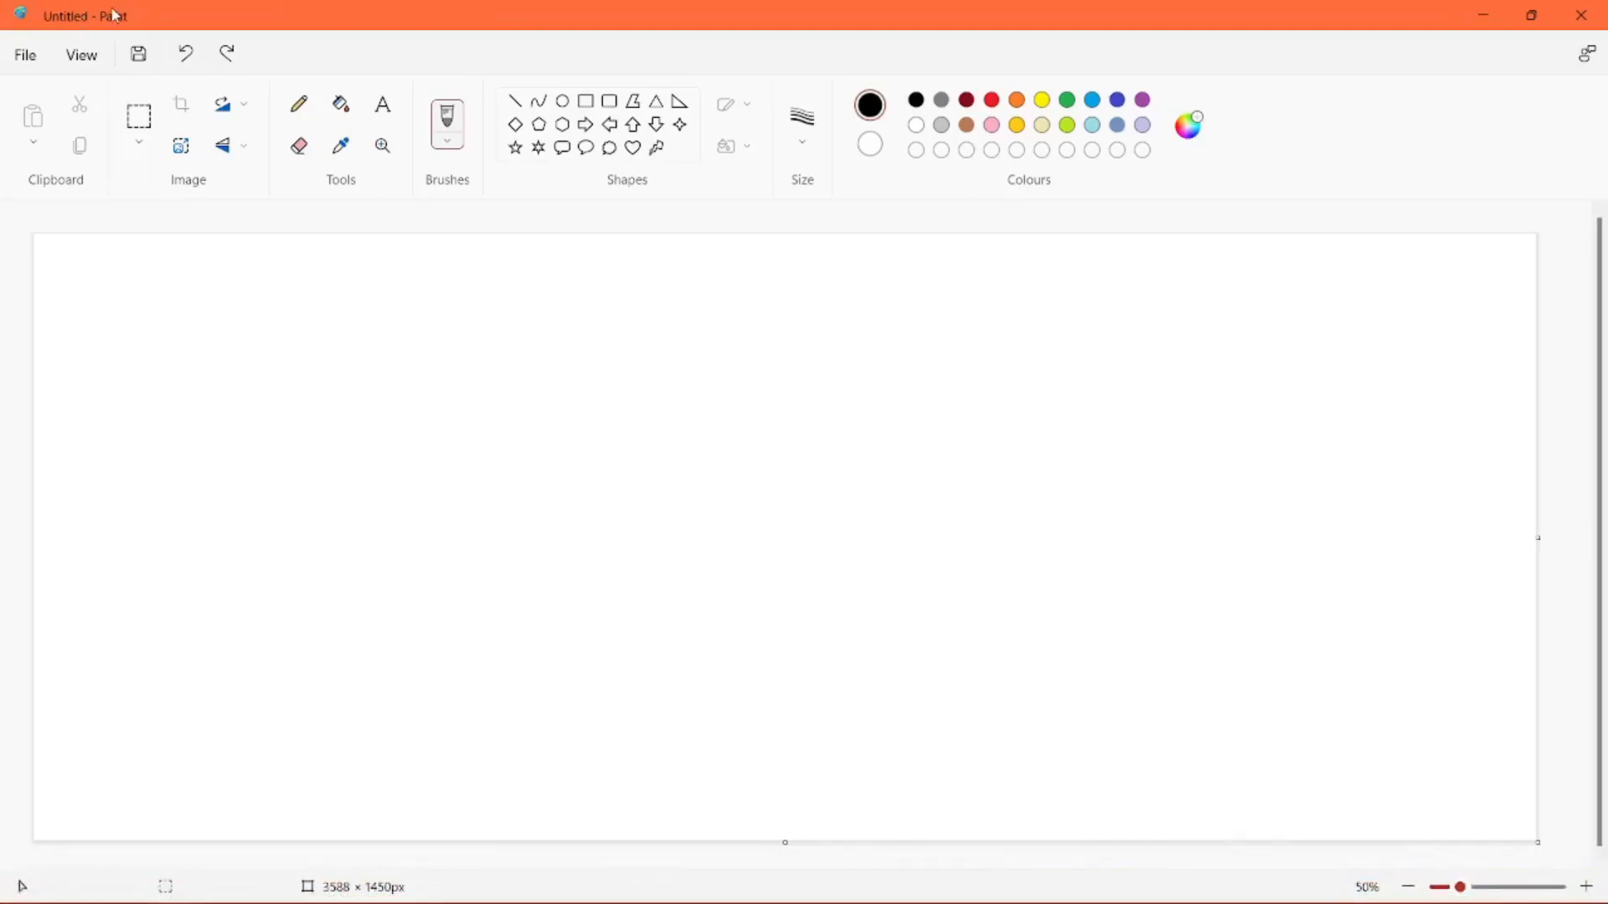
pyautogui.moveTo(1558, 116)
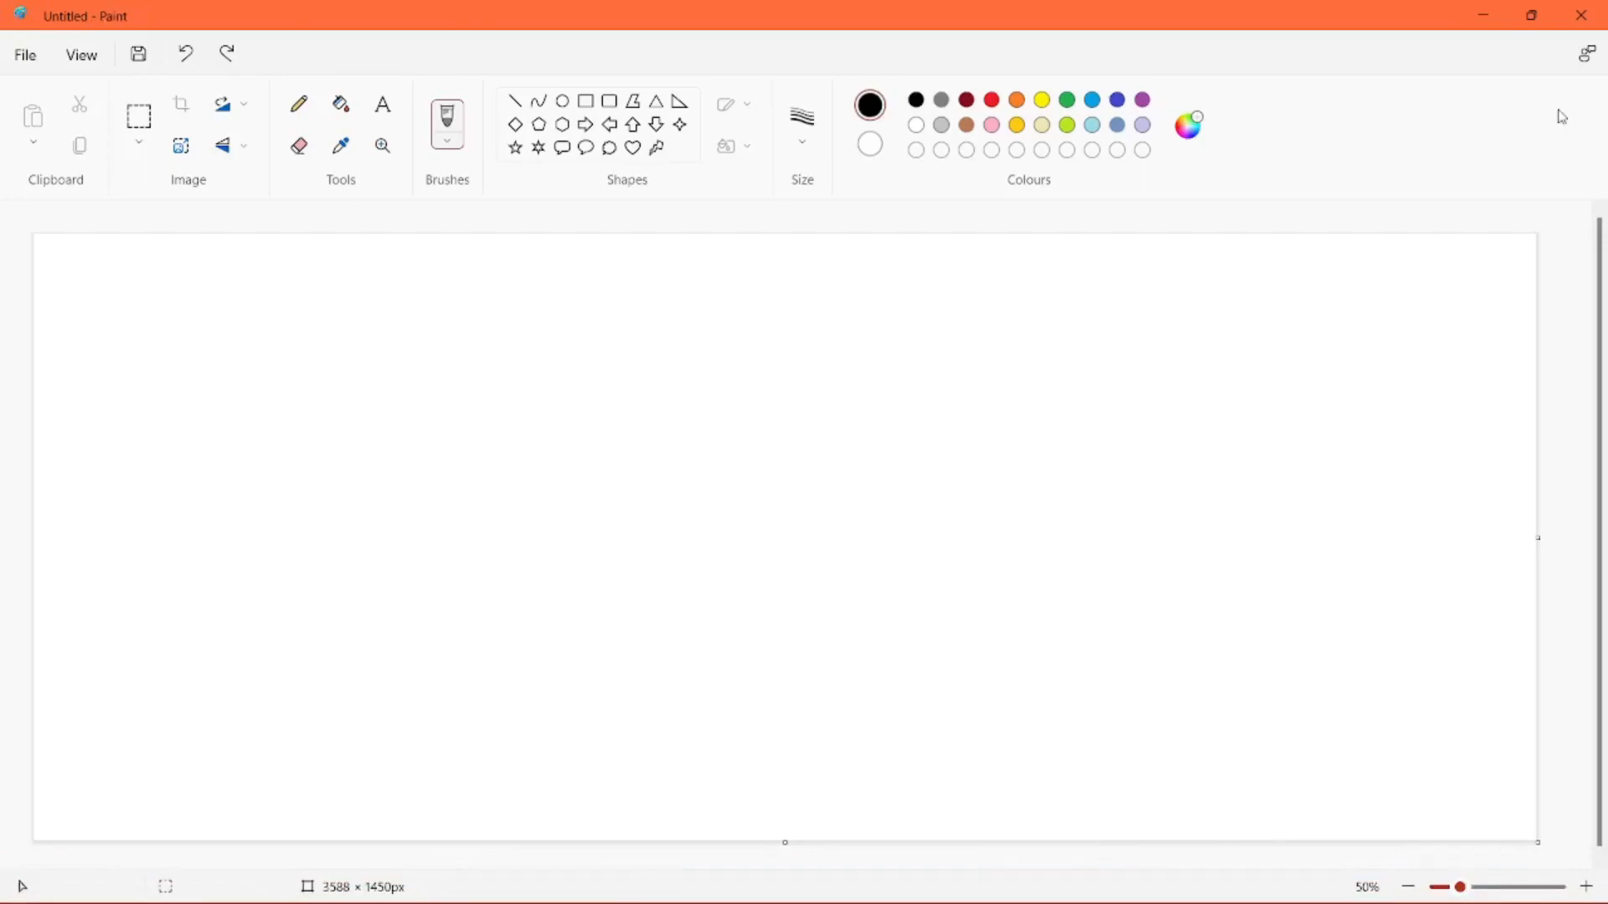
pyautogui.moveTo(1468, 133)
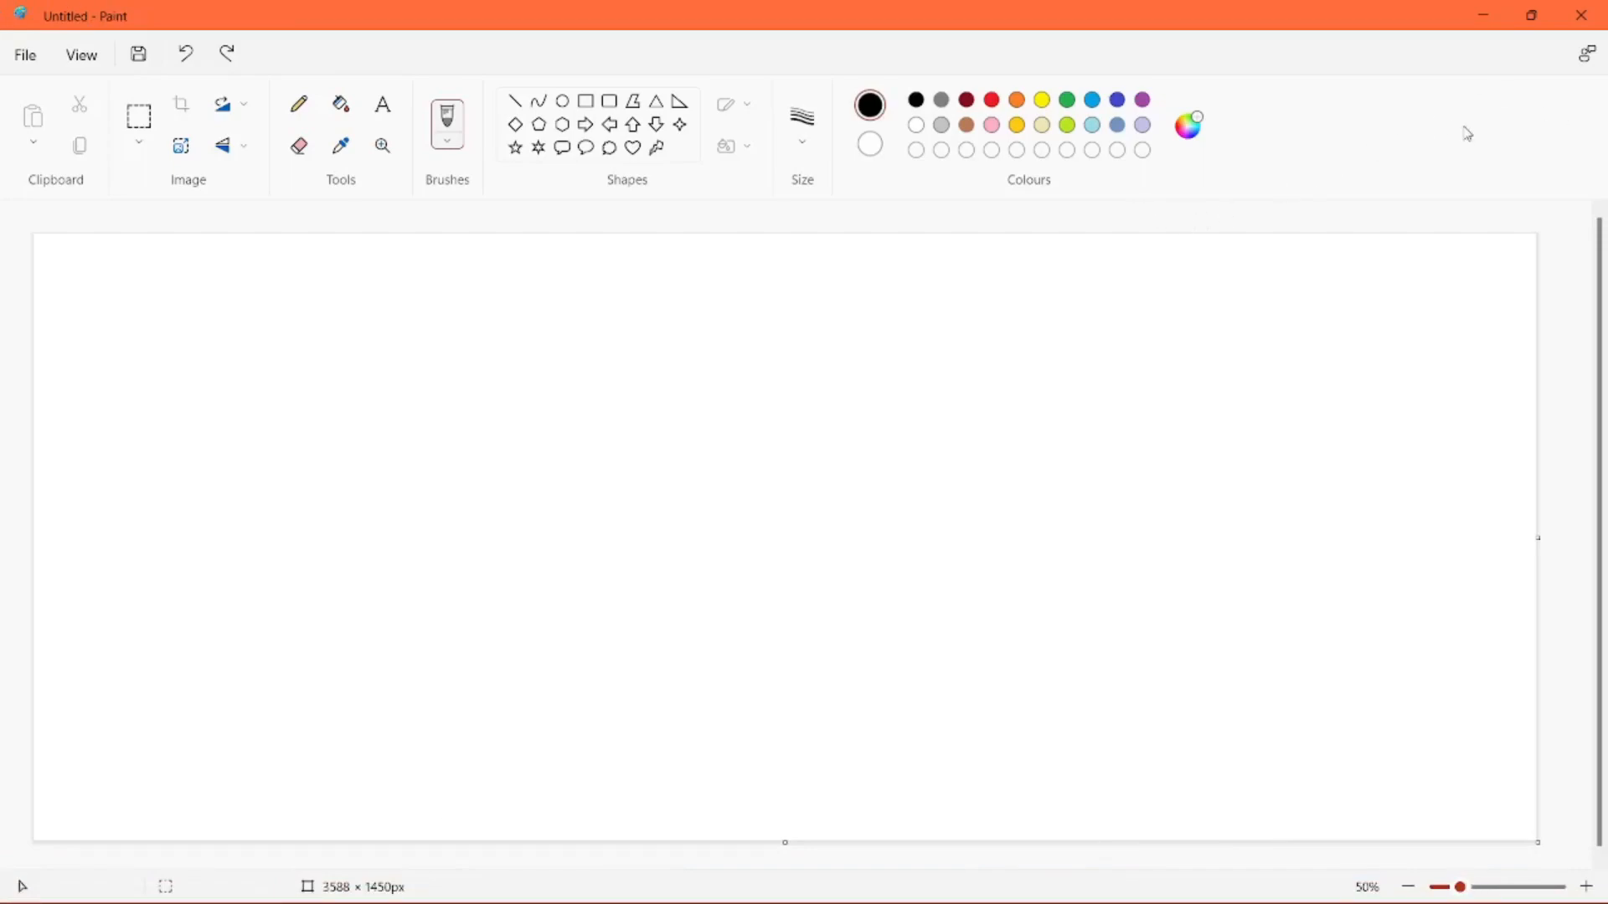
pyautogui.moveTo(1415, 154)
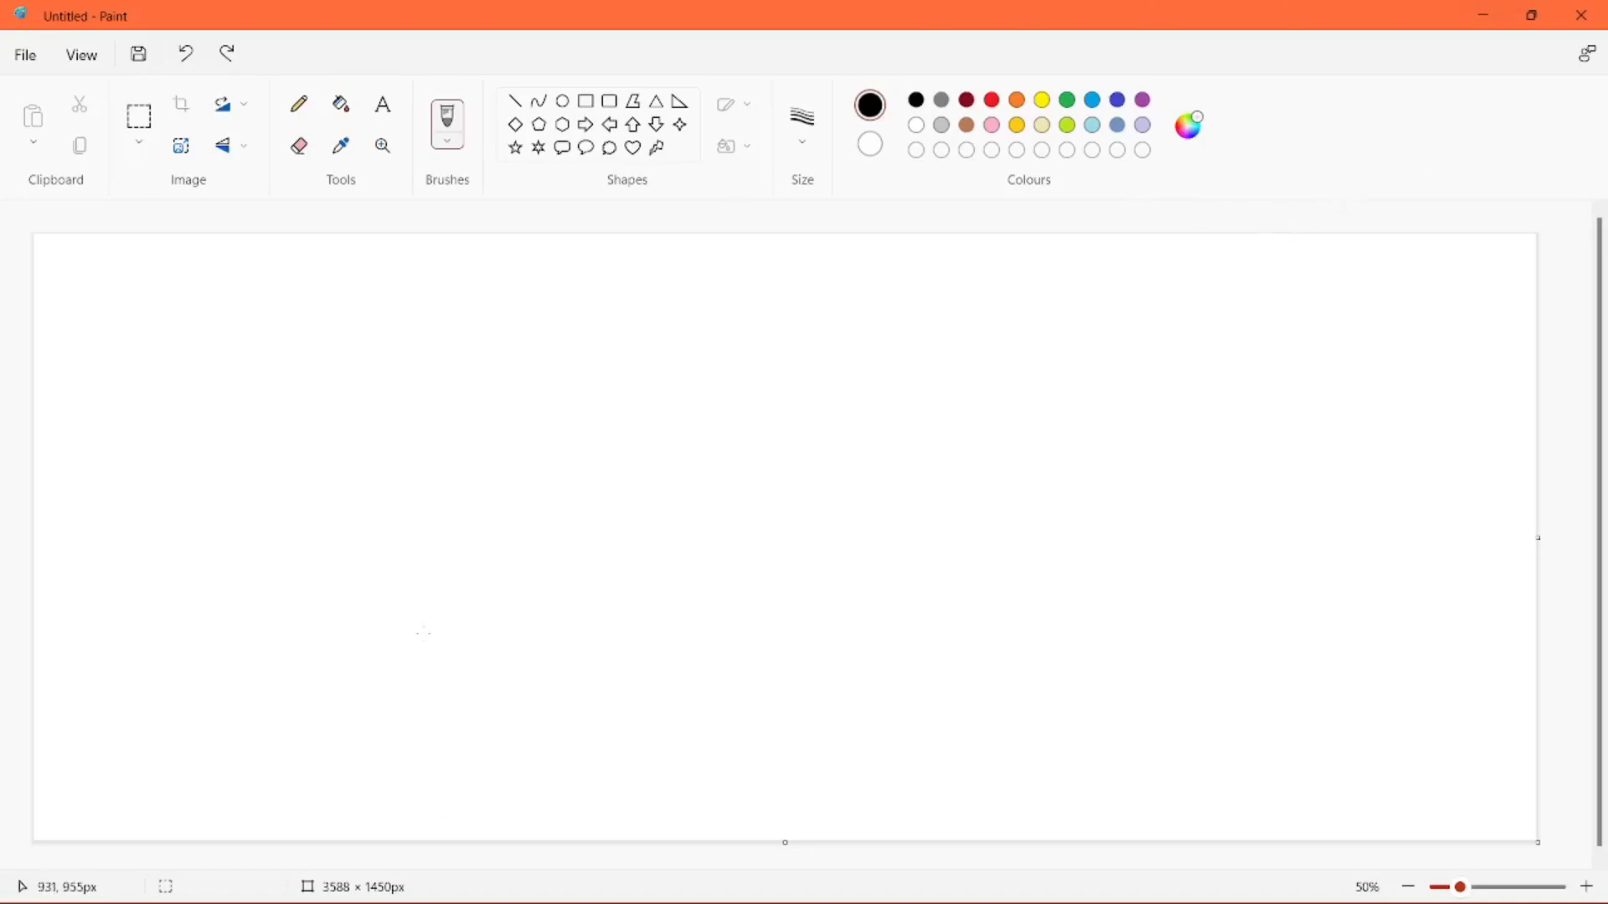
pyautogui.moveTo(411, 492)
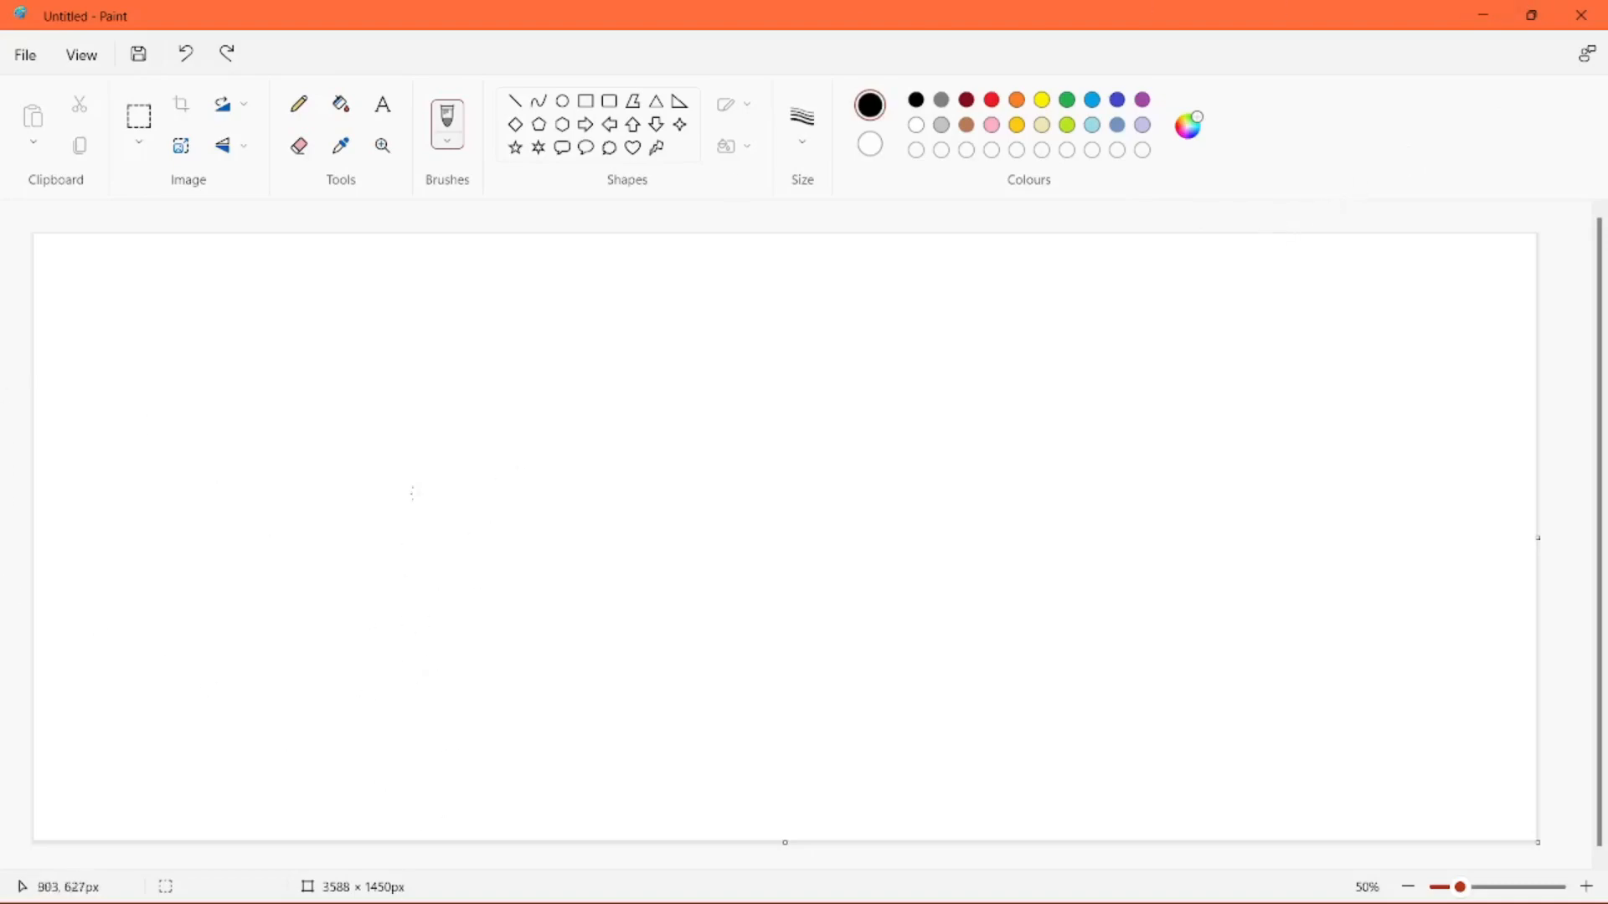
# - Sketch tilted boxes, a long line with a jagged shape beneath, and a zigzag
pyautogui.moveTo(376, 475); pyautogui.dragTo(479, 575)
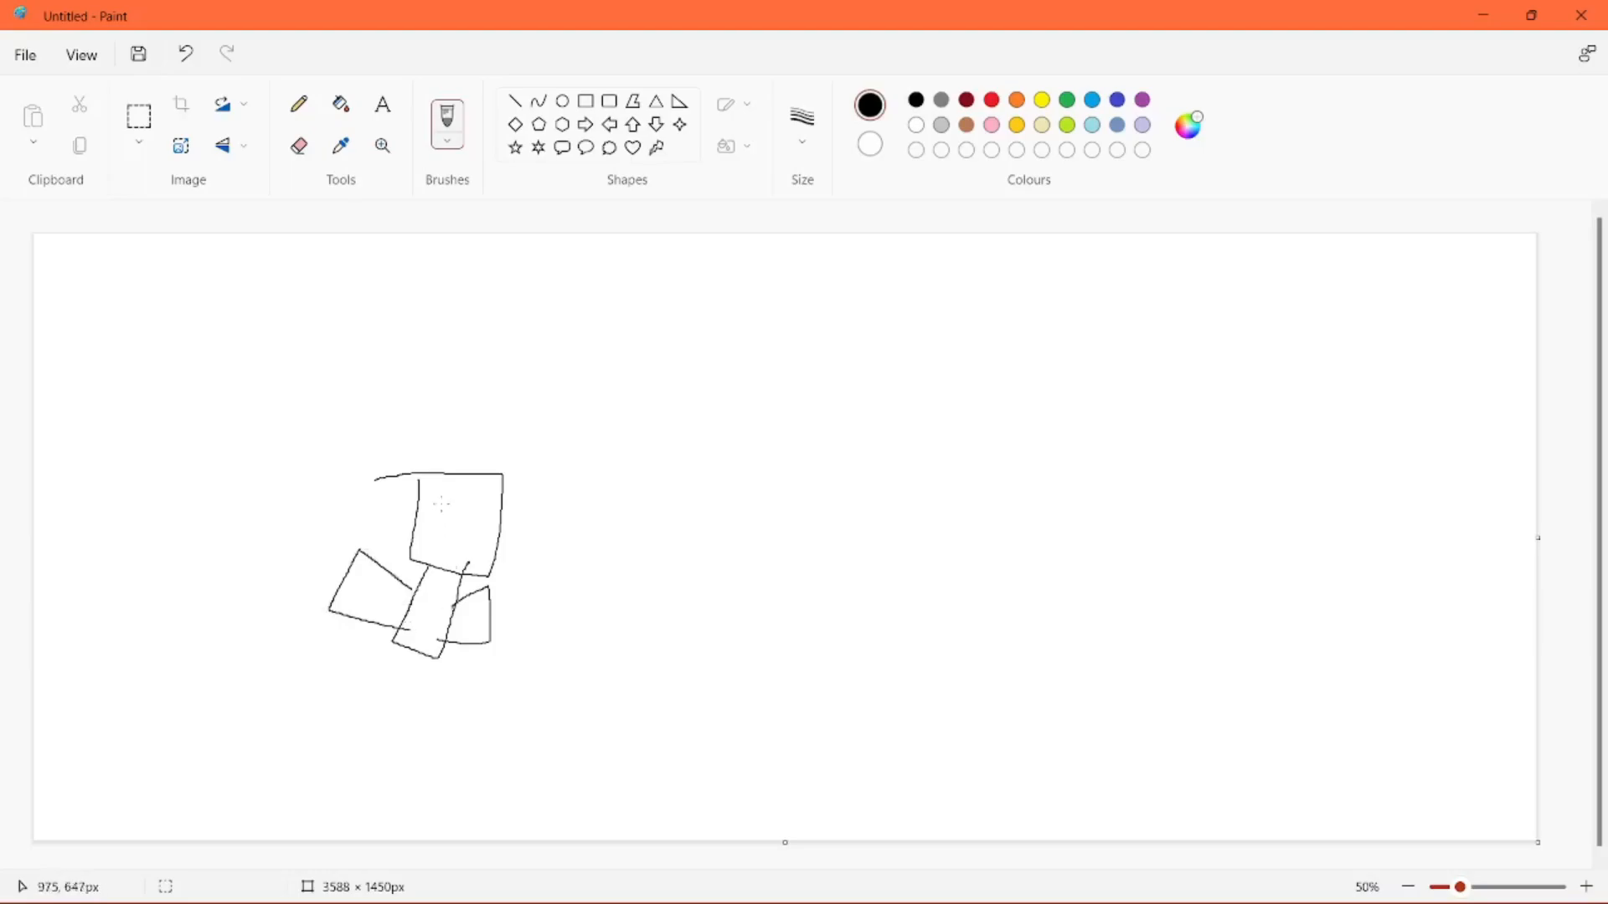
pyautogui.moveTo(435, 503); pyautogui.dragTo(471, 554)
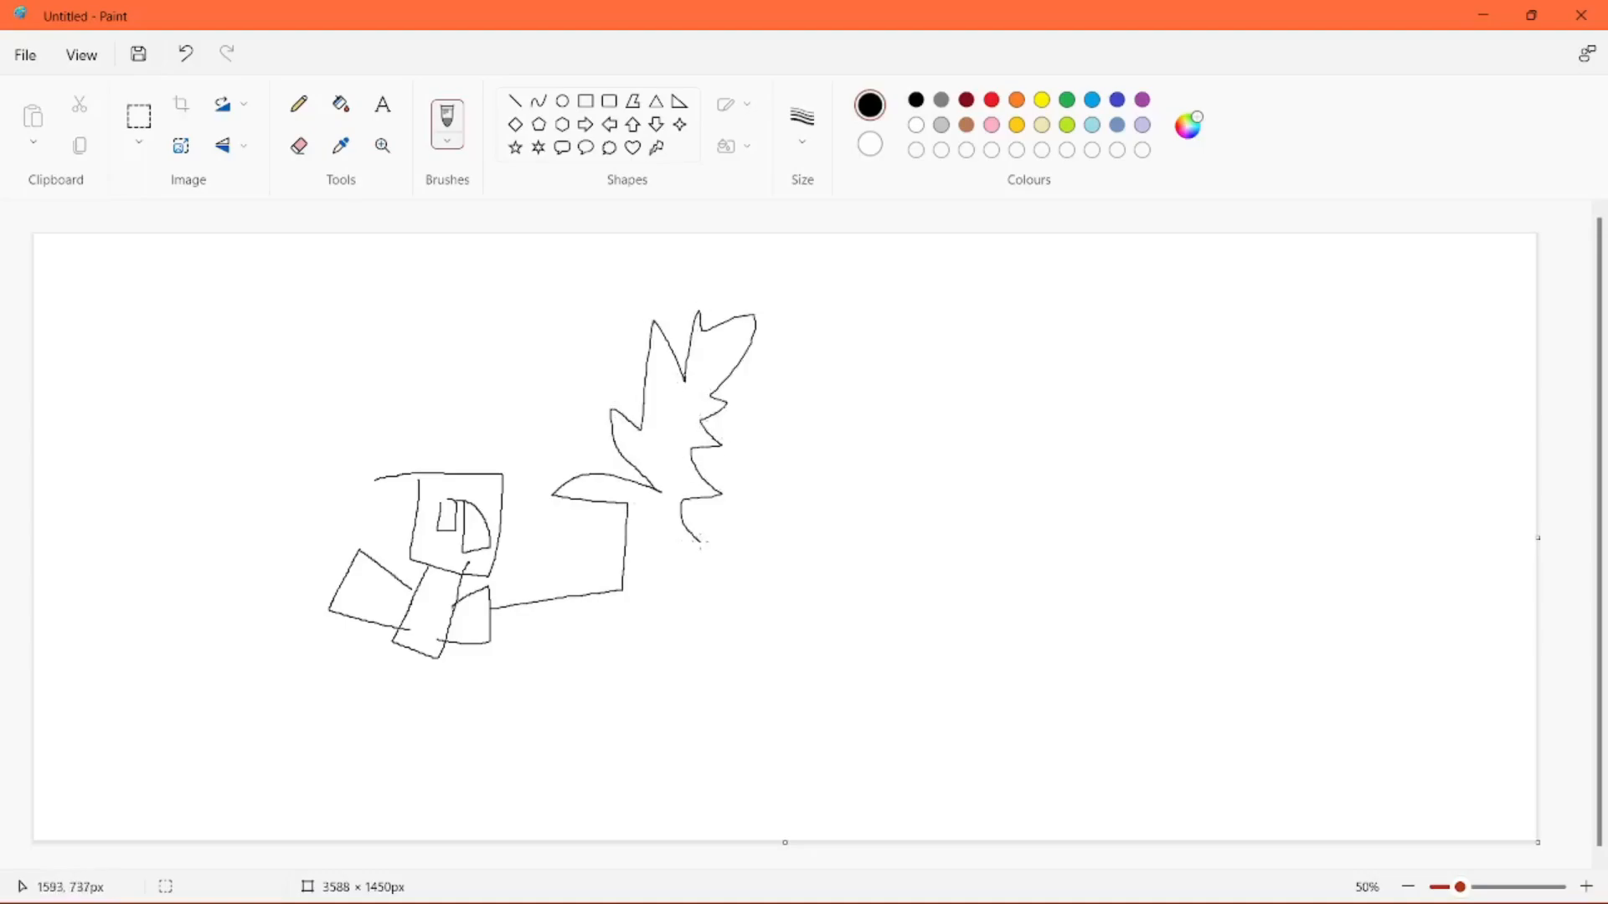
pyautogui.moveTo(635, 529); pyautogui.dragTo(866, 605)
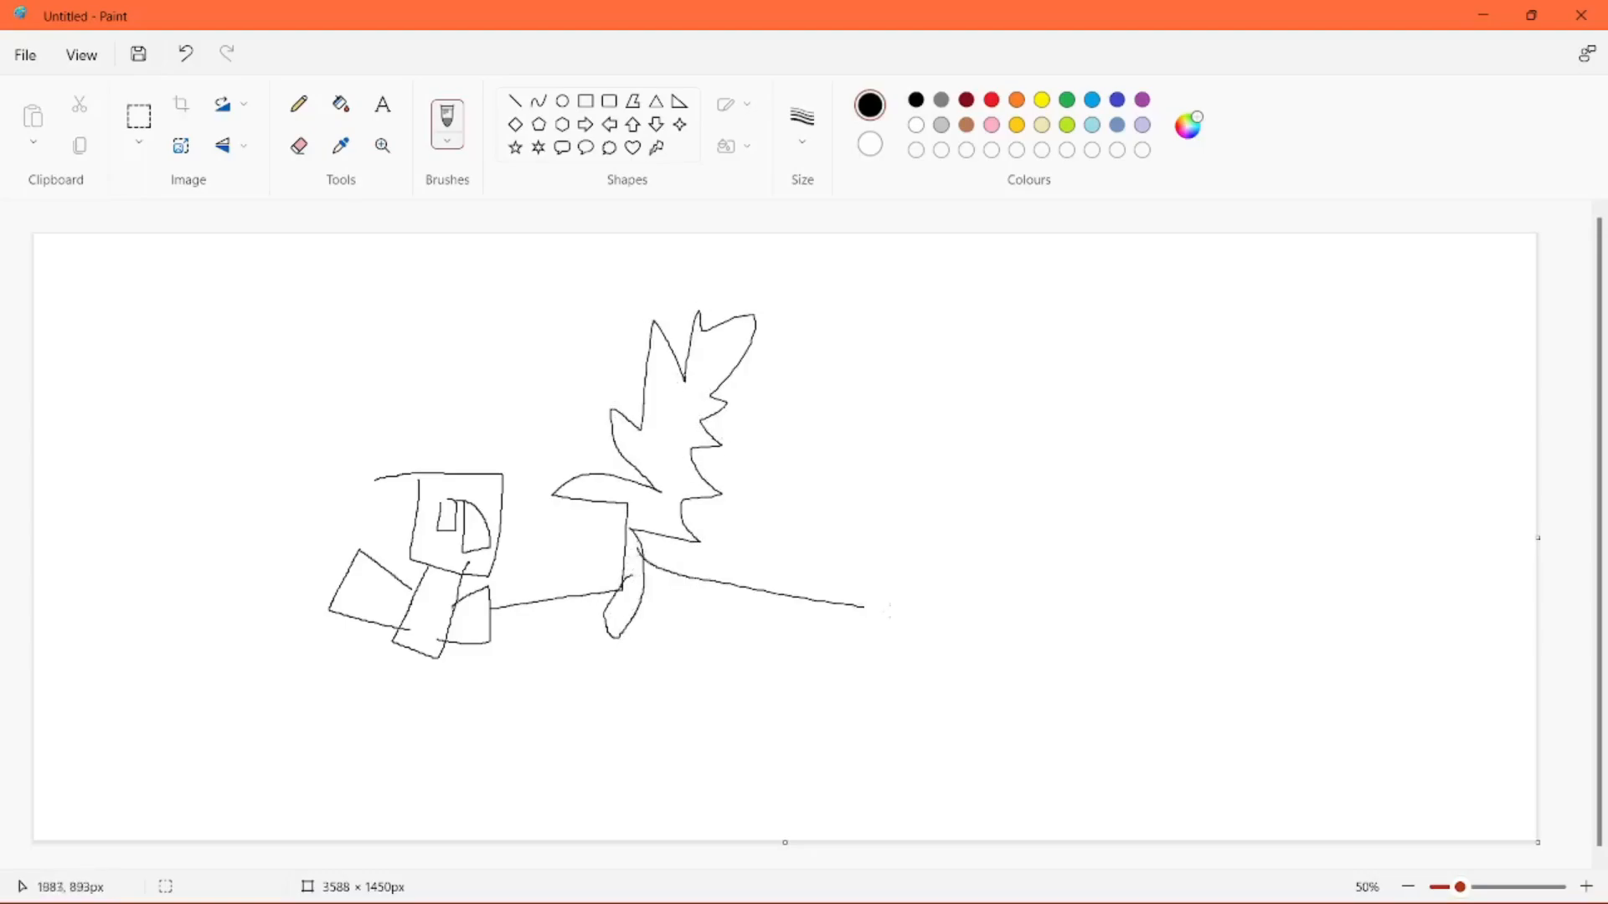
pyautogui.moveTo(671, 585); pyautogui.dragTo(897, 616)
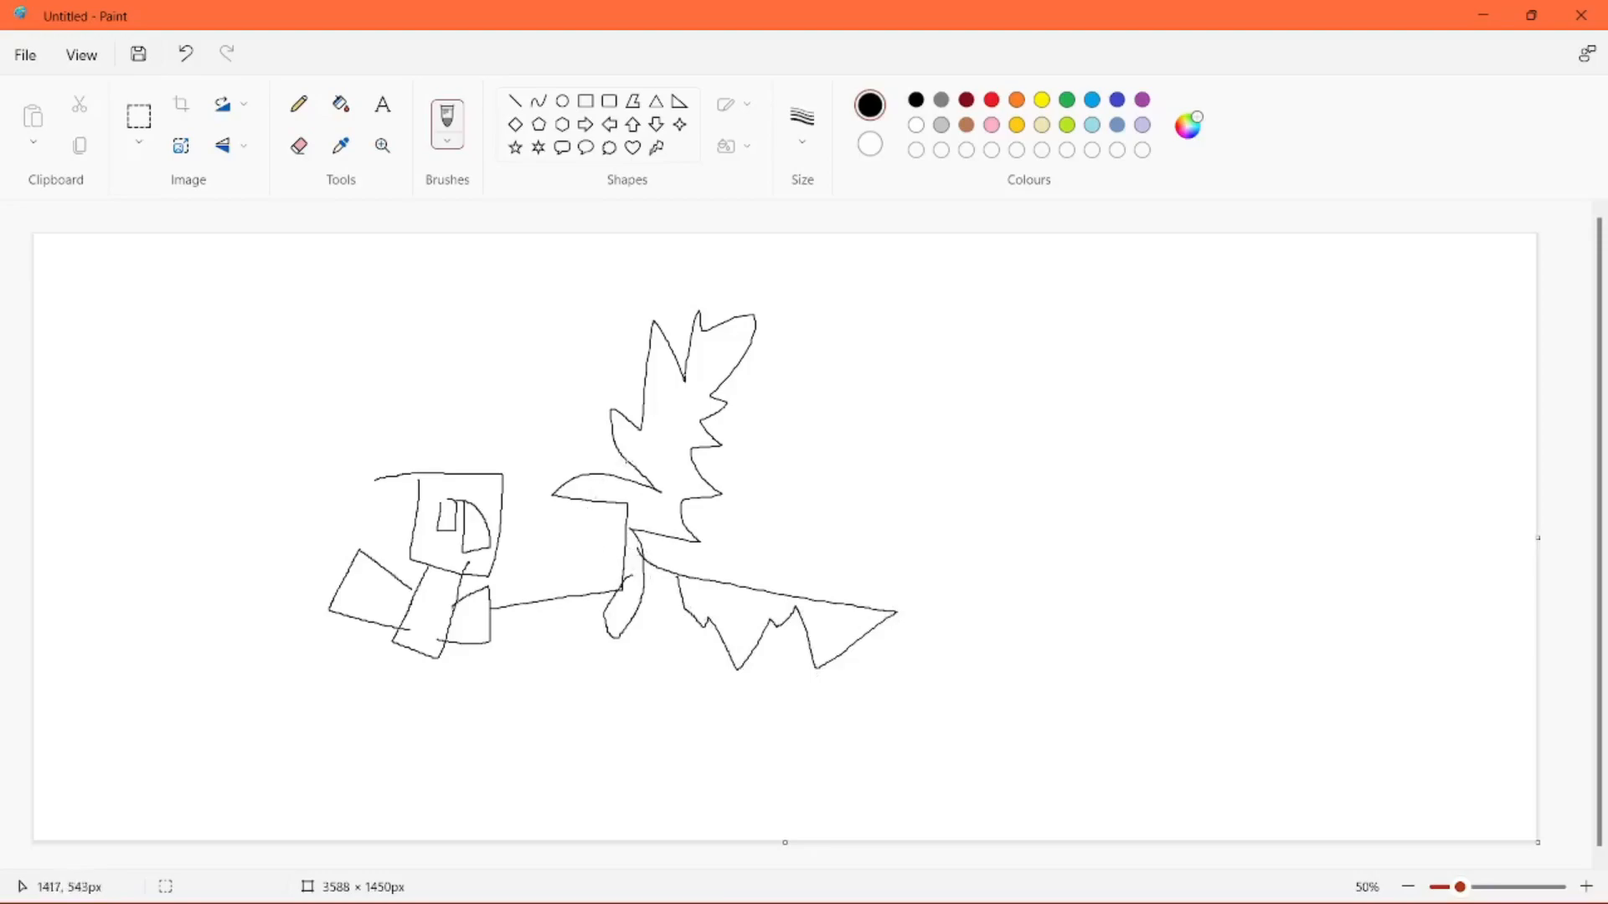
pyautogui.moveTo(335, 376); pyautogui.dragTo(625, 453)
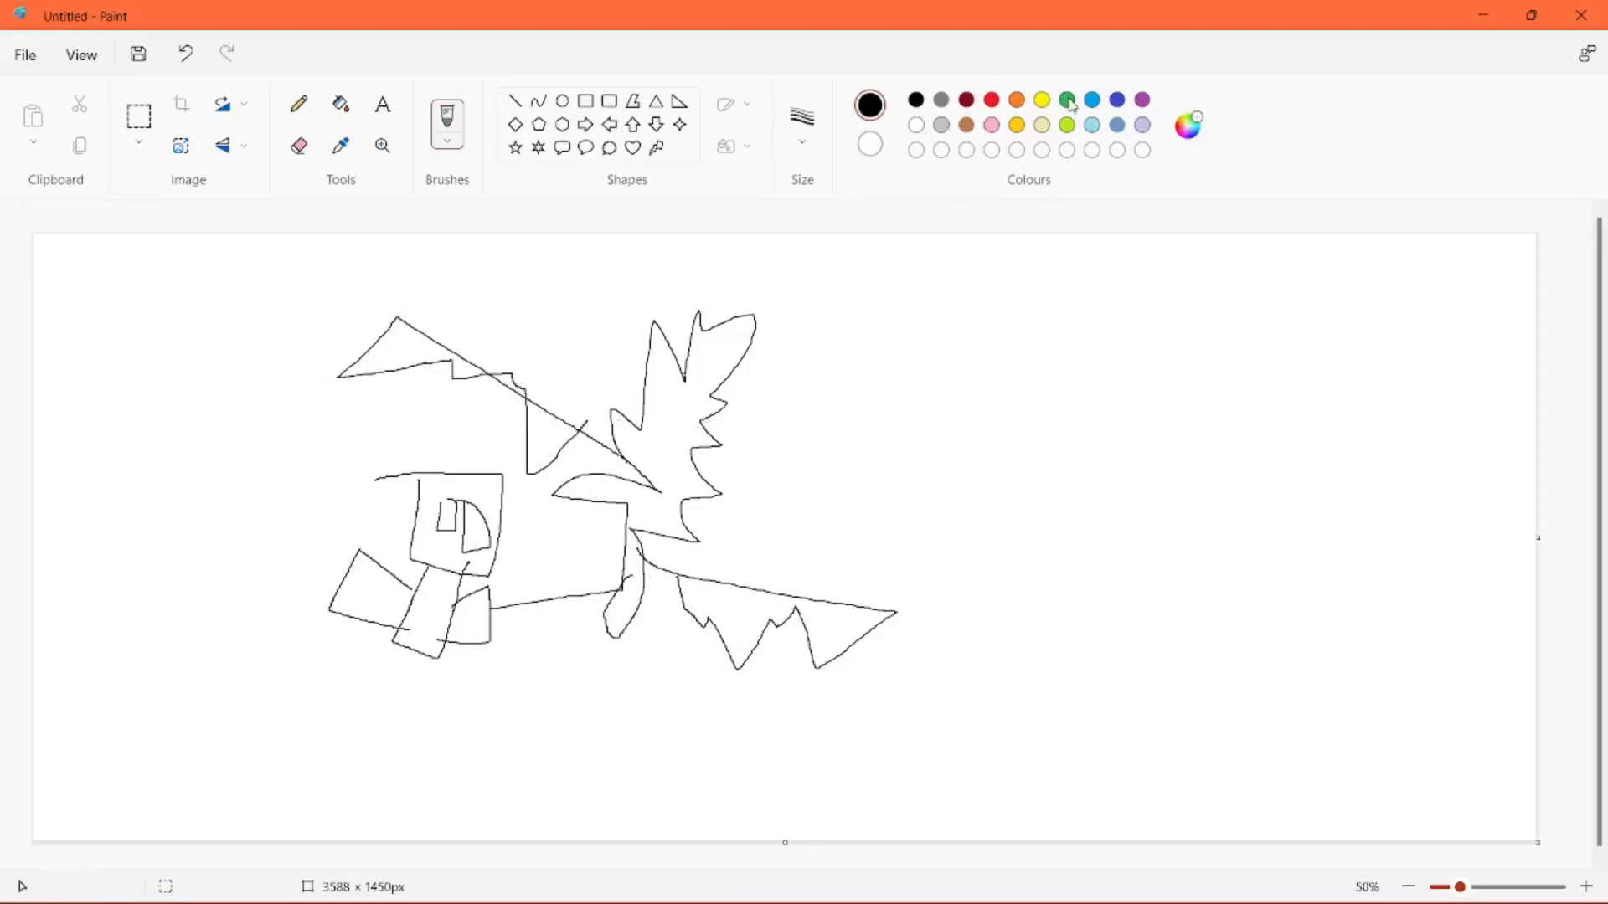
# - Draw a green stick figure on the right, then switch through red back to black
pyautogui.moveTo(1179, 522); pyautogui.dragTo(1302, 477)
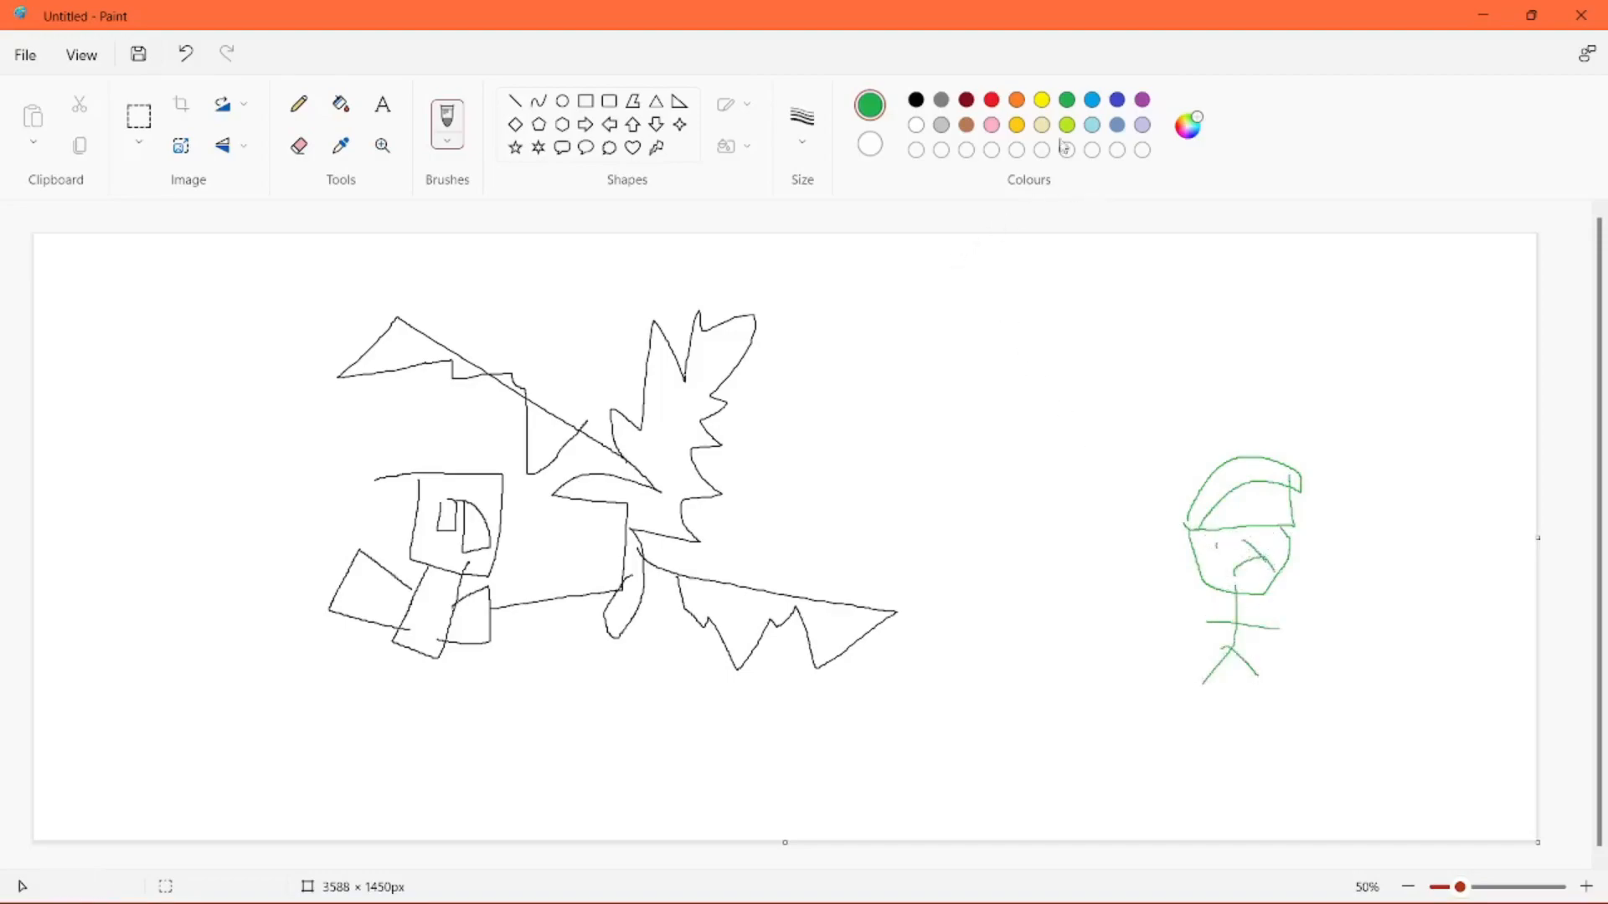
pyautogui.click(990, 100)
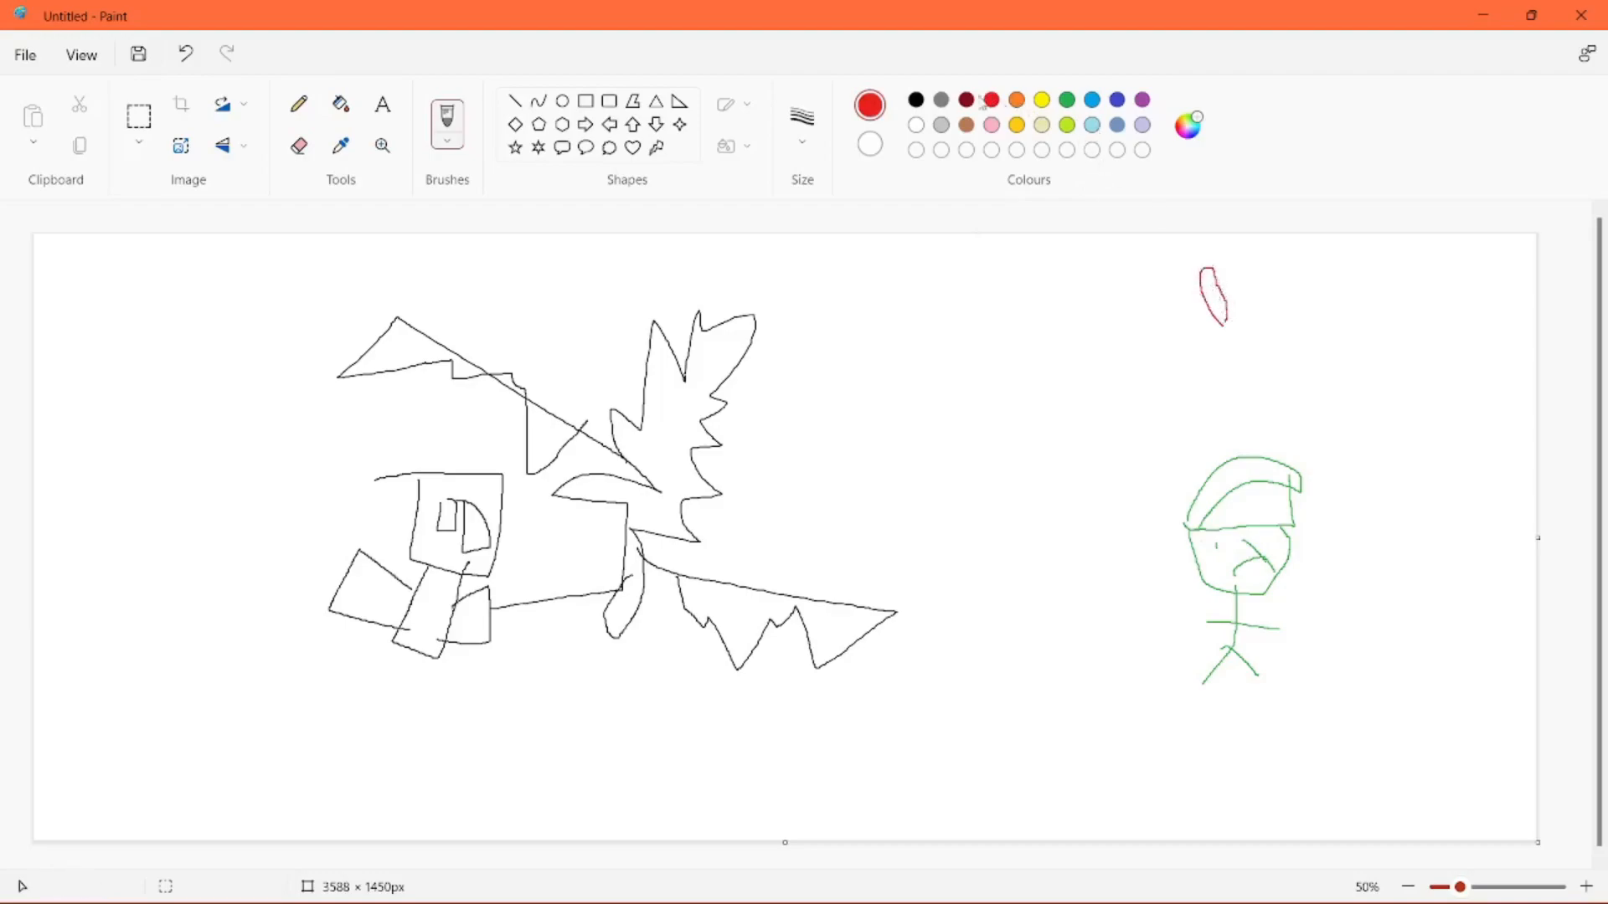
pyautogui.click(914, 99)
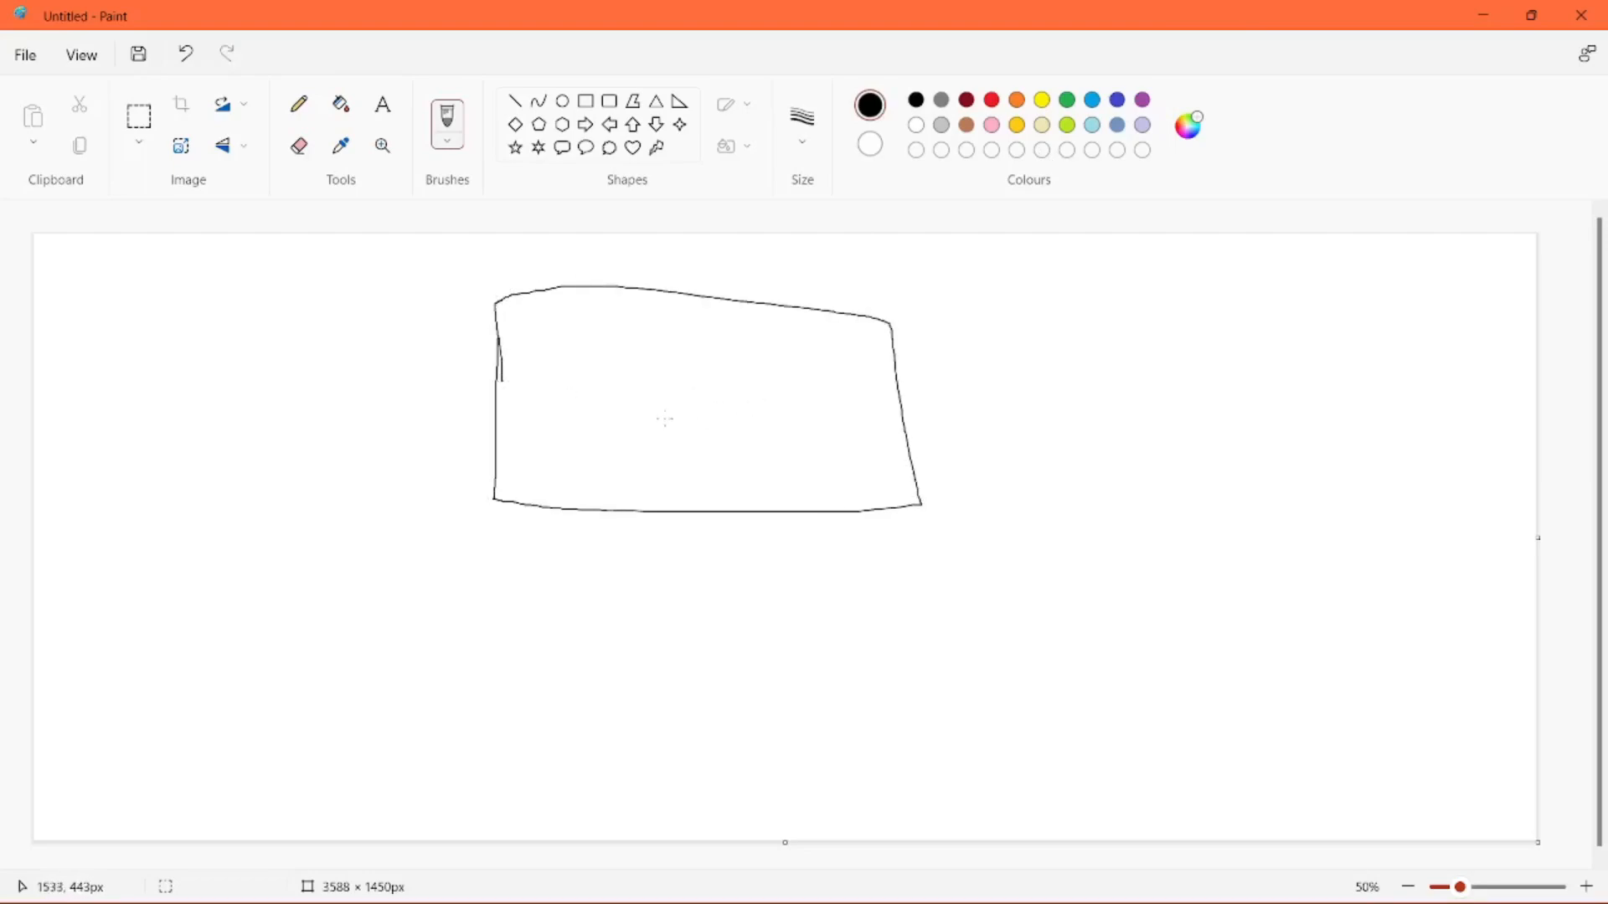
# - Draw the figure's body with outstretched arms, eyes, gritted teeth and hat brim, then switch to Select
pyautogui.moveTo(597, 522); pyautogui.dragTo(575, 576)
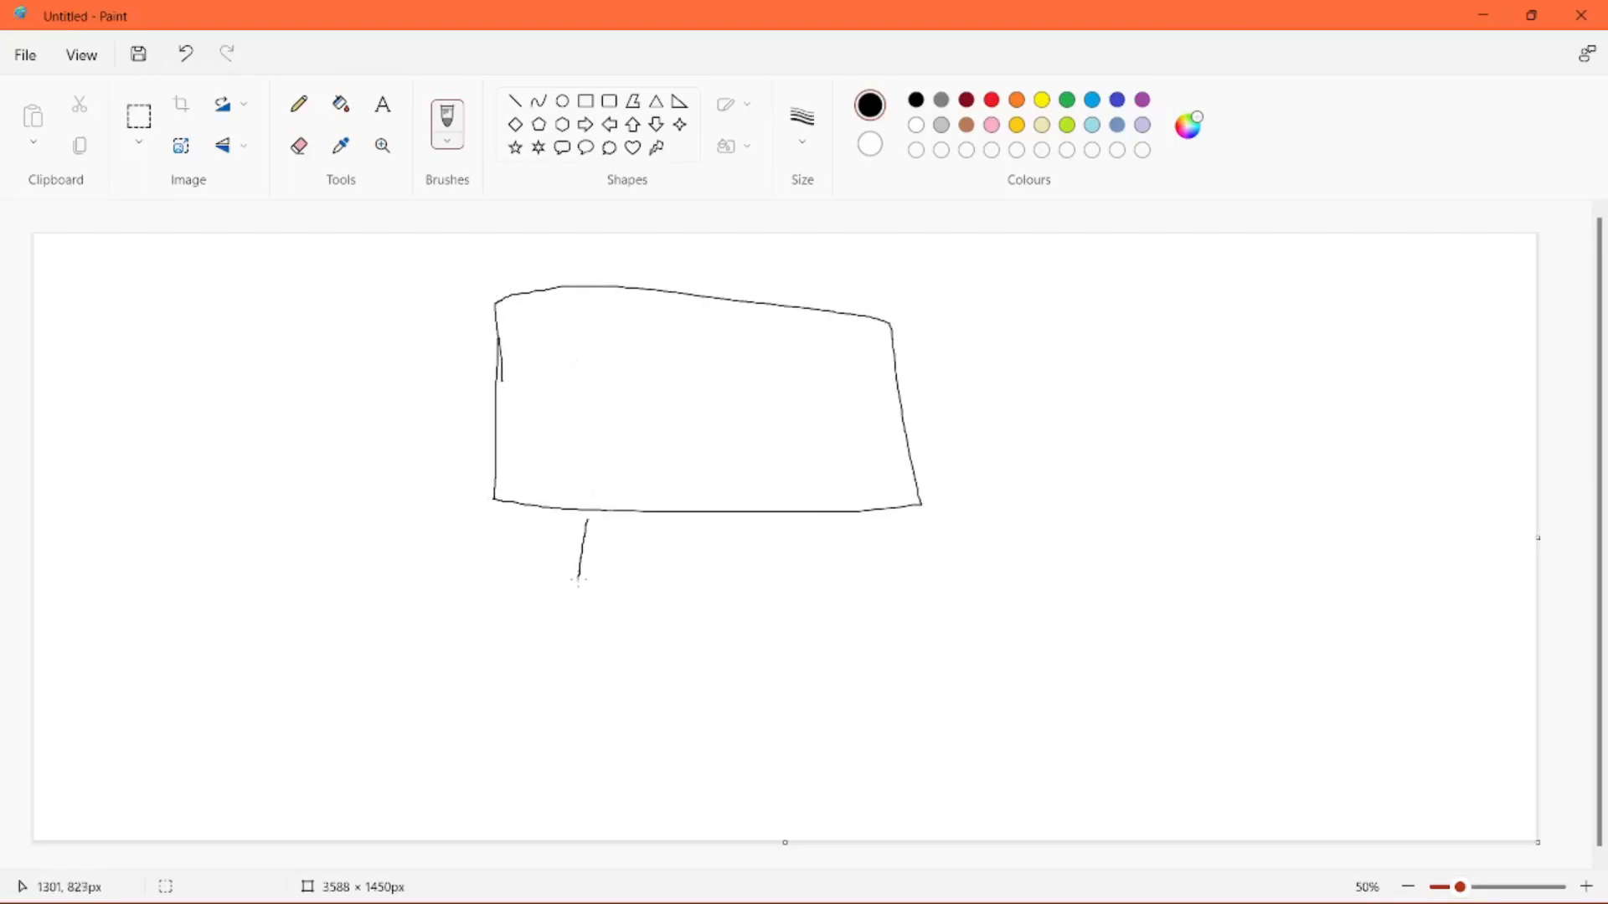
pyautogui.moveTo(585, 523); pyautogui.dragTo(841, 764)
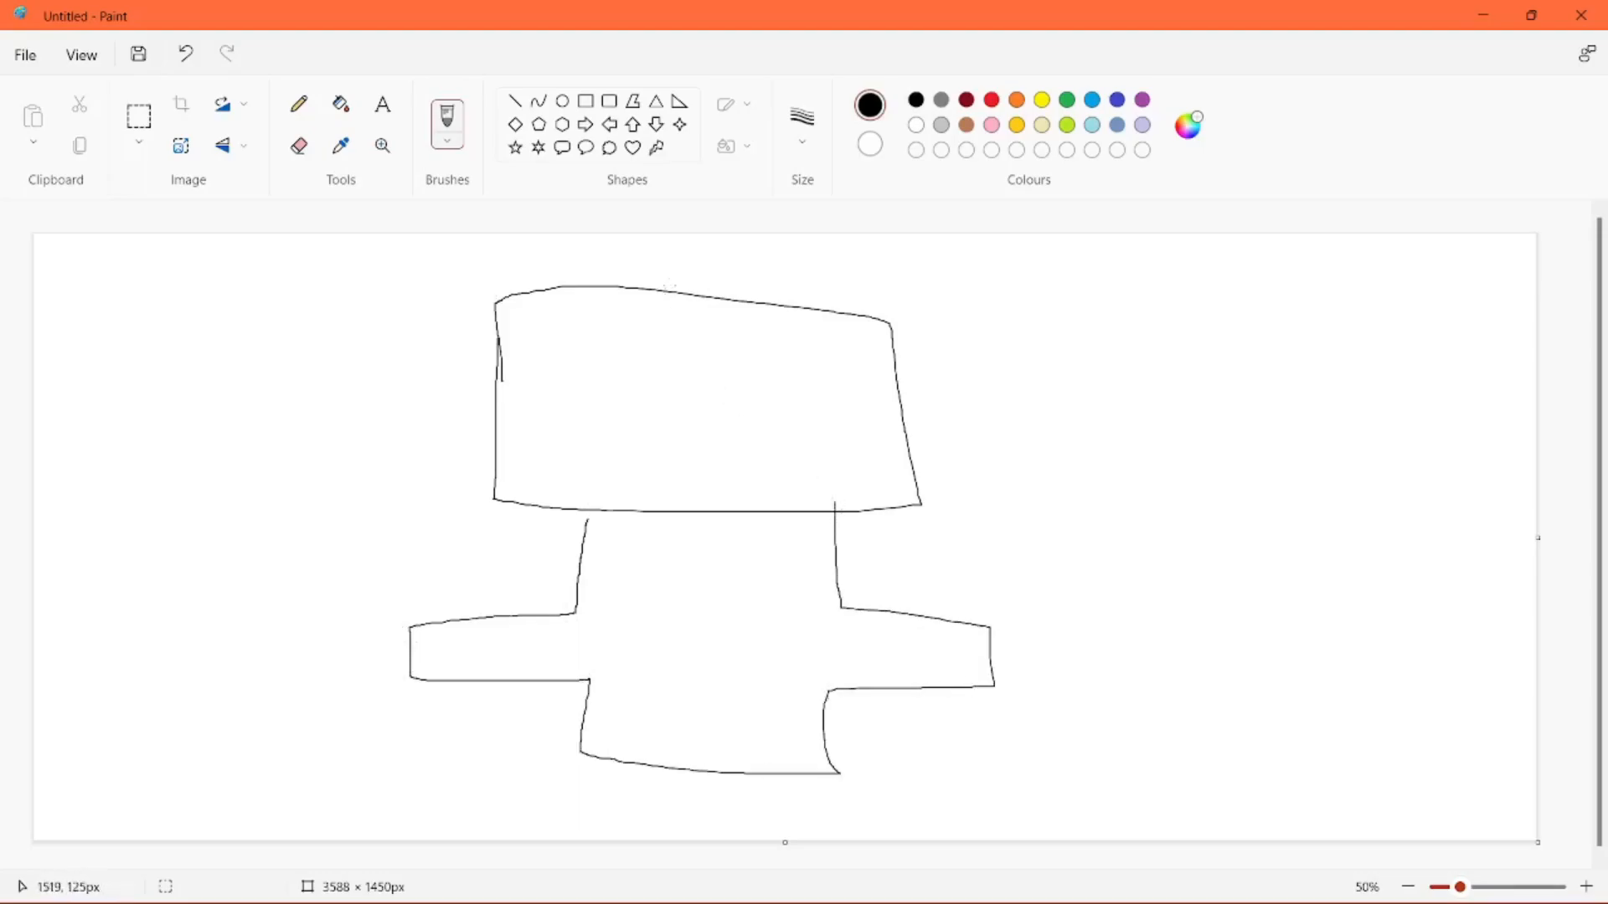
pyautogui.moveTo(585, 253); pyautogui.dragTo(805, 251)
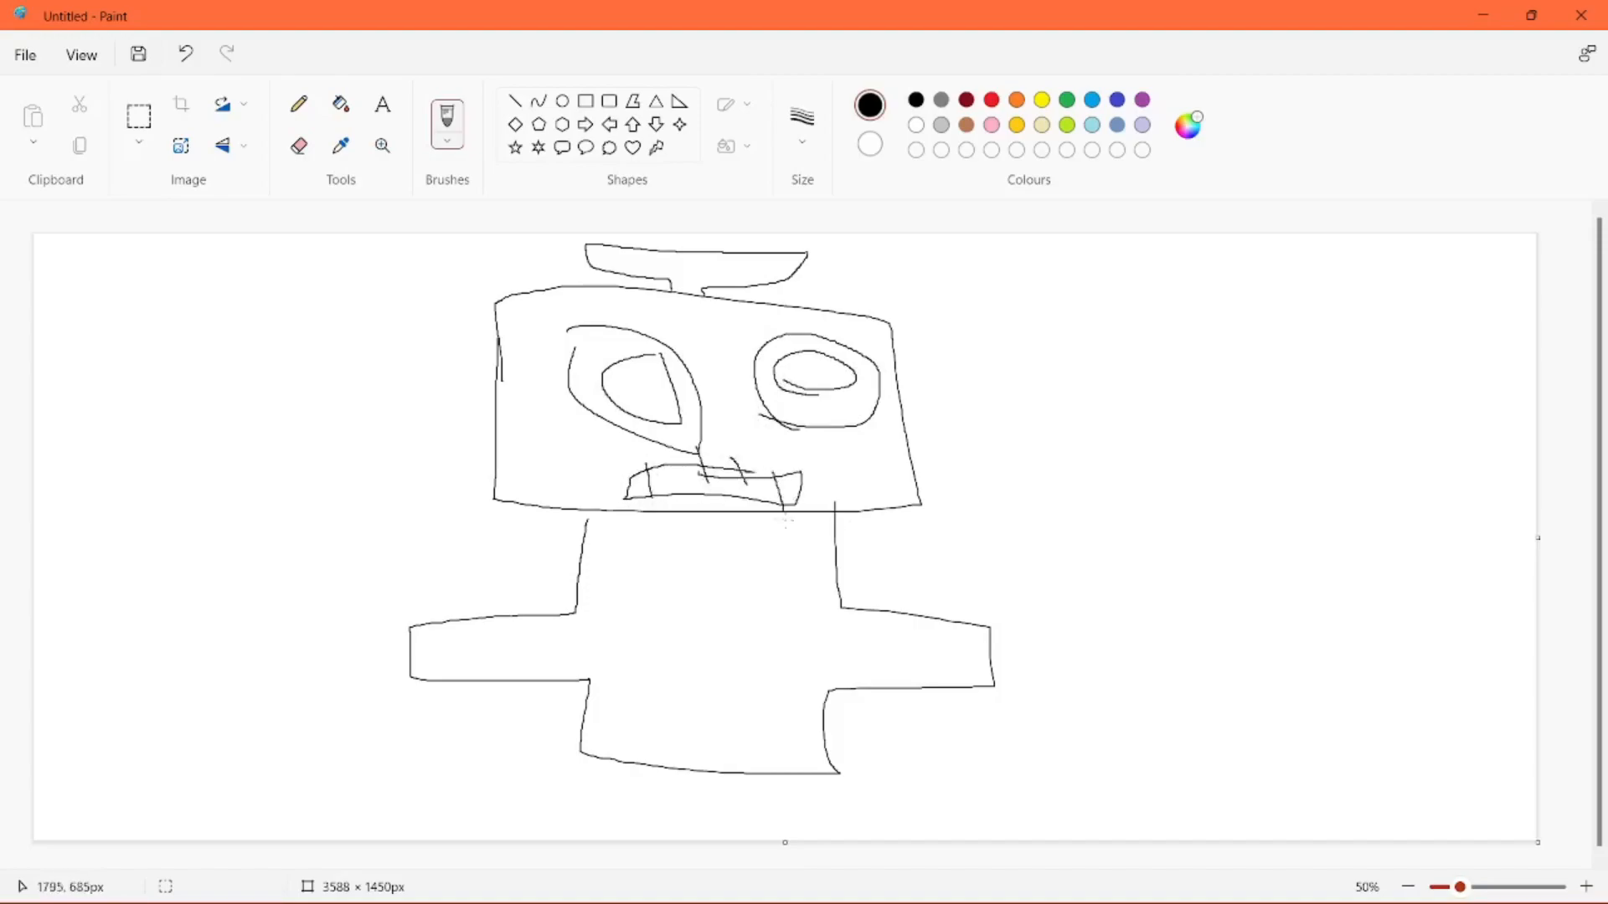
pyautogui.click(139, 114)
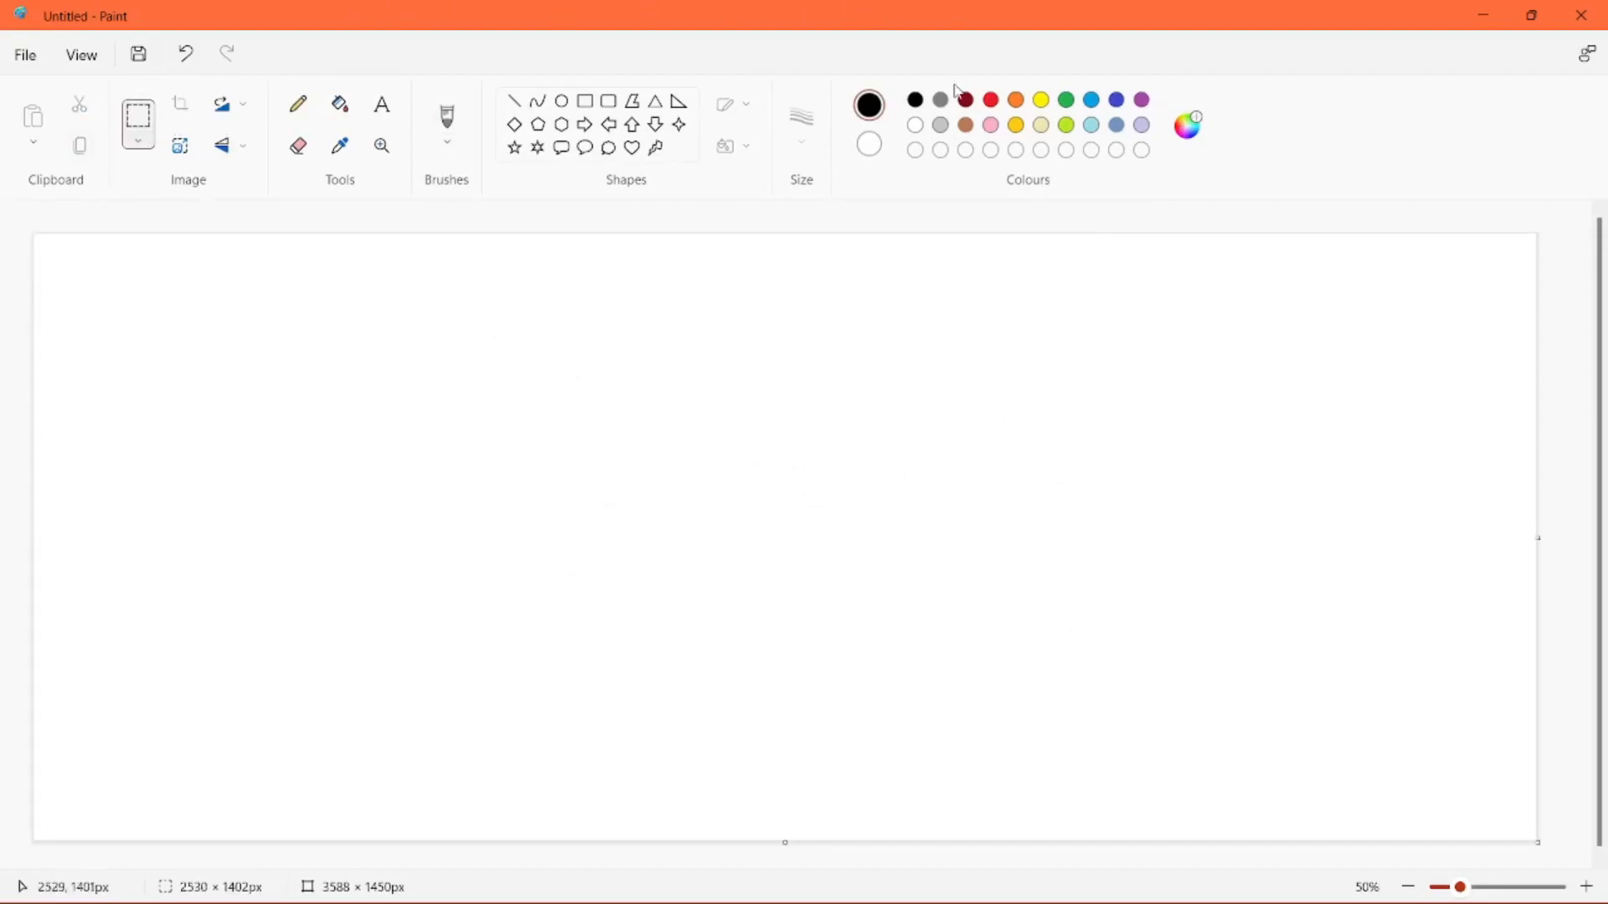
# - Draw a green leafy stem and diagonal strokes, undoing the unwanted bowl strokes
pyautogui.click(1065, 100)
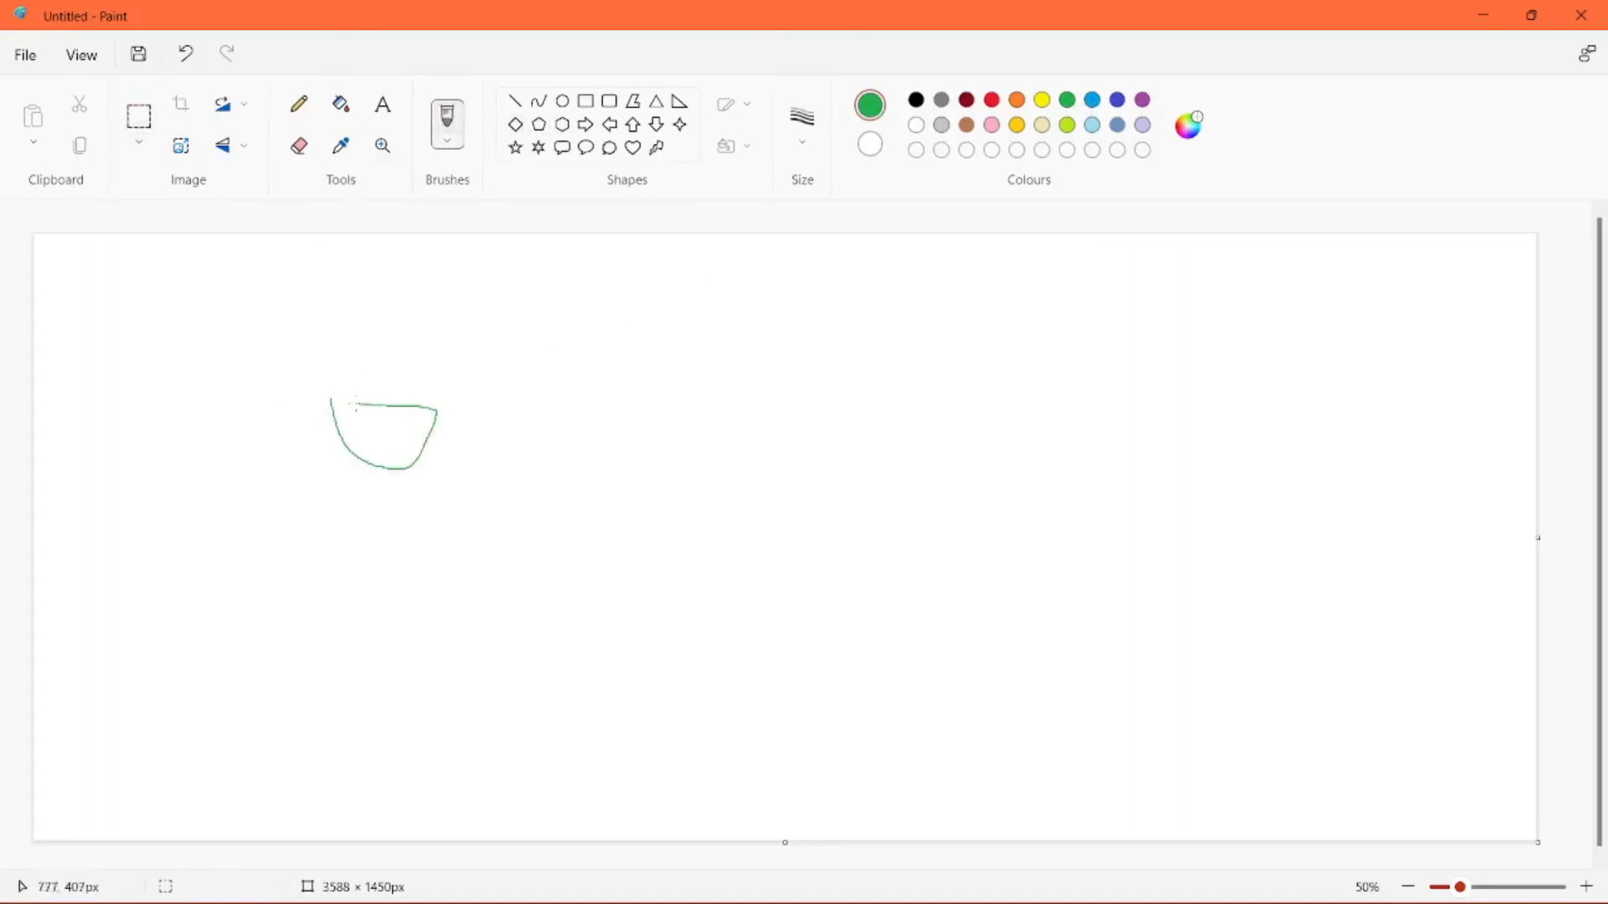
pyautogui.moveTo(366, 405); pyautogui.dragTo(366, 266)
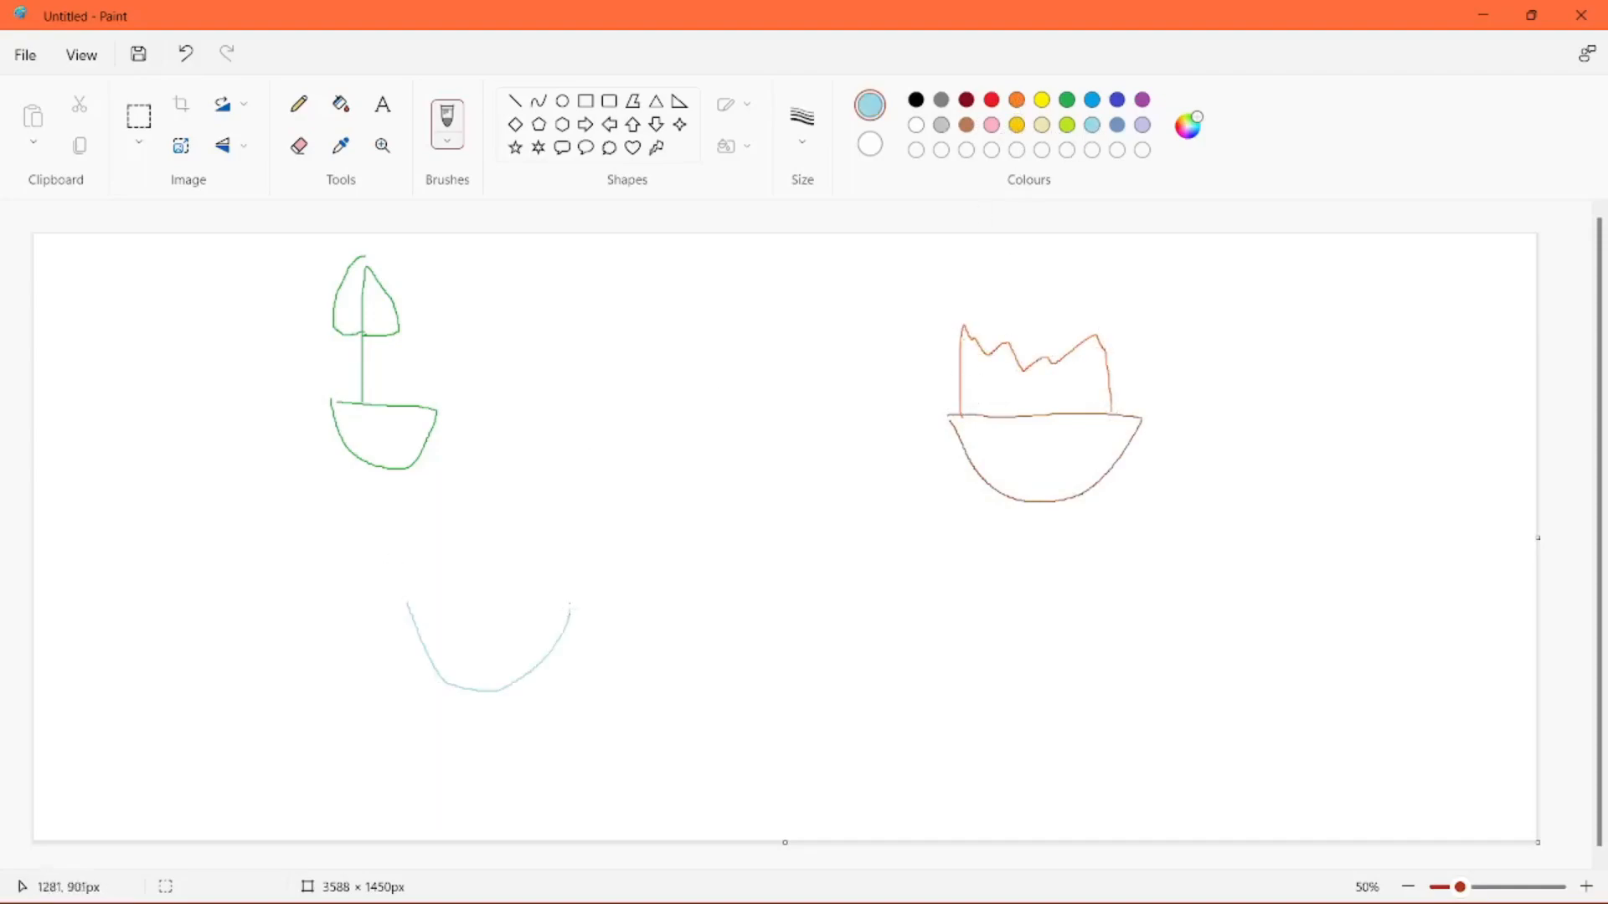
pyautogui.moveTo(421, 603); pyautogui.dragTo(571, 603)
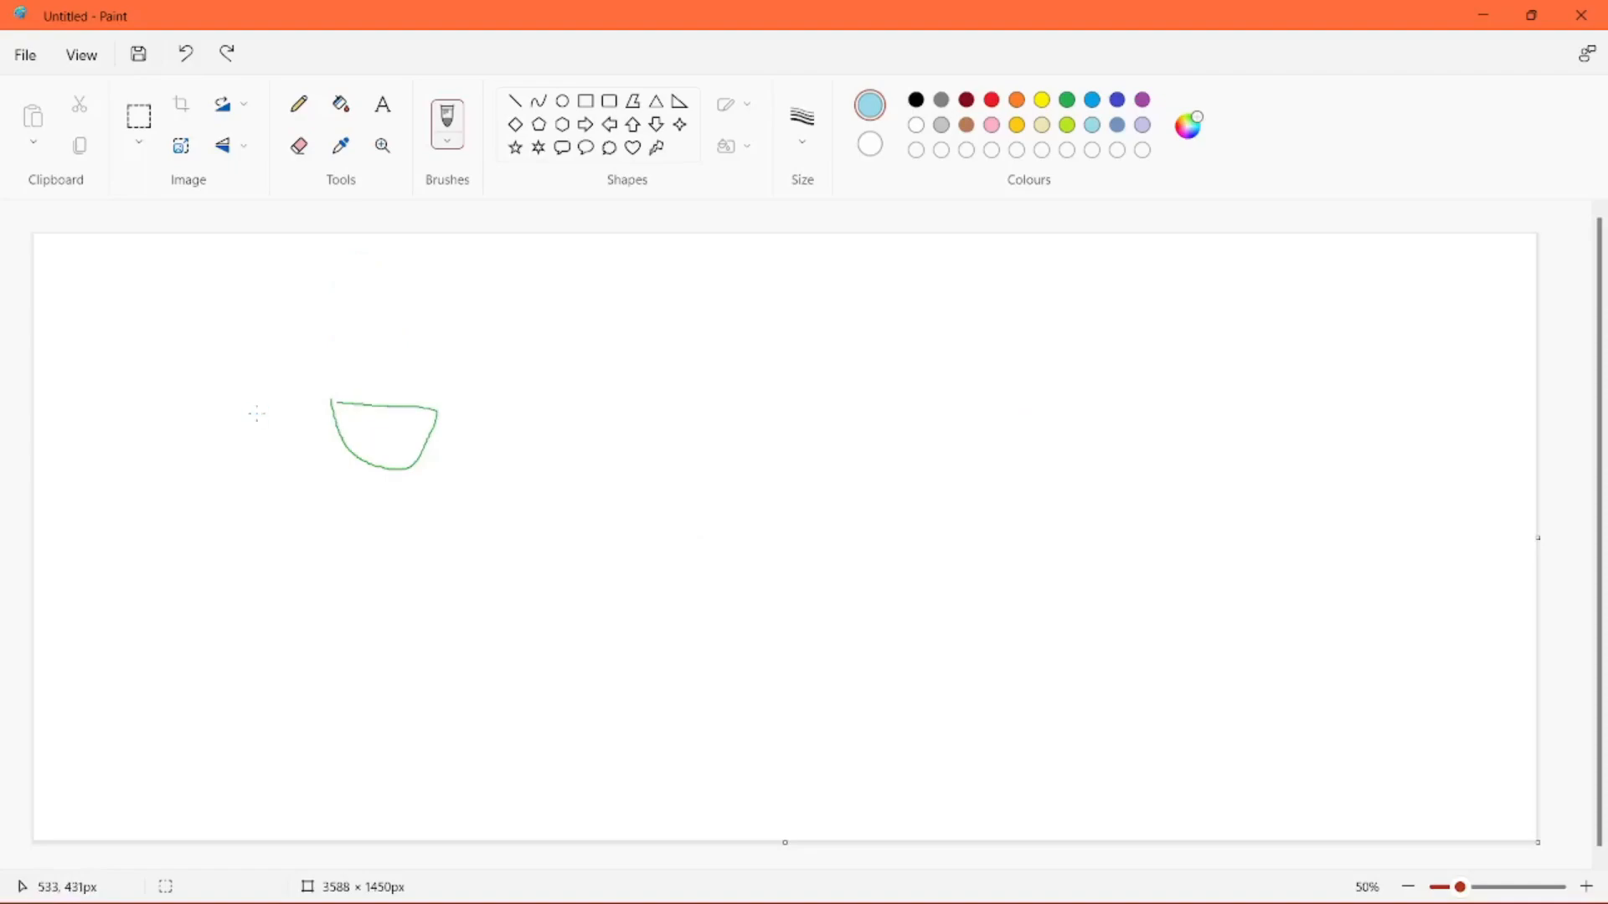
pyautogui.click(186, 54)
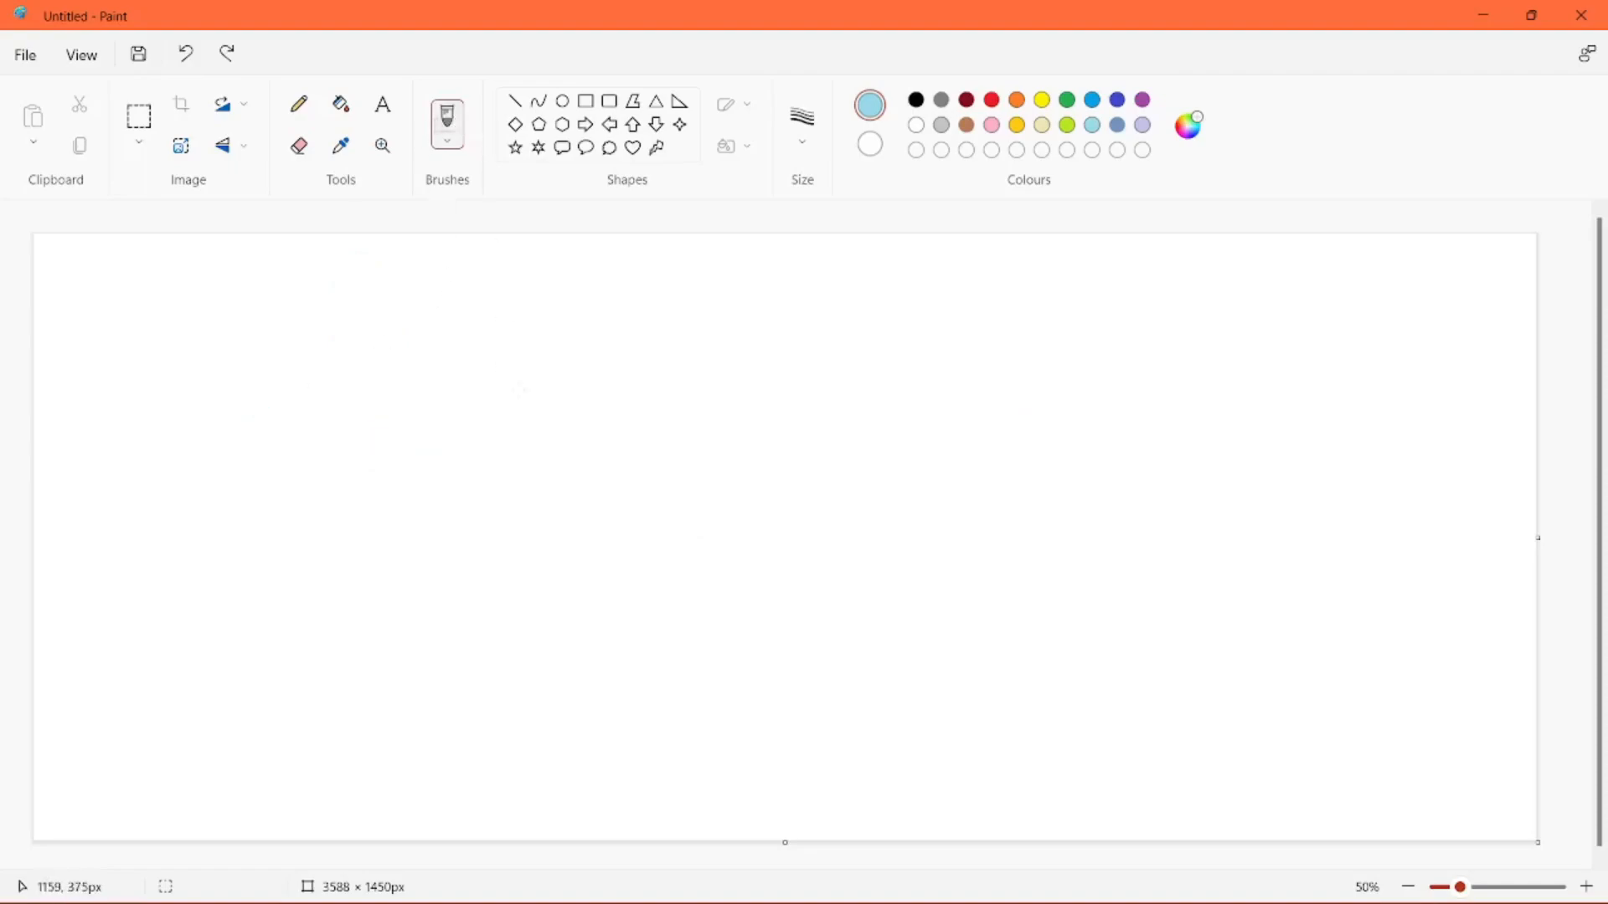
pyautogui.moveTo(150, 457); pyautogui.dragTo(249, 593)
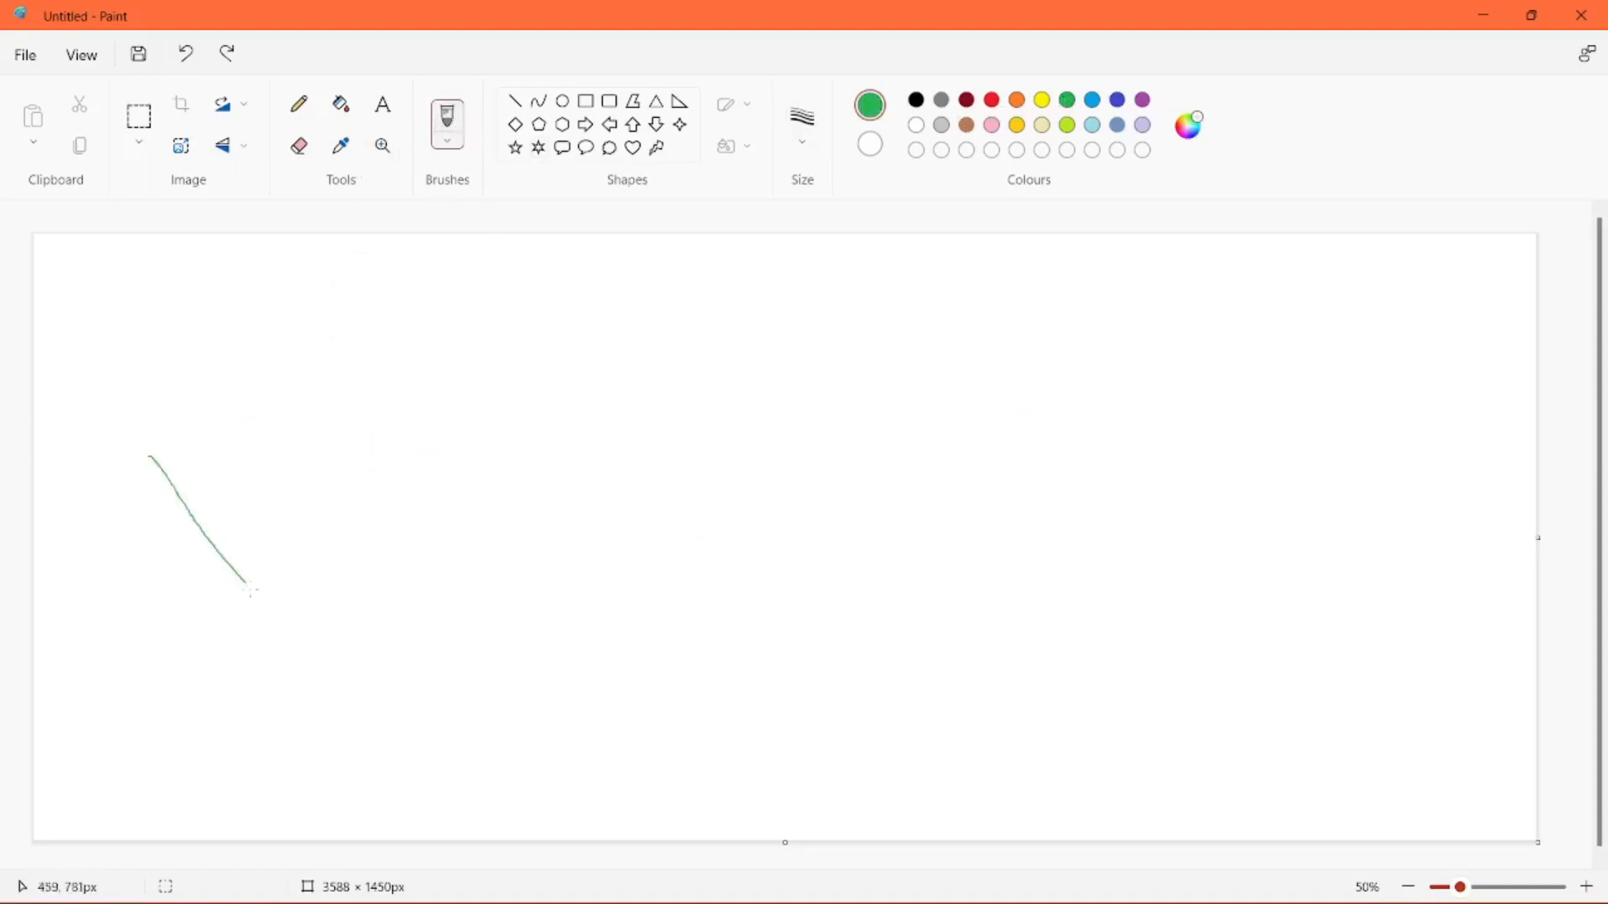
pyautogui.moveTo(252, 595); pyautogui.dragTo(1000, 353)
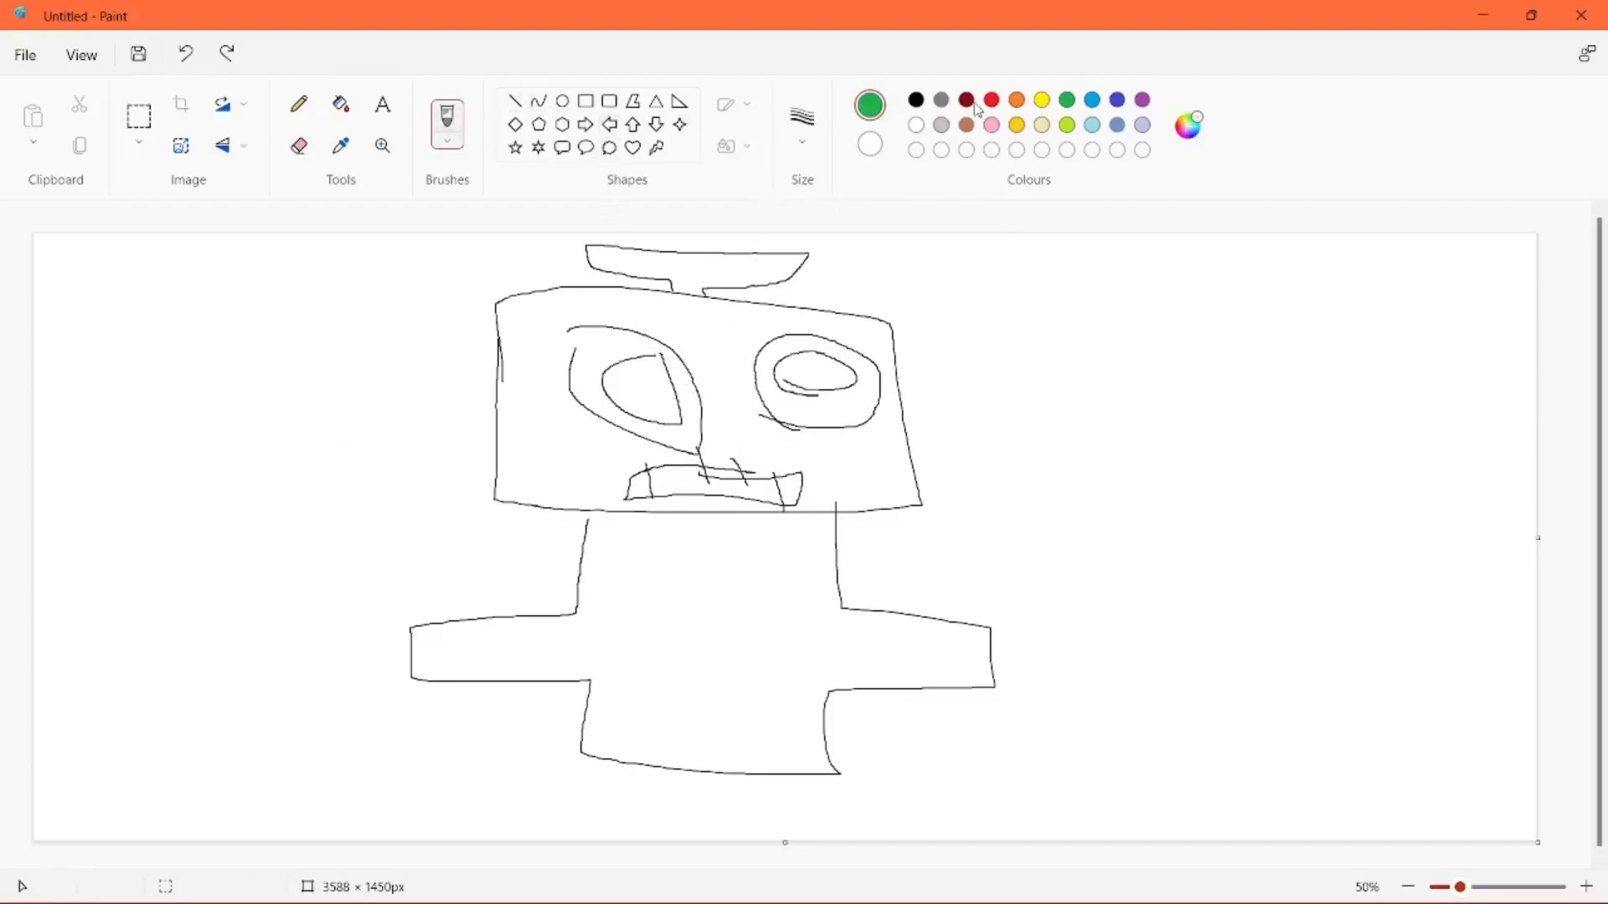
# - Brush red angry slashes above both of the boxy figure's eyes, then wipe the canvas
pyautogui.moveTo(554, 255); pyautogui.dragTo(718, 329)
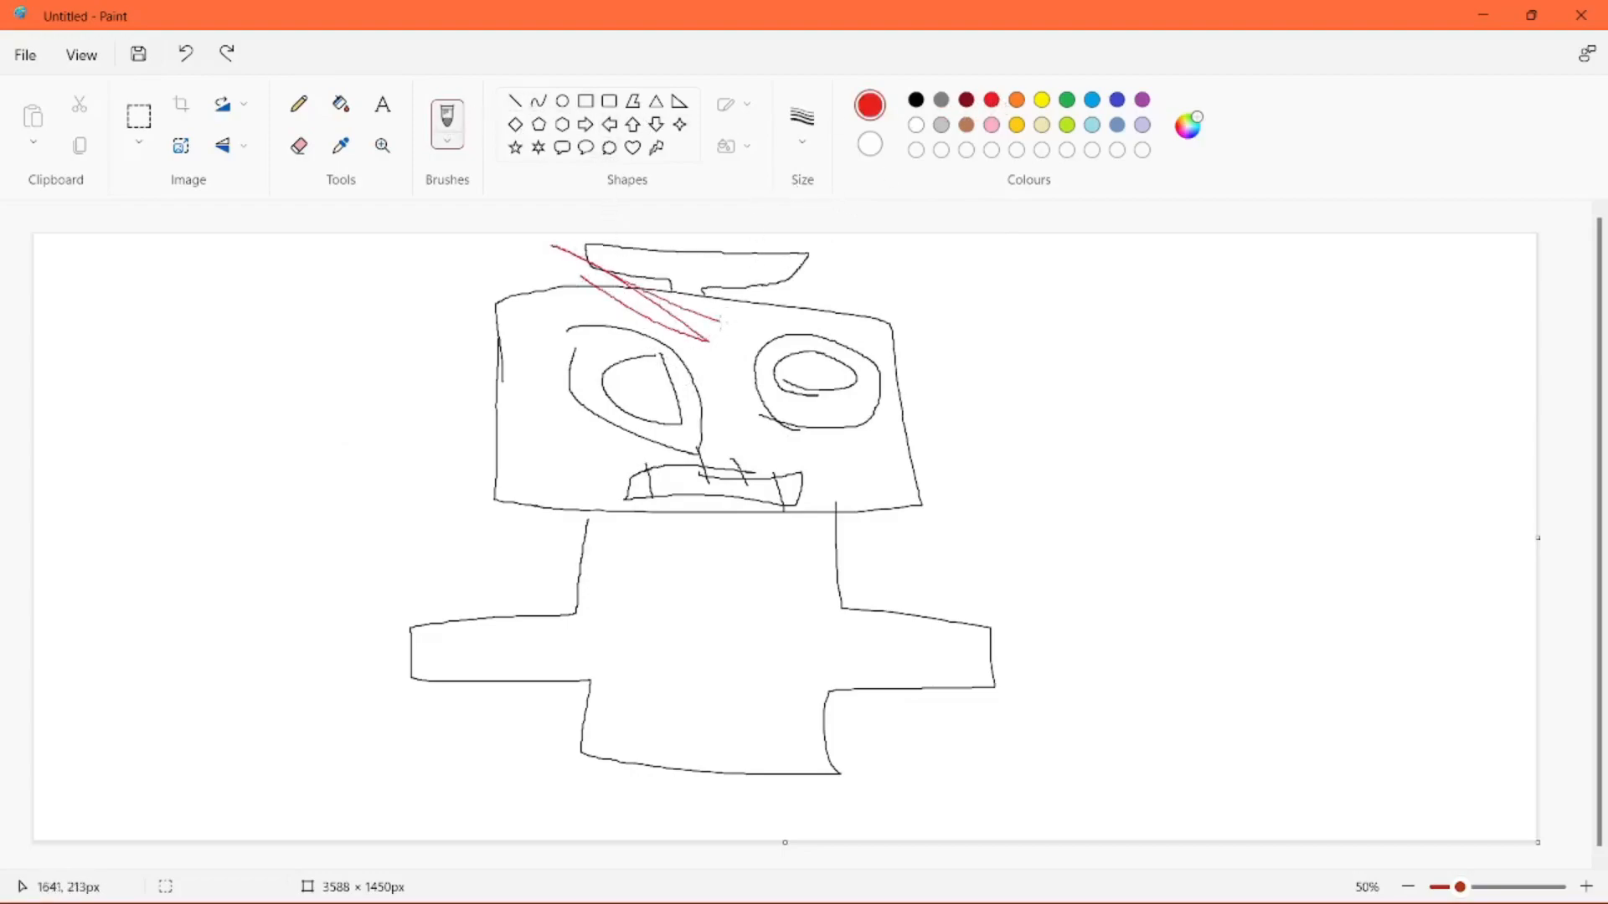
pyautogui.moveTo(707, 349); pyautogui.dragTo(872, 256)
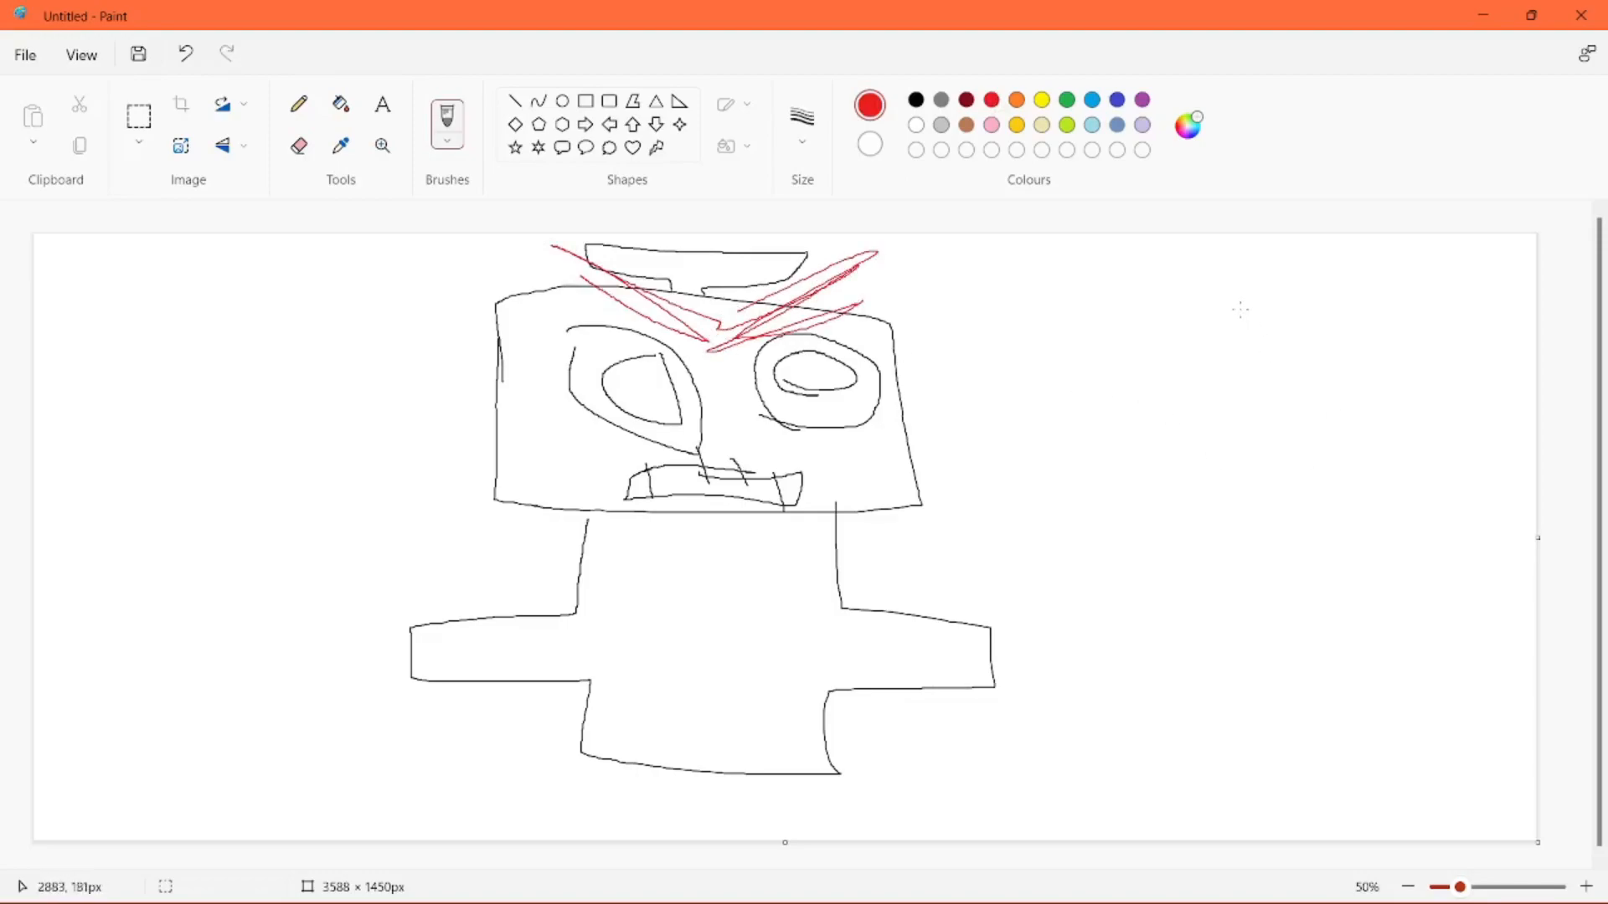
pyautogui.moveTo(1215, 298); pyautogui.dragTo(1205, 389)
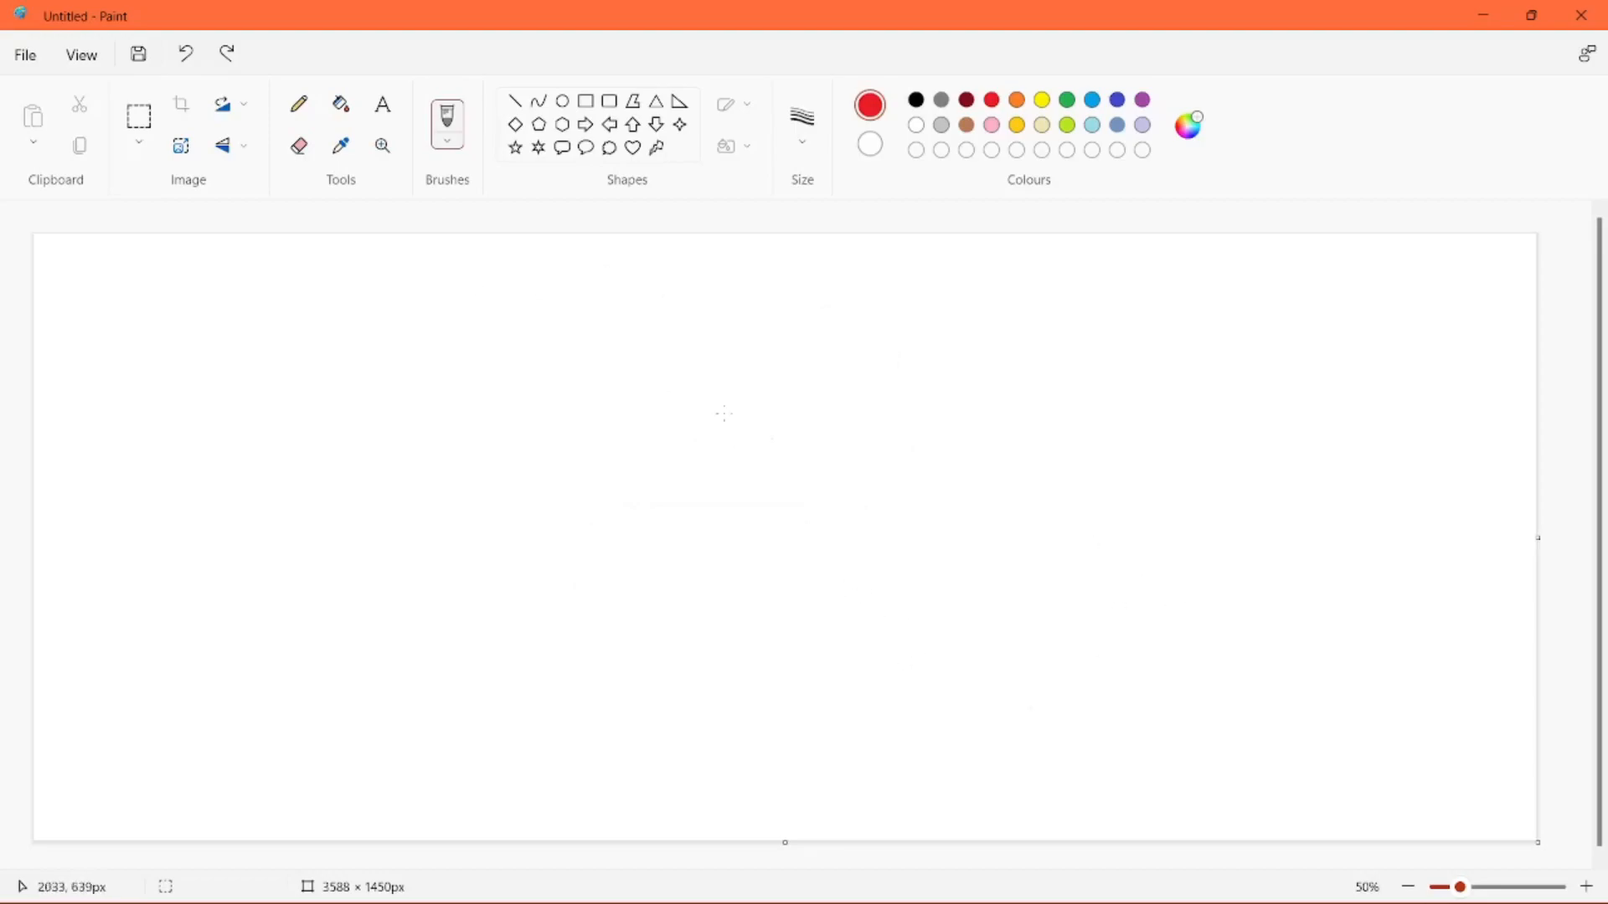
# - Draw a red frowning arc and a brown wavy blob lettered 'Nothing'
pyautogui.moveTo(255, 557); pyautogui.dragTo(551, 521)
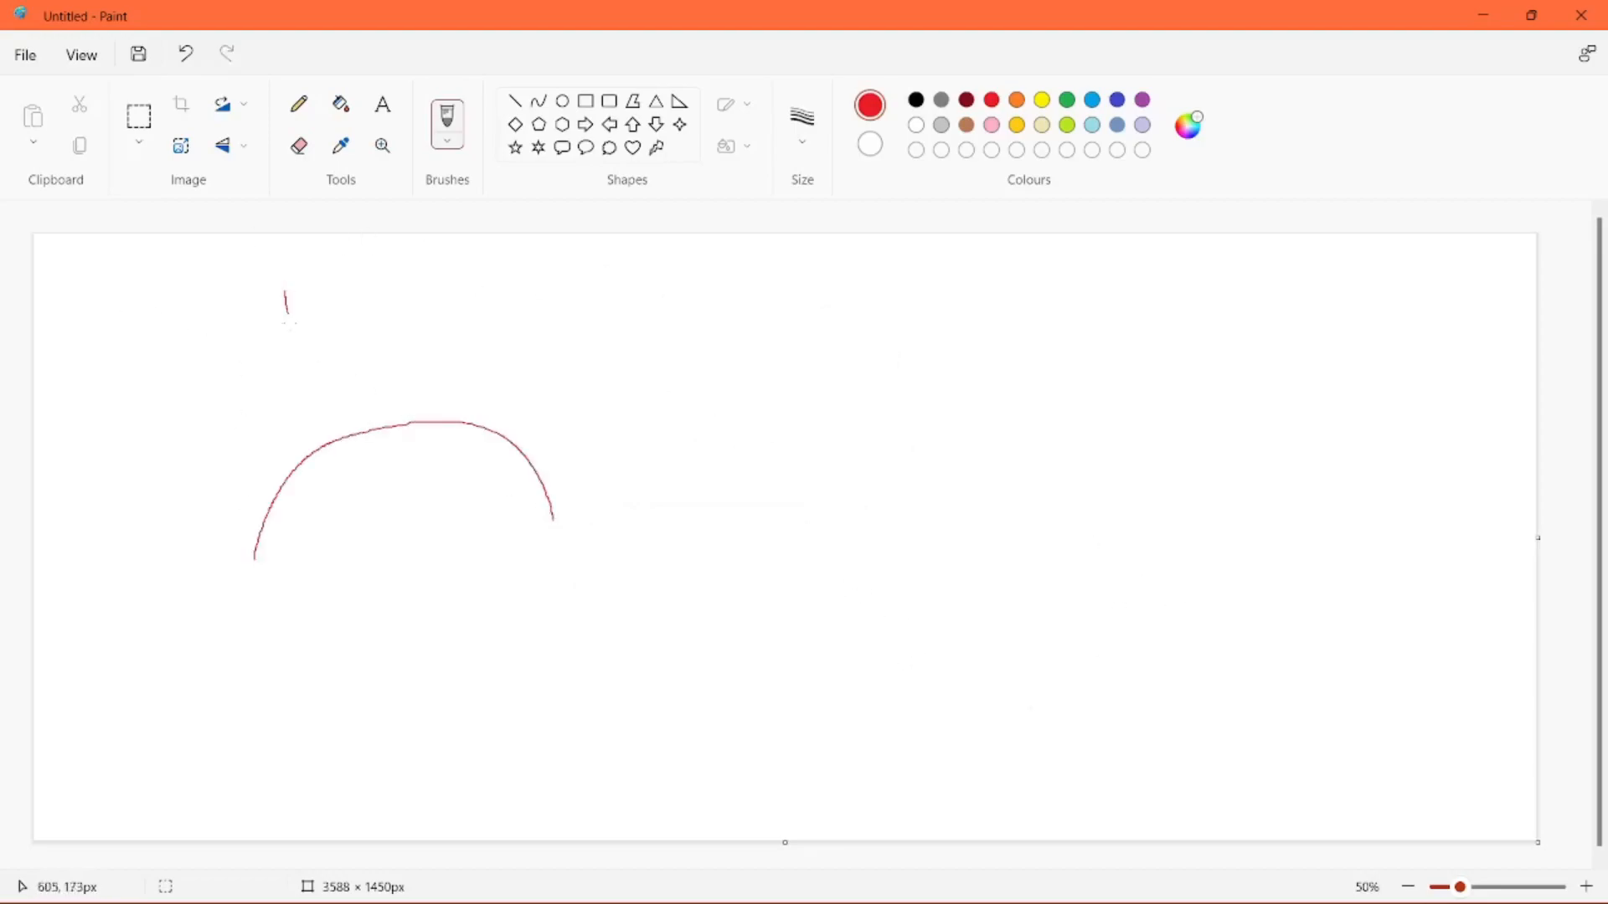
pyautogui.click(964, 99)
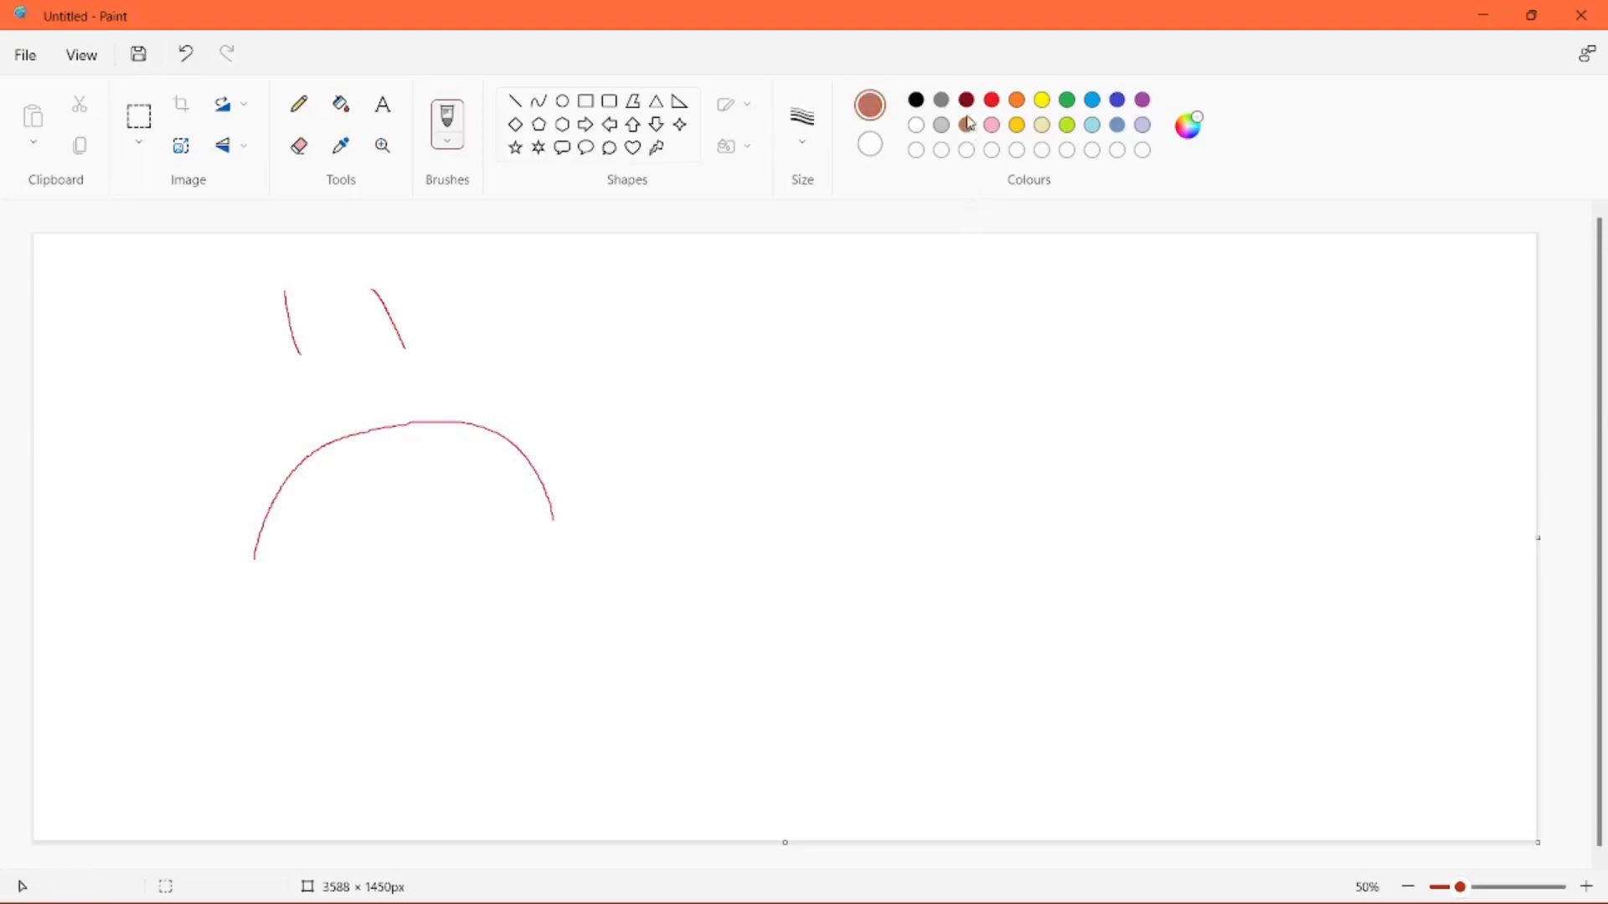
pyautogui.moveTo(948, 410); pyautogui.dragTo(1205, 788)
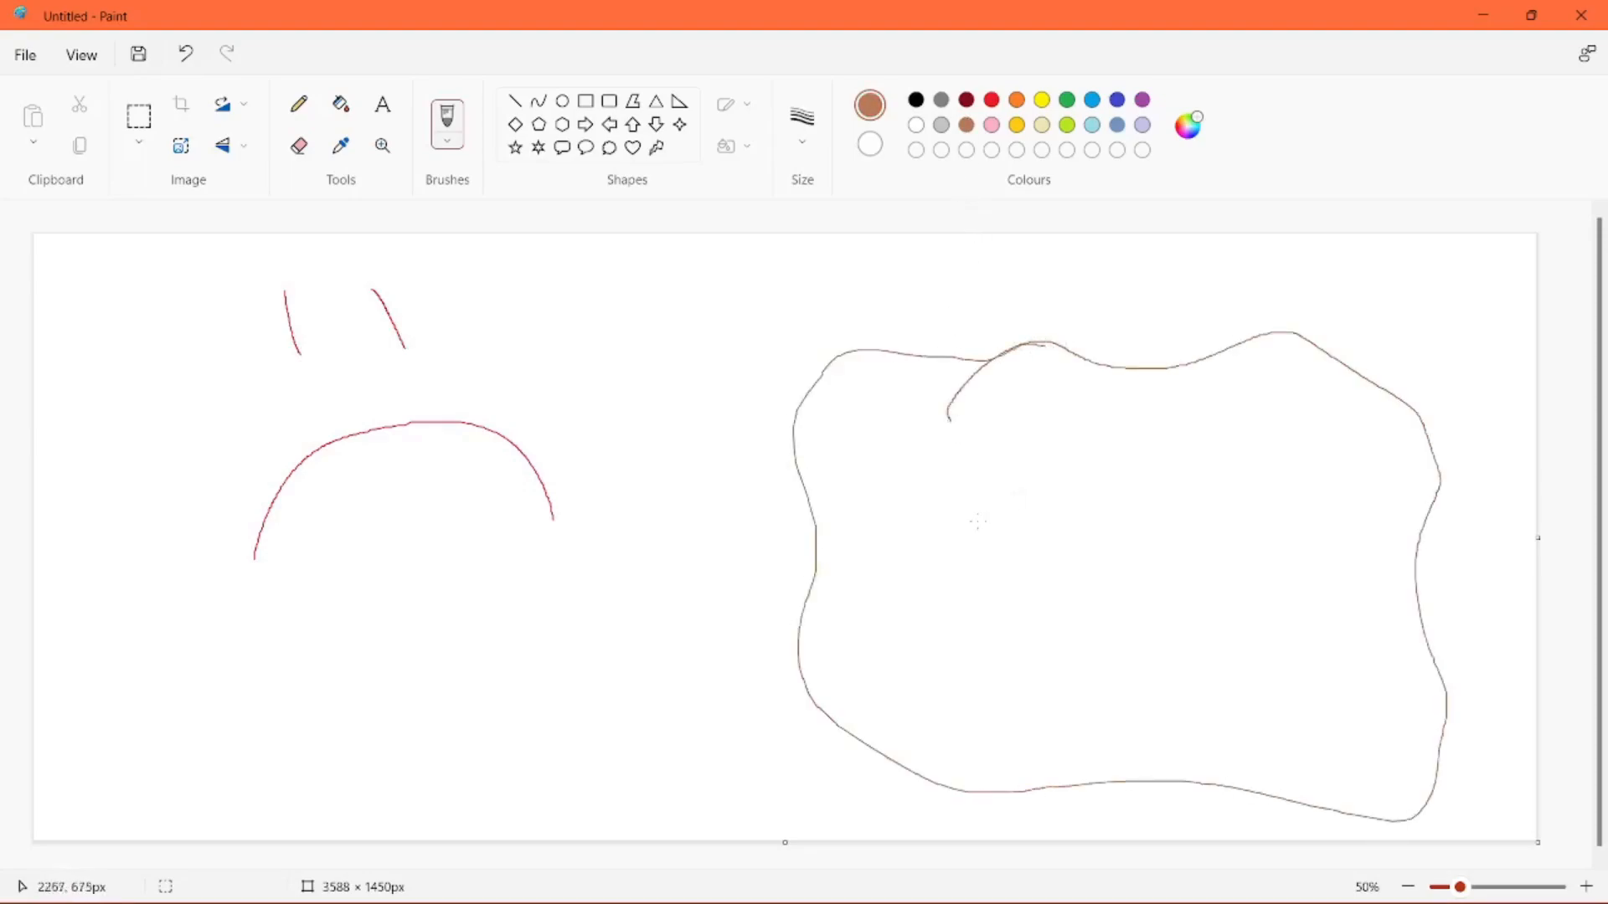
pyautogui.moveTo(882, 544); pyautogui.dragTo(1015, 471)
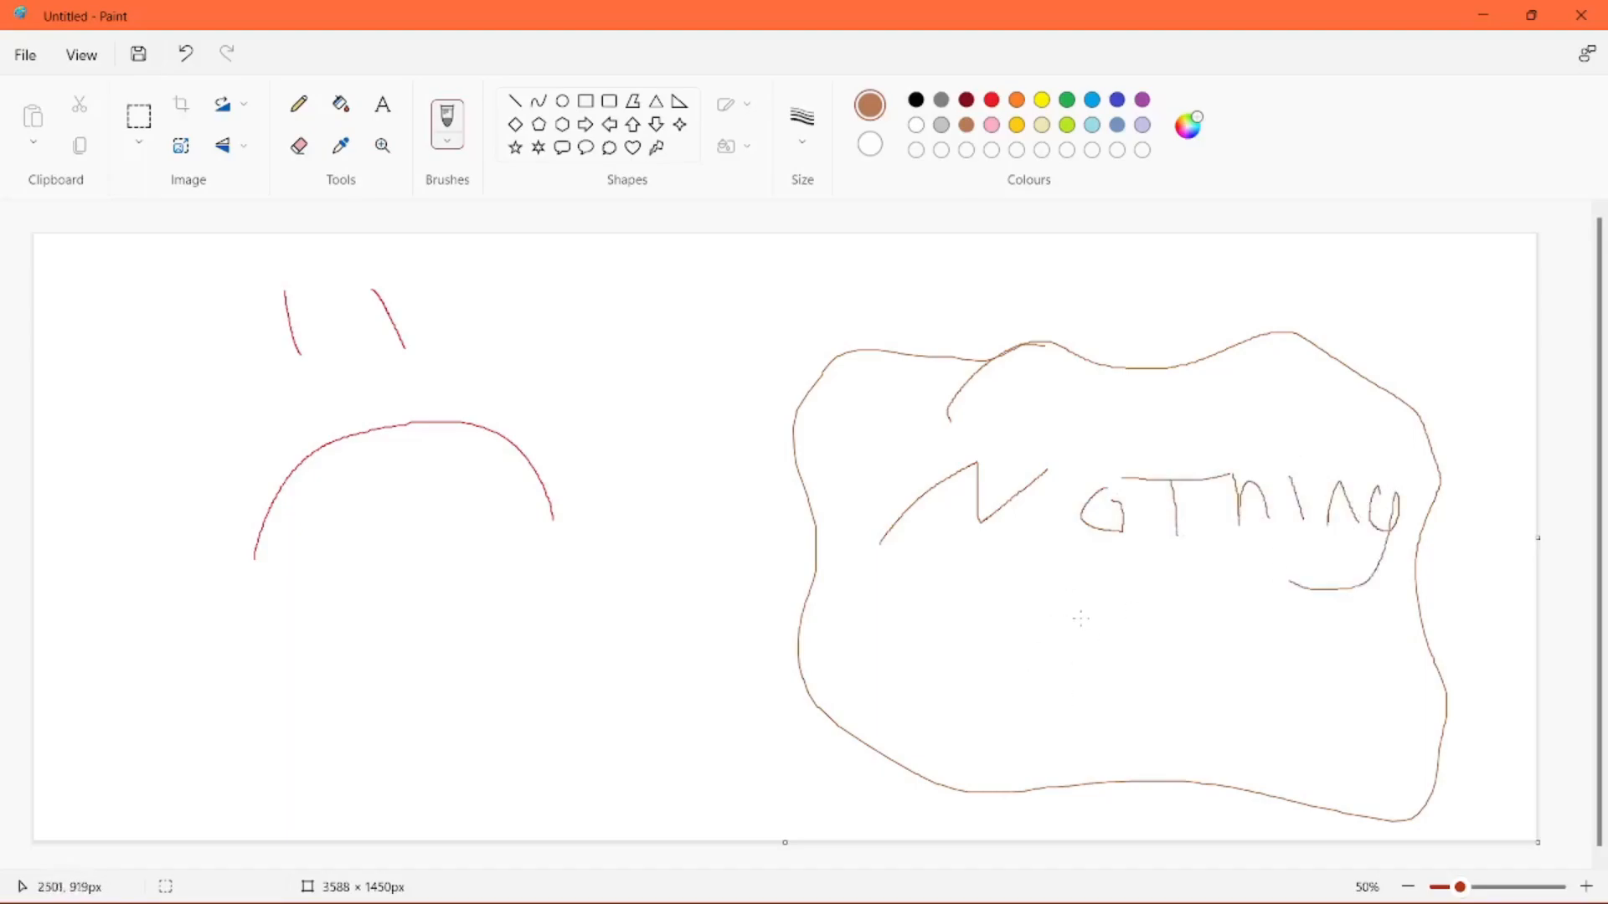
# - Scribble the droopy 'thumbs down' shape below, then select the drawing and delete it
pyautogui.moveTo(1128, 621); pyautogui.dragTo(1087, 708)
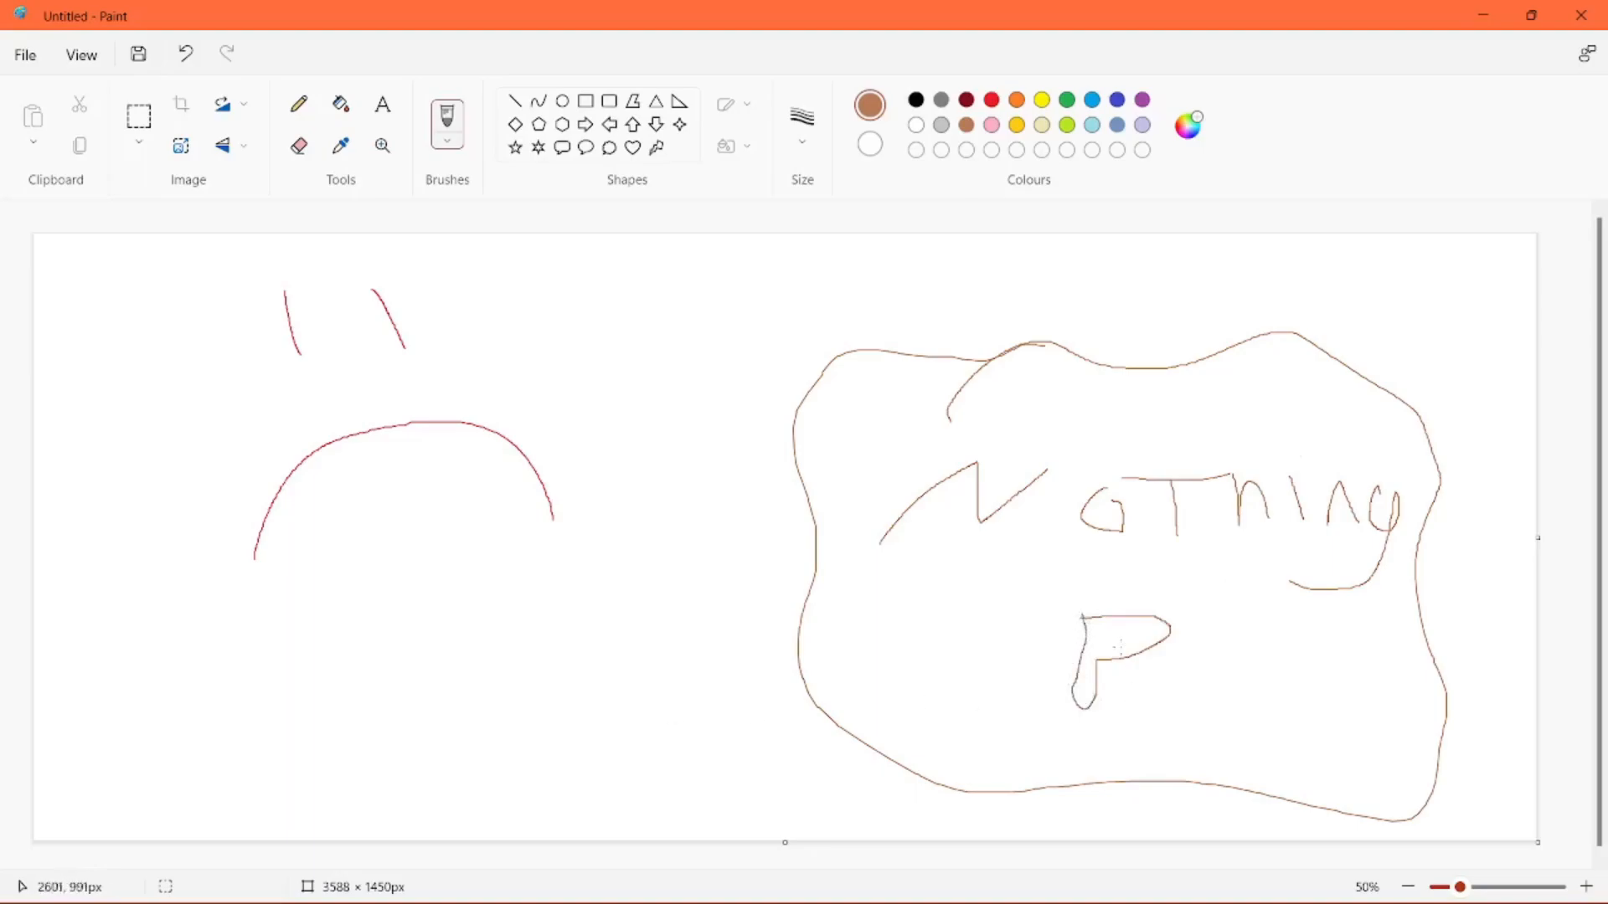
pyautogui.moveTo(1082, 640); pyautogui.dragTo(1164, 623)
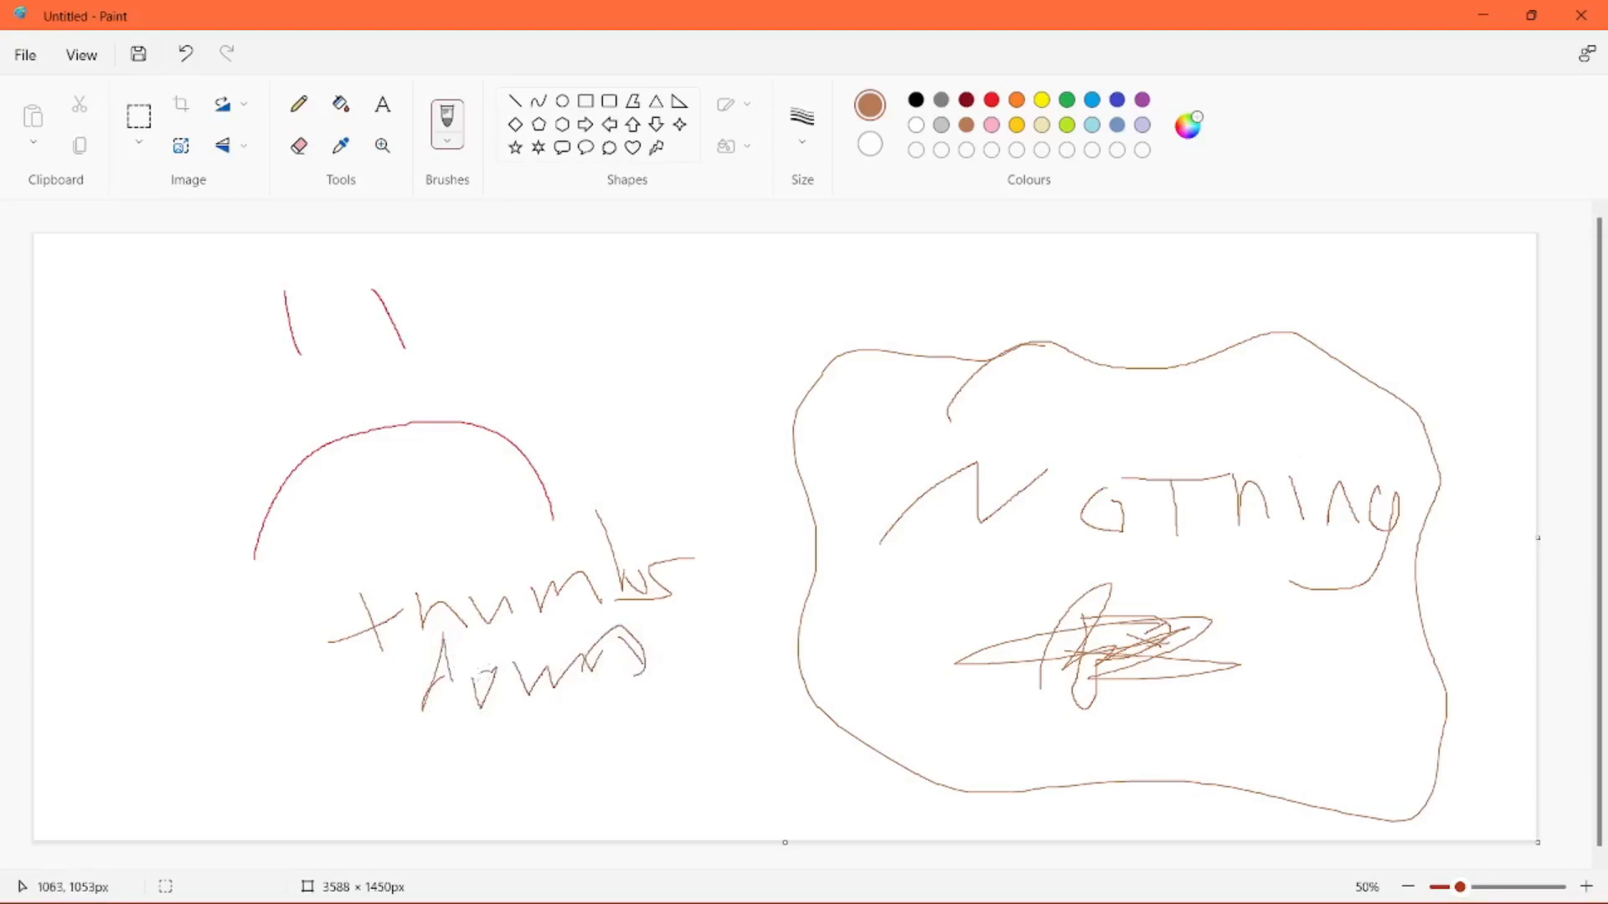
pyautogui.moveTo(420, 708); pyautogui.dragTo(544, 779)
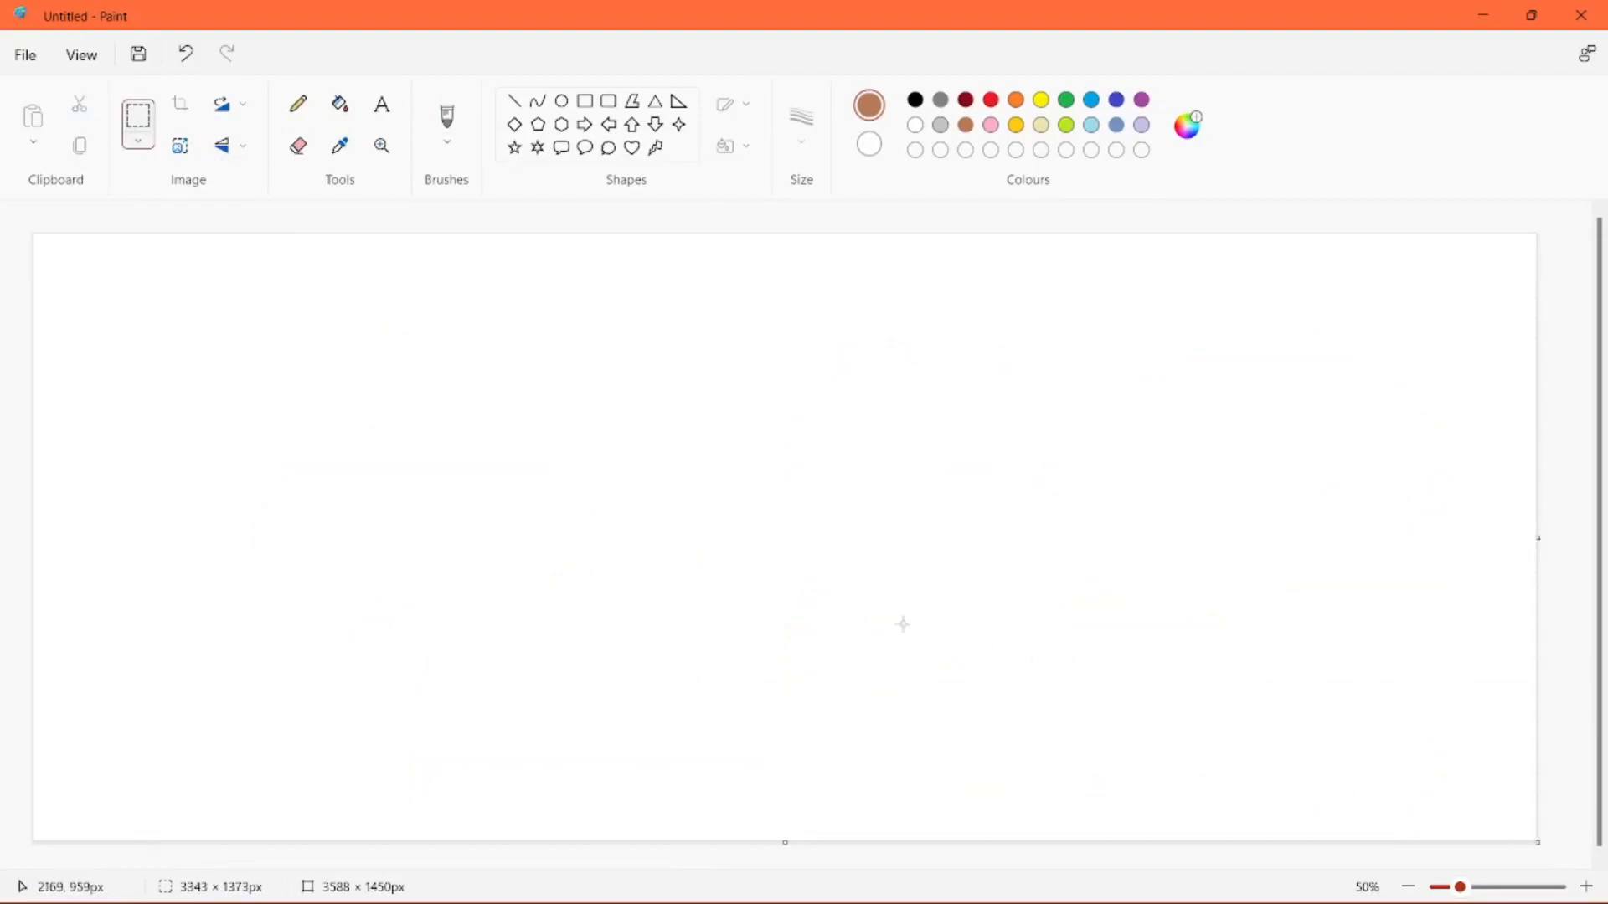
# - Sketch a black fish outline with a beaked bird shape below it
pyautogui.click(913, 99)
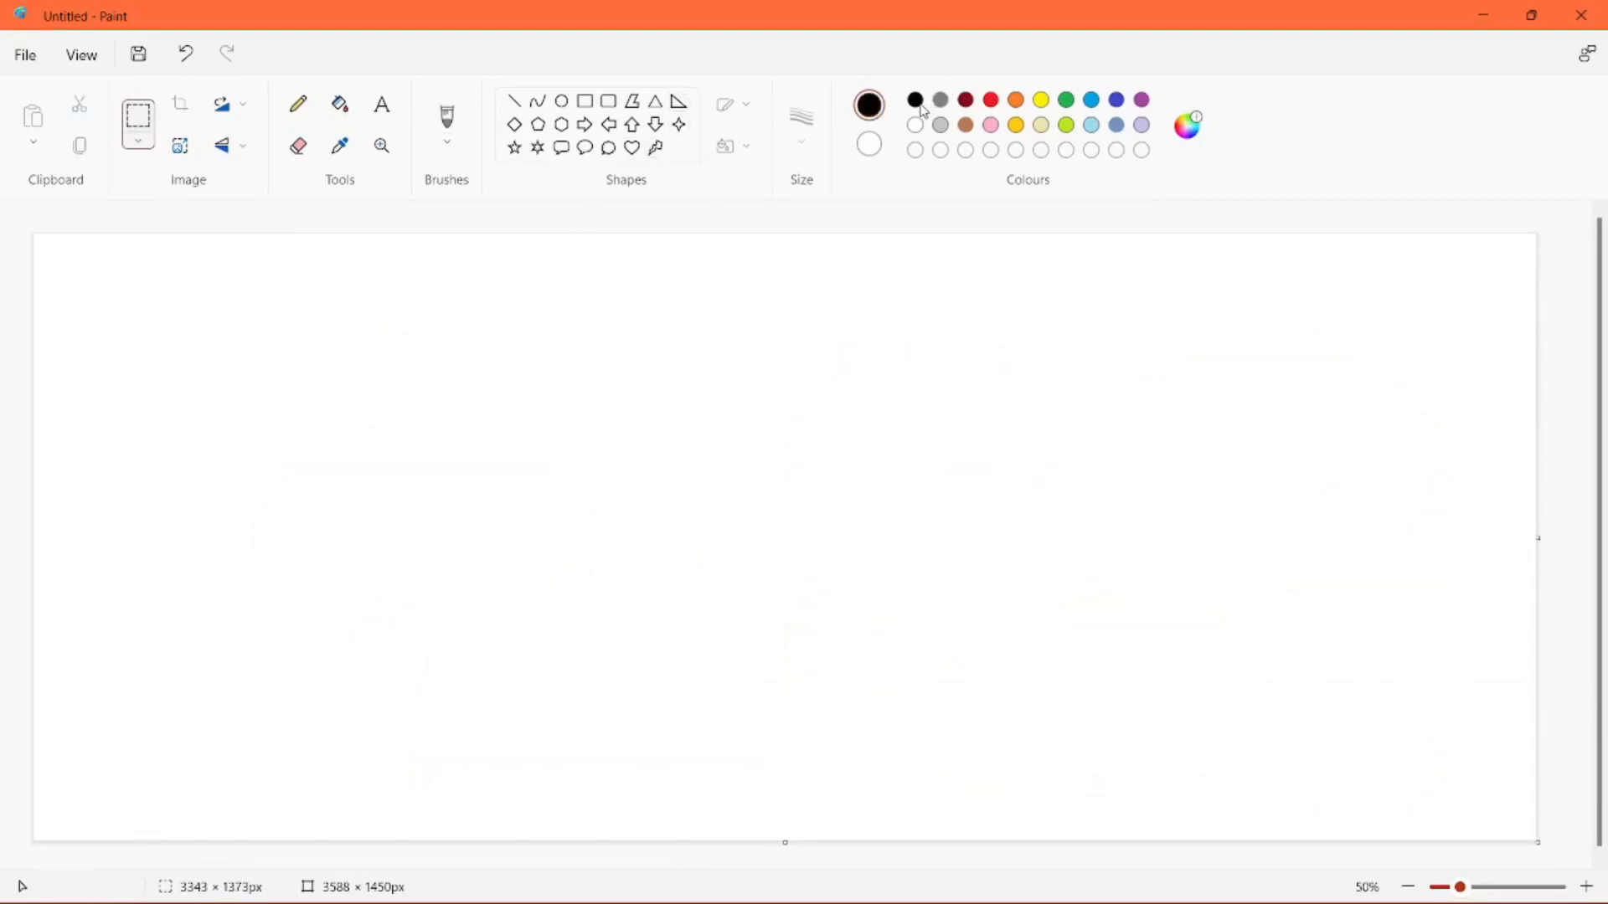
pyautogui.moveTo(707, 349); pyautogui.dragTo(847, 361)
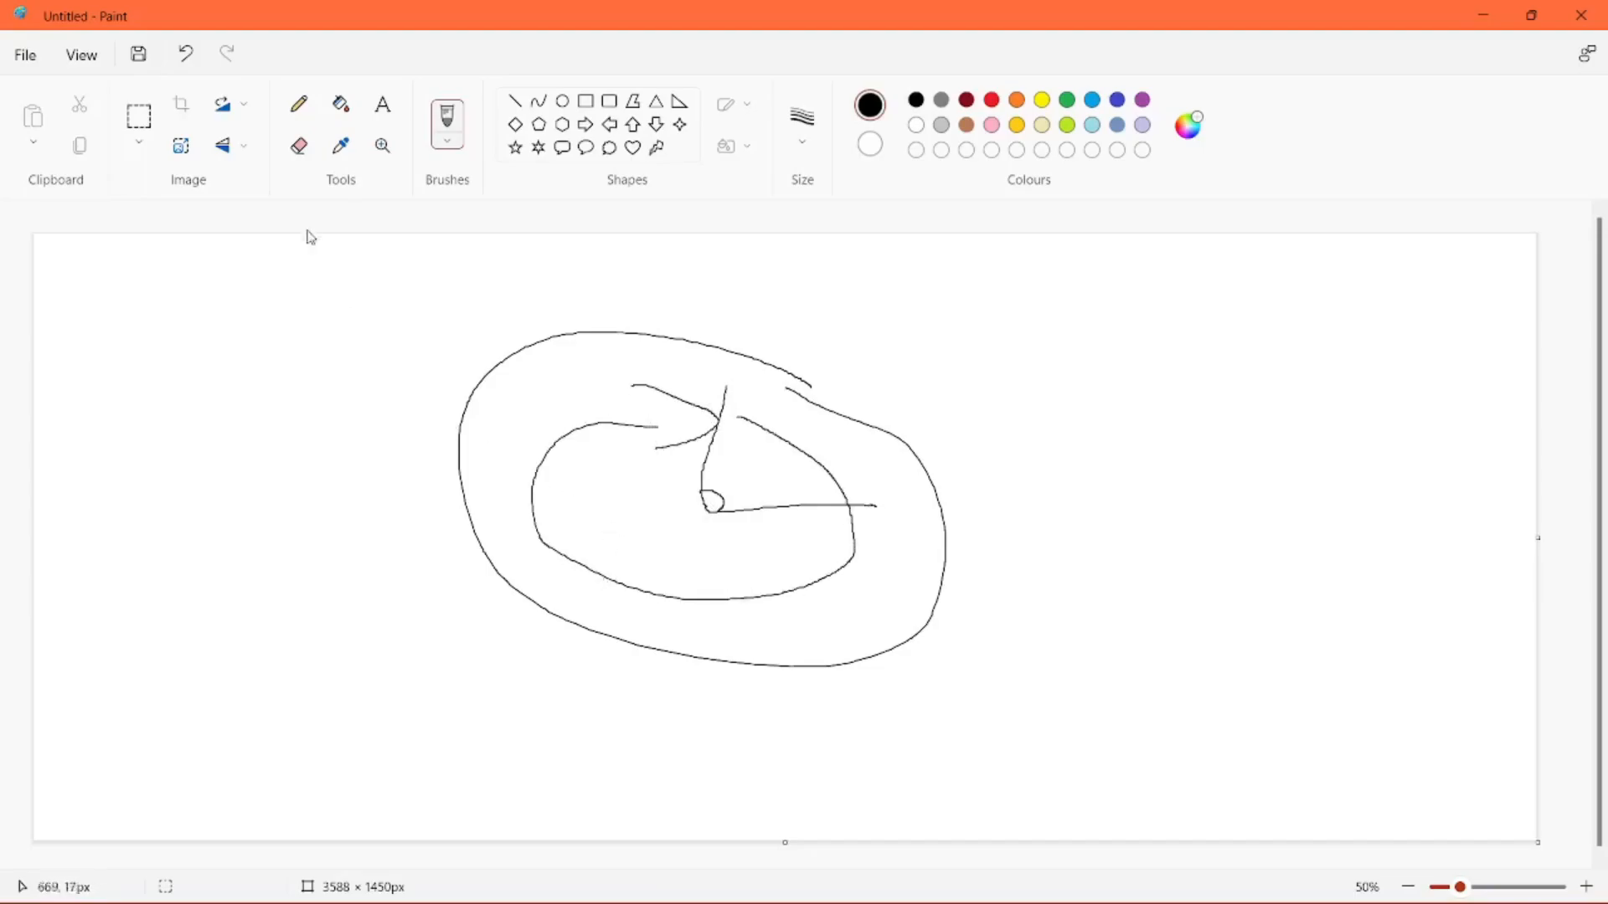
pyautogui.click(138, 114)
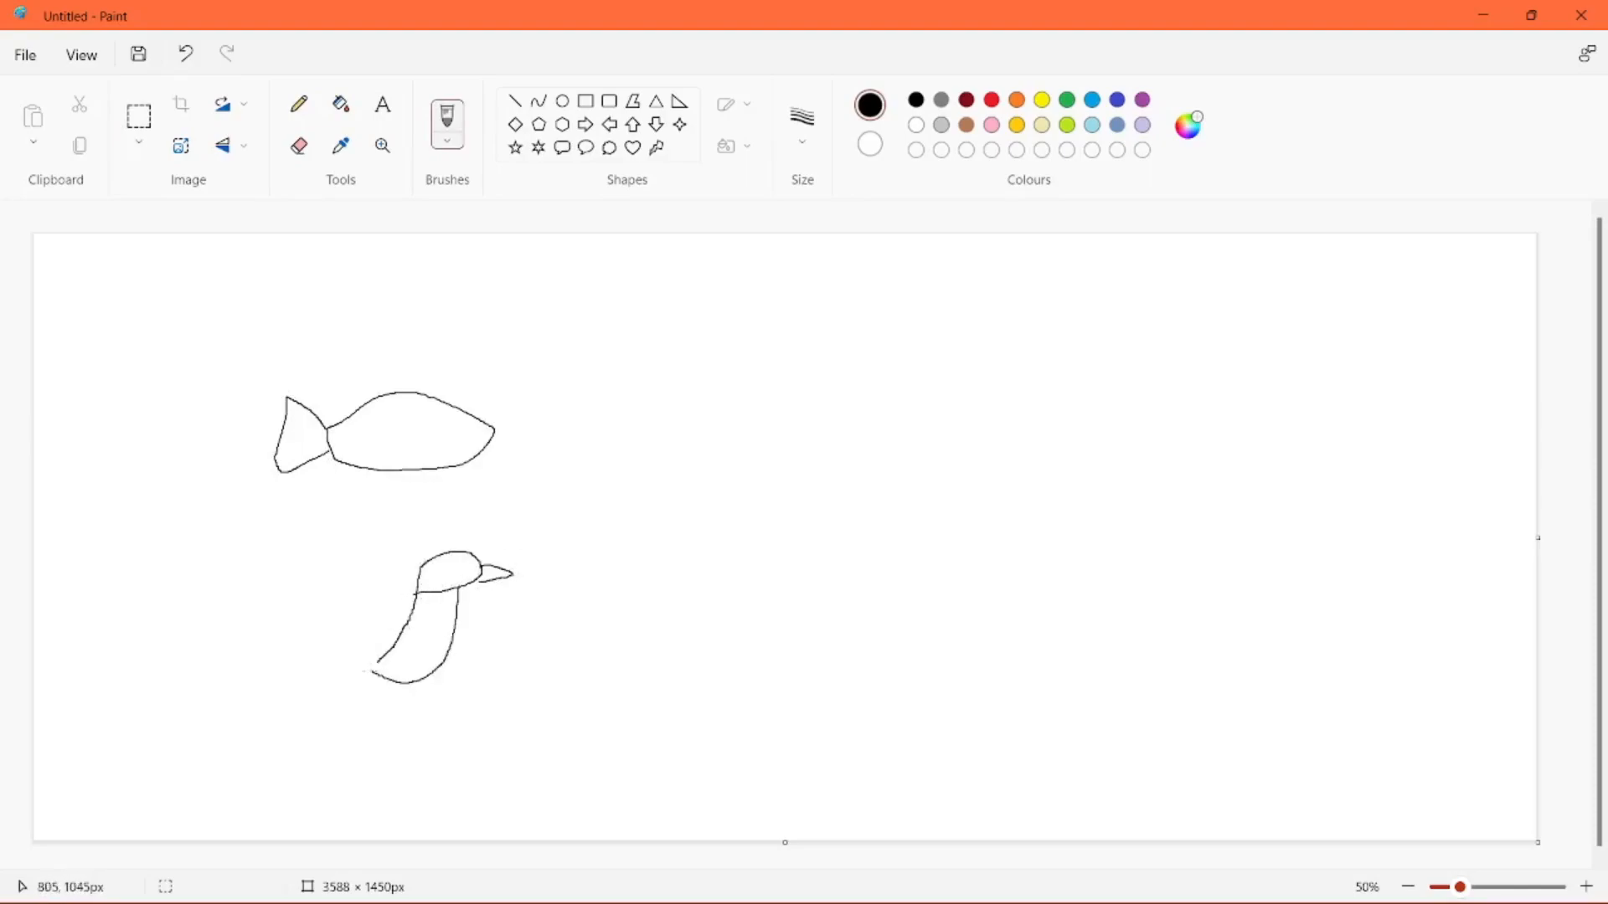
# - Give the bird legs and delete the fish and other doodles
pyautogui.moveTo(384, 671); pyautogui.dragTo(420, 703)
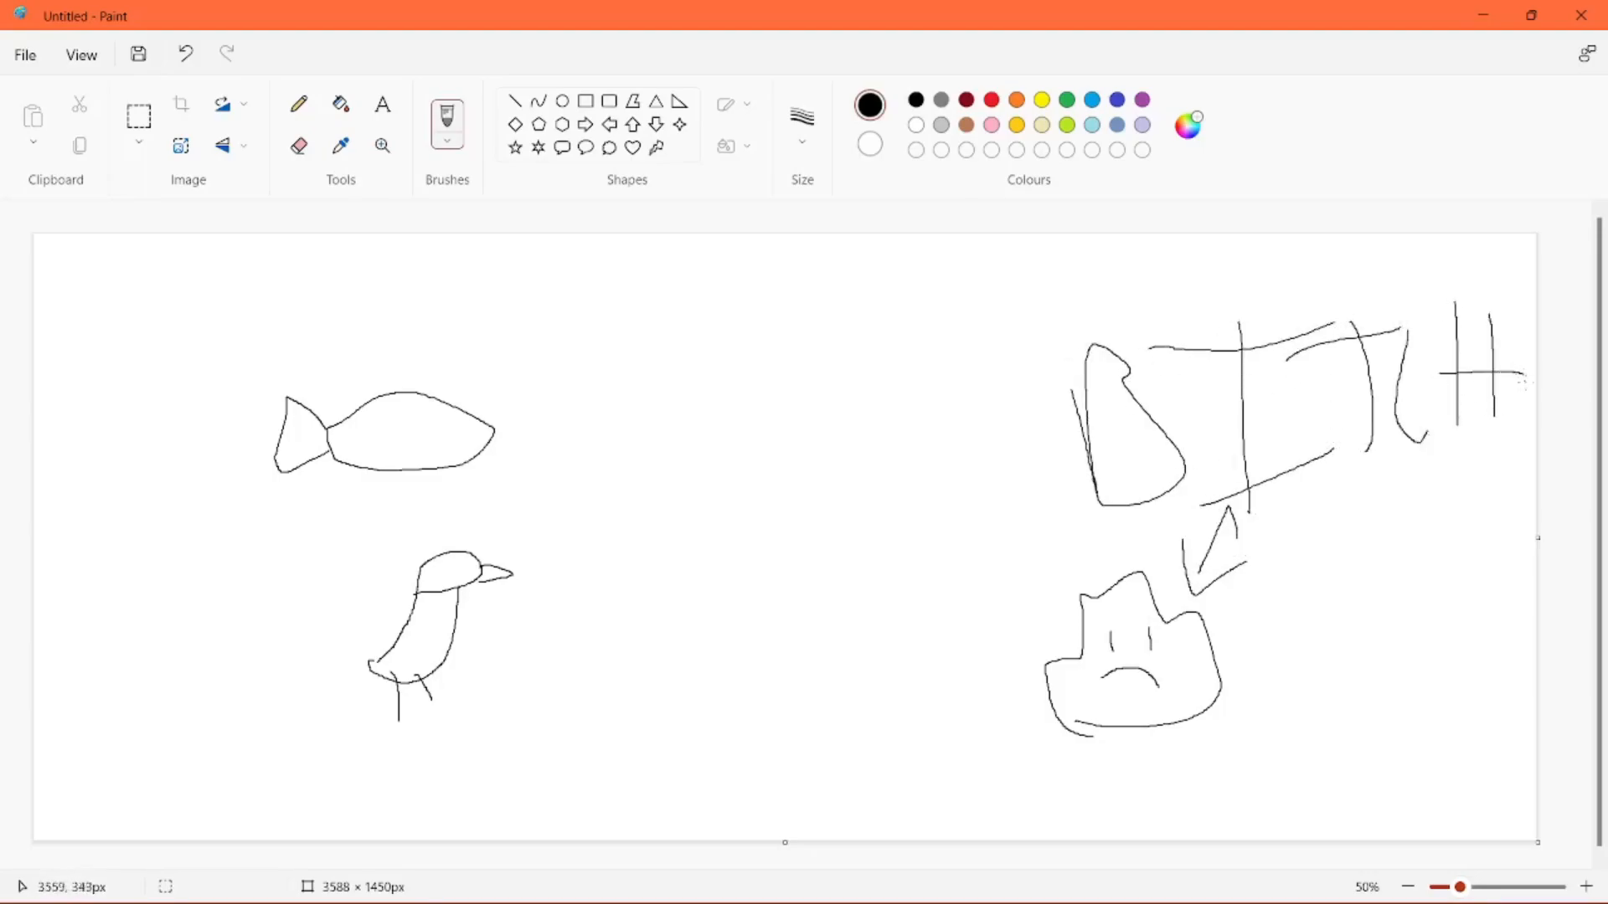
pyautogui.click(138, 115)
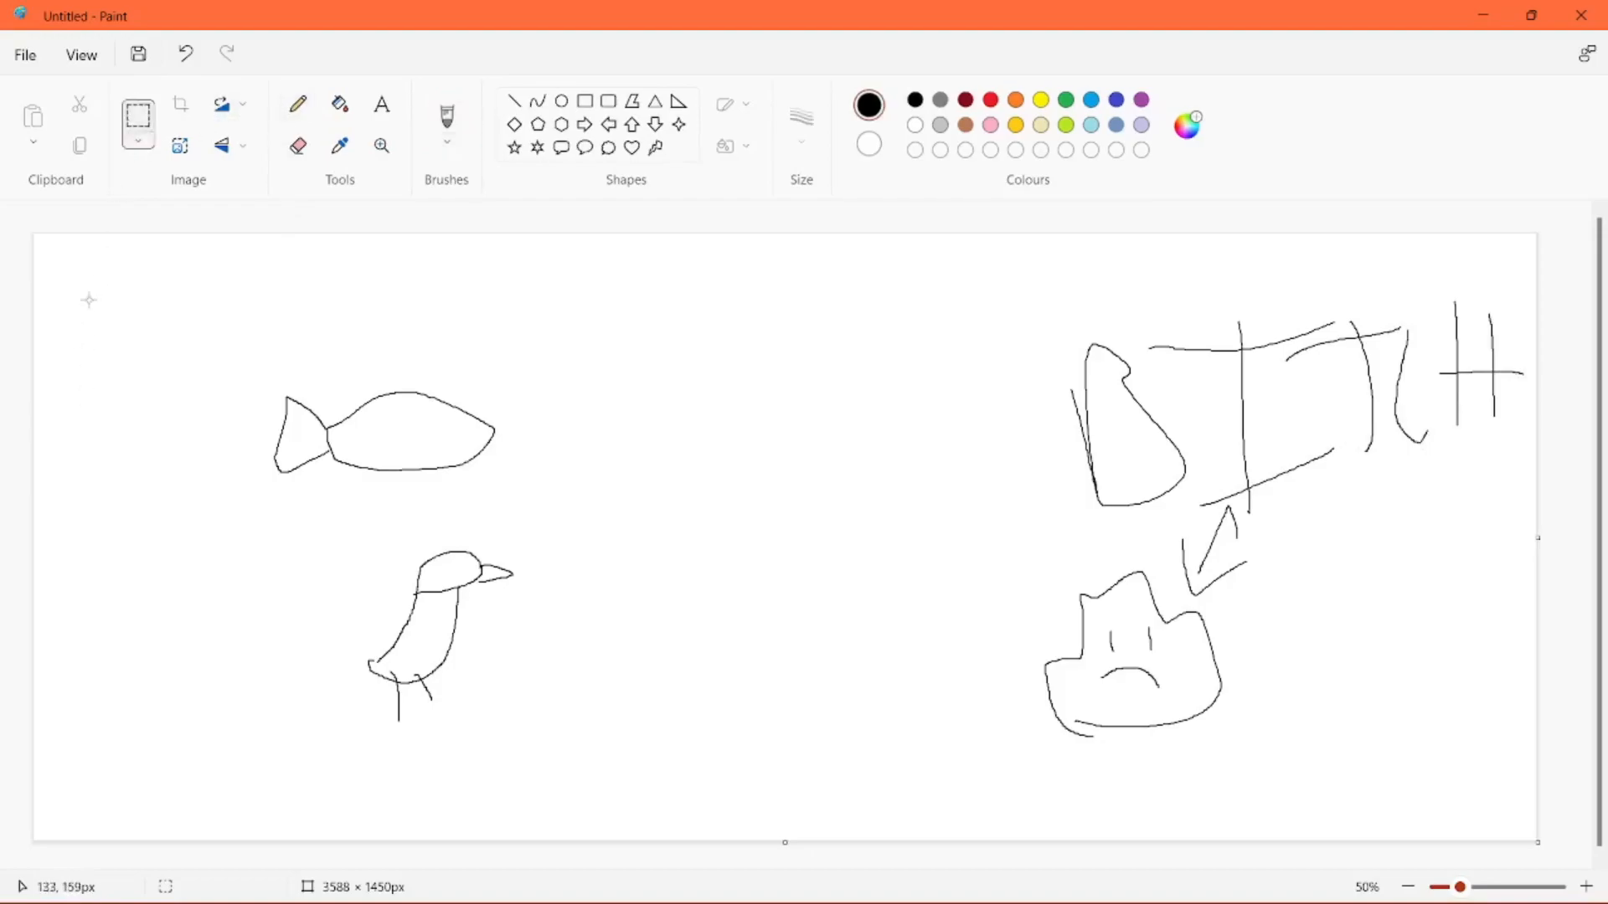
pyautogui.moveTo(97, 271); pyautogui.dragTo(1533, 526)
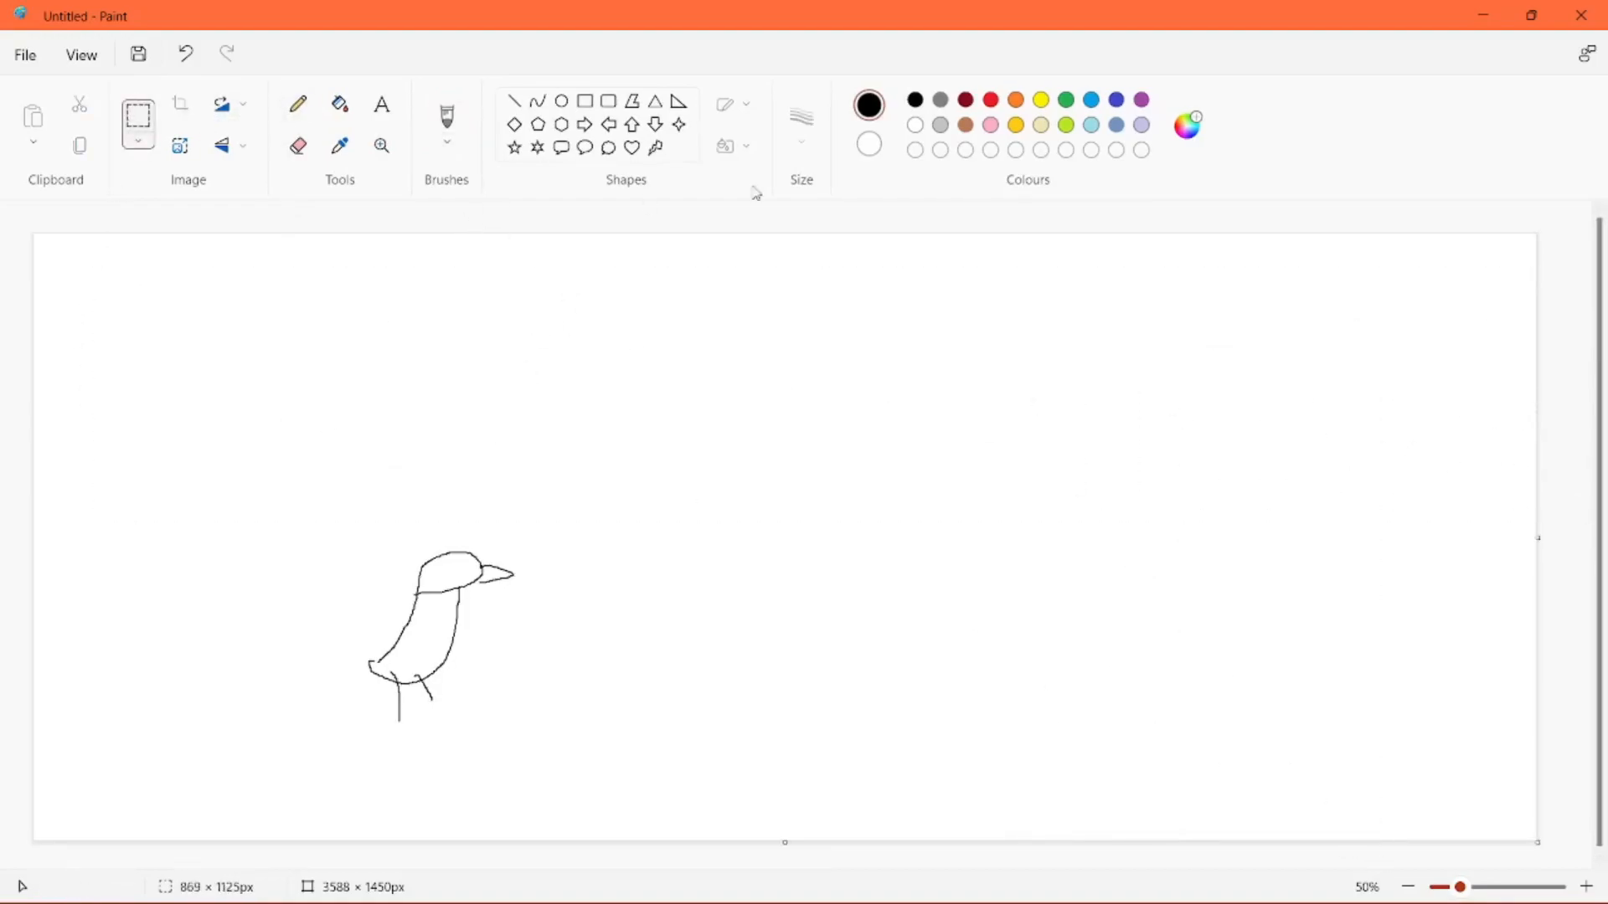
pyautogui.click(1016, 100)
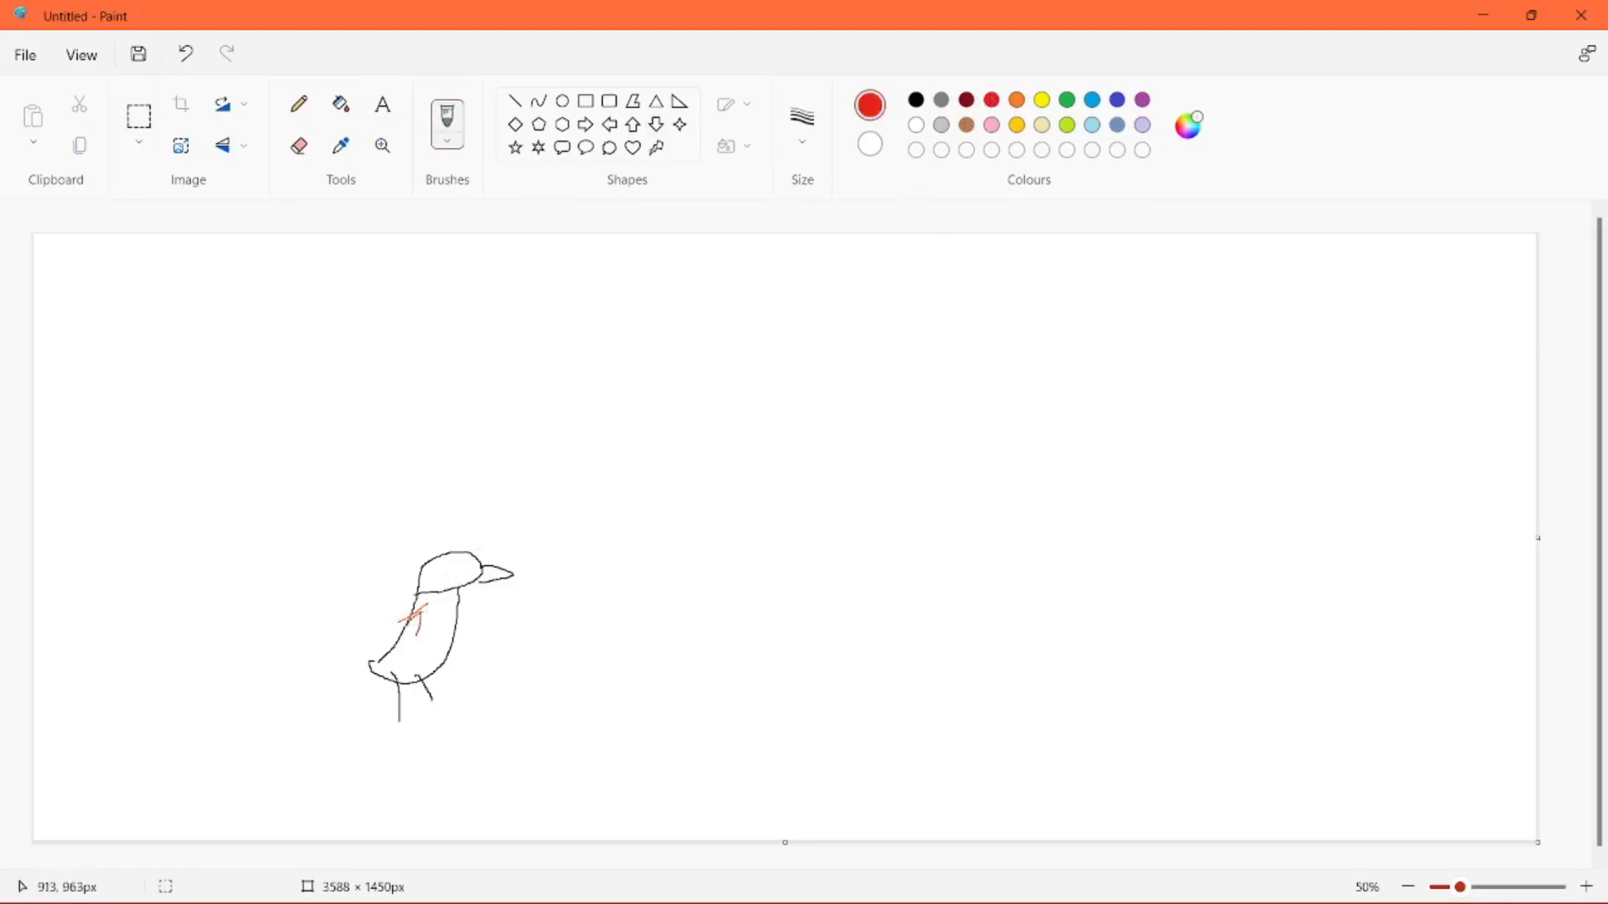
# - Add green chest marks and a black eye to the bird
pyautogui.click(1066, 100)
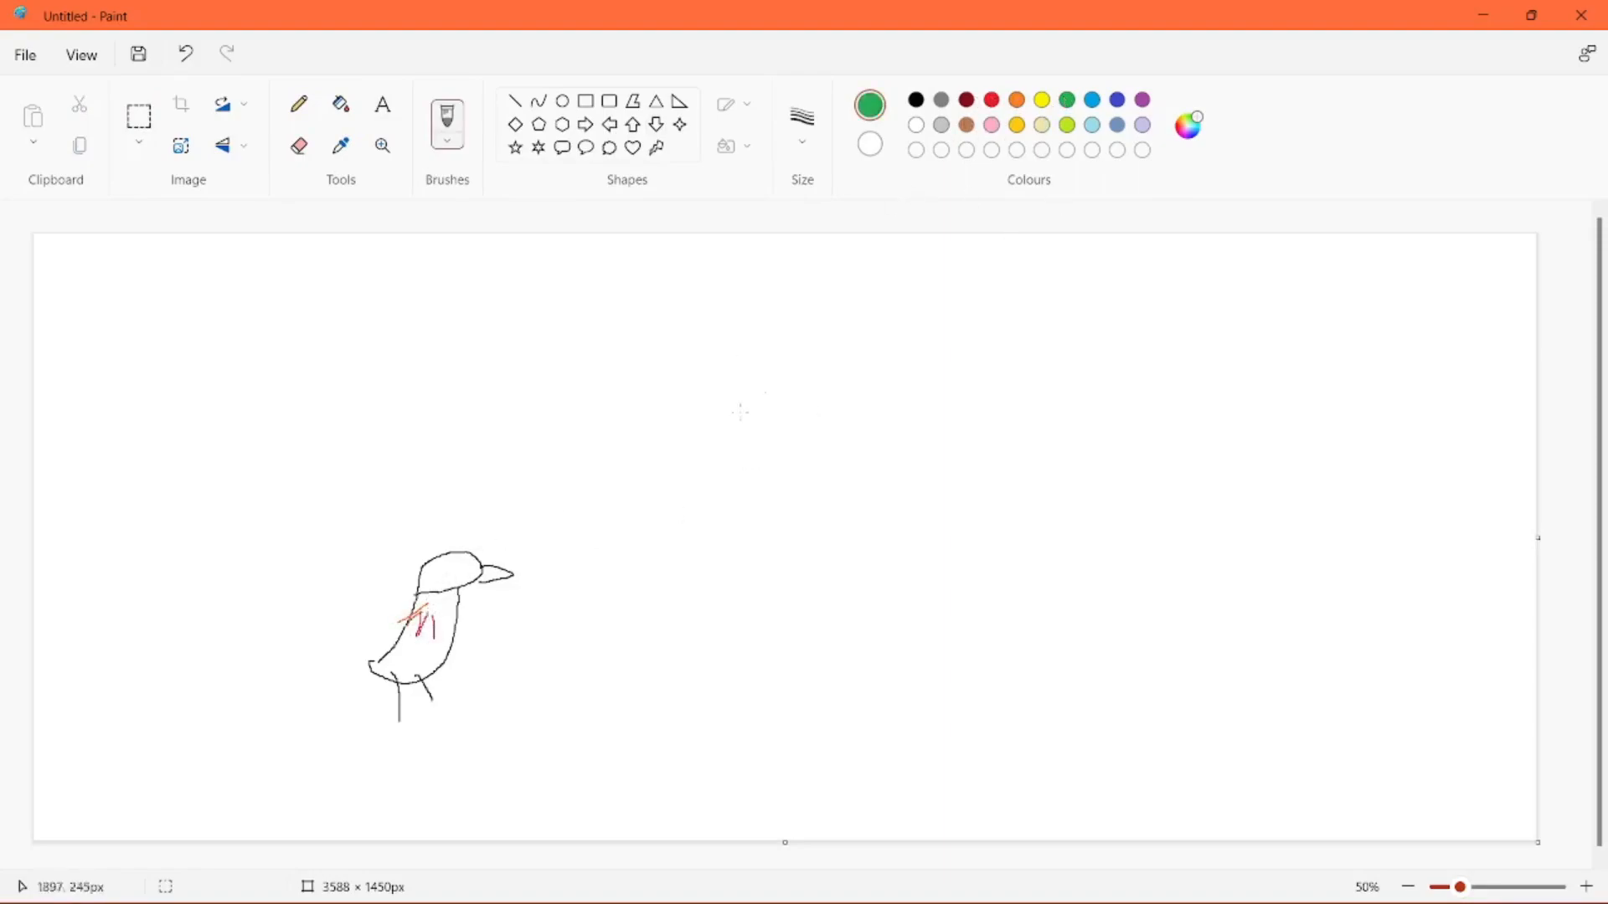
pyautogui.moveTo(410, 605); pyautogui.dragTo(466, 621)
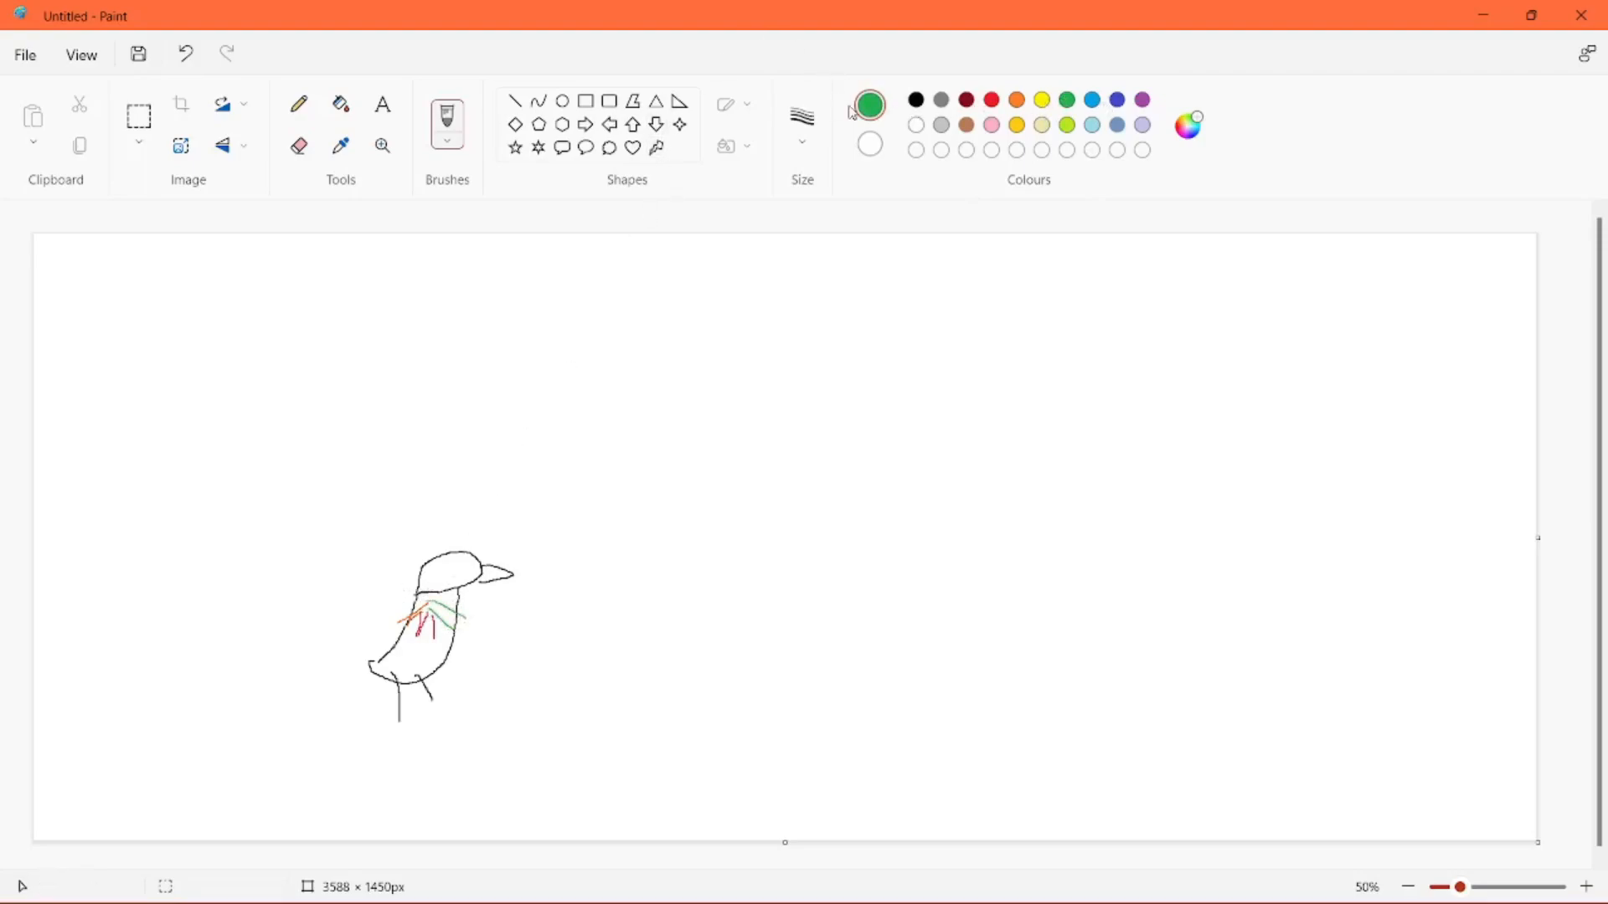
pyautogui.click(912, 100)
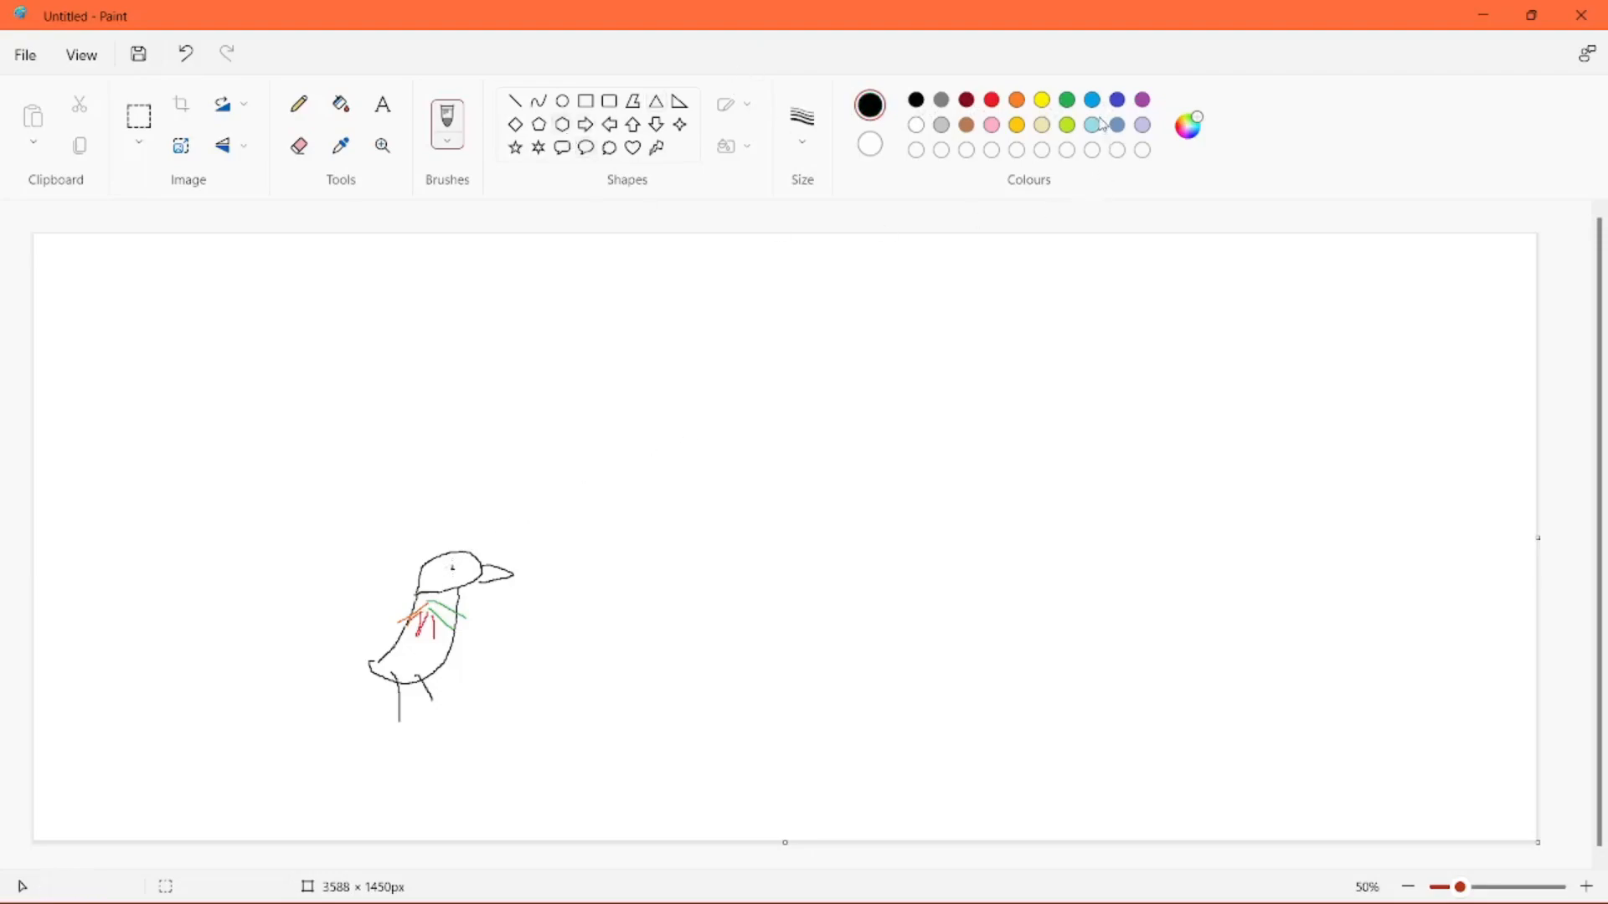
pyautogui.click(1091, 100)
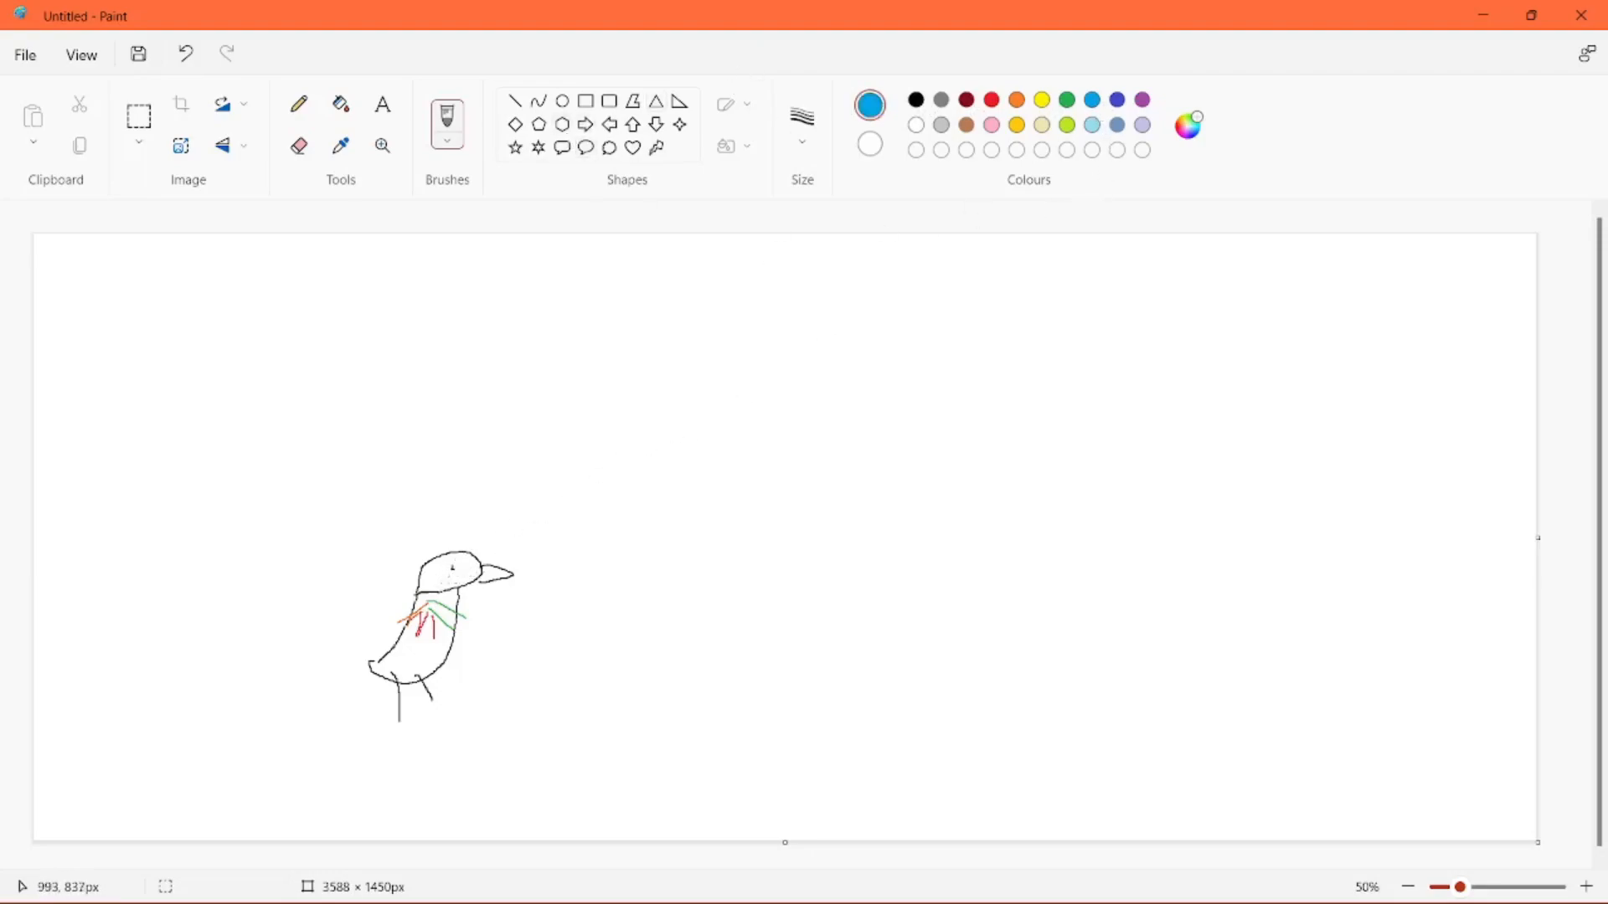
# - Dab blue tears by the bird's eye and add 'spoiler' in size 48 blue text
pyautogui.click(454, 571)
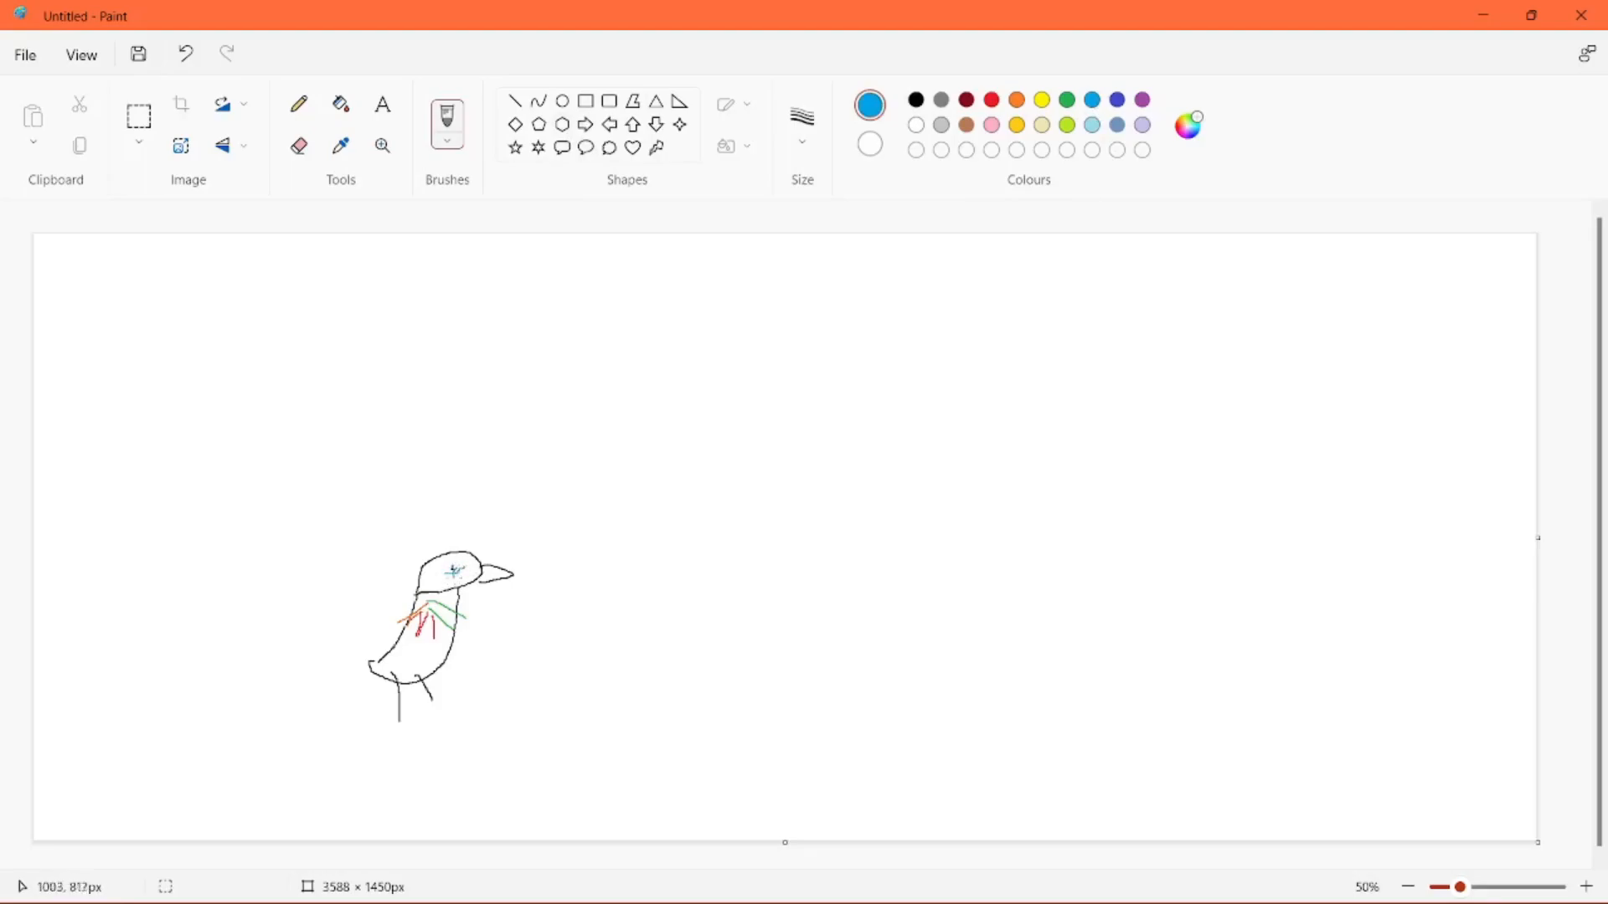
pyautogui.click(341, 104)
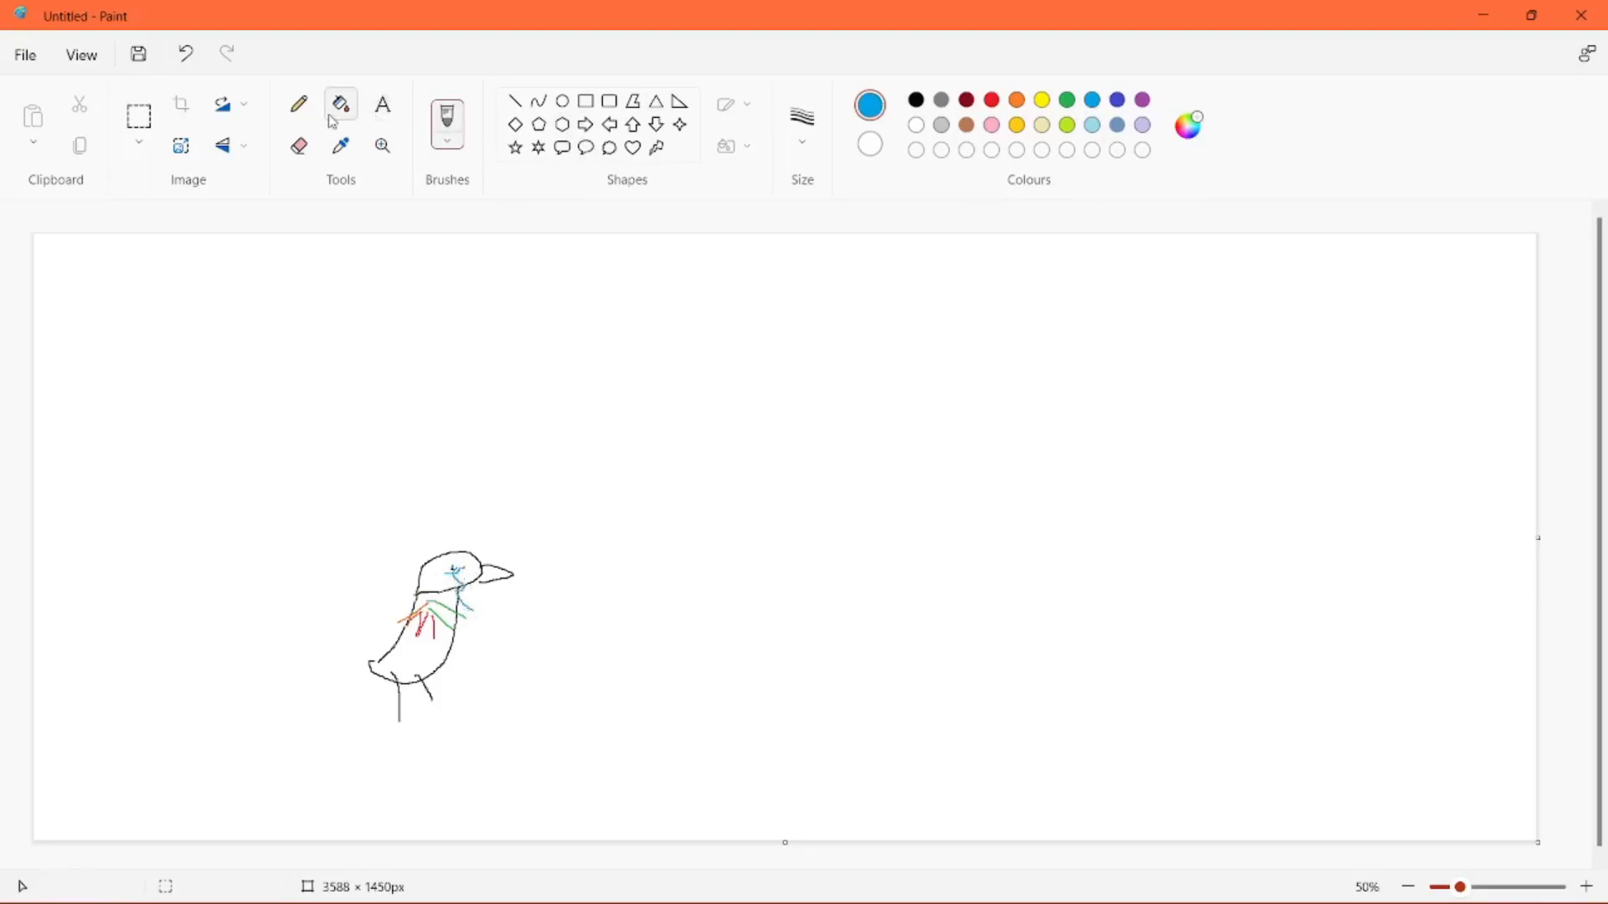
pyautogui.click(382, 104)
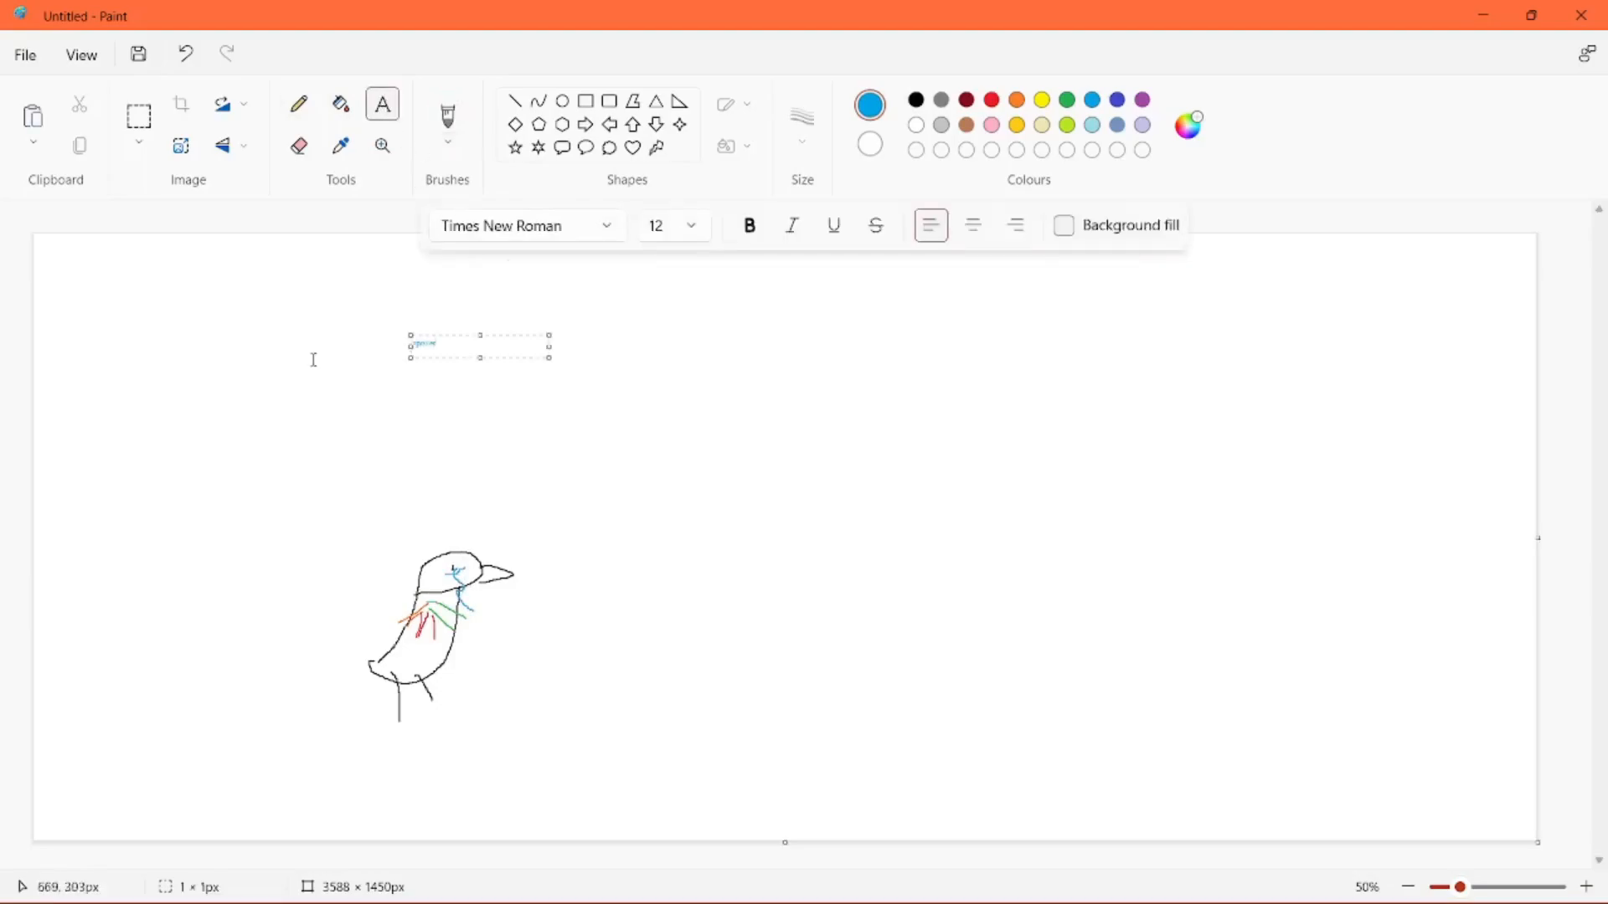
pyautogui.click(689, 225)
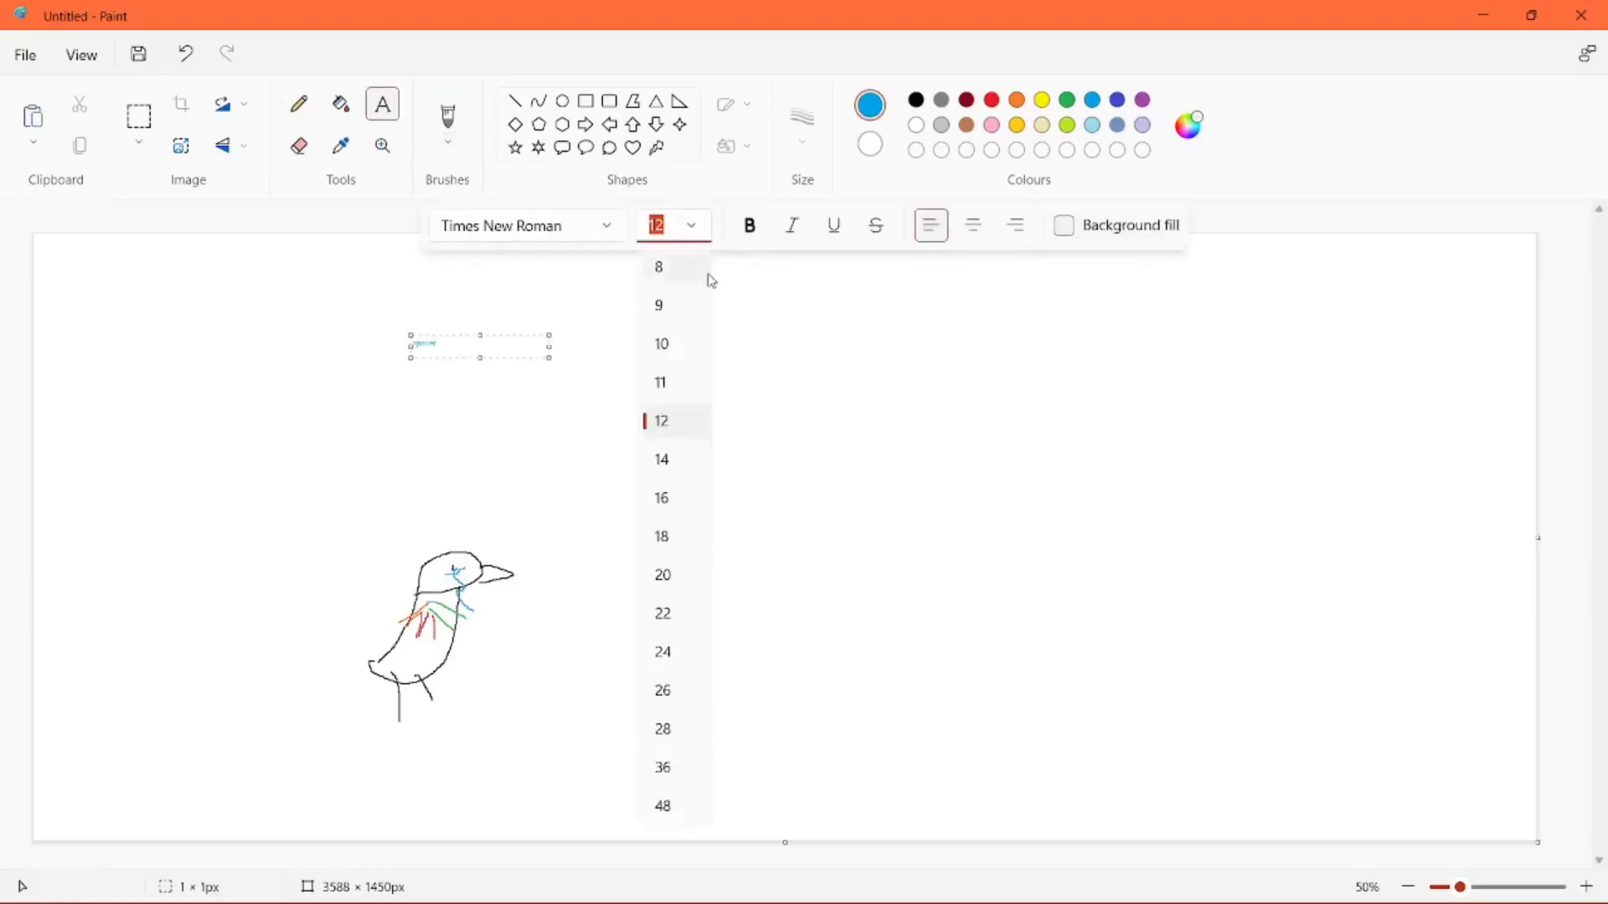
pyautogui.click(662, 805)
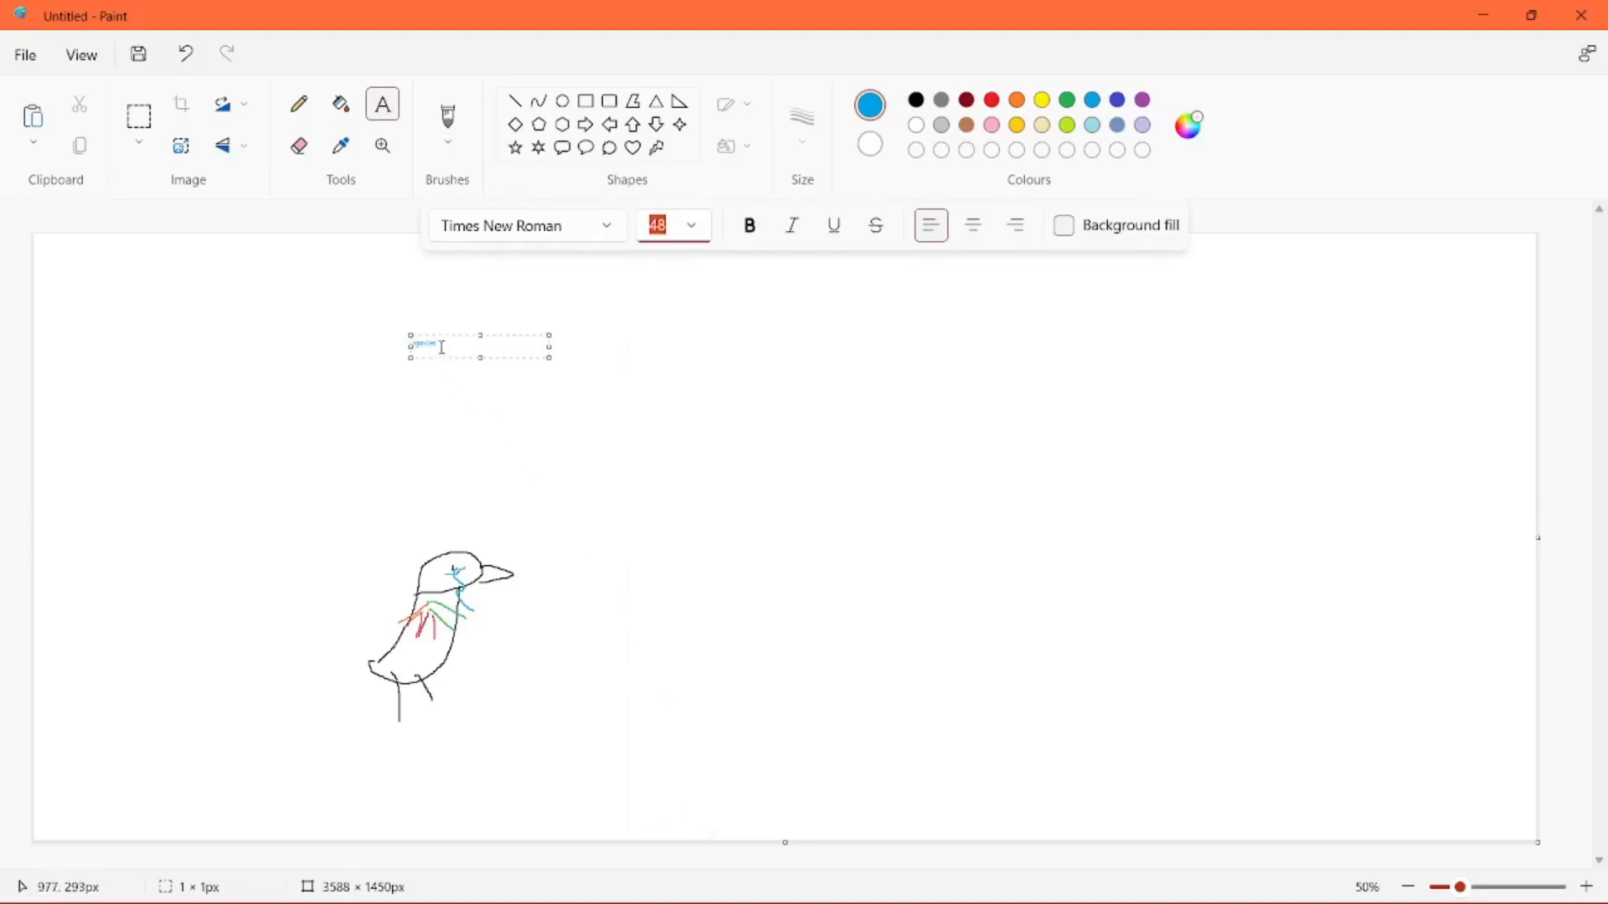
pyautogui.click(690, 224)
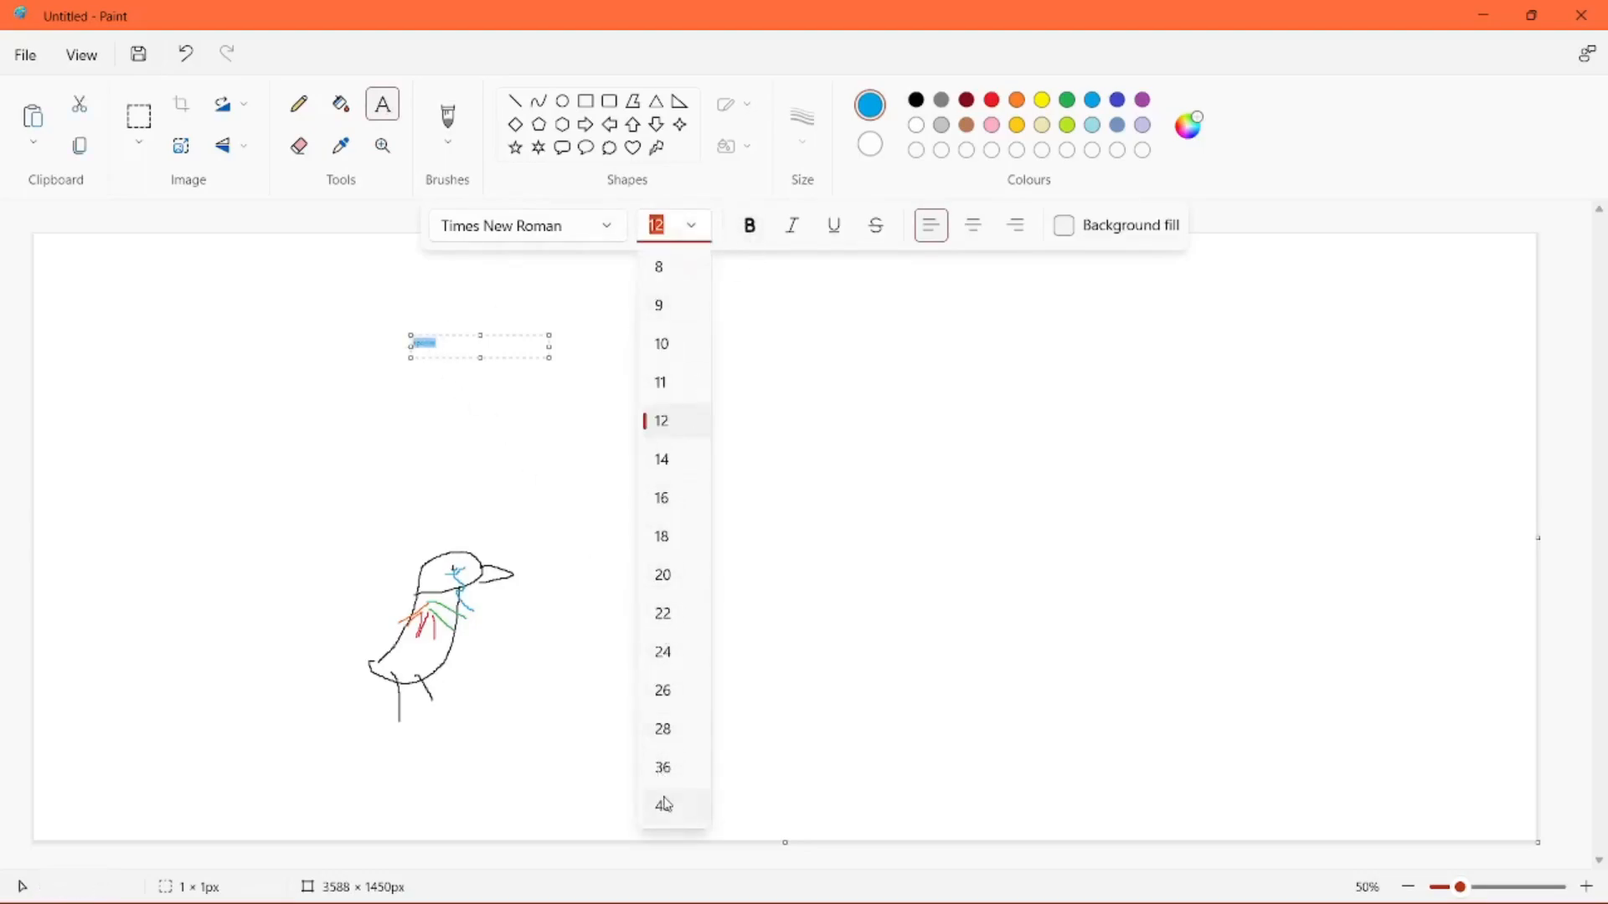
pyautogui.click(661, 804)
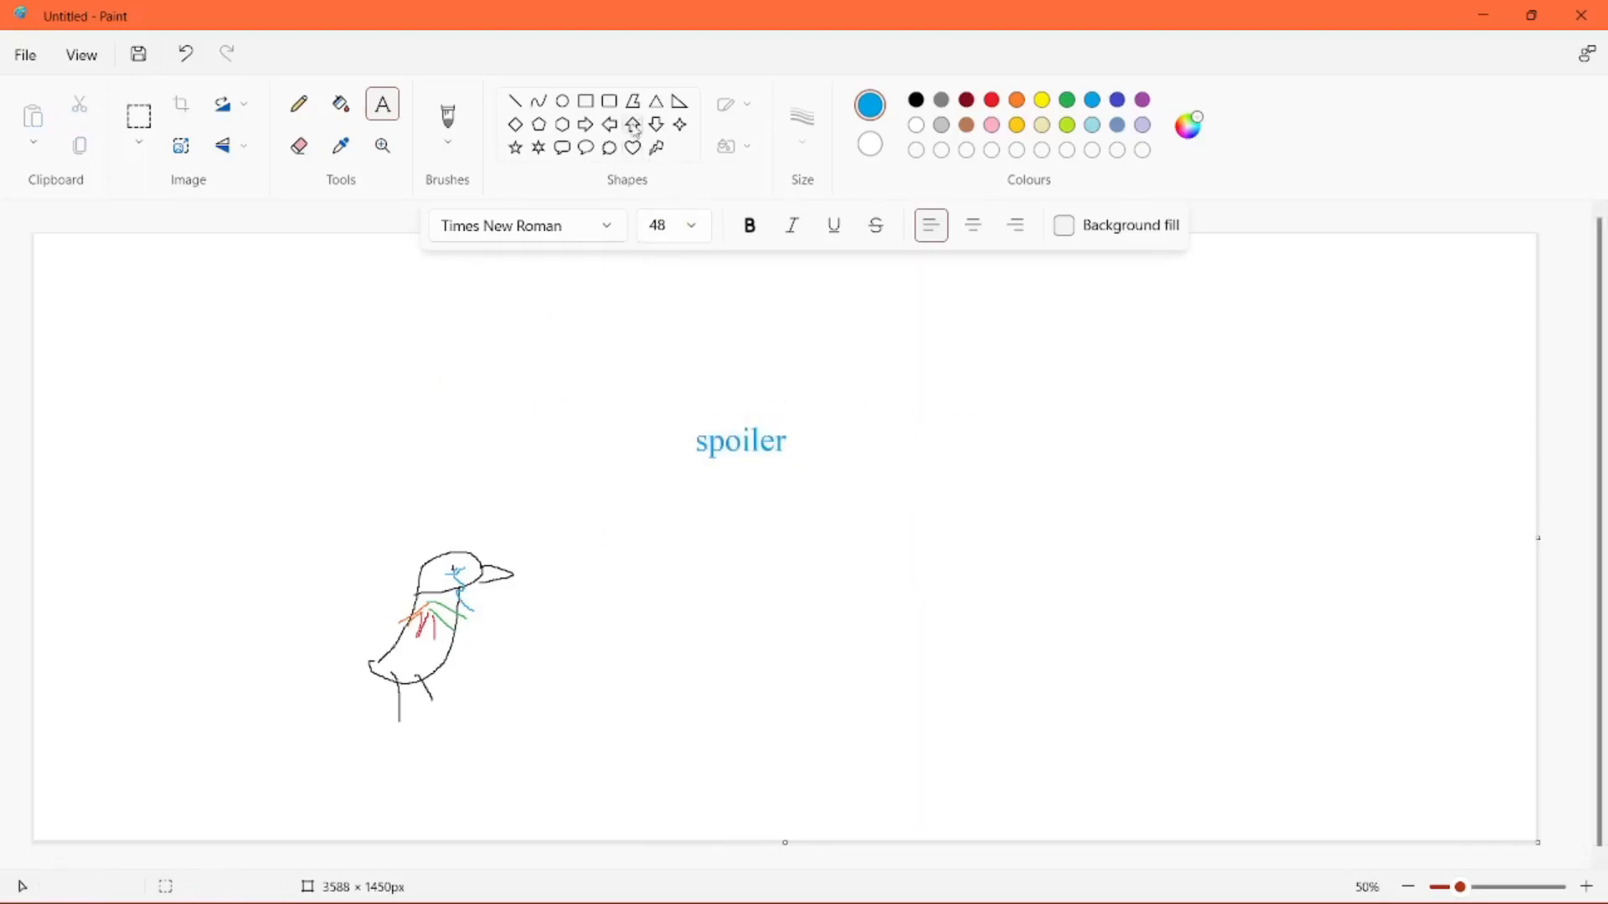
pyautogui.moveTo(316, 548); pyautogui.dragTo(521, 423)
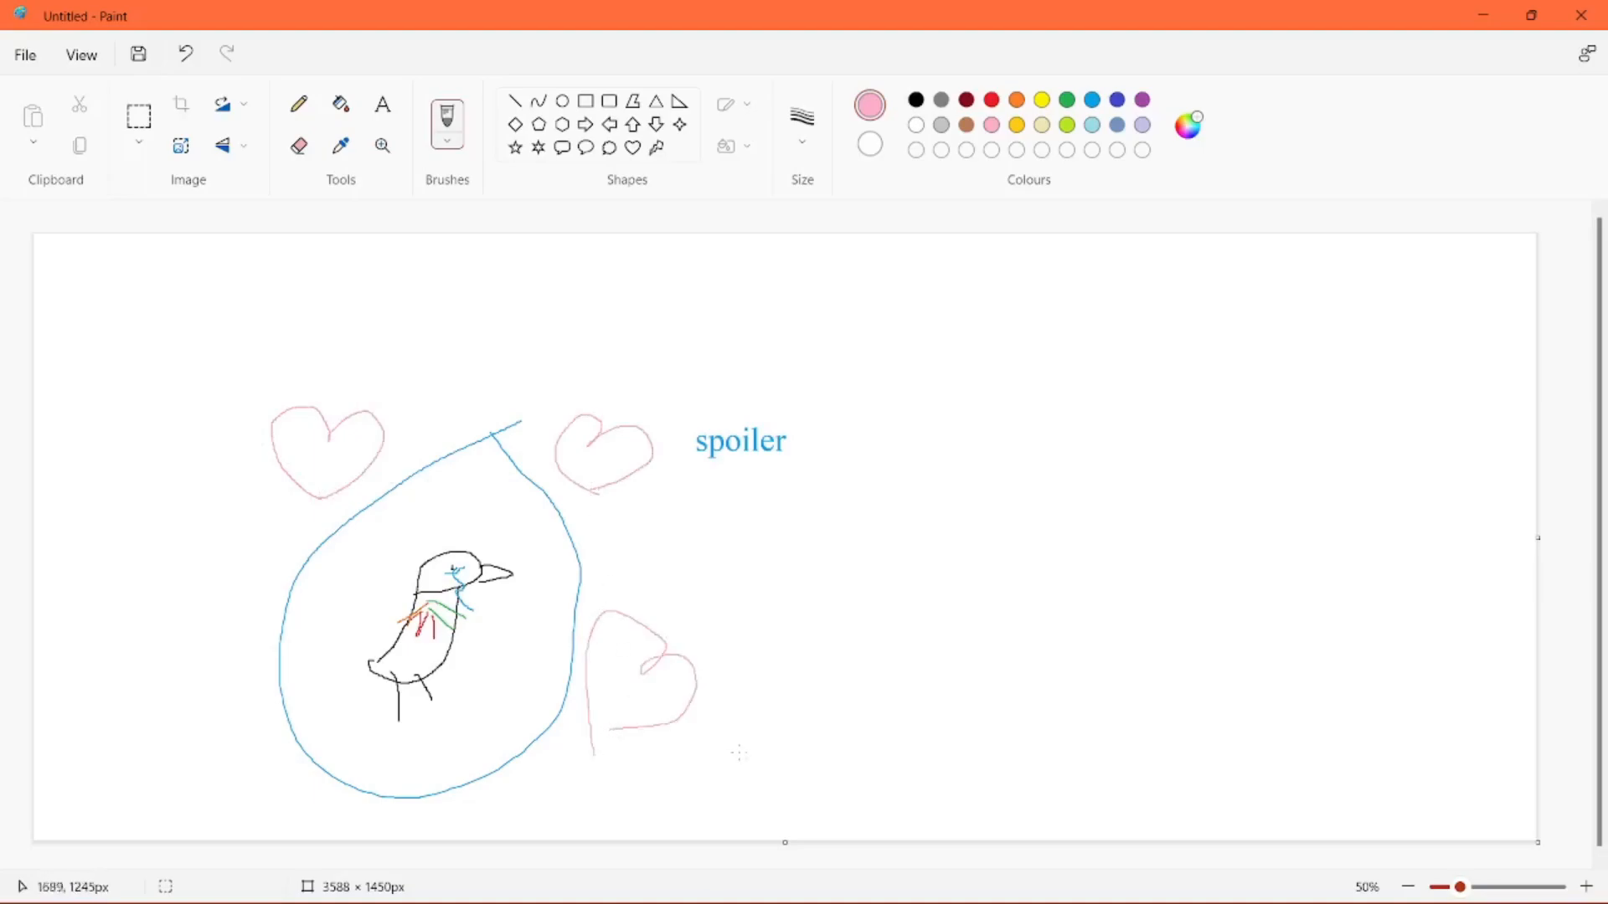
pyautogui.click(186, 53)
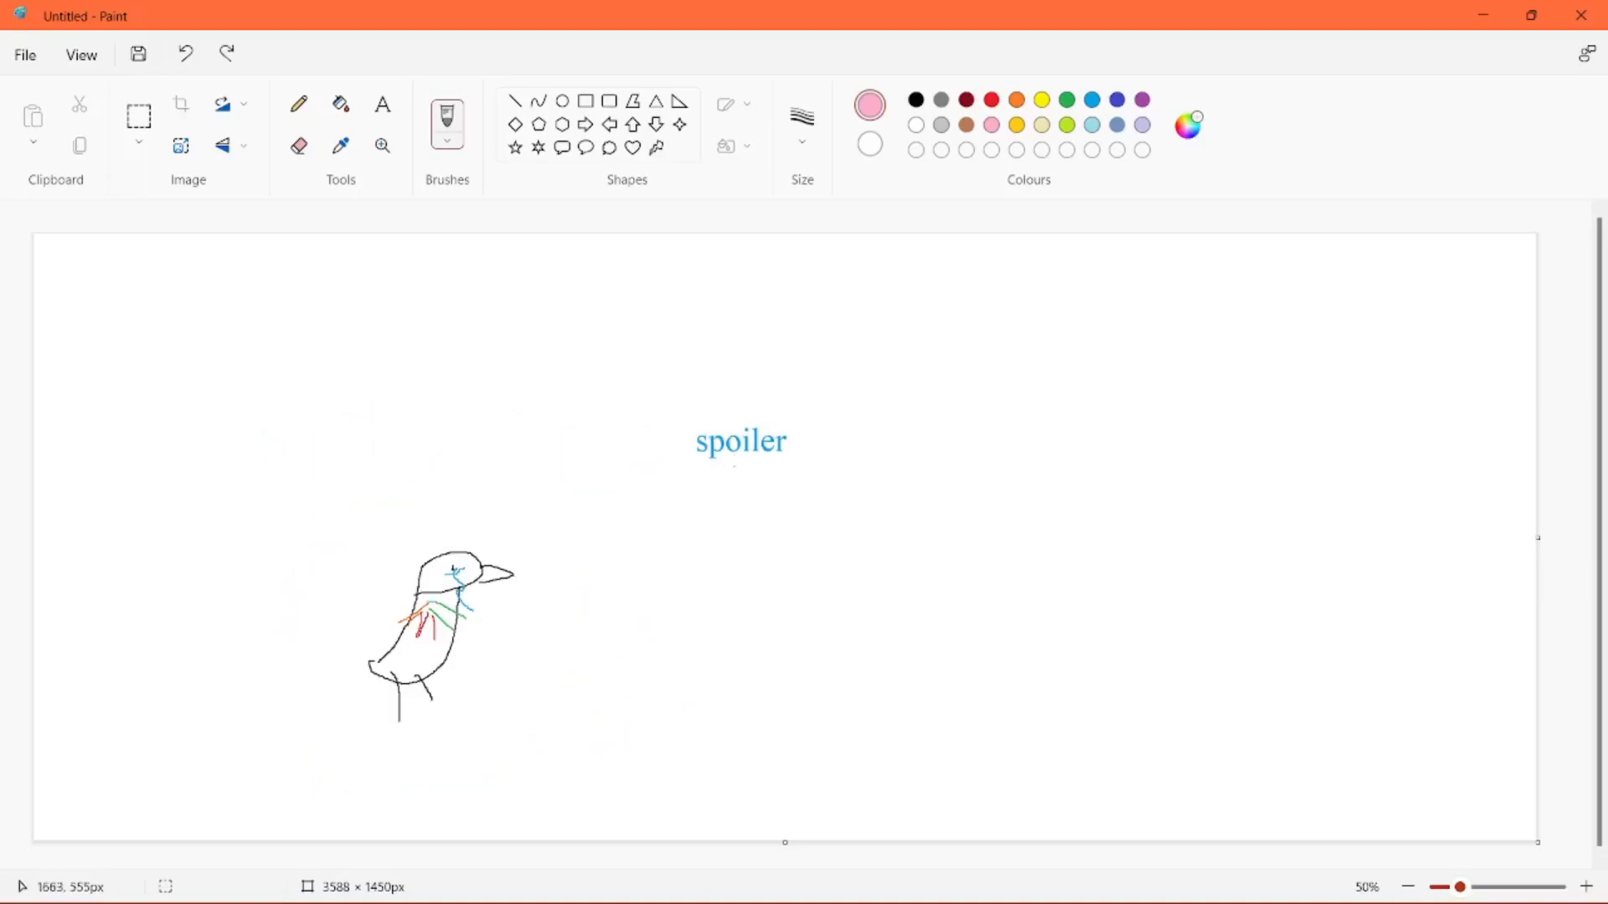
pyautogui.moveTo(497, 410)
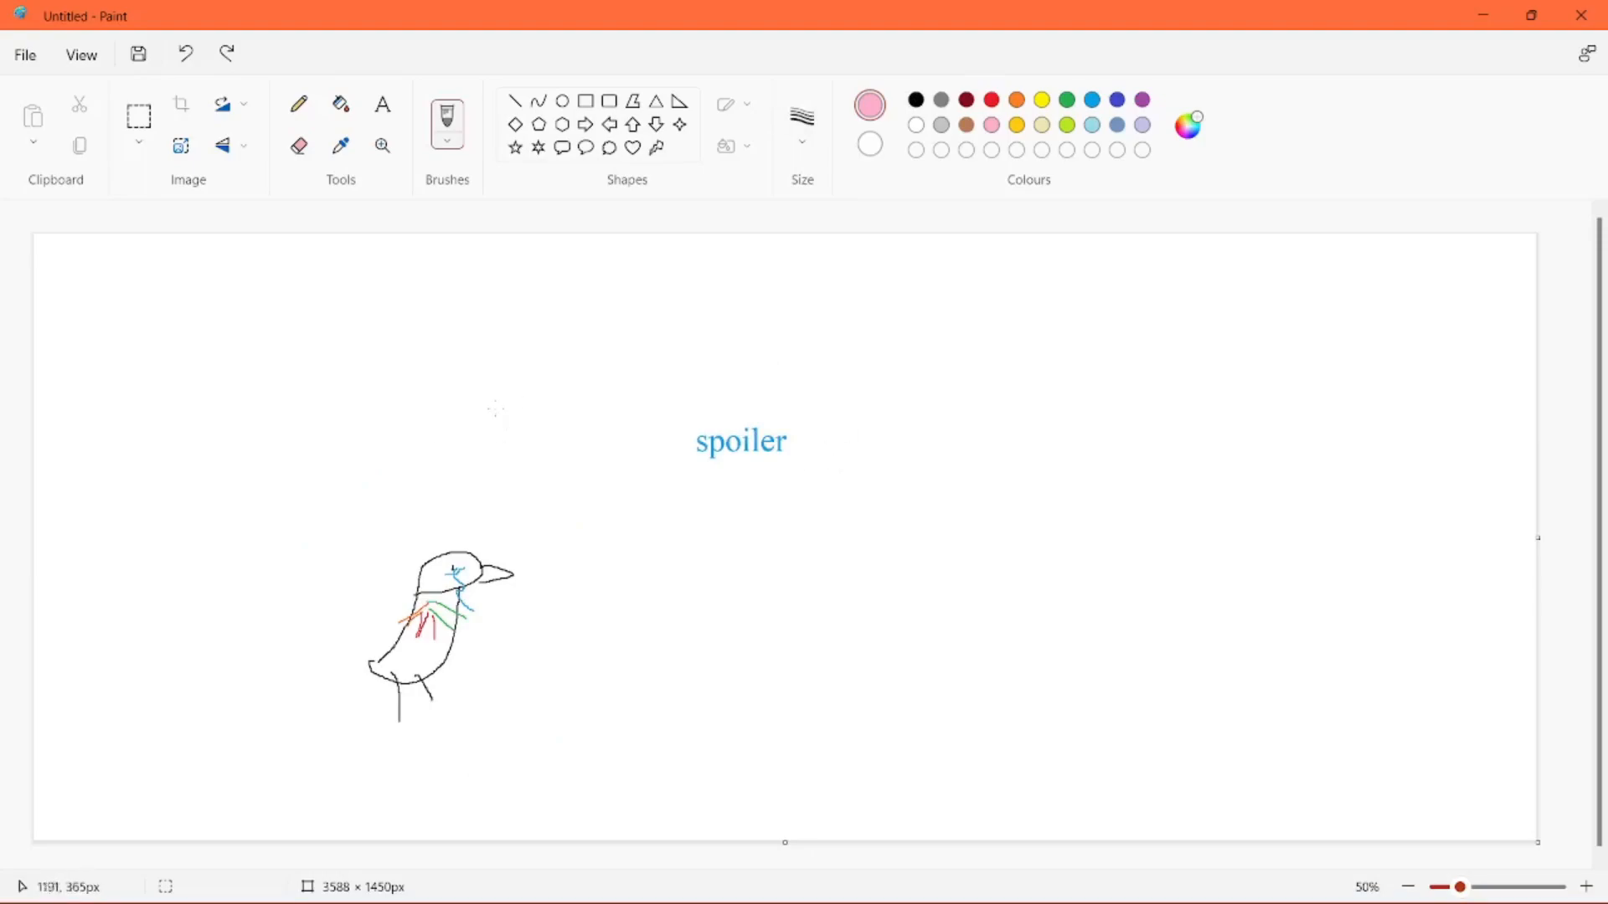
pyautogui.moveTo(488, 564)
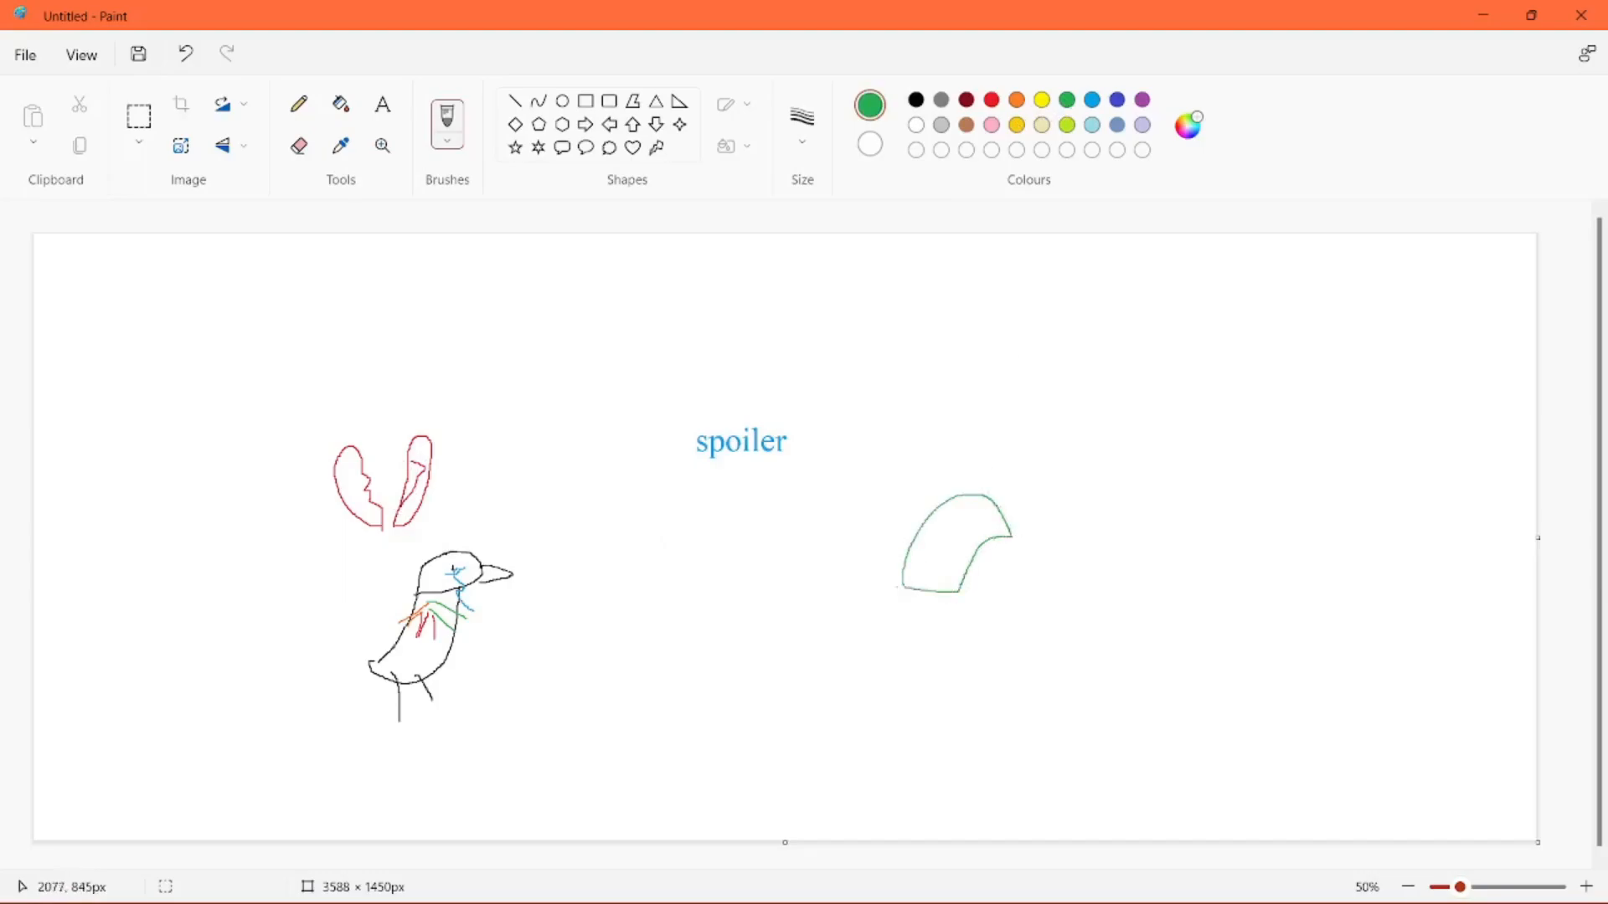
# - Sketch a green stick figure with face, body, arms and legs on the right
pyautogui.moveTo(903, 584); pyautogui.dragTo(985, 615)
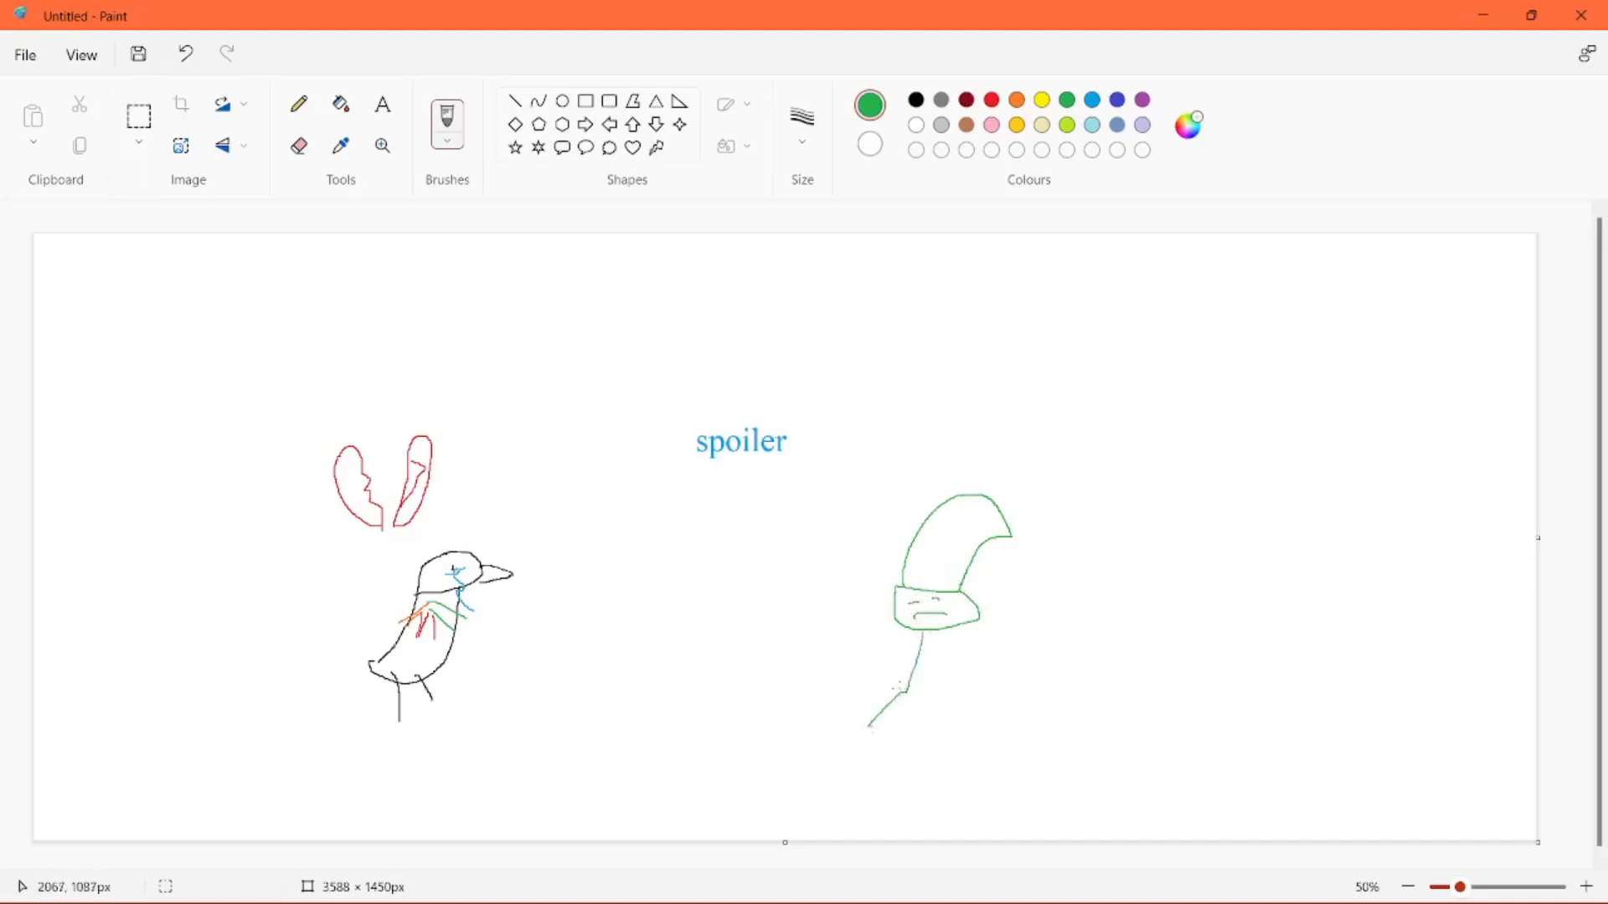
pyautogui.moveTo(872, 667); pyautogui.dragTo(1015, 667)
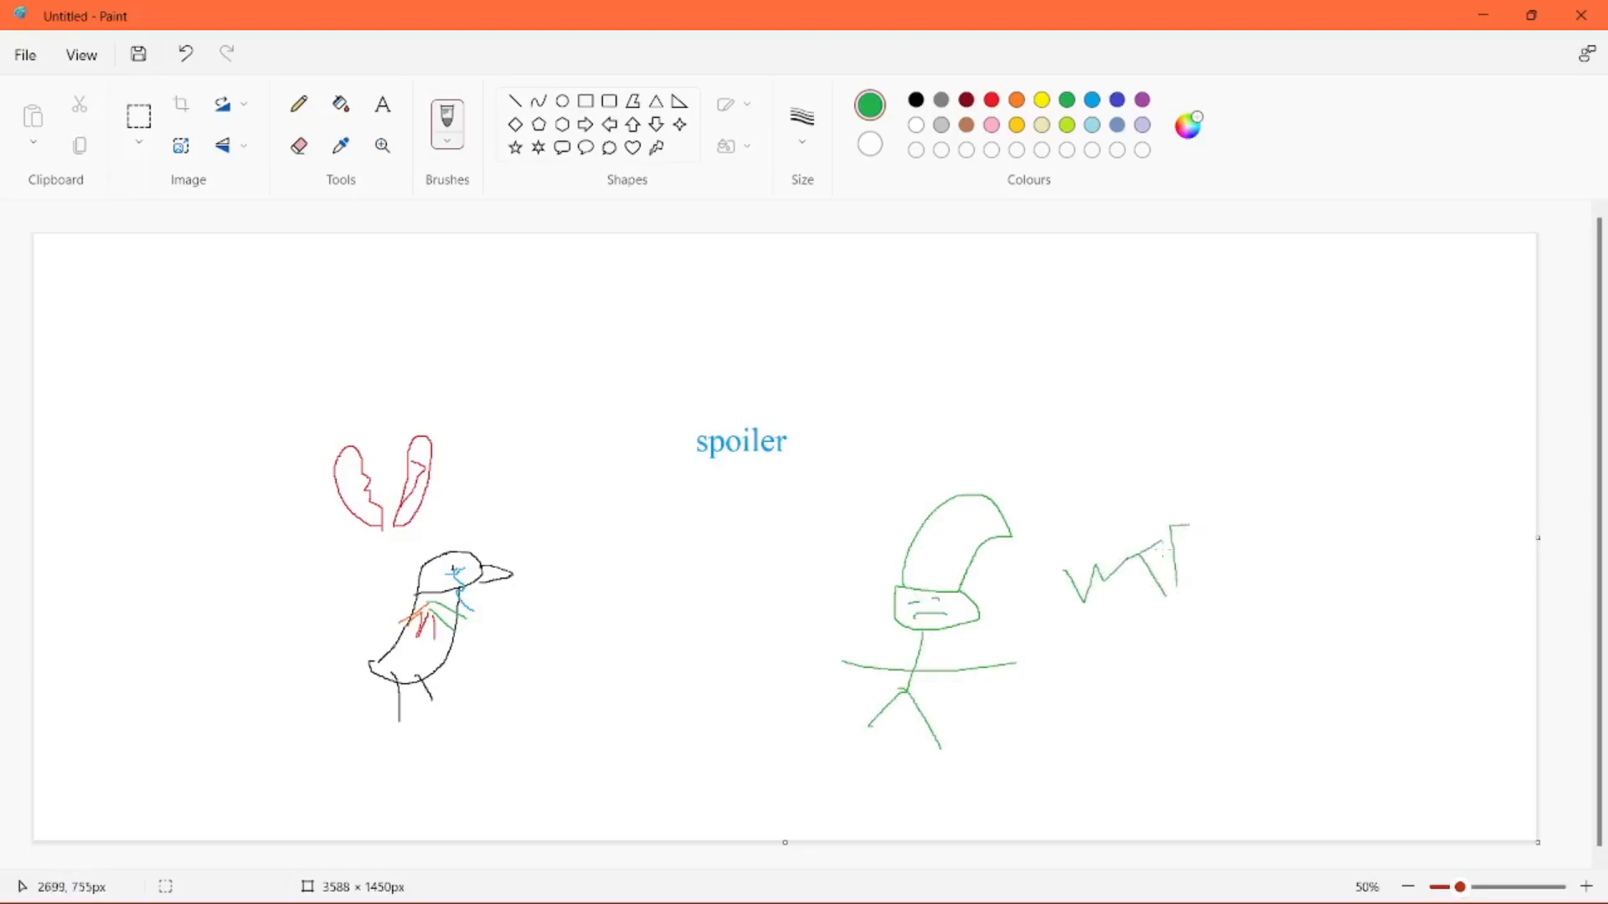
pyautogui.moveTo(1225, 513); pyautogui.dragTo(1225, 610)
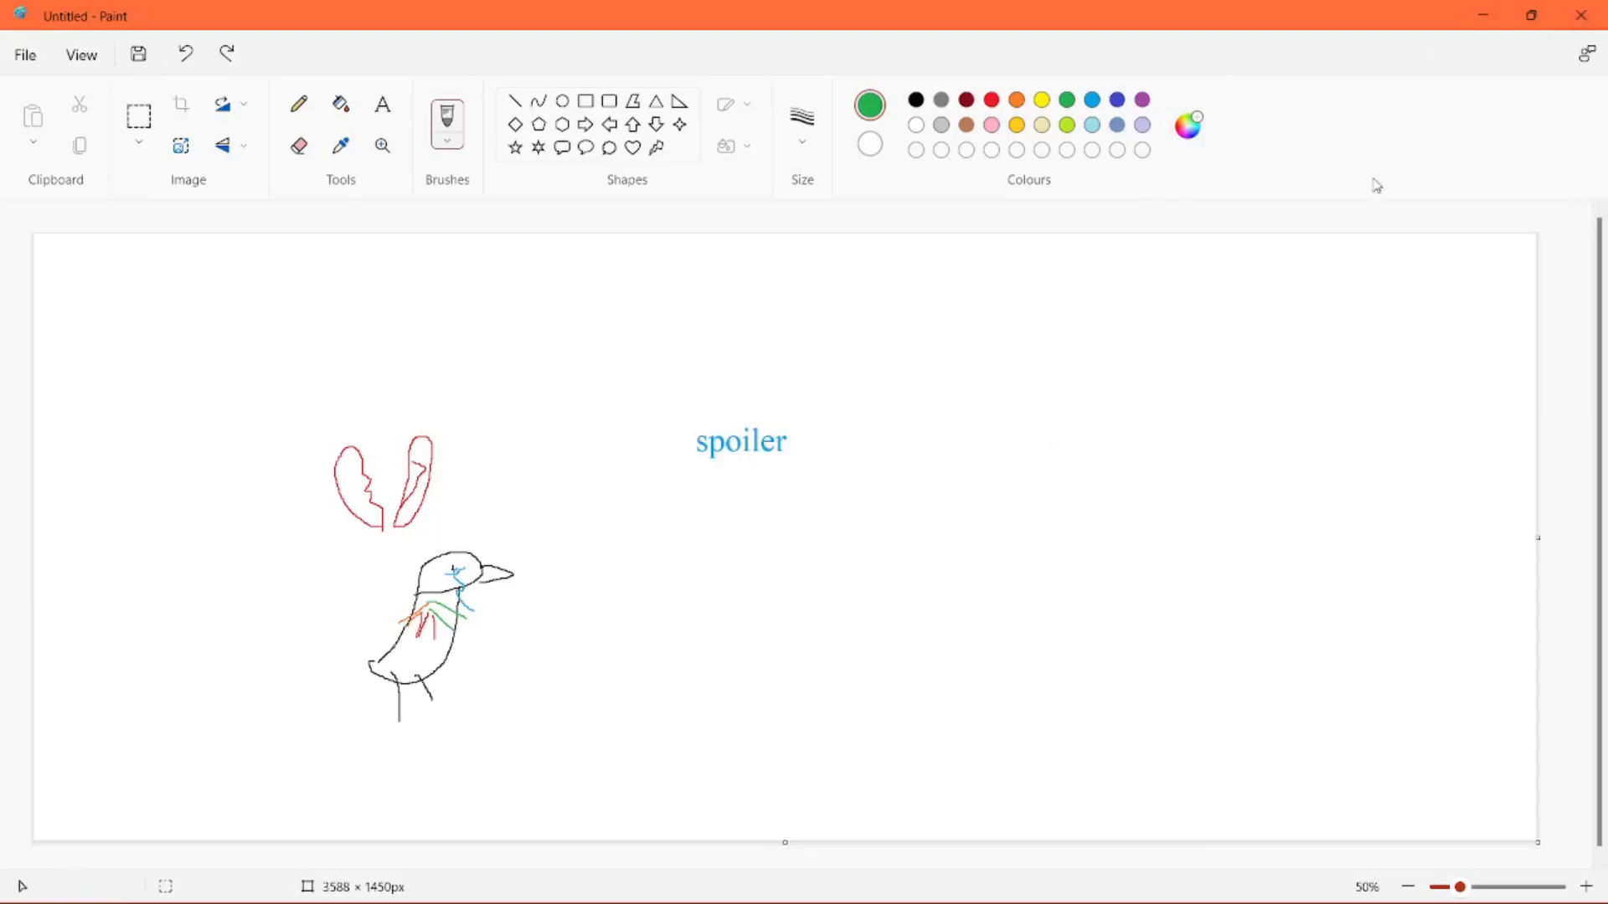
# - Draw a red stick figure with a fish-shaped head
pyautogui.click(991, 100)
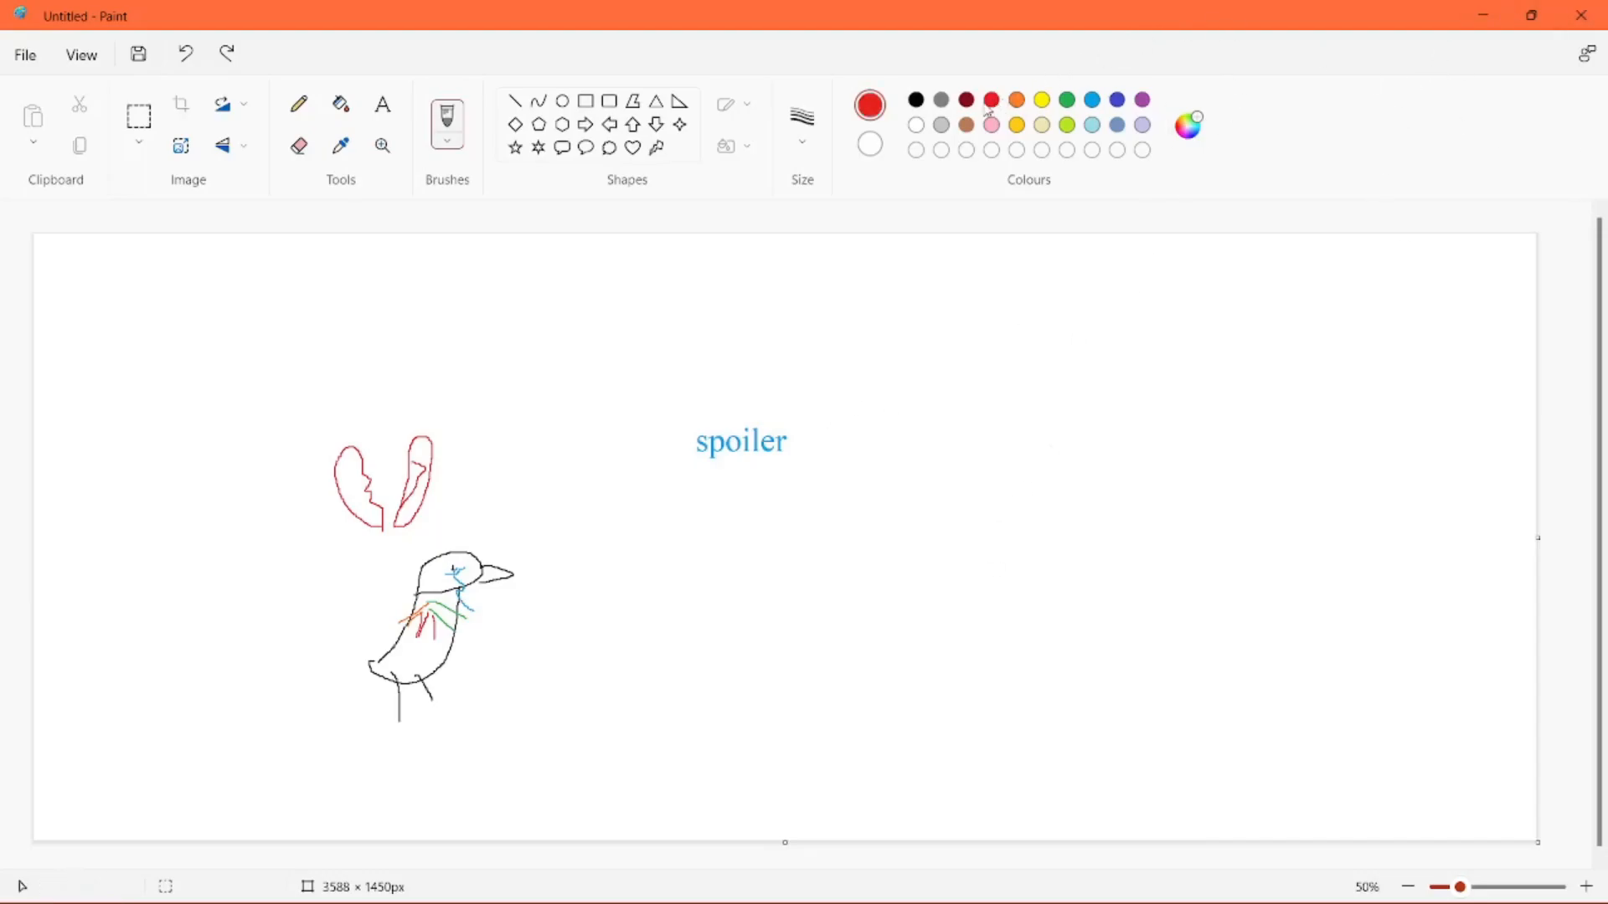
pyautogui.moveTo(900, 590); pyautogui.dragTo(1059, 566)
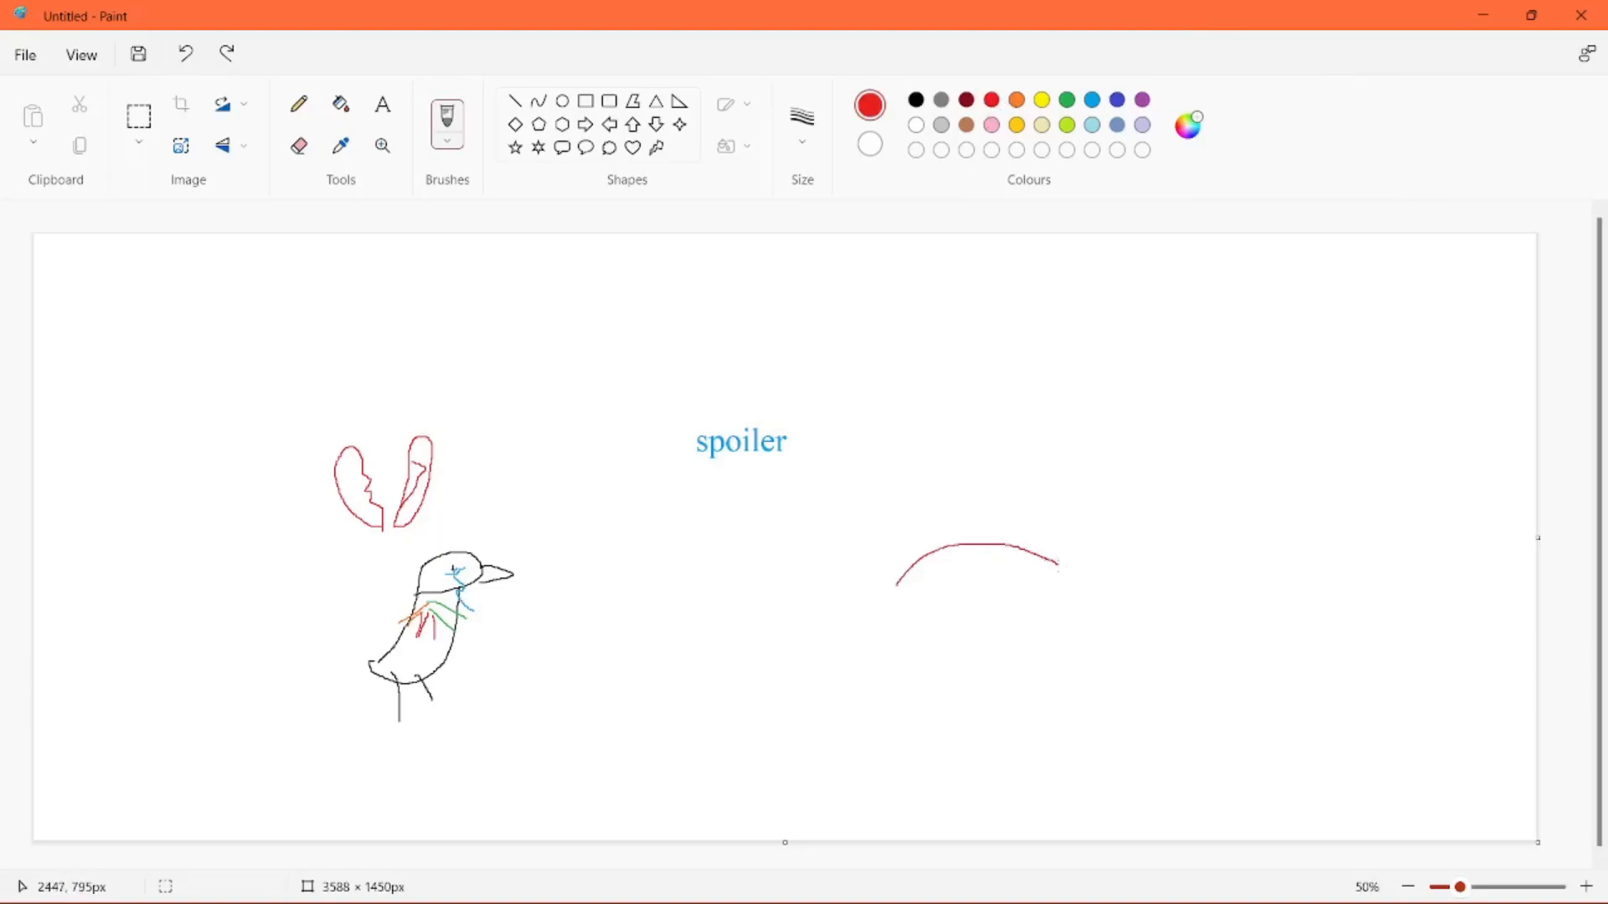
pyautogui.moveTo(1056, 564); pyautogui.dragTo(892, 584)
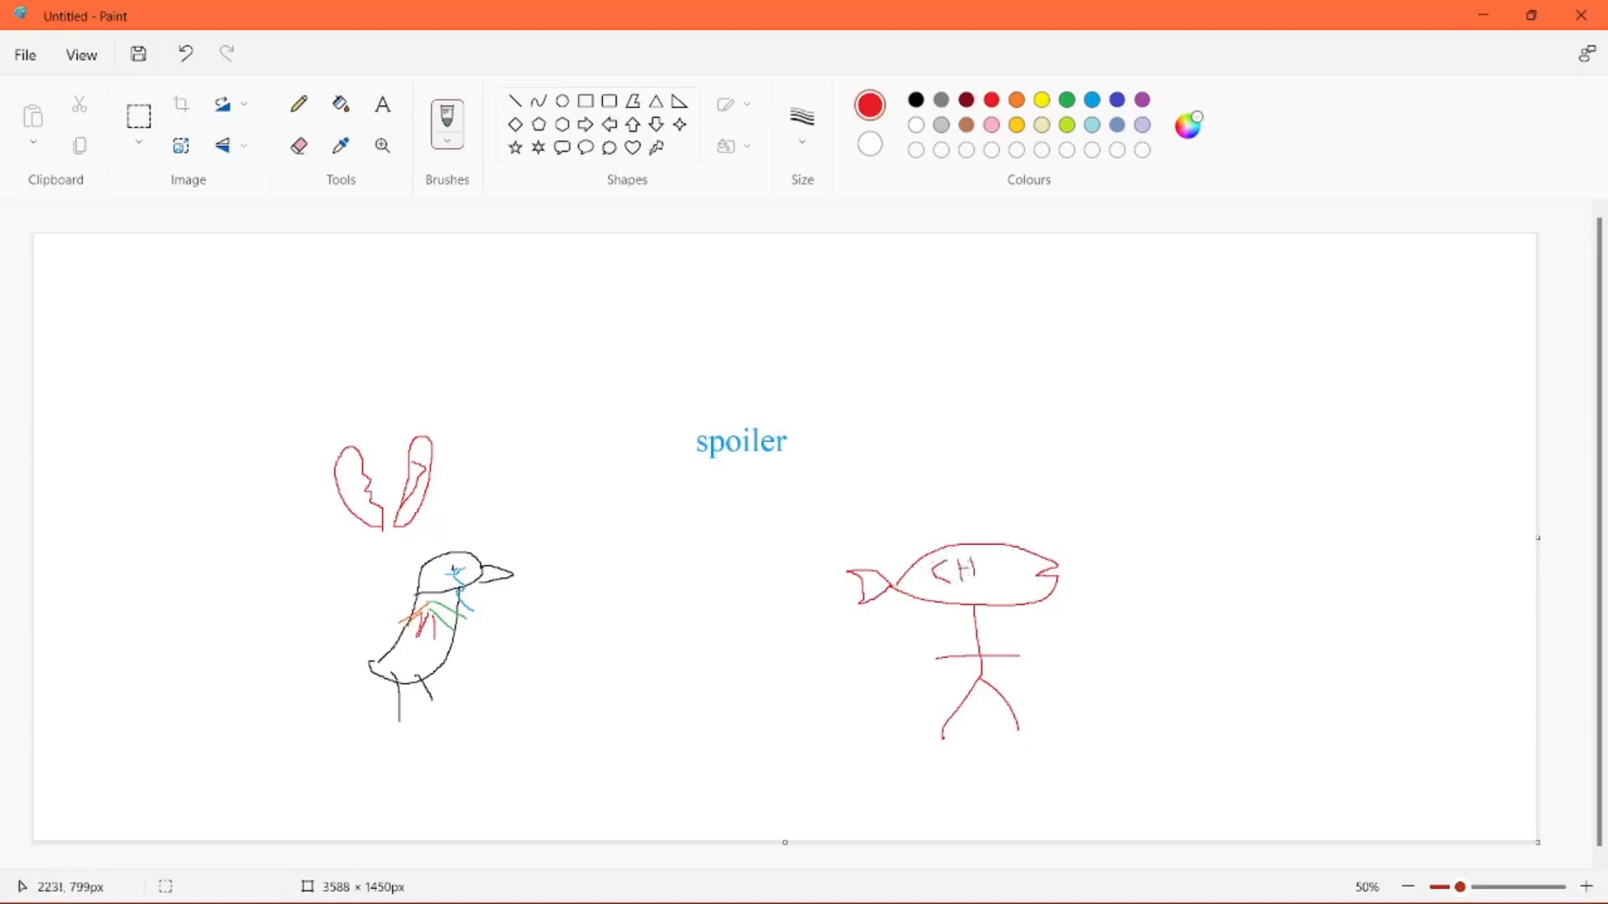
# - Draw a red hill topped by a heart, and select the broken heart to delete it
pyautogui.moveTo(979, 575); pyautogui.dragTo(1046, 575)
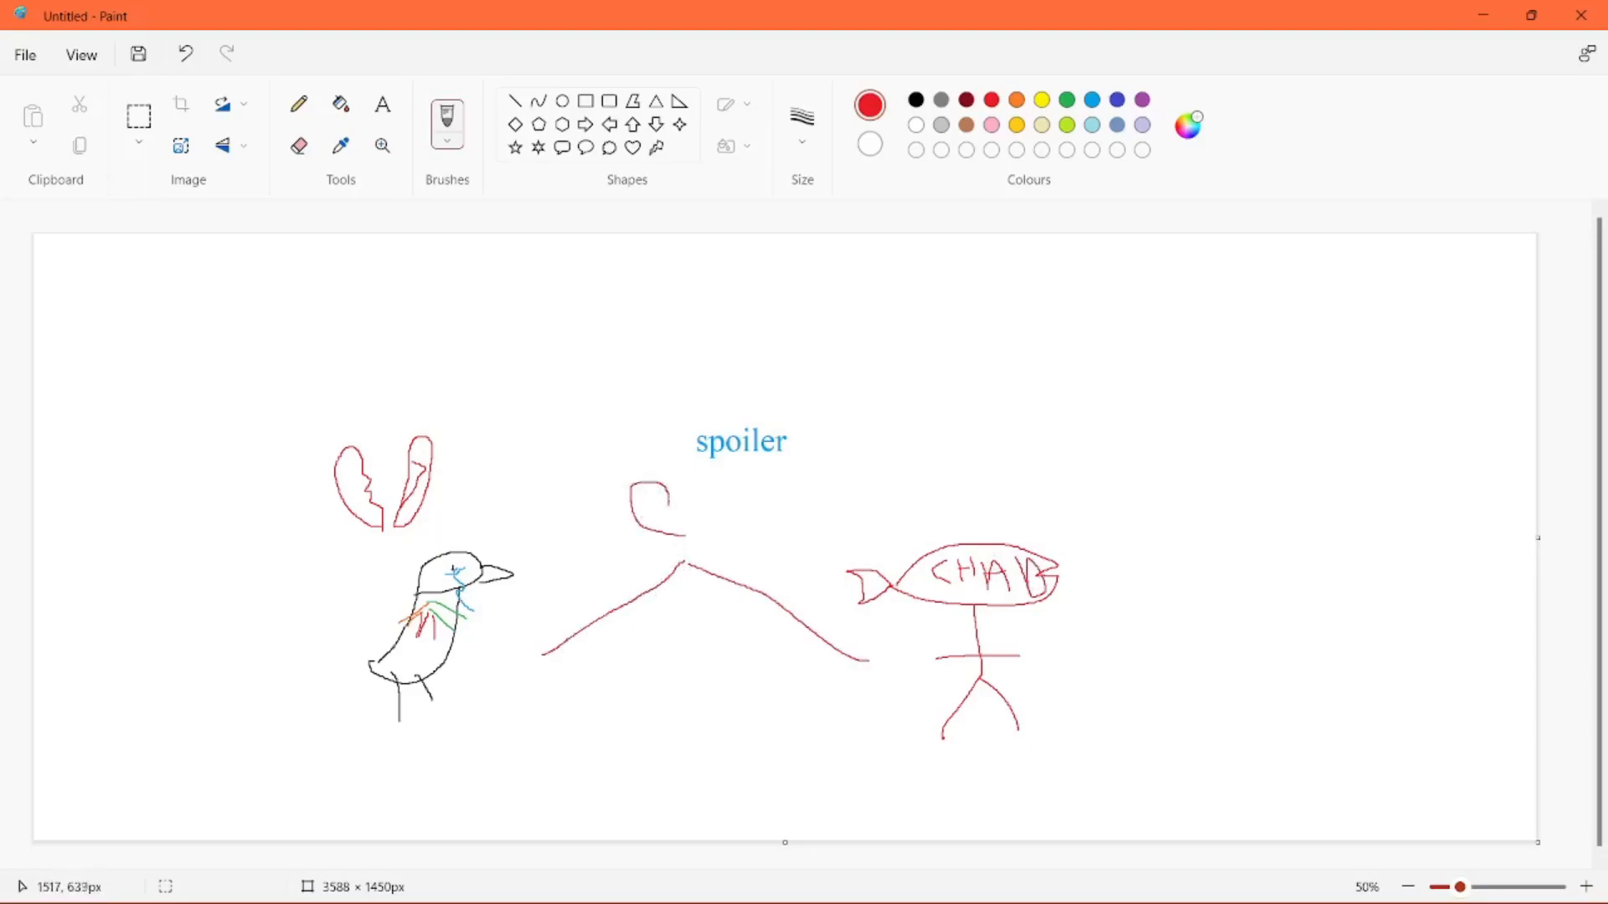
pyautogui.moveTo(640, 503); pyautogui.dragTo(693, 523)
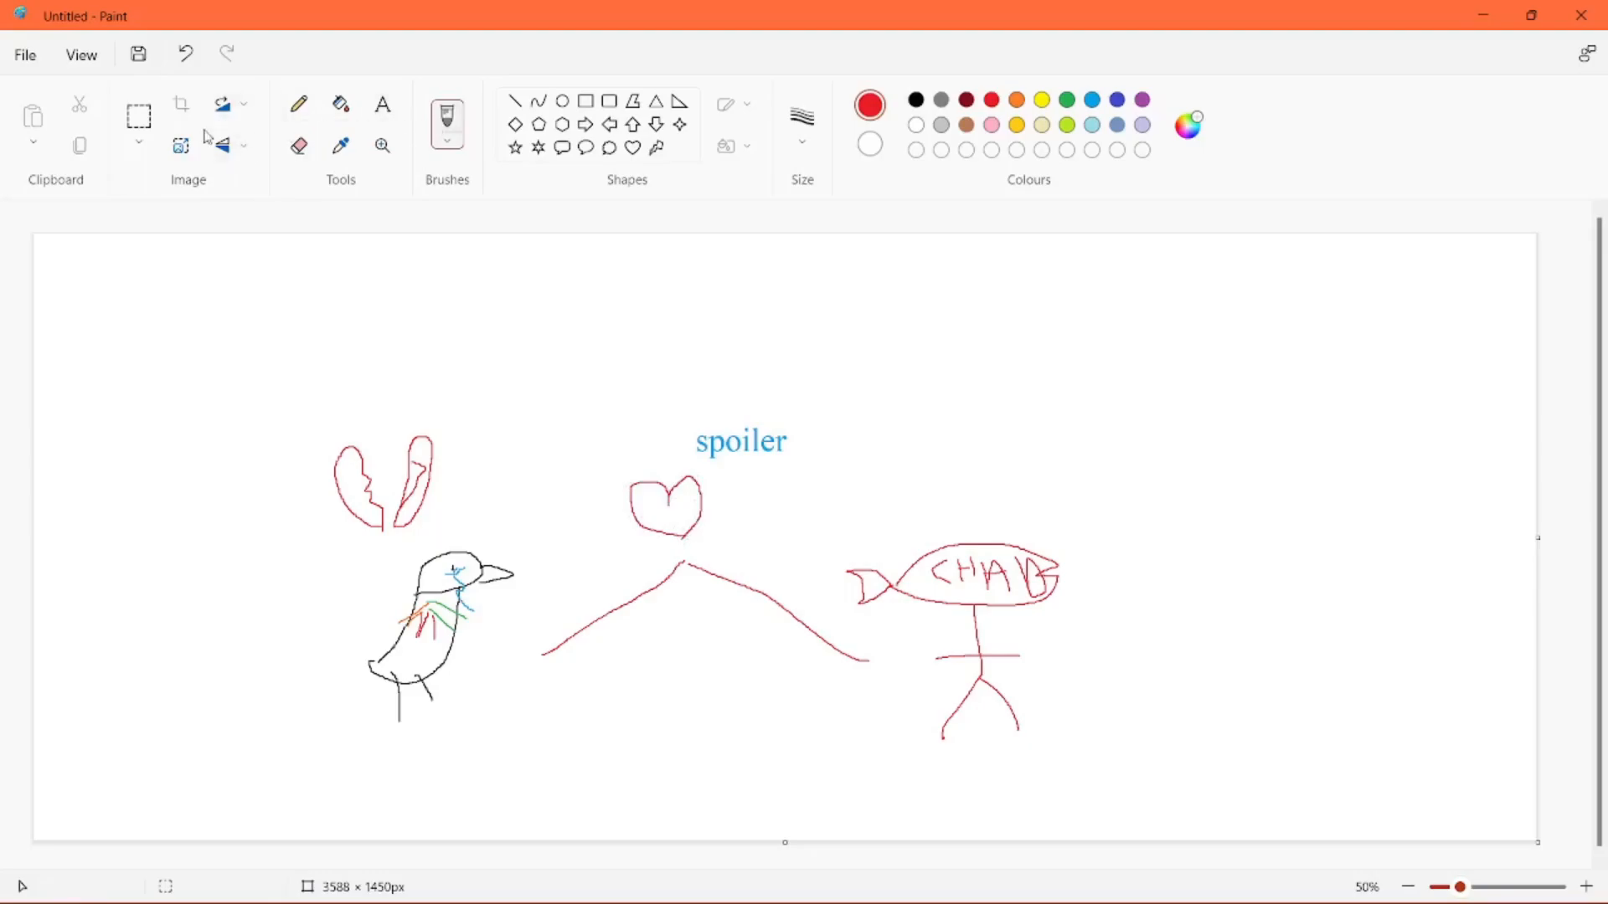
pyautogui.moveTo(289, 412); pyautogui.dragTo(453, 516)
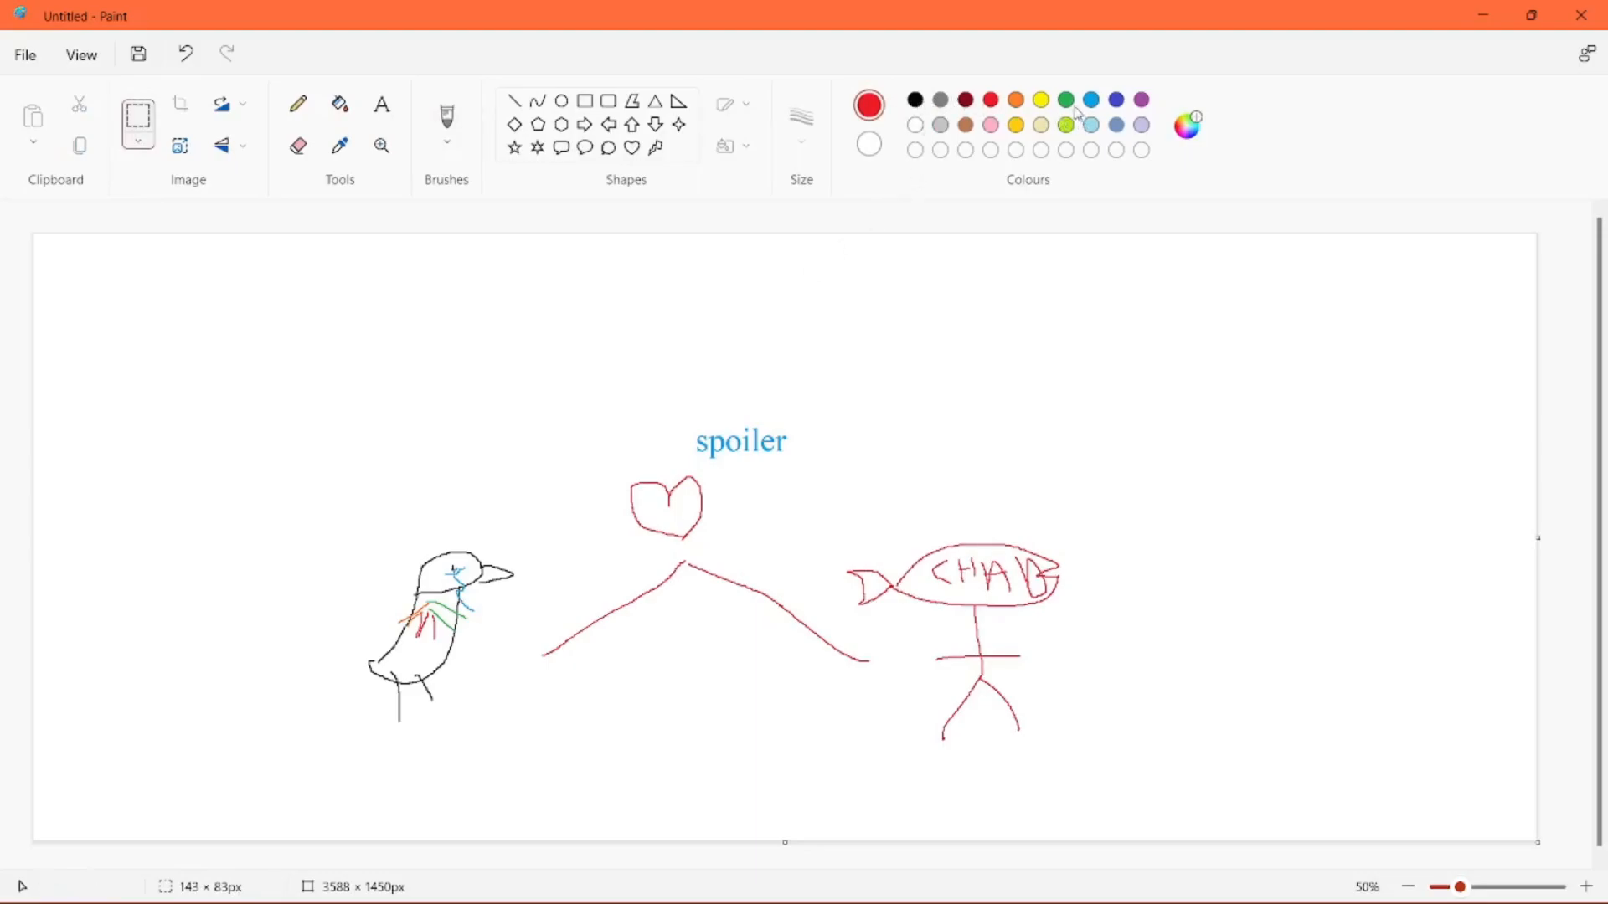
# - Select the bird, fish, heart and spoiler doodles and delete them
pyautogui.click(1040, 100)
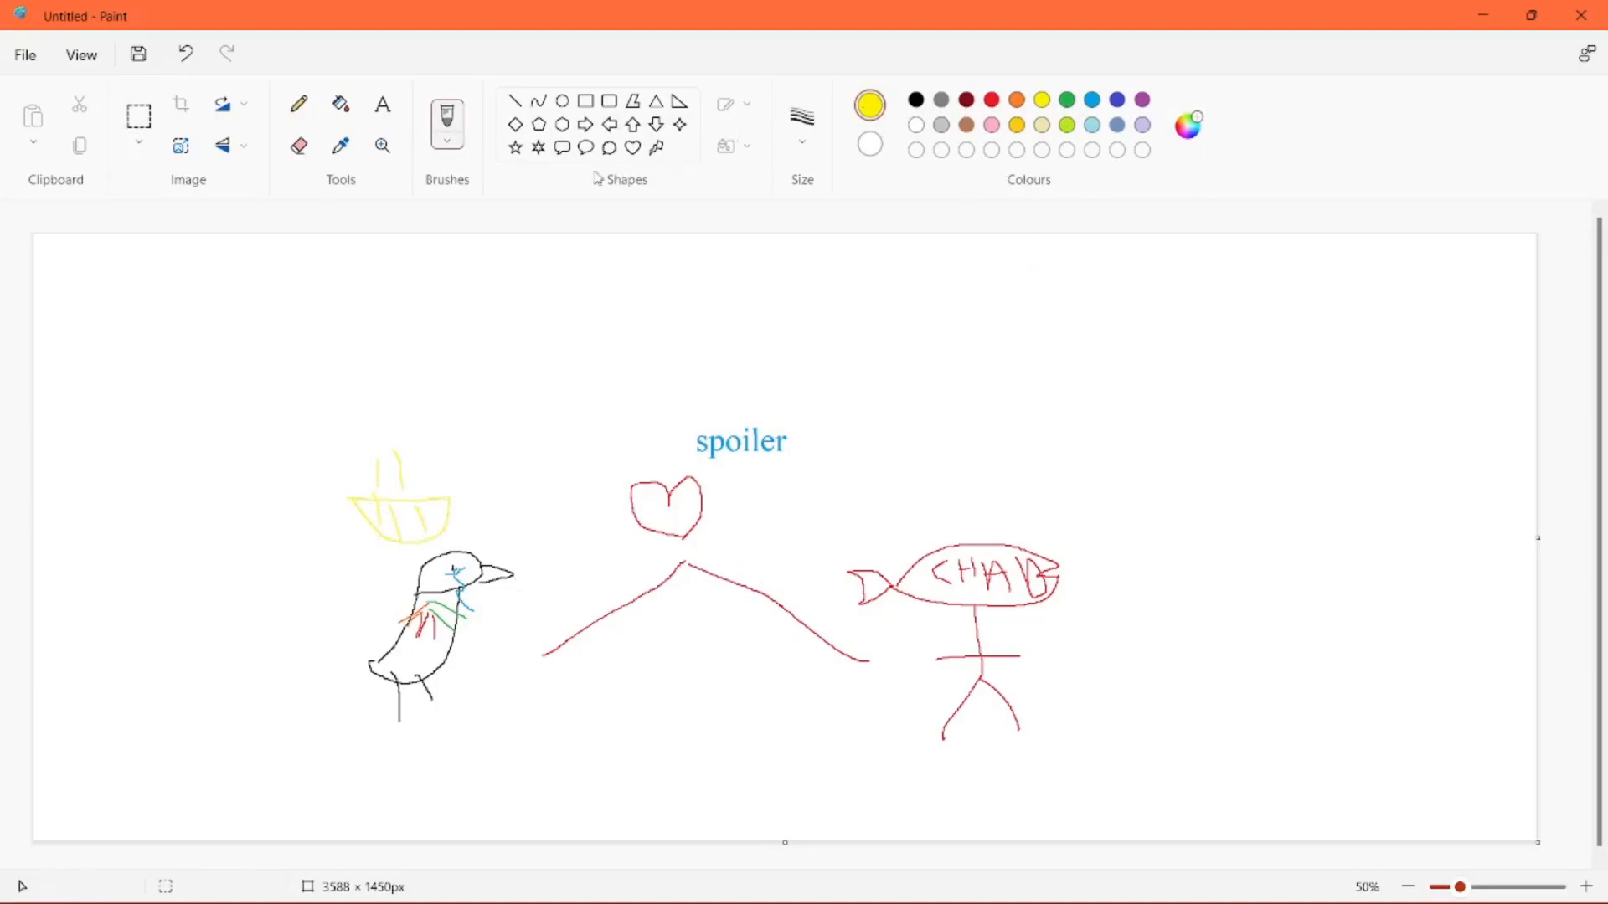
pyautogui.click(139, 115)
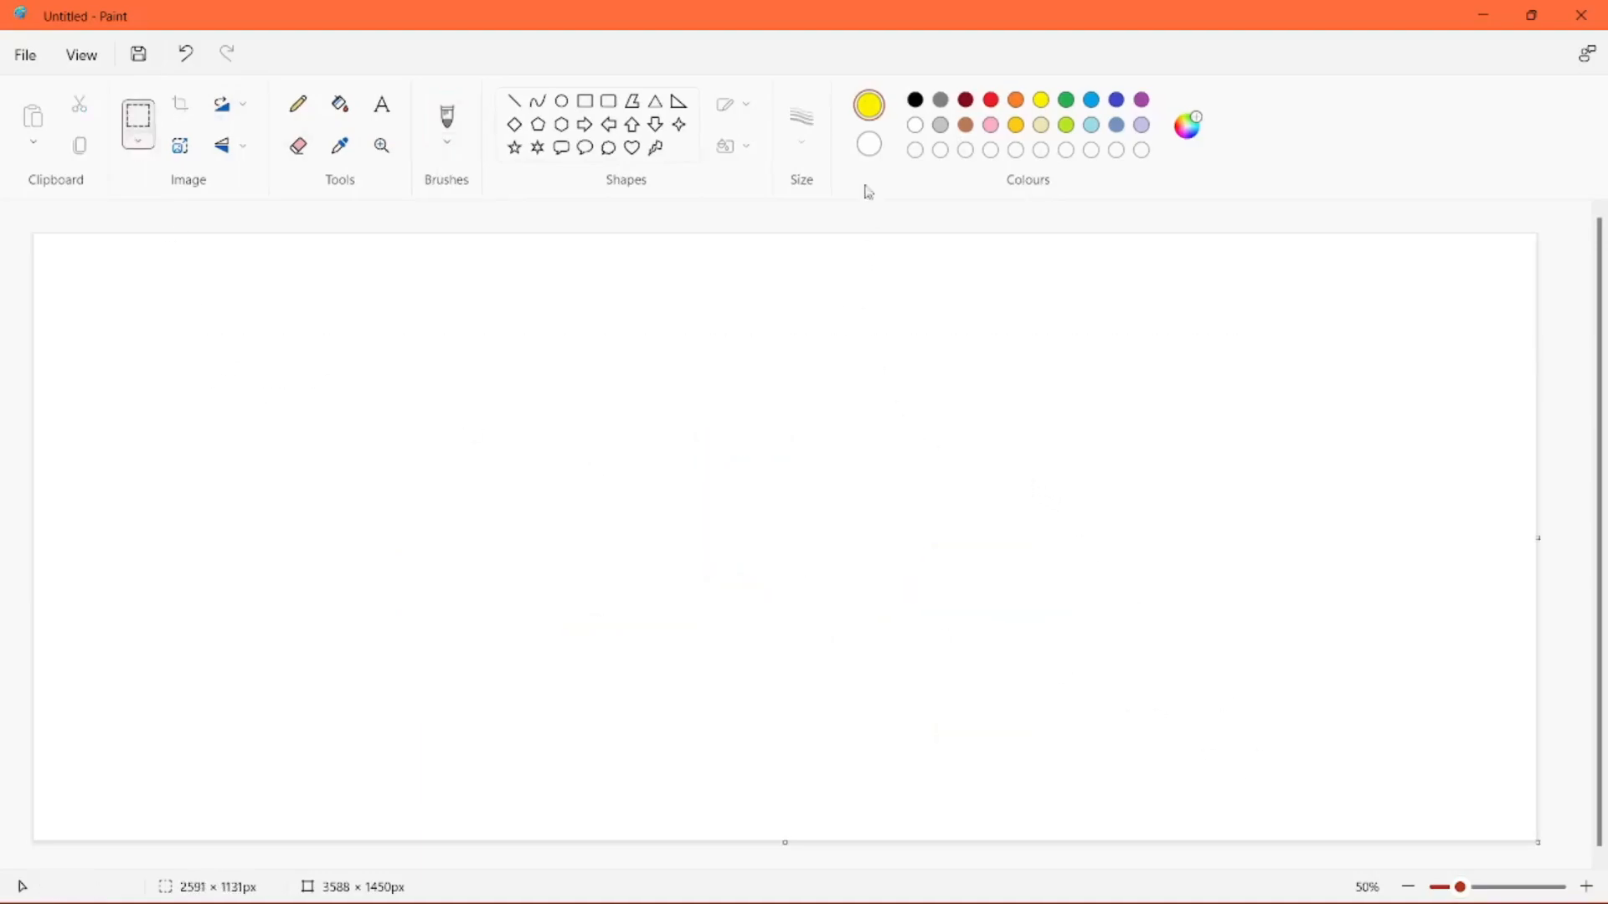
# - Freehand the creature's spiky orange hair outline
pyautogui.click(380, 105)
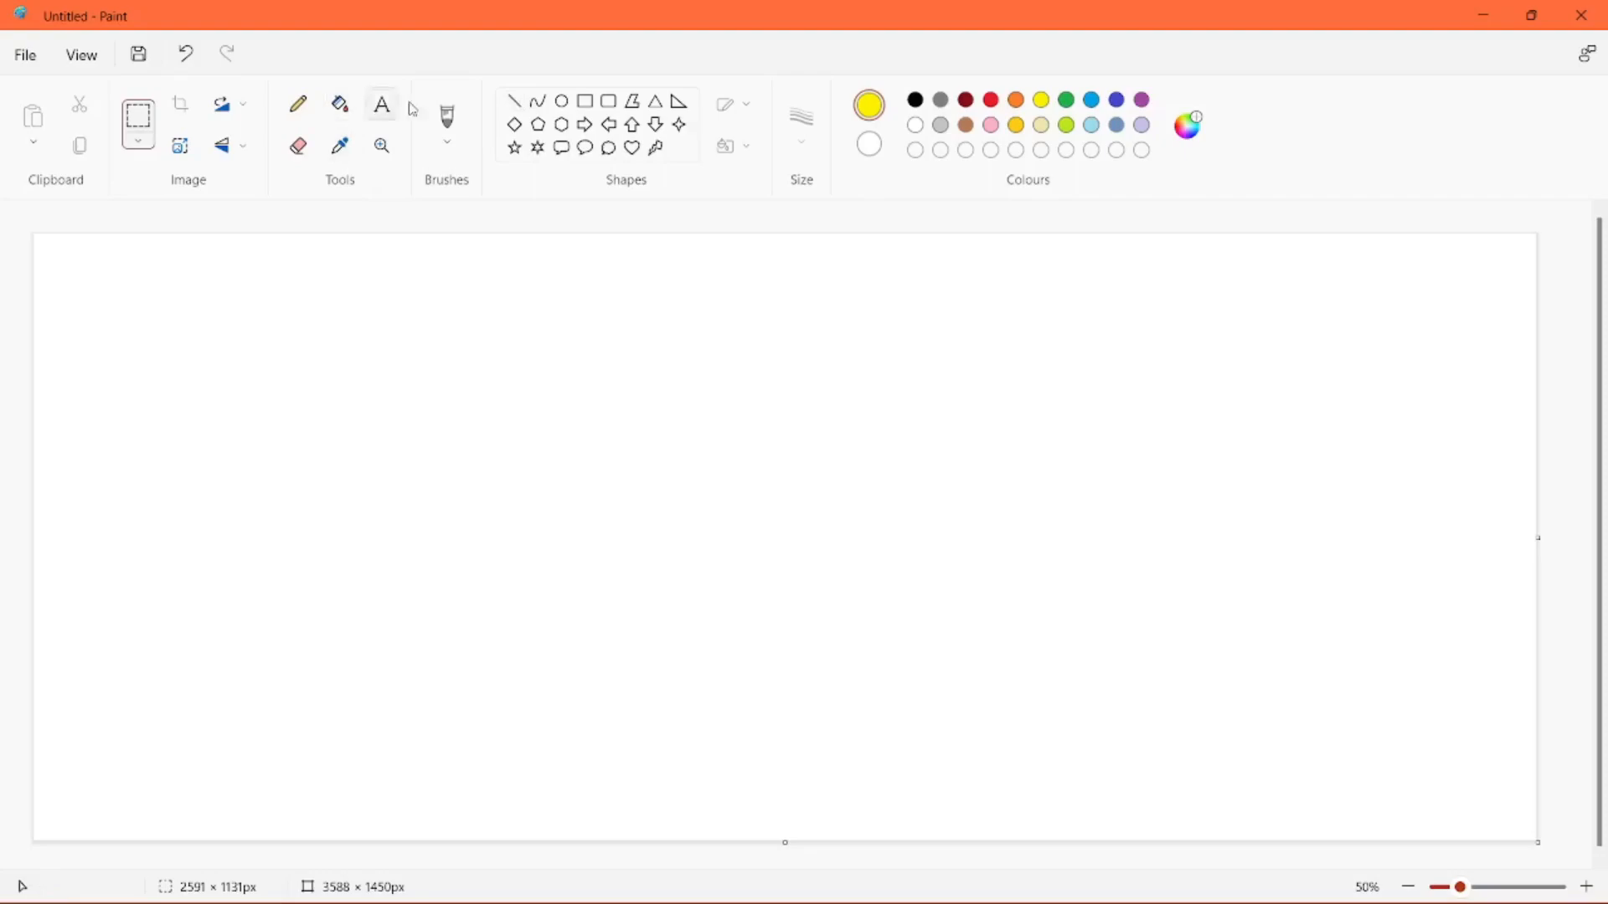
pyautogui.click(1141, 99)
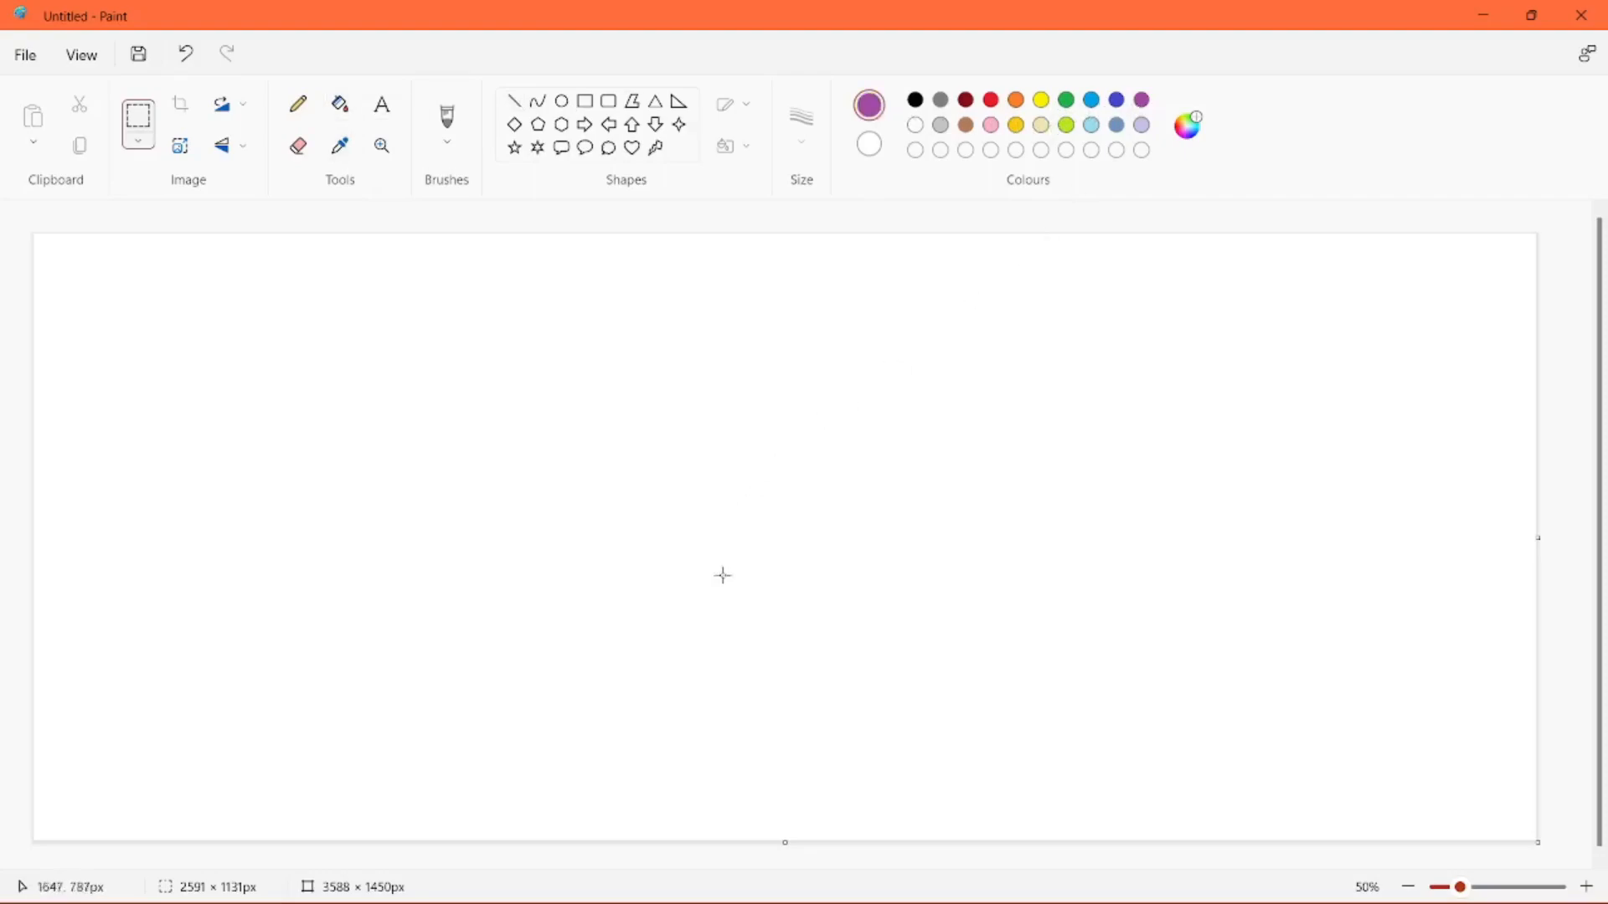
pyautogui.moveTo(664, 590); pyautogui.dragTo(736, 645)
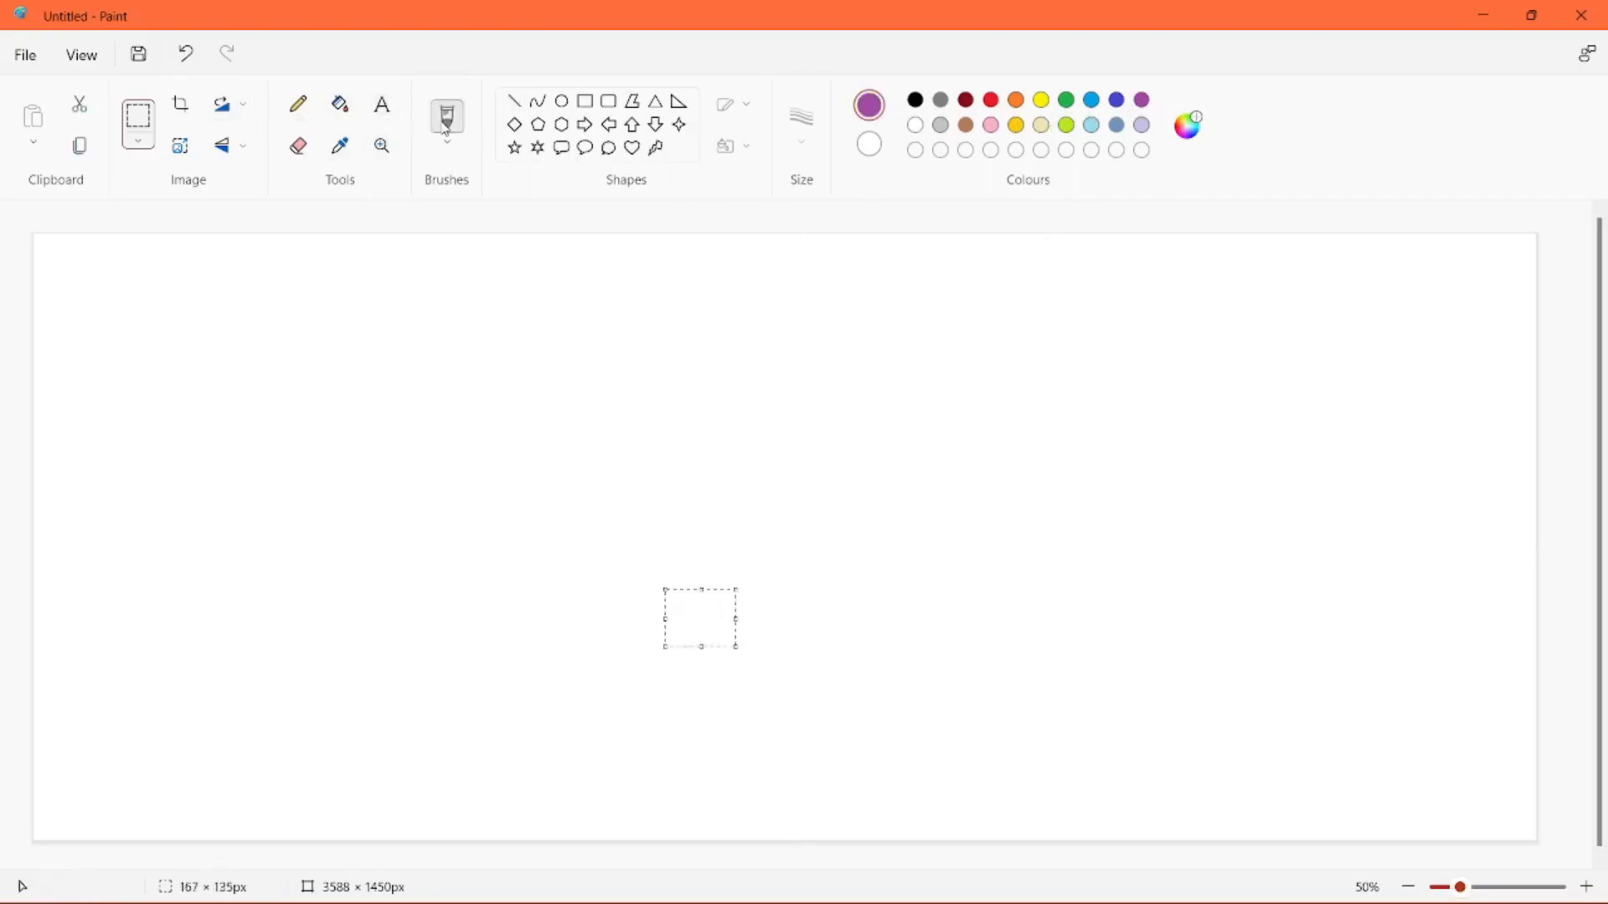
pyautogui.moveTo(488, 459); pyautogui.dragTo(631, 668)
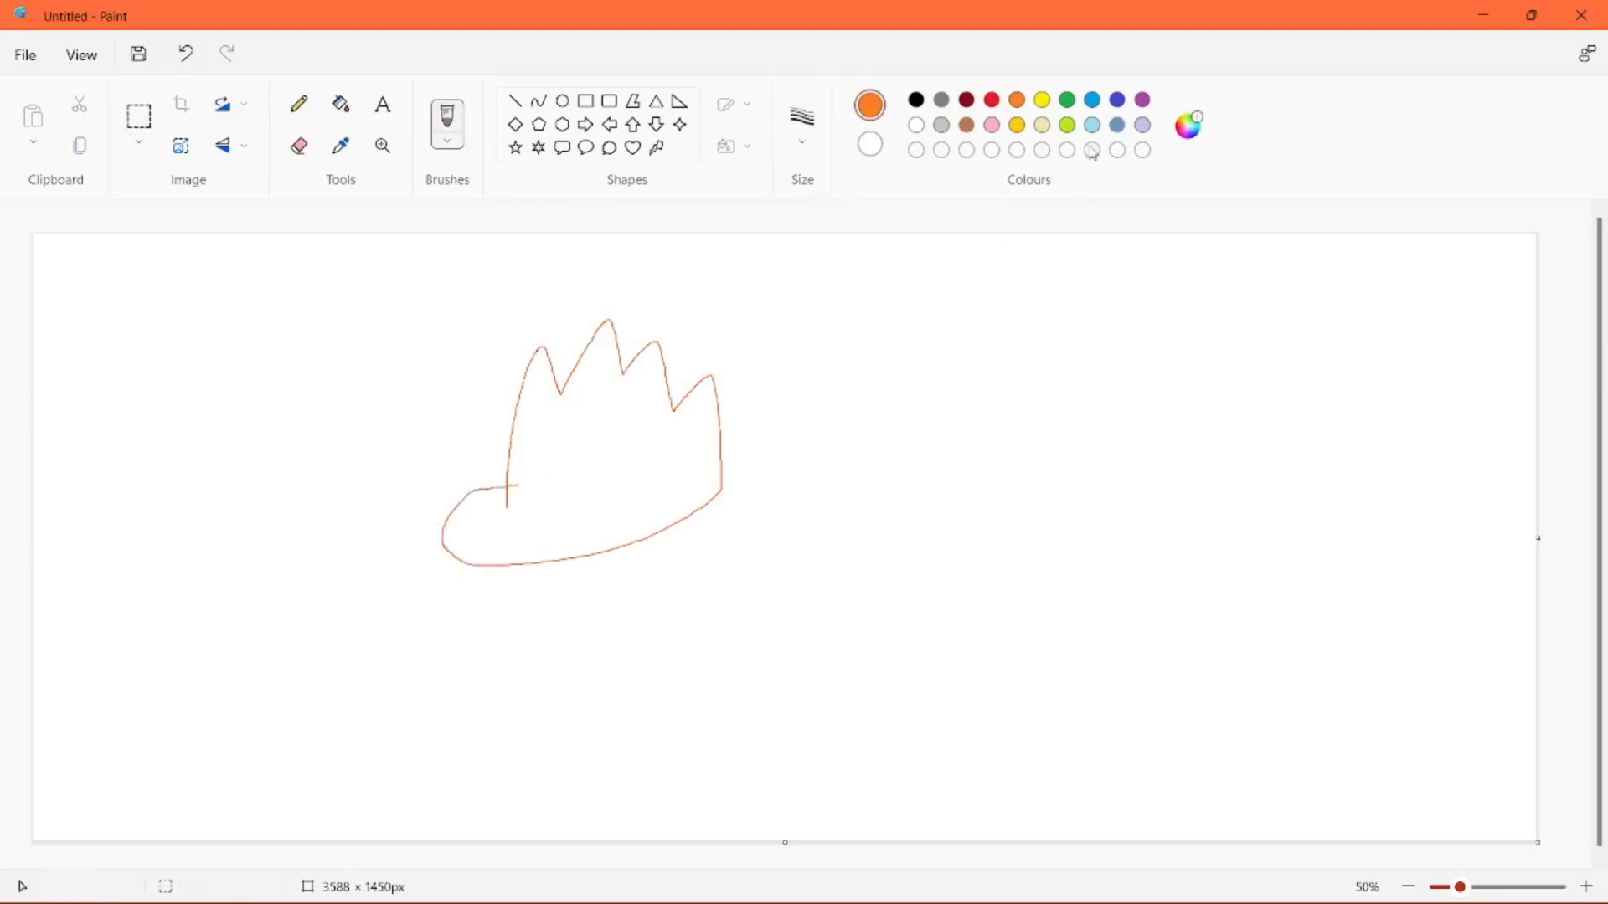
# - Draw the green head, stick body, face and a long looping tail
pyautogui.moveTo(511, 498); pyautogui.dragTo(690, 498)
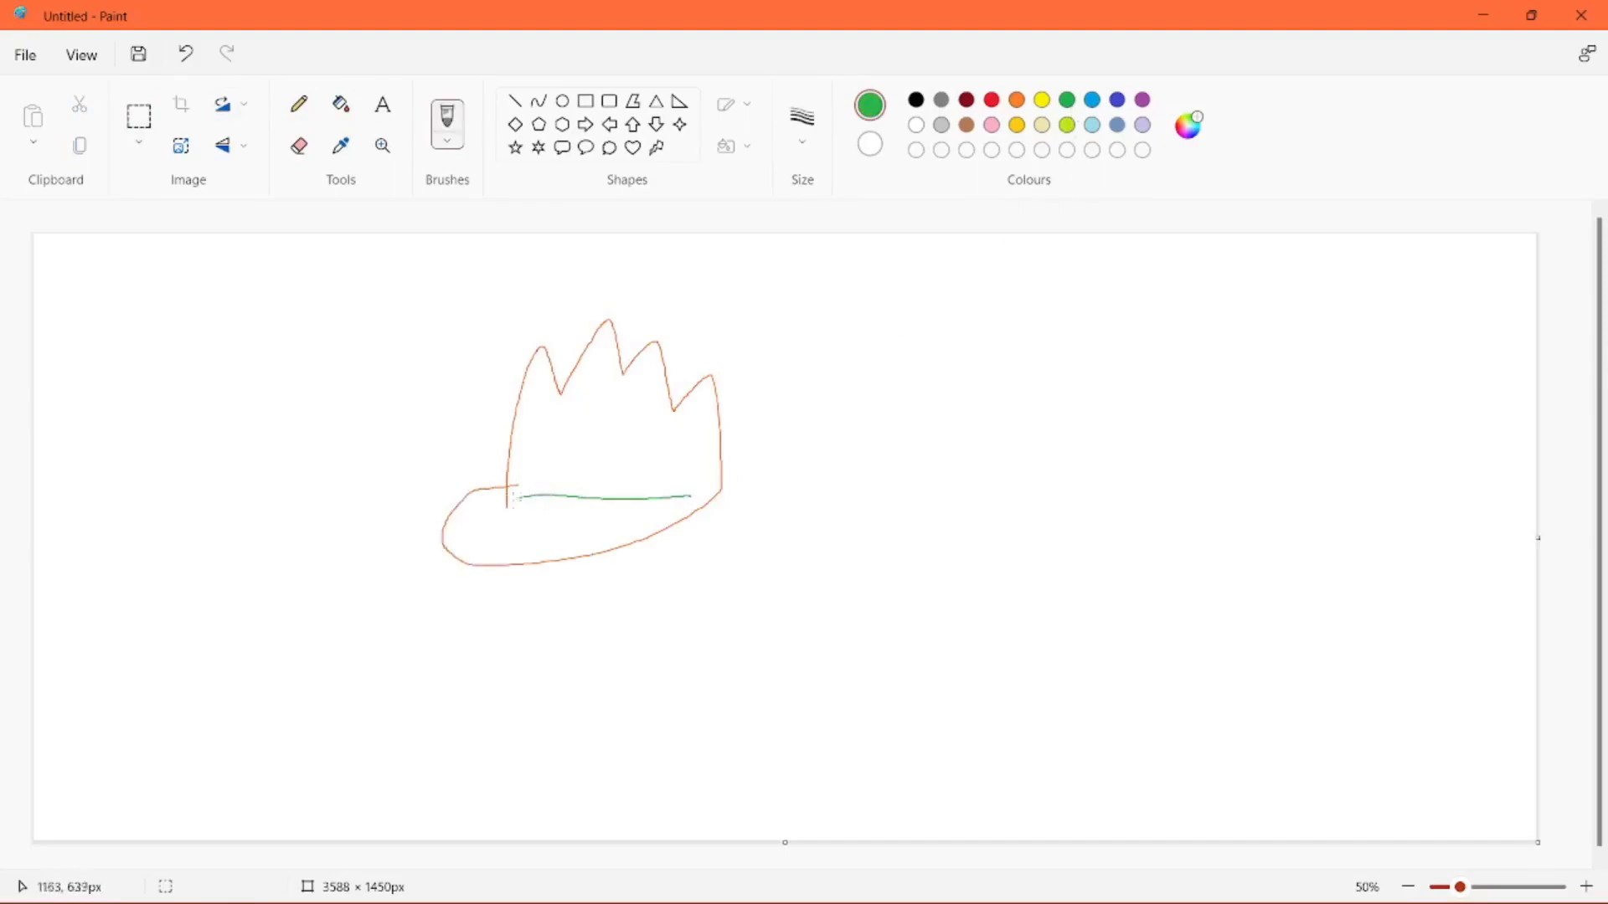
pyautogui.moveTo(523, 497); pyautogui.dragTo(518, 773)
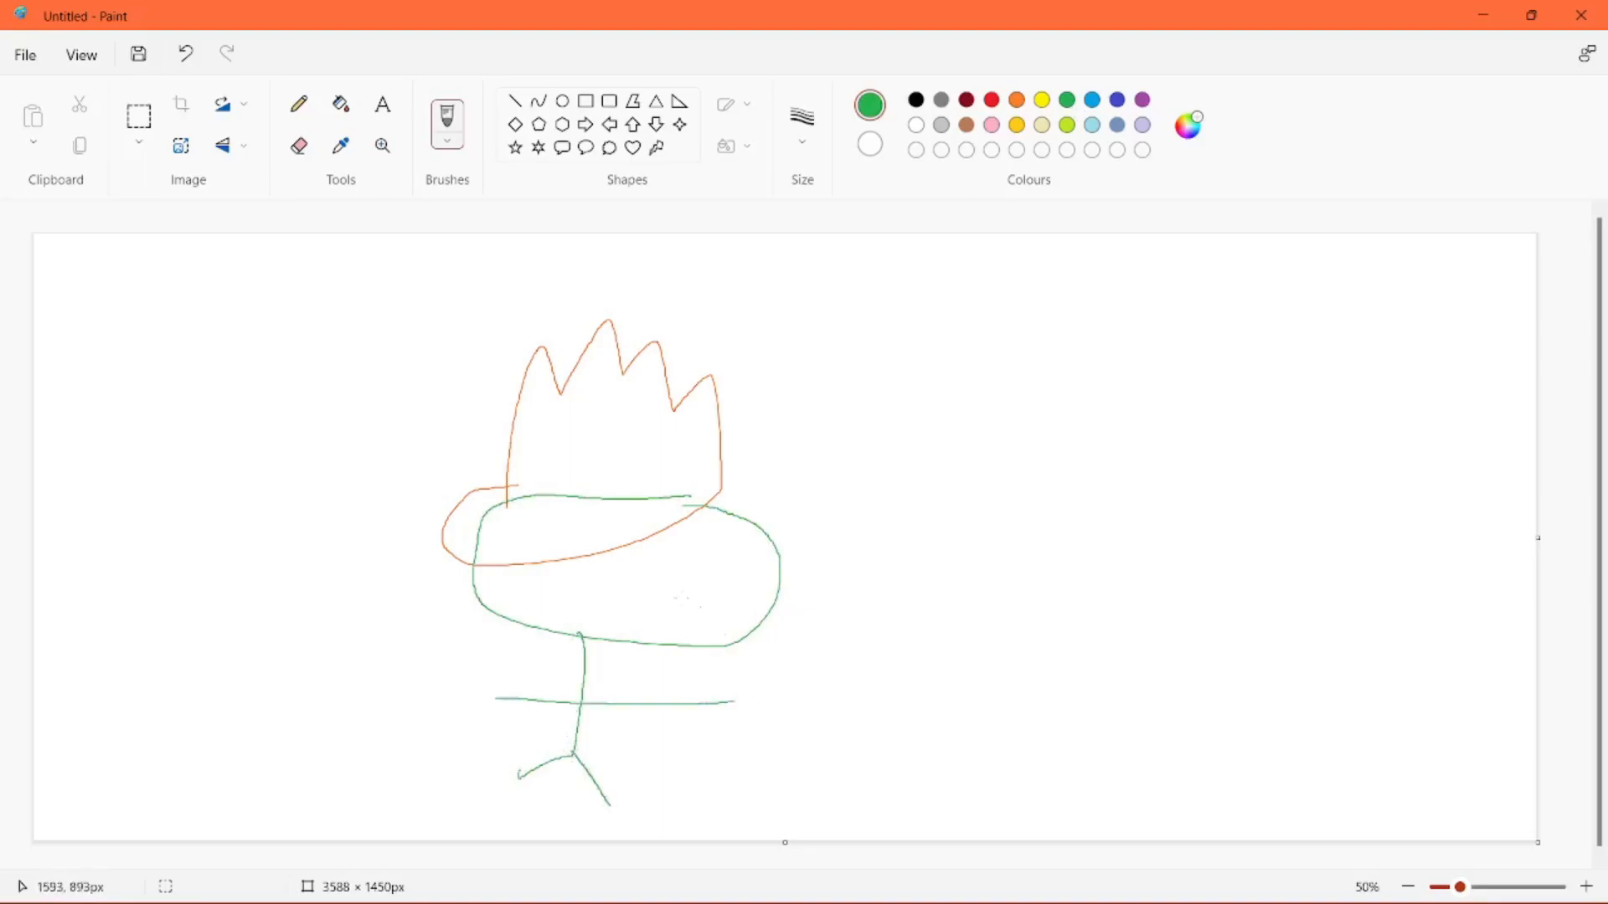
pyautogui.moveTo(575, 534); pyautogui.dragTo(676, 635)
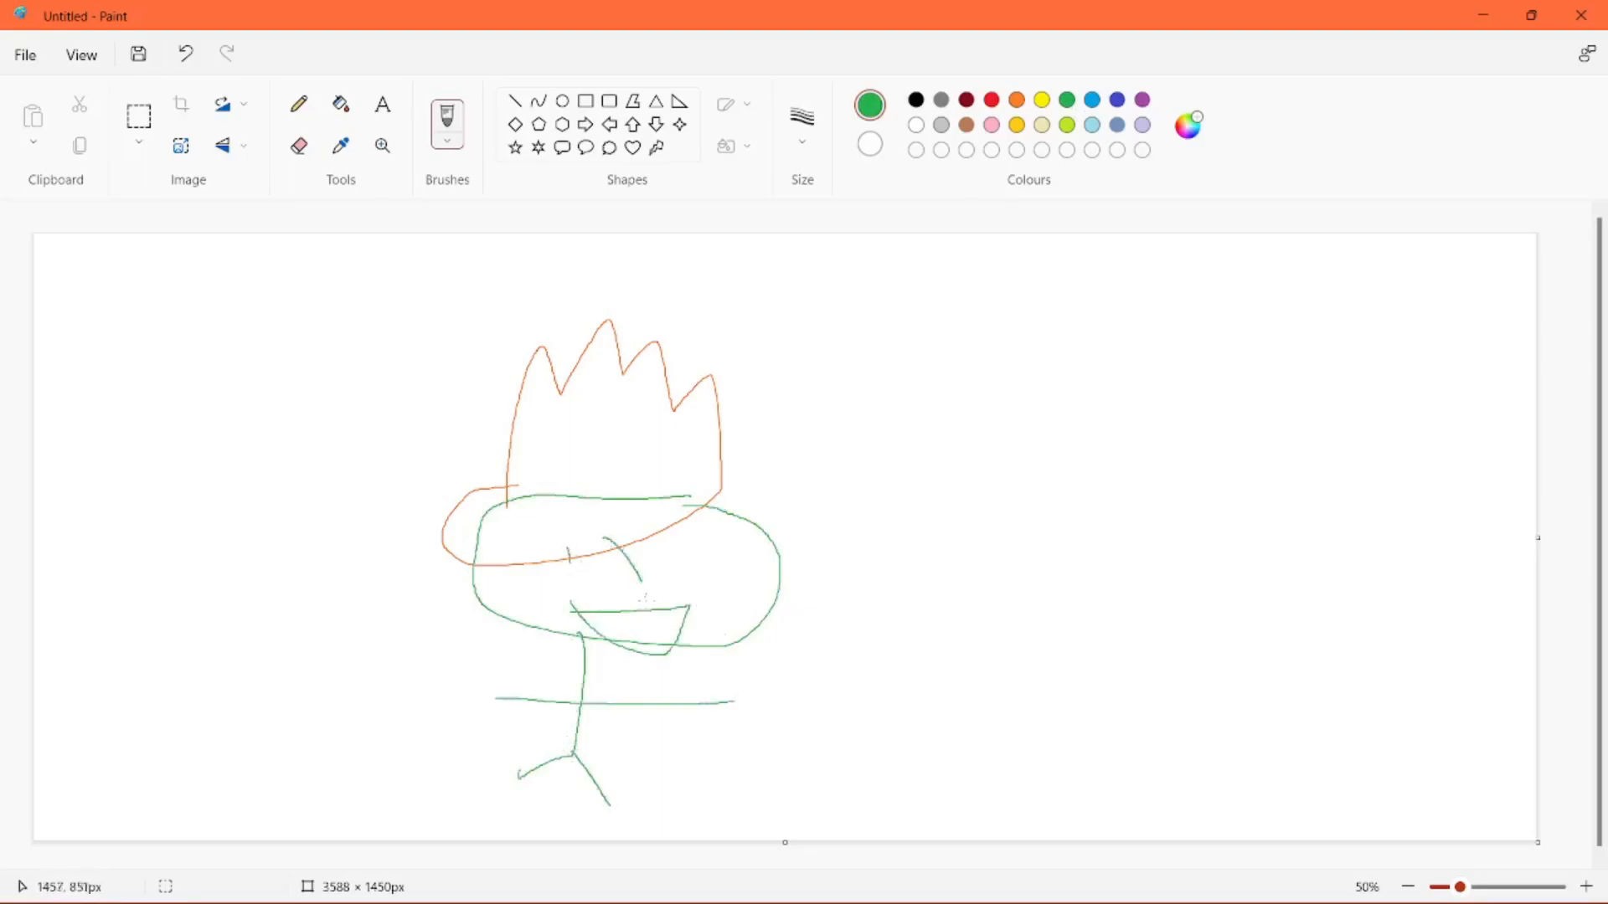
pyautogui.moveTo(718, 728); pyautogui.dragTo(913, 595)
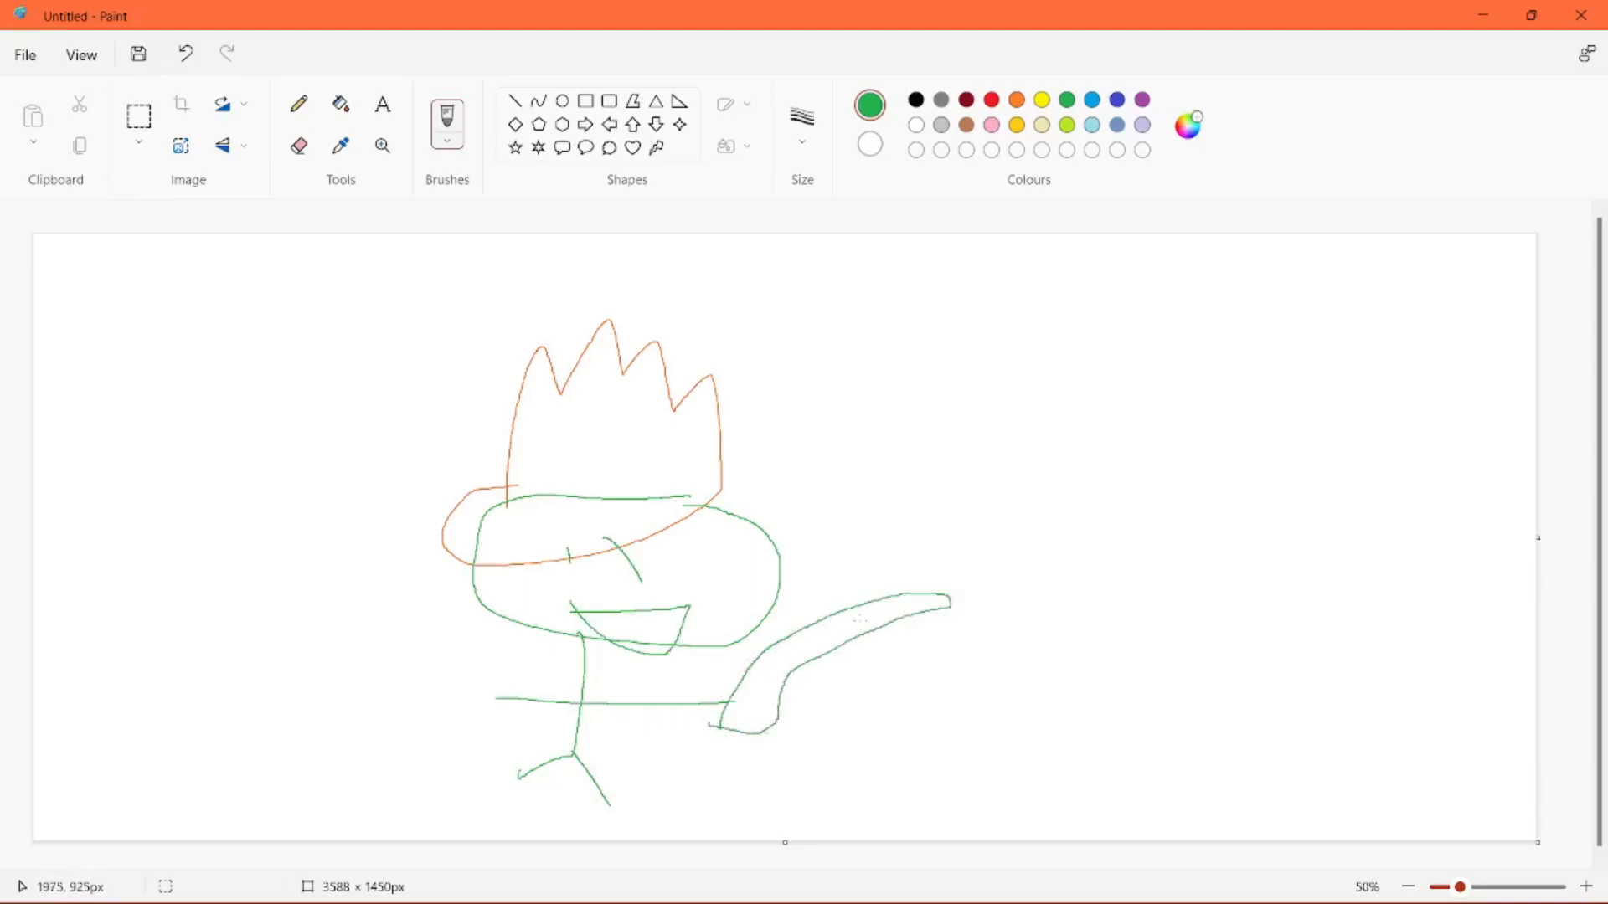
pyautogui.moveTo(831, 599); pyautogui.dragTo(810, 698)
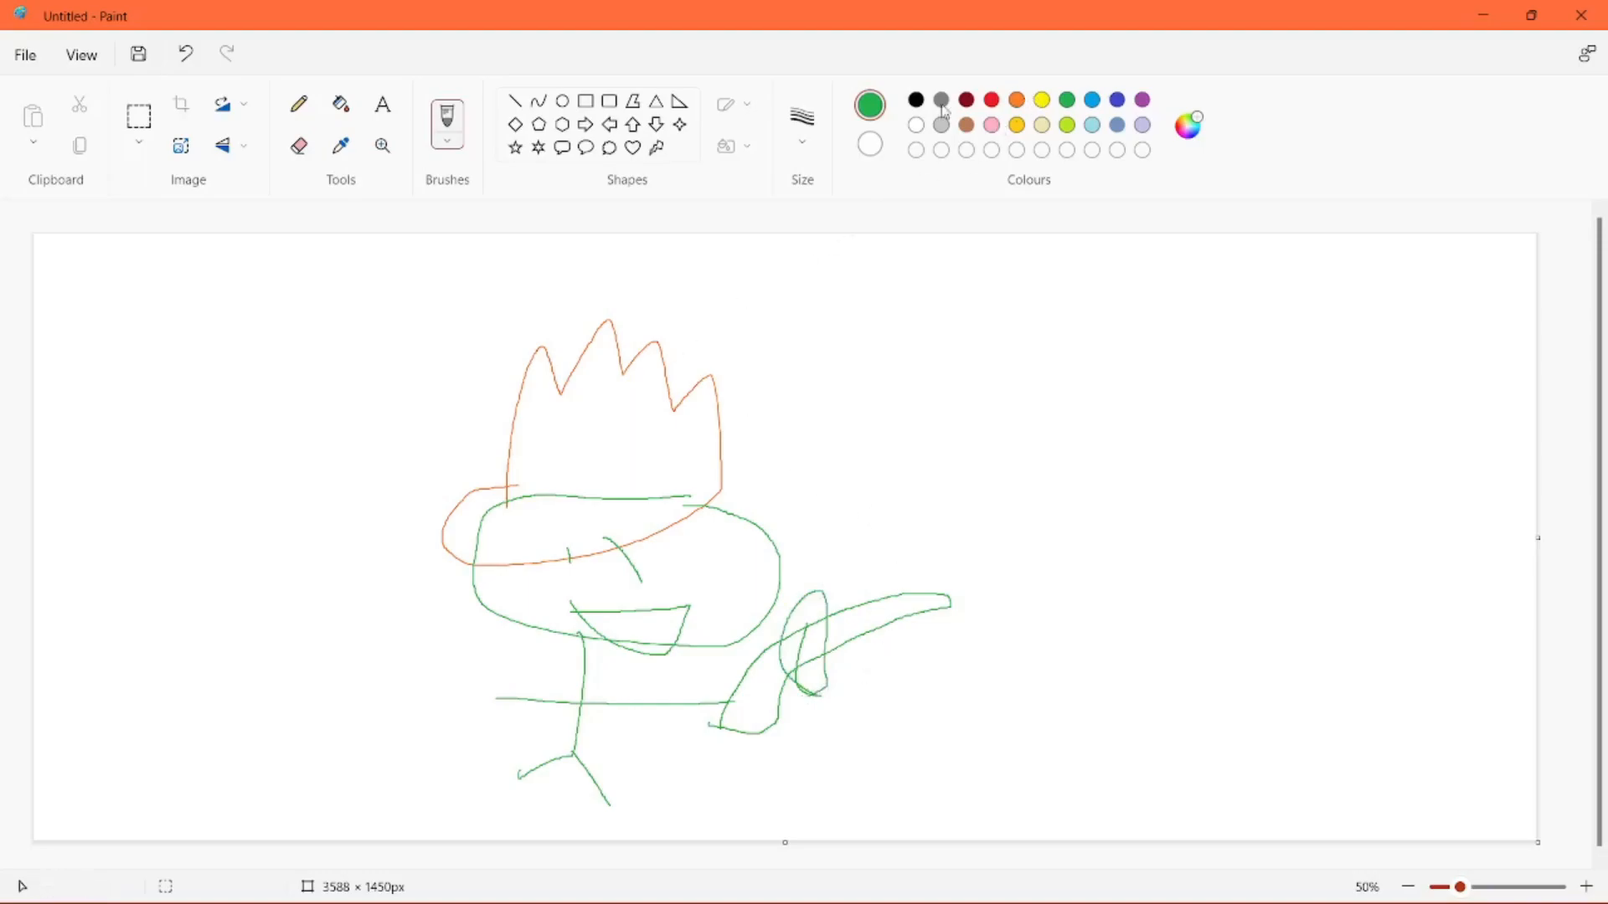
# - Select the green creature with orange hair and delete it, clearing the canvas
pyautogui.click(341, 104)
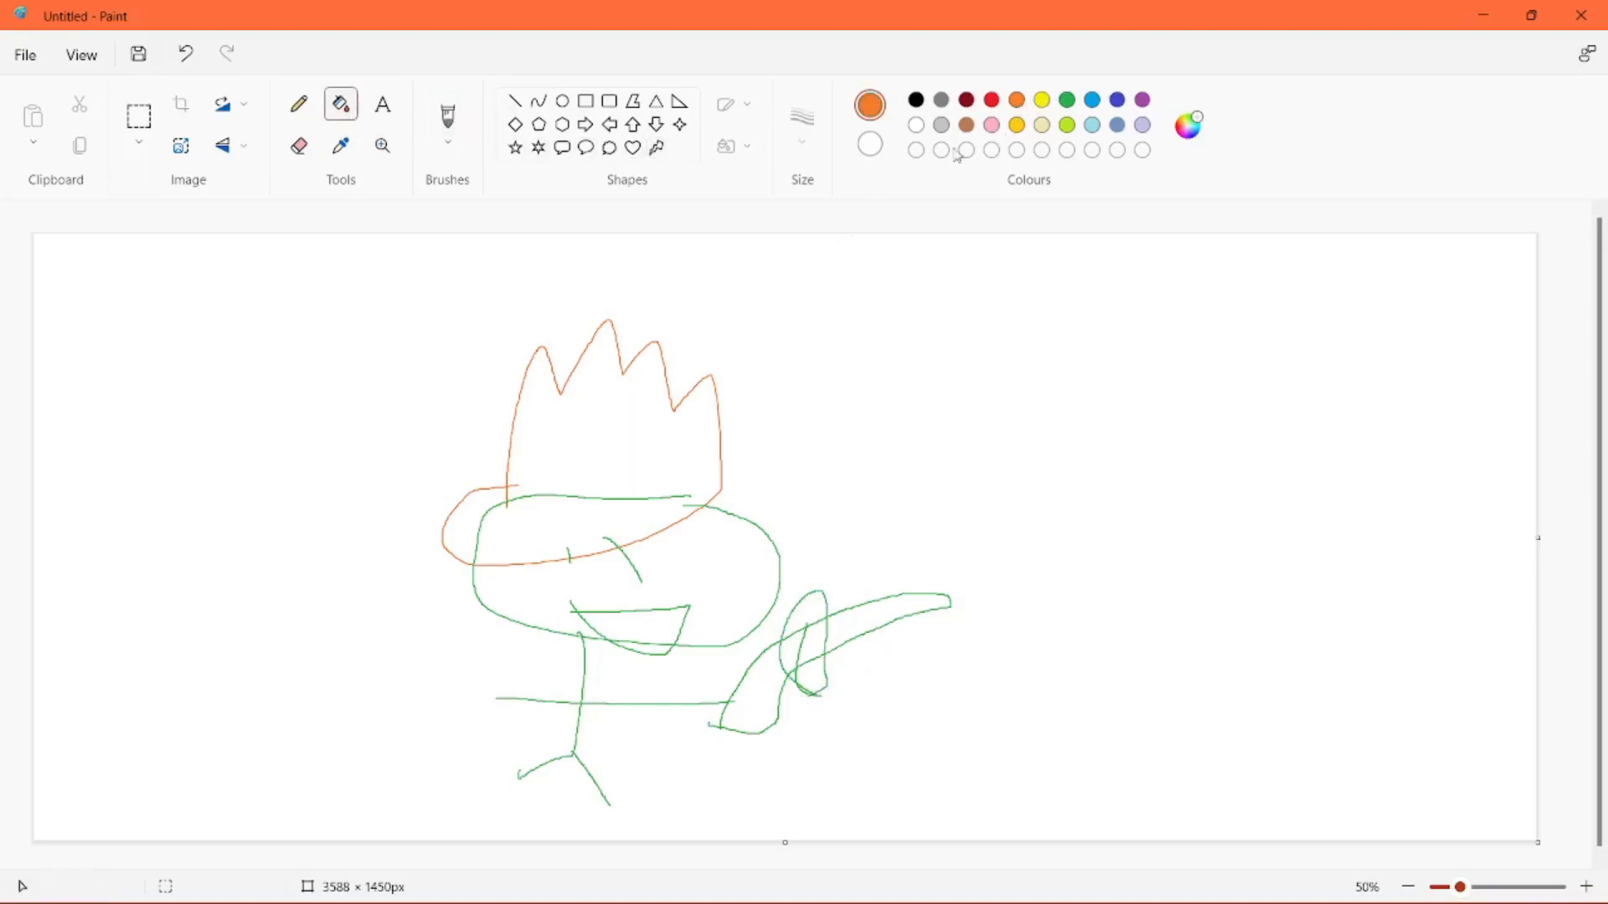
pyautogui.click(589, 431)
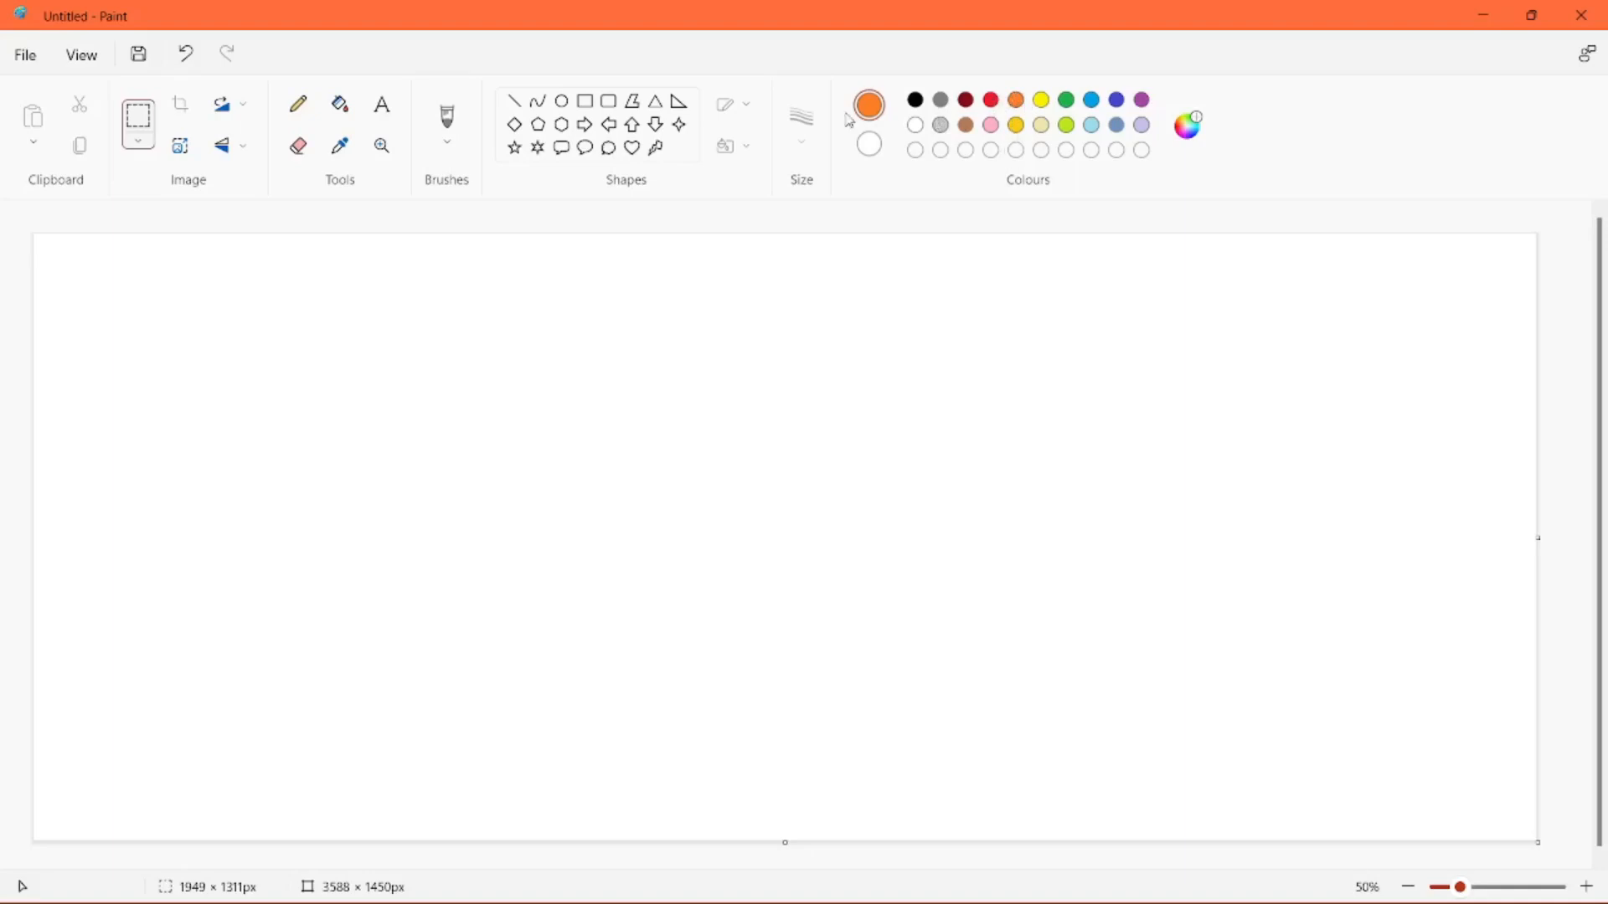
pyautogui.click(912, 100)
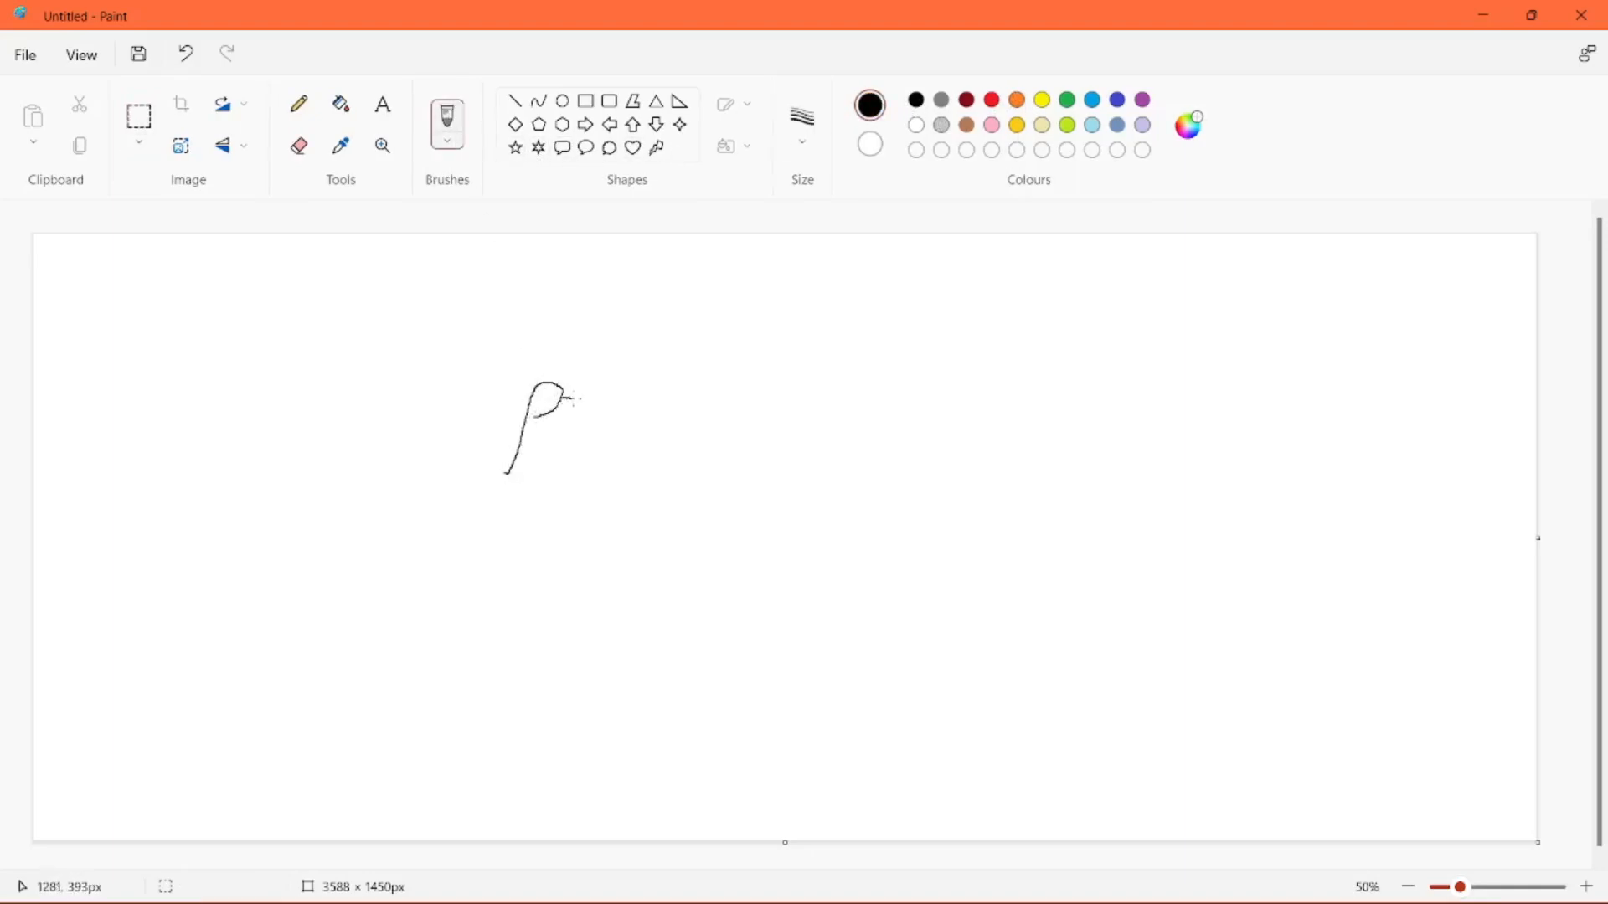
# - Finish the bird outline, give the square face eyes and a mouth, and draw a big heart around the doodles
pyautogui.moveTo(522, 390); pyautogui.dragTo(733, 436)
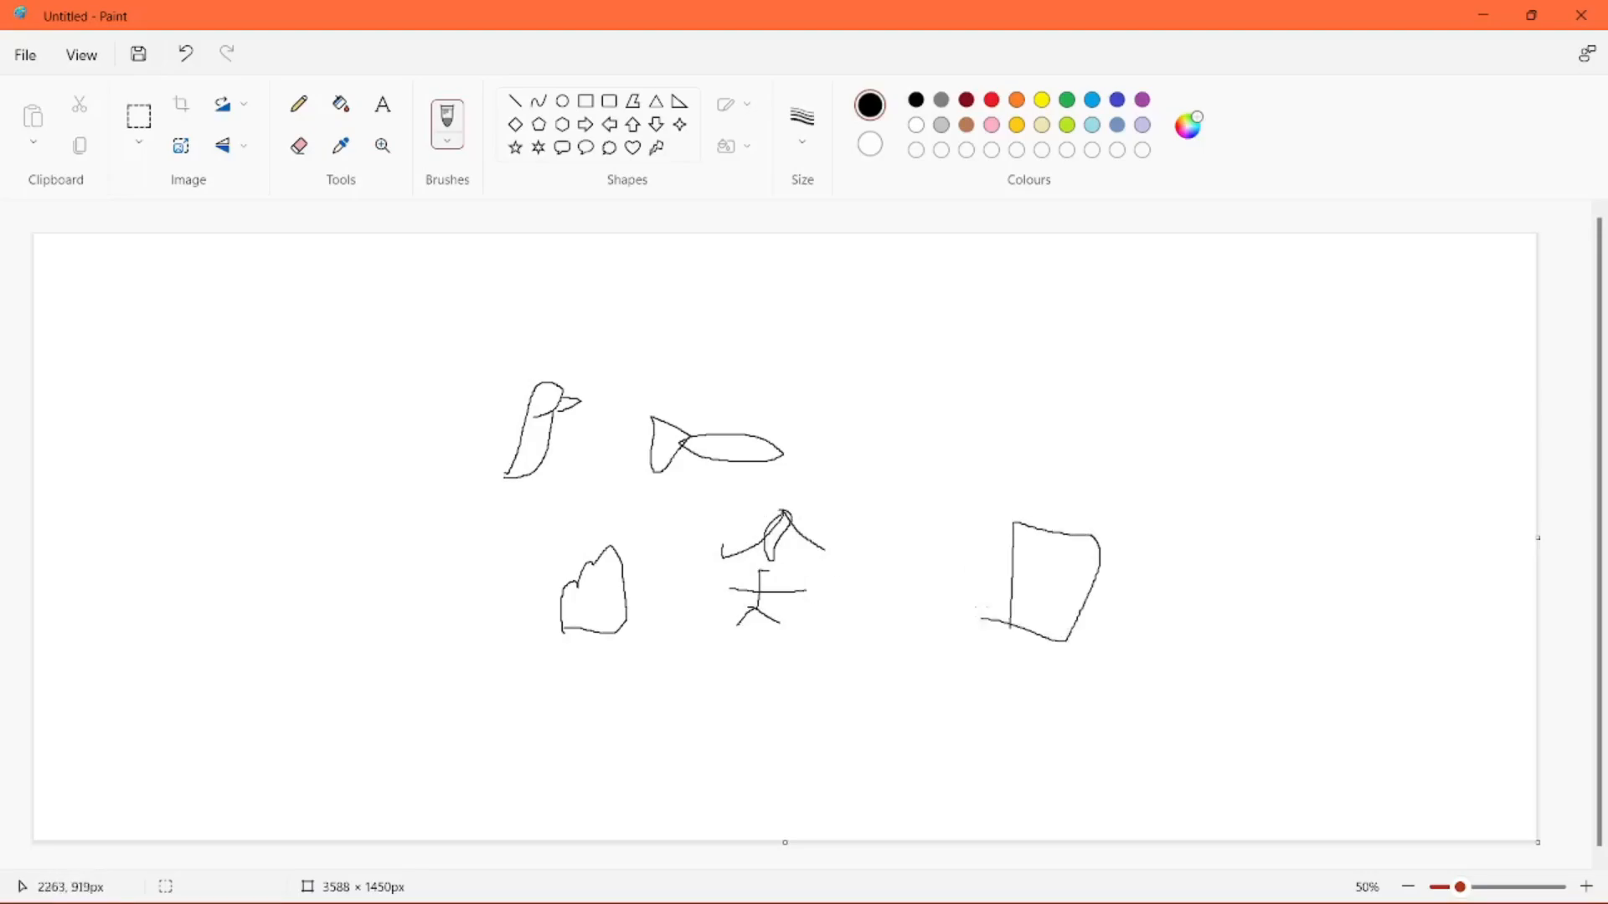
pyautogui.moveTo(1031, 558); pyautogui.dragTo(1046, 625)
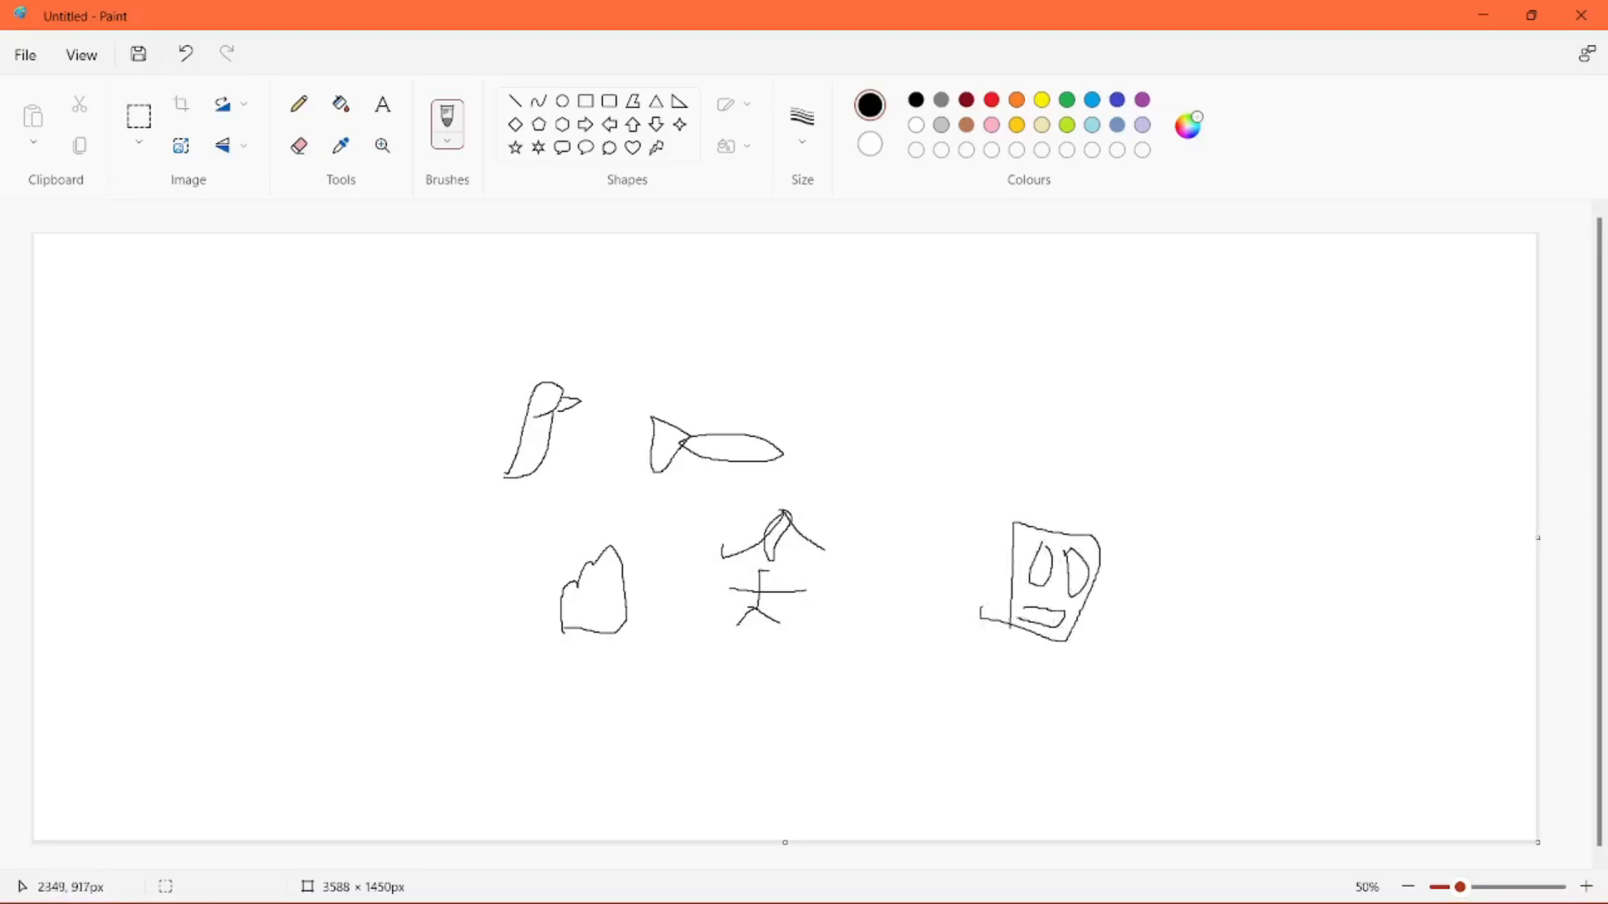
pyautogui.moveTo(985, 616); pyautogui.dragTo(1061, 662)
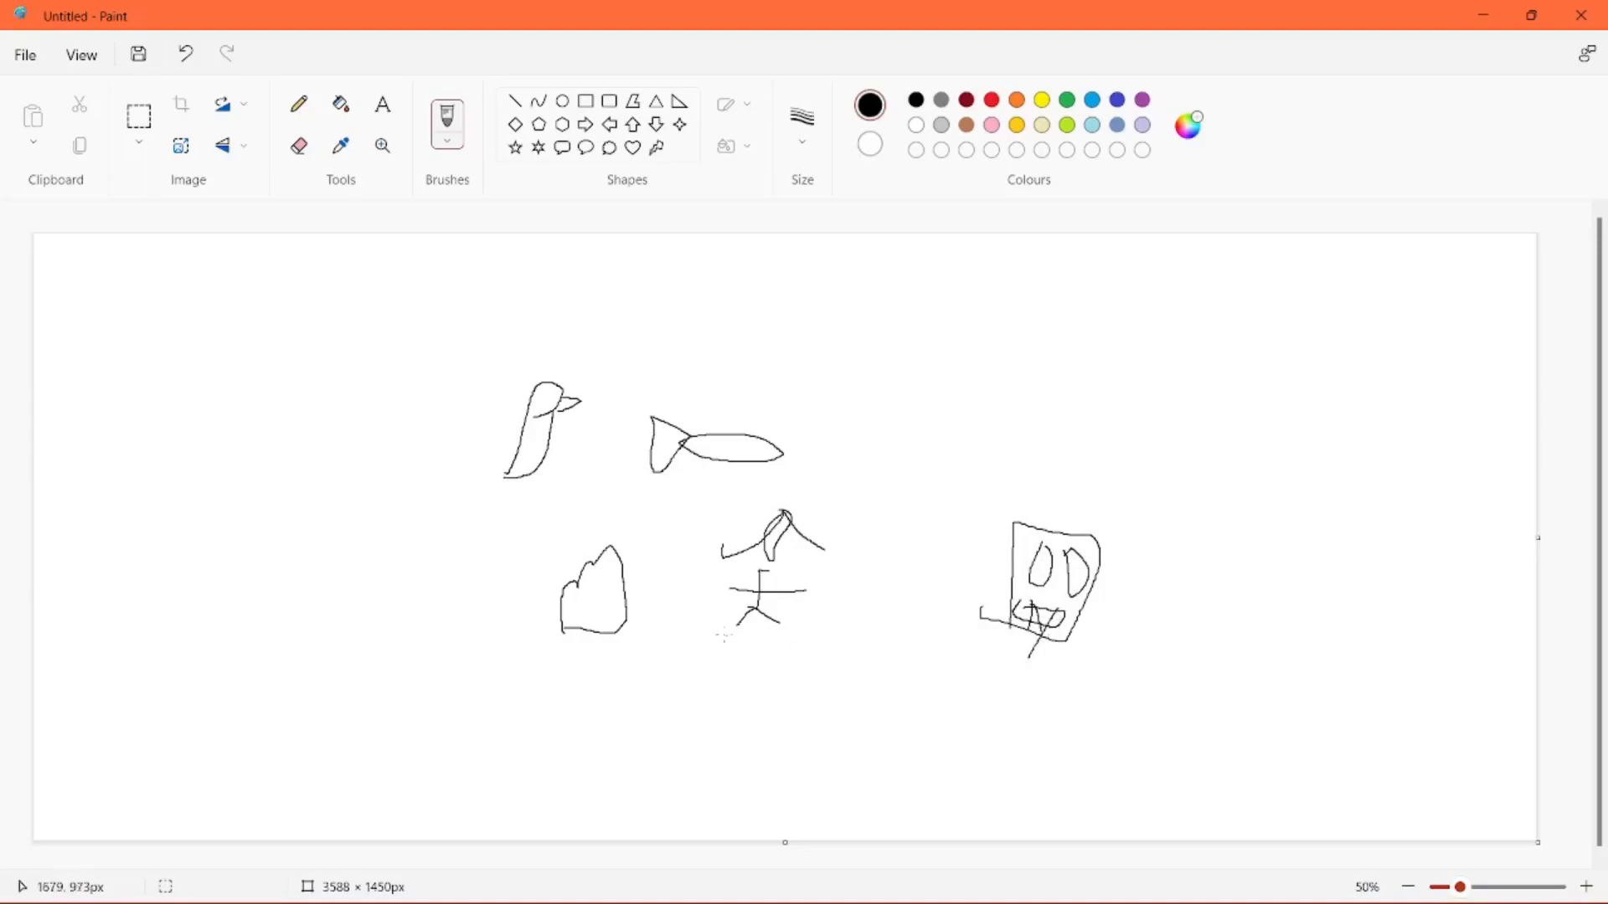
pyautogui.moveTo(446, 407); pyautogui.dragTo(463, 781)
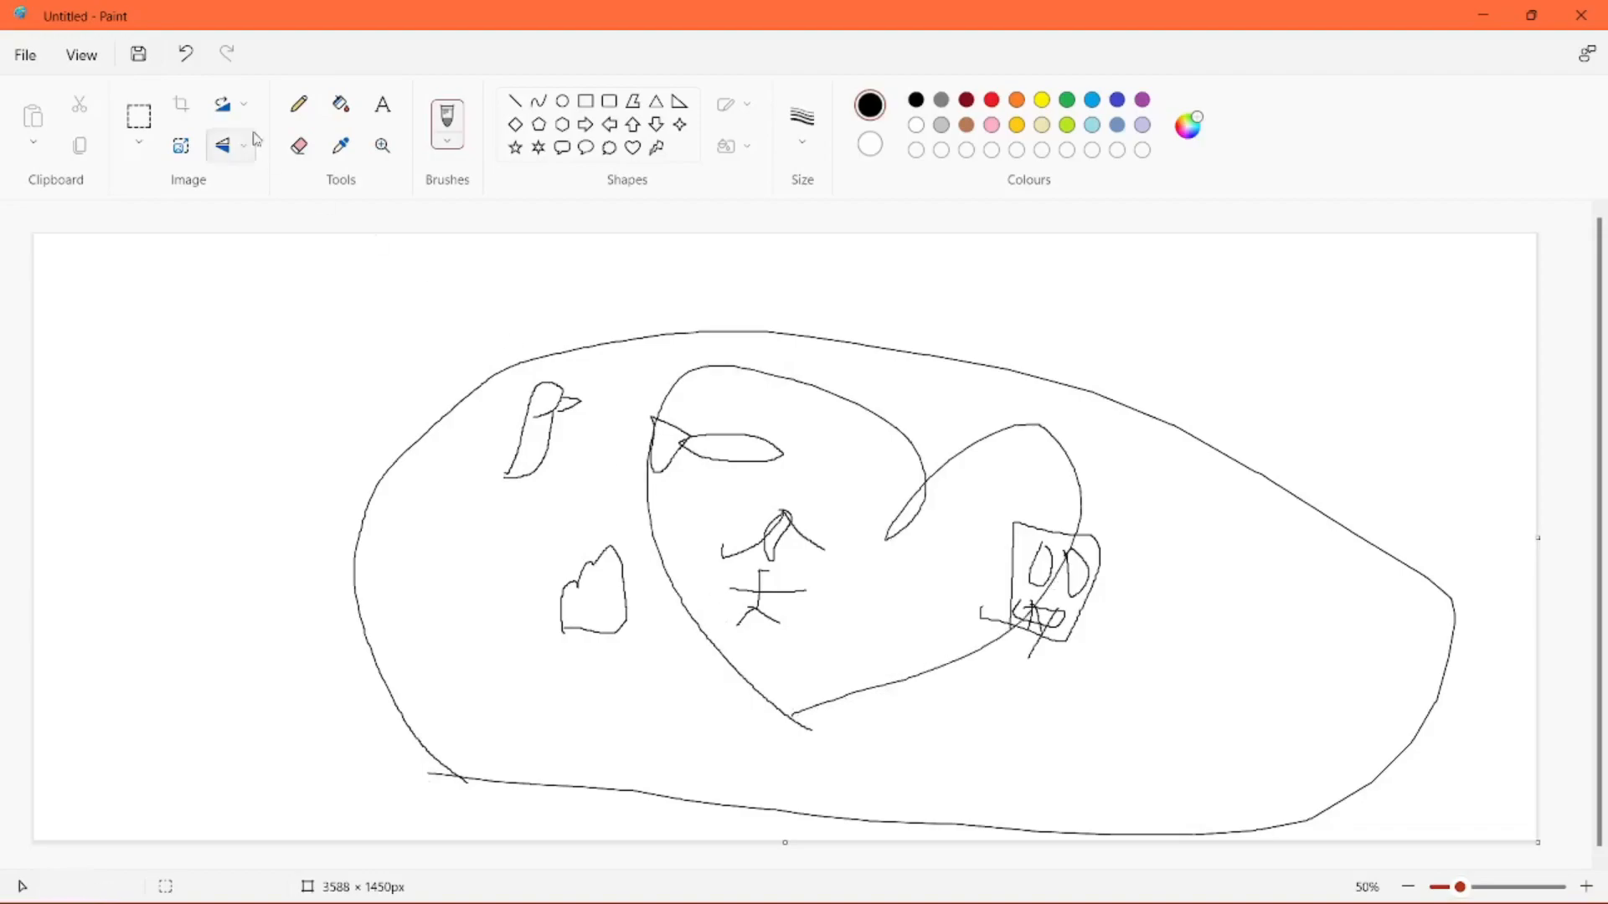
# - Clear away the heart doodle scene and then the music-note drawing
pyautogui.click(138, 115)
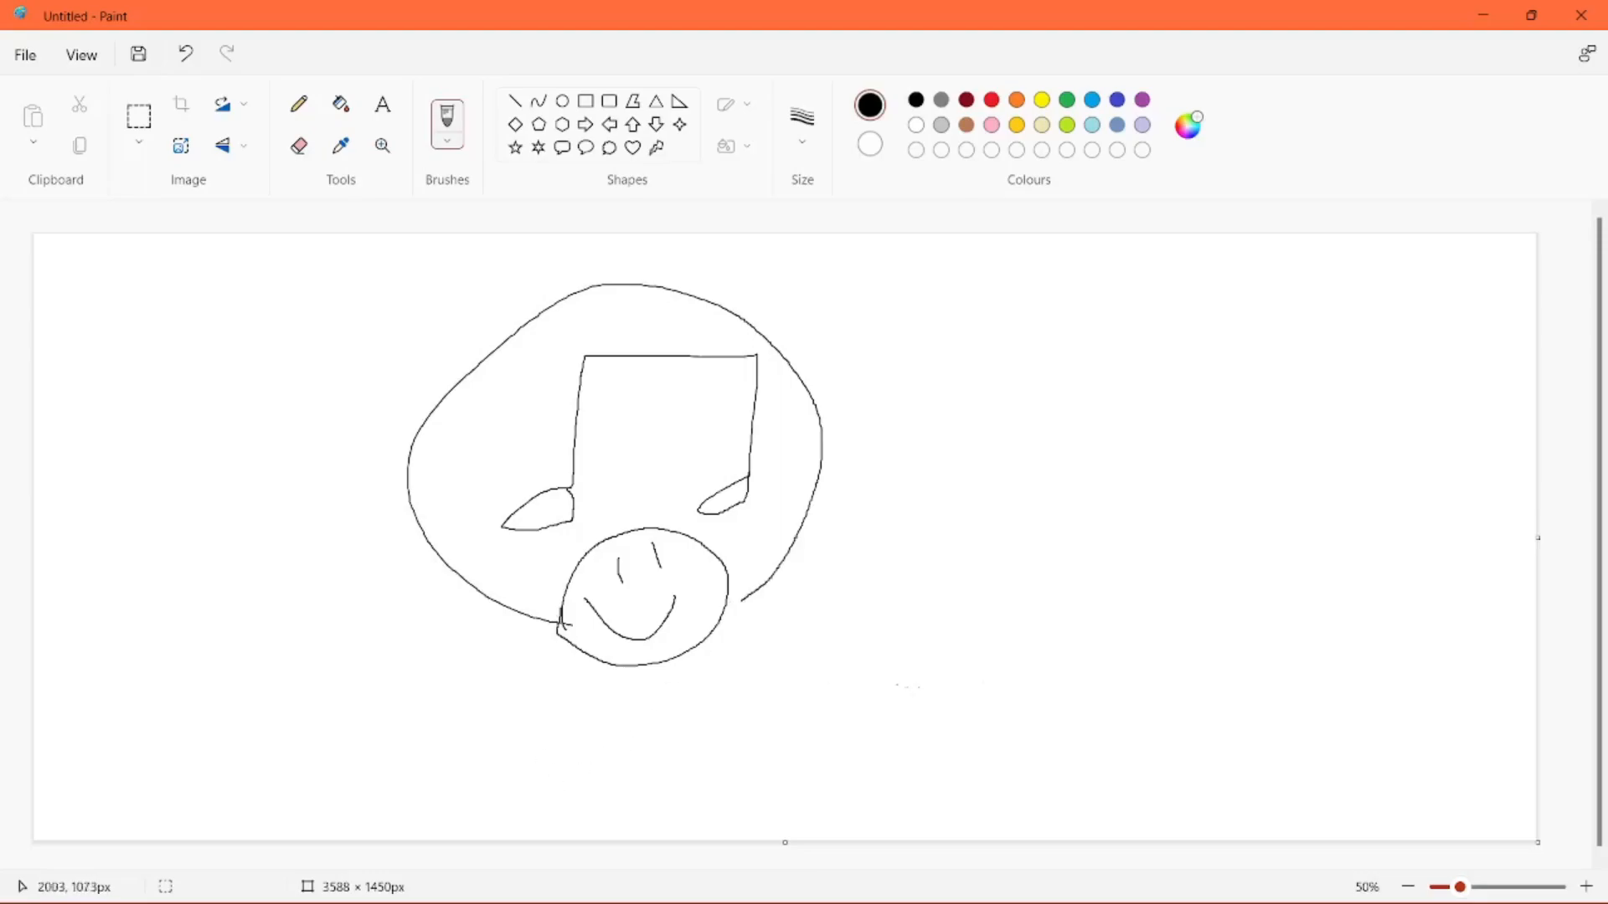
pyautogui.moveTo(884, 659)
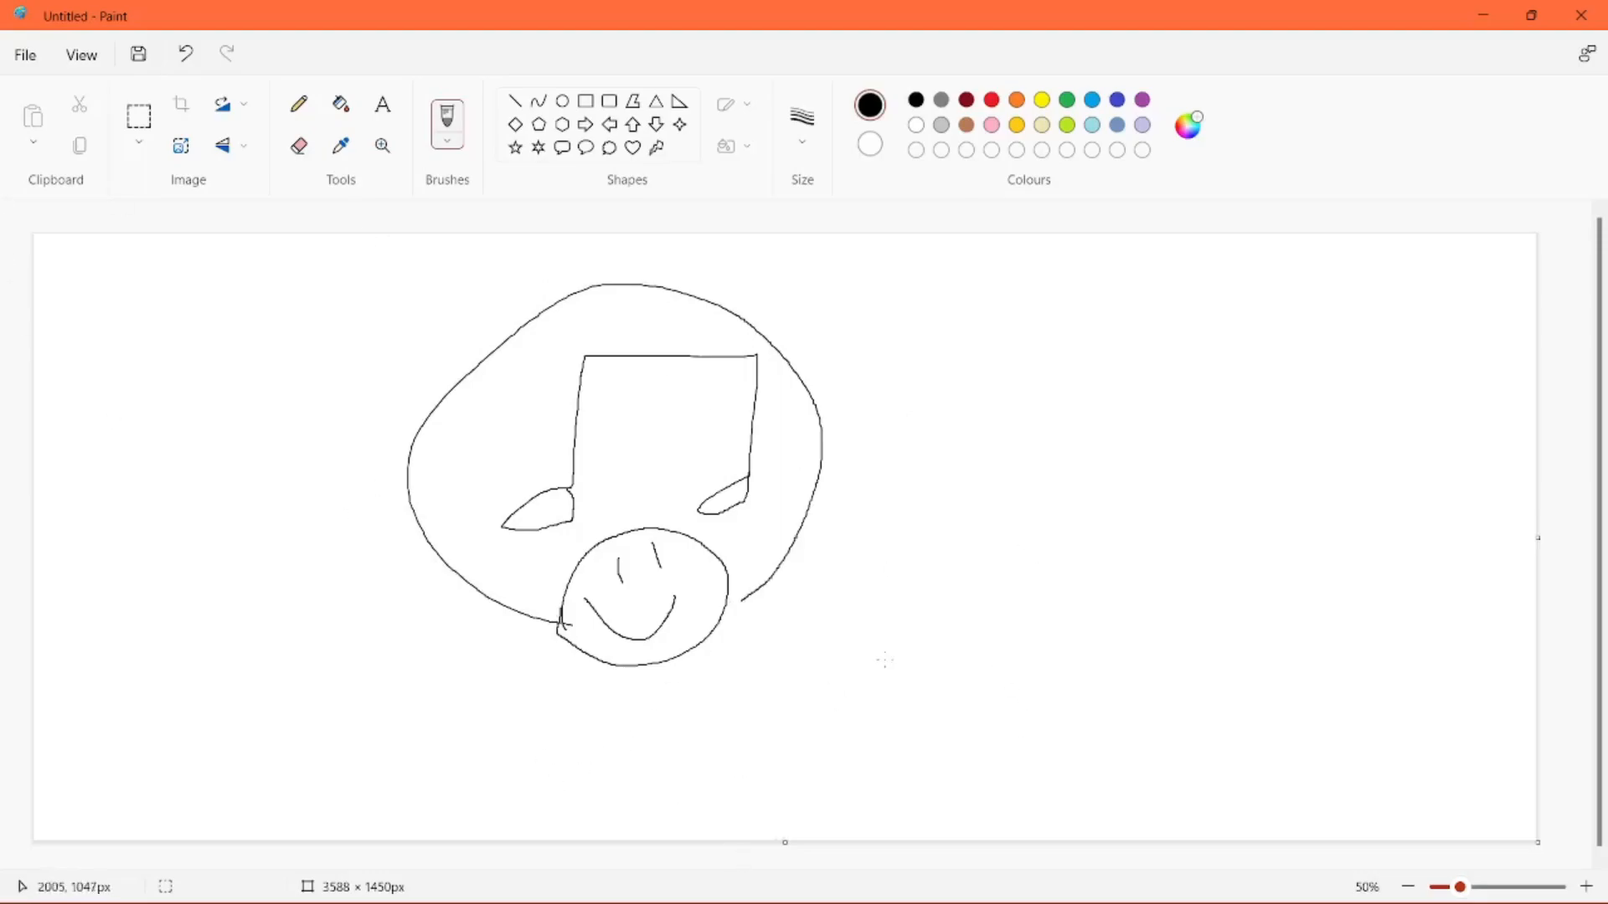
pyautogui.click(186, 54)
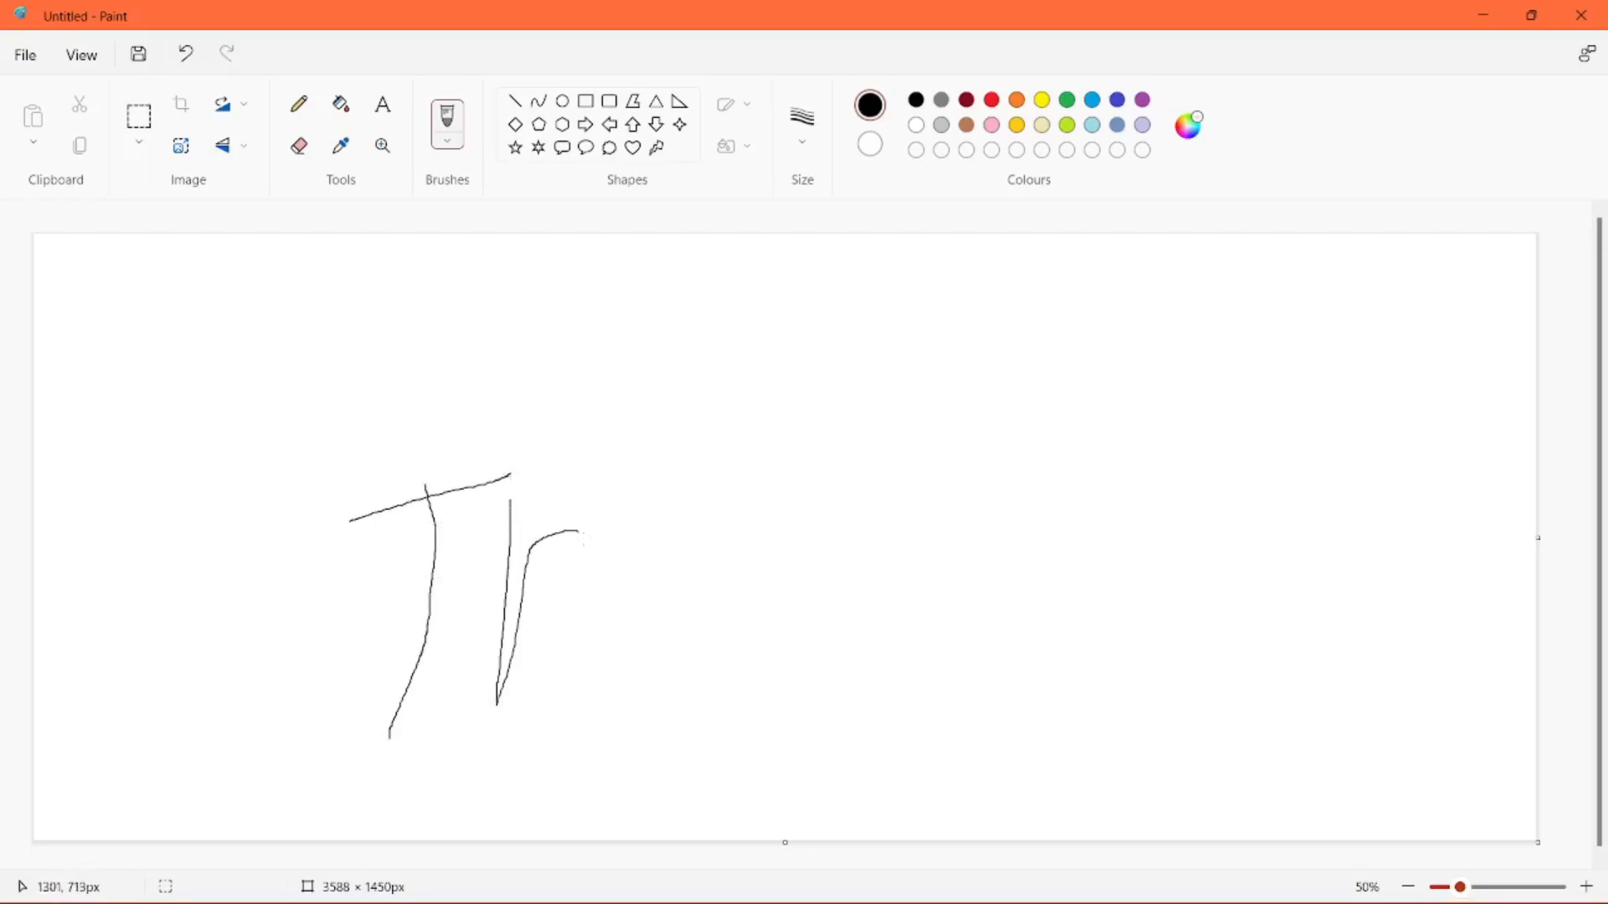
# - Letter 'TEARS GOOD!' in black and sketch a thumbs-up with finger lines above the words
pyautogui.moveTo(563, 533); pyautogui.dragTo(800, 667)
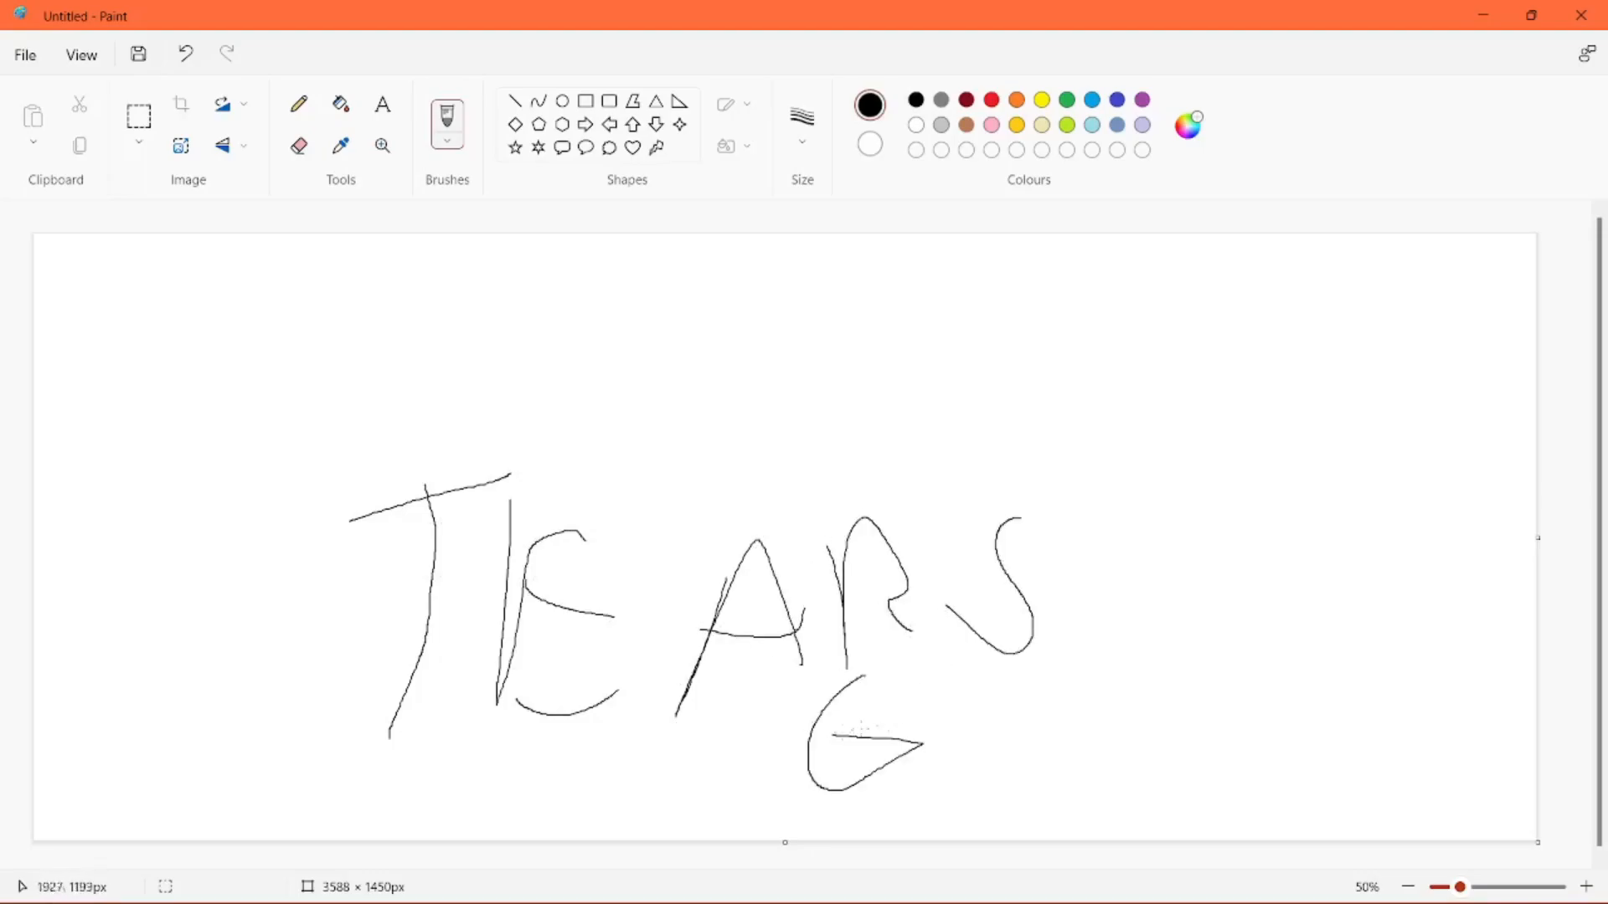
pyautogui.moveTo(964, 698); pyautogui.dragTo(1317, 809)
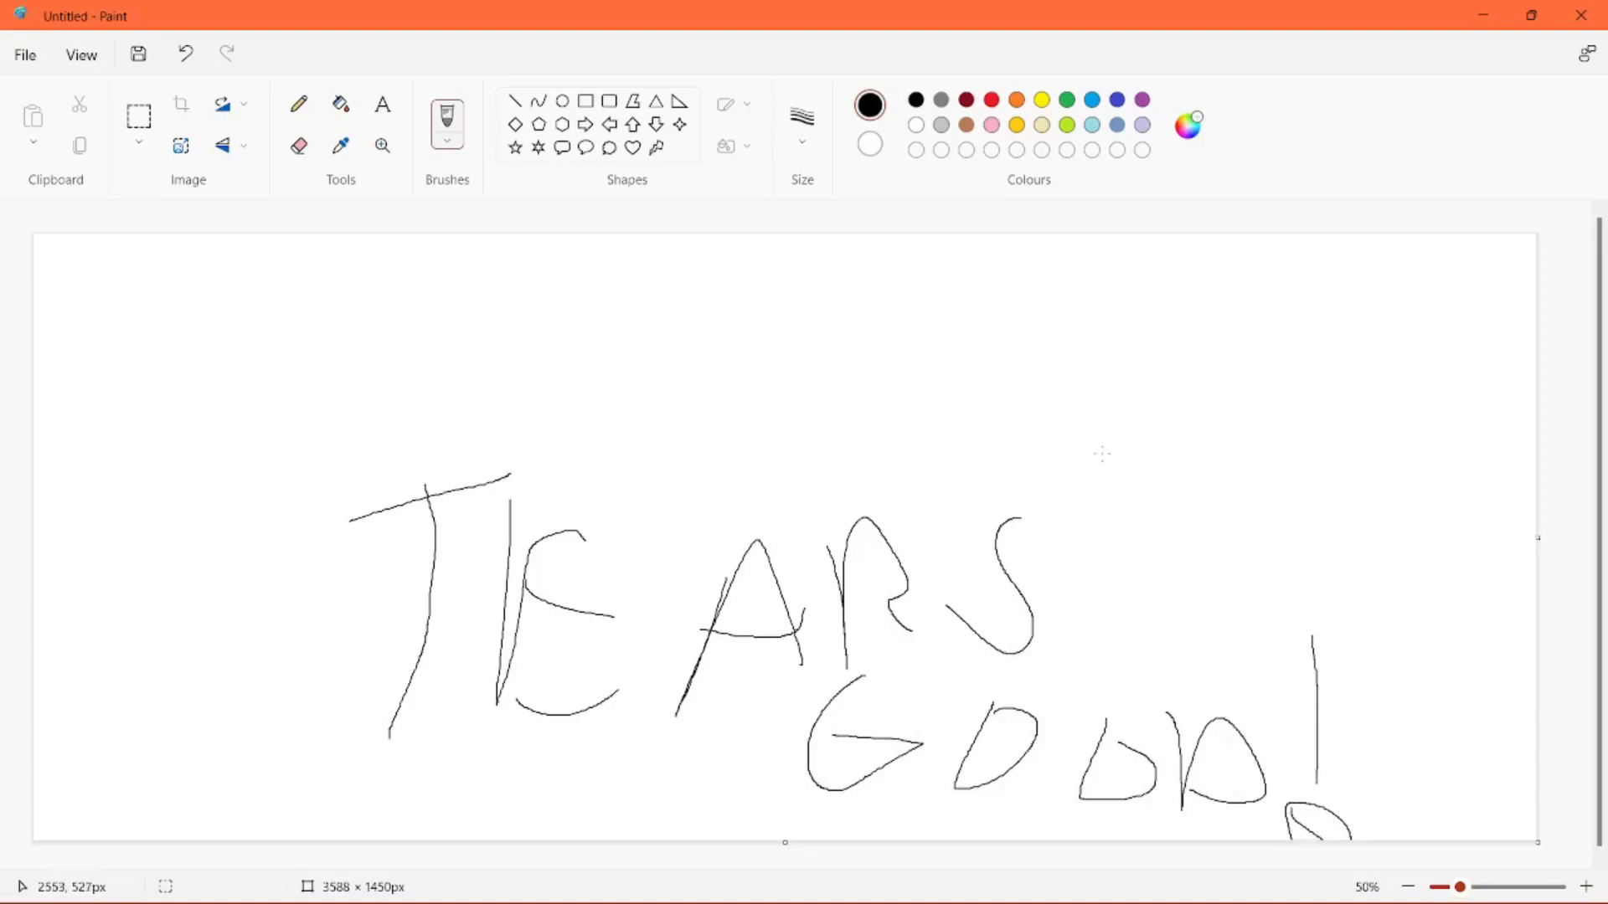
pyautogui.moveTo(1092, 302); pyautogui.dragTo(1102, 461)
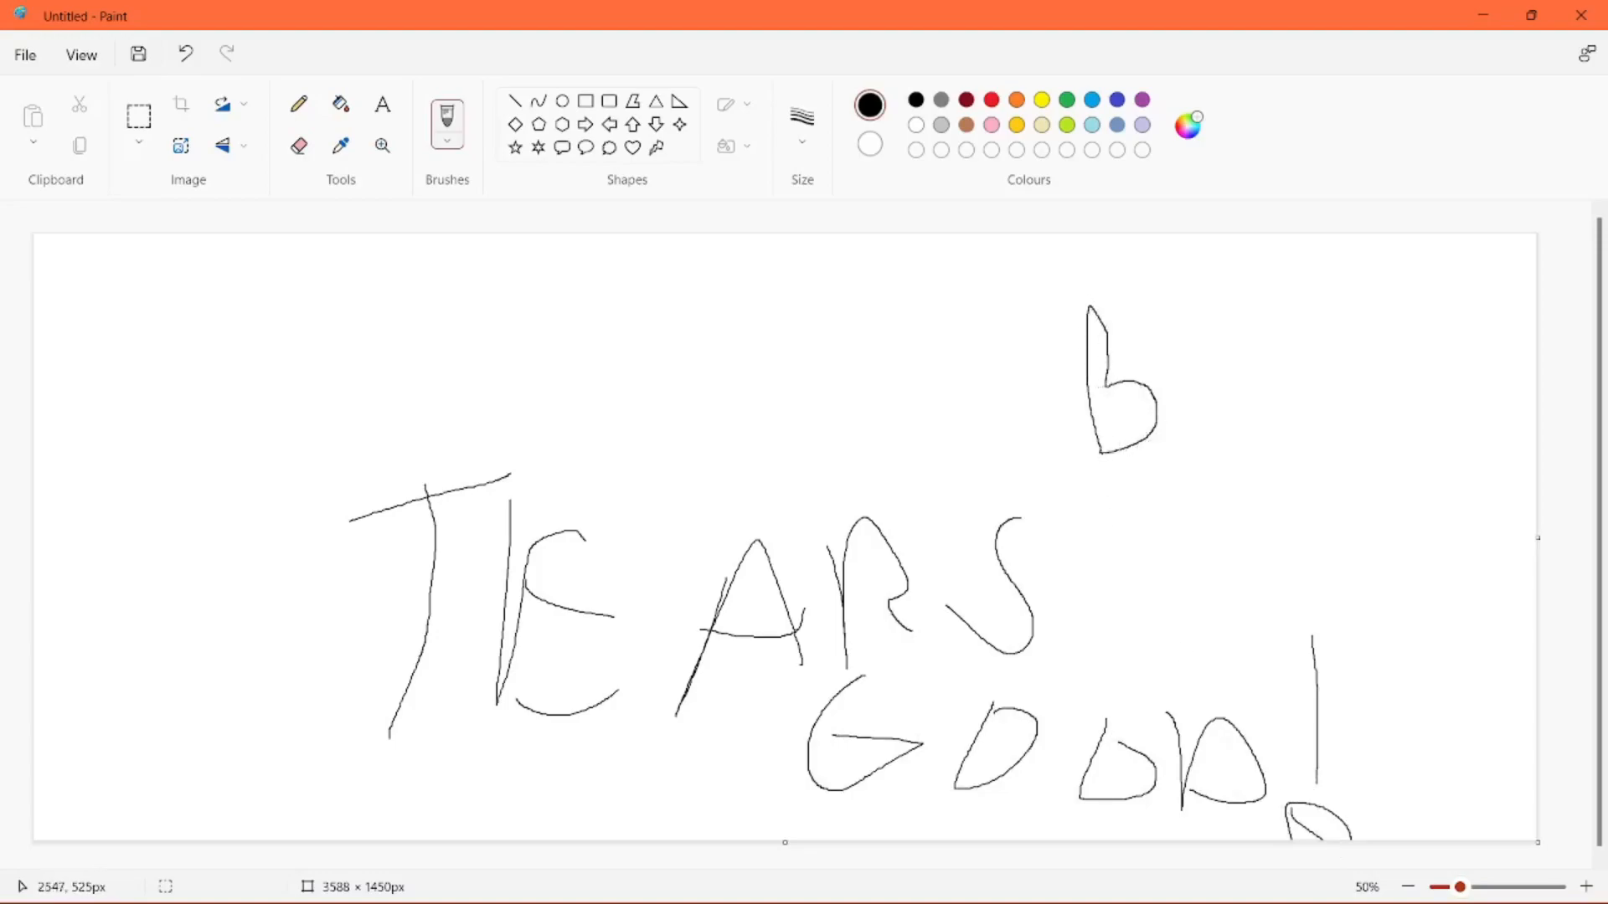
pyautogui.moveTo(1102, 390); pyautogui.dragTo(1154, 421)
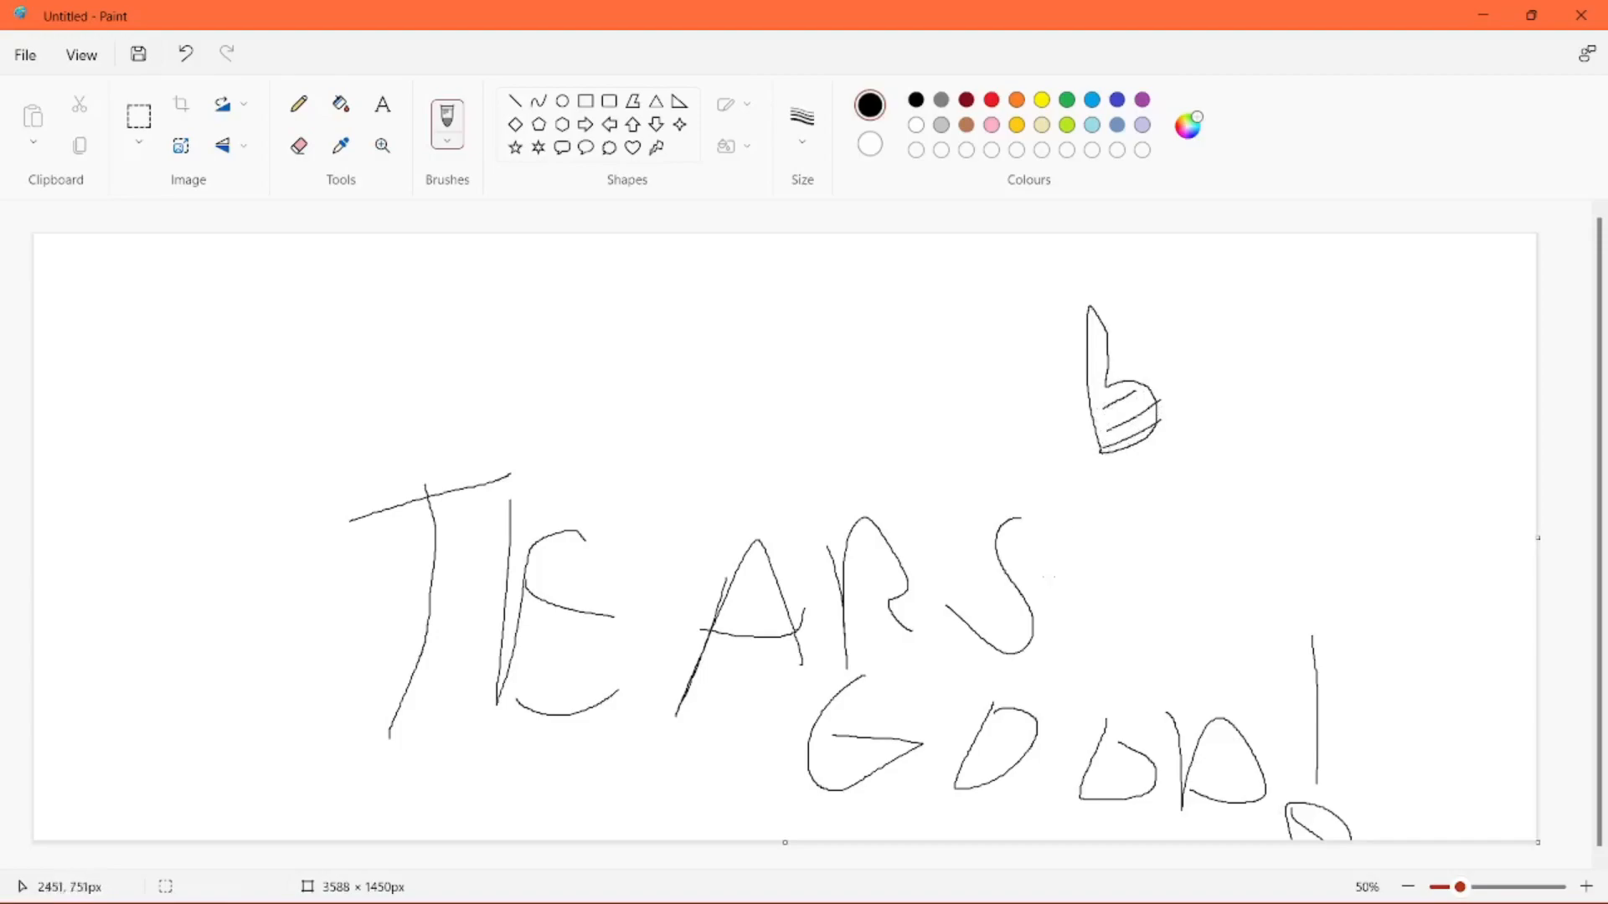
pyautogui.moveTo(141, 520)
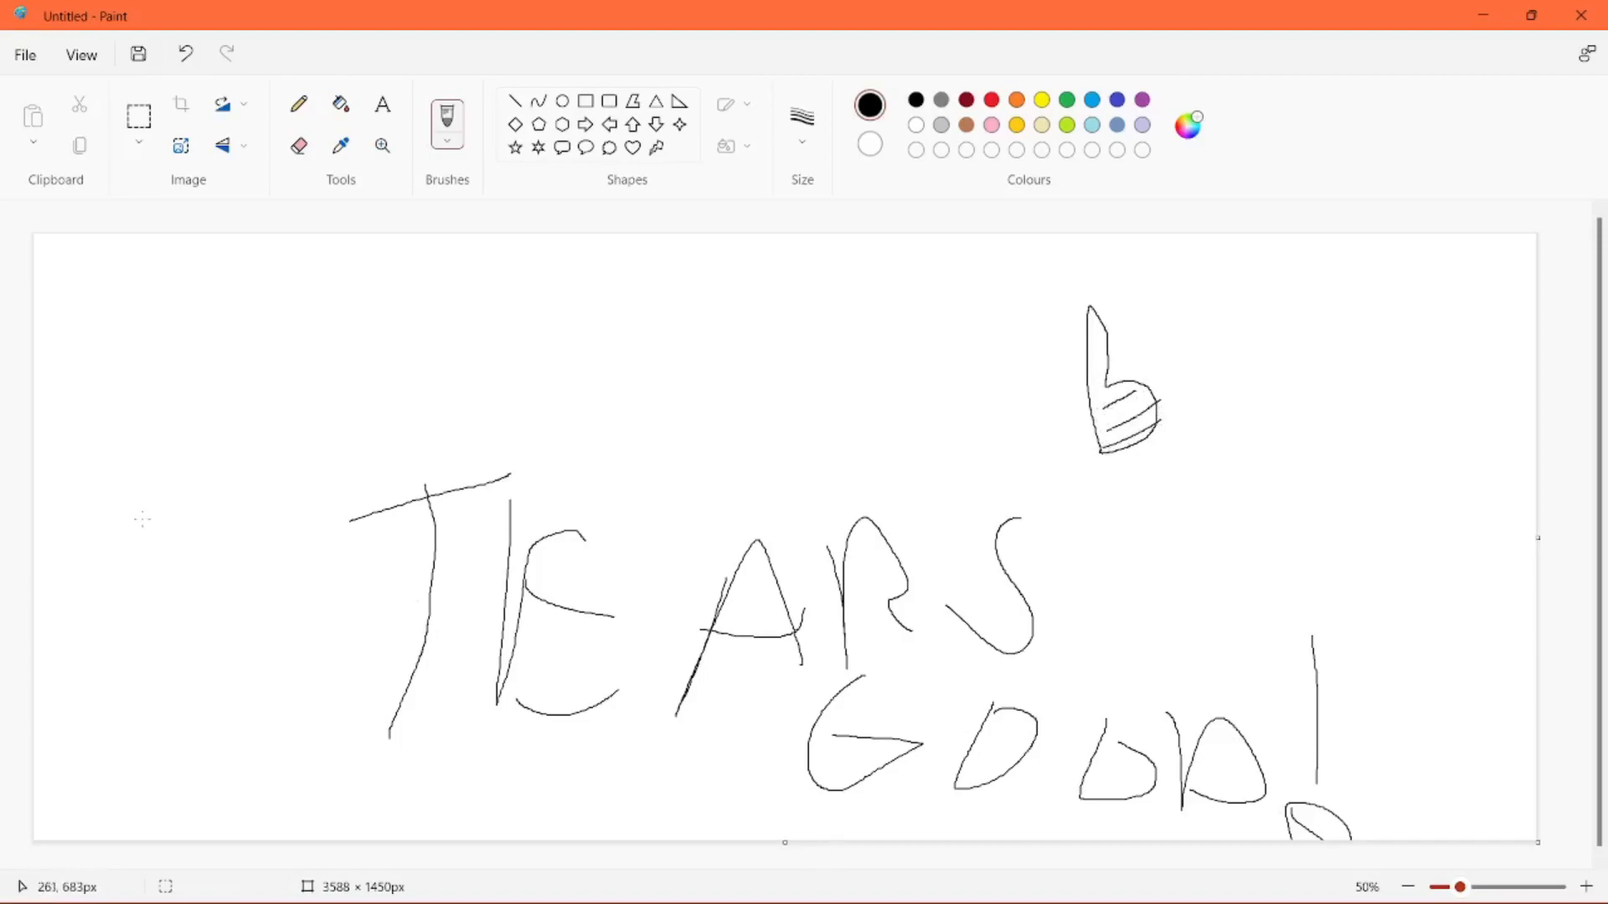